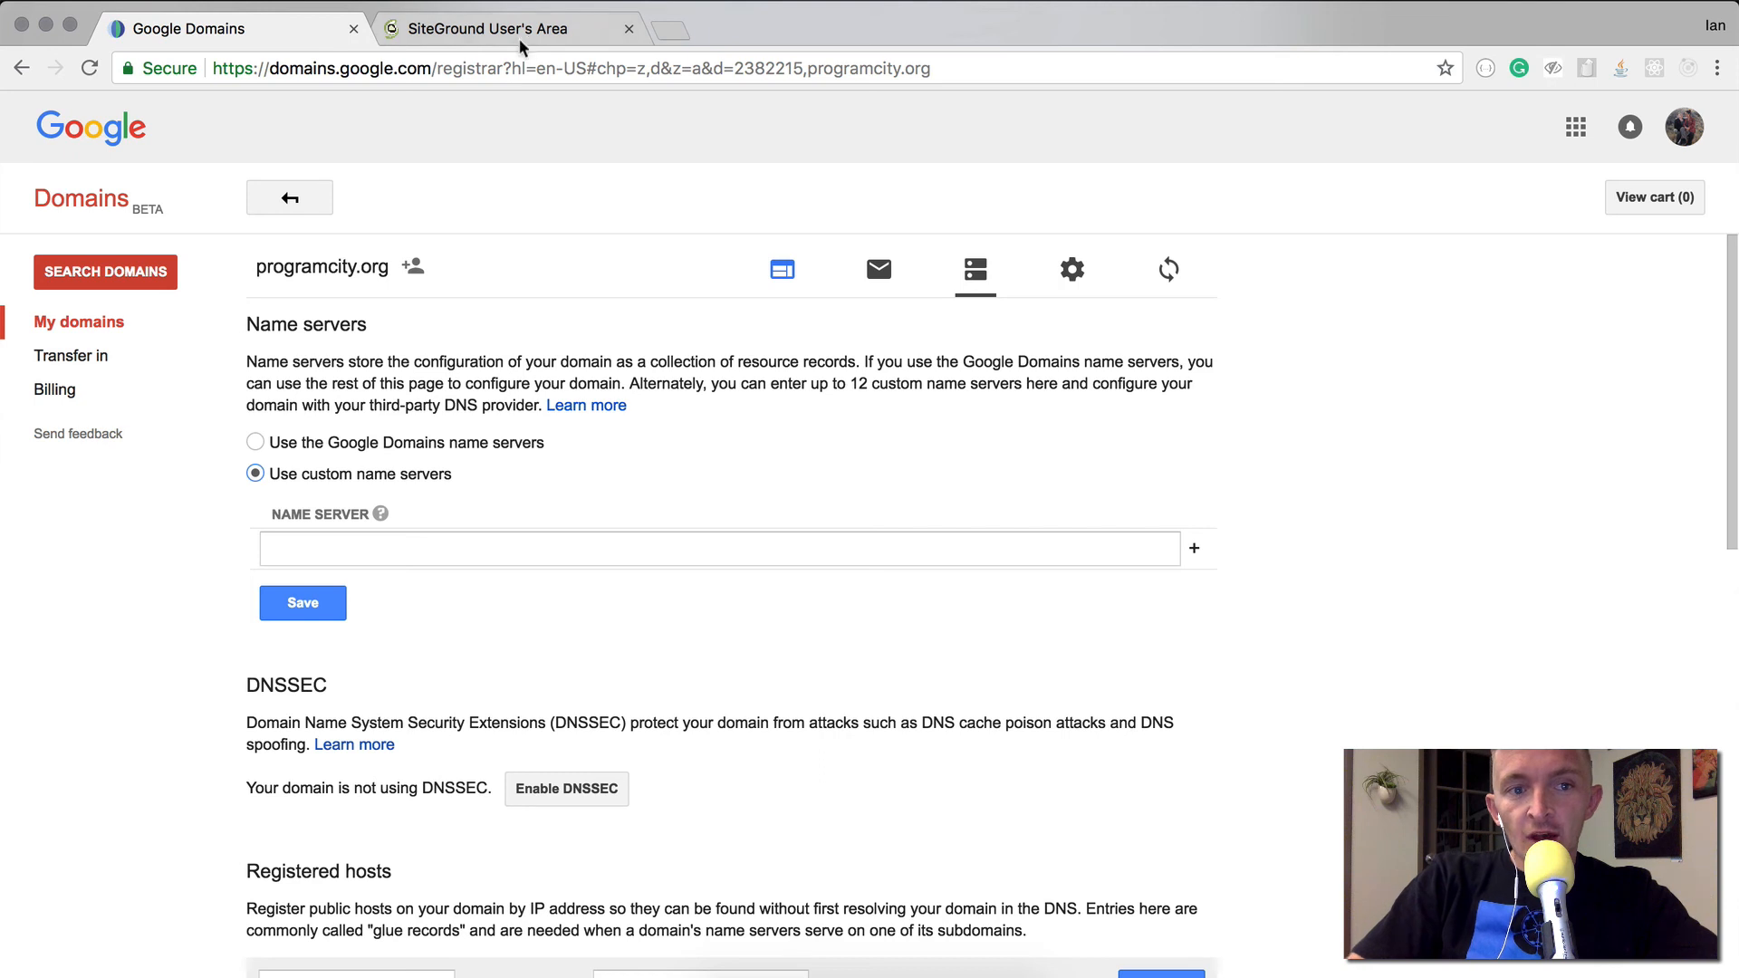
Go to the SiteGround User's Area and launch the hosting account's cPanel
click(504, 27)
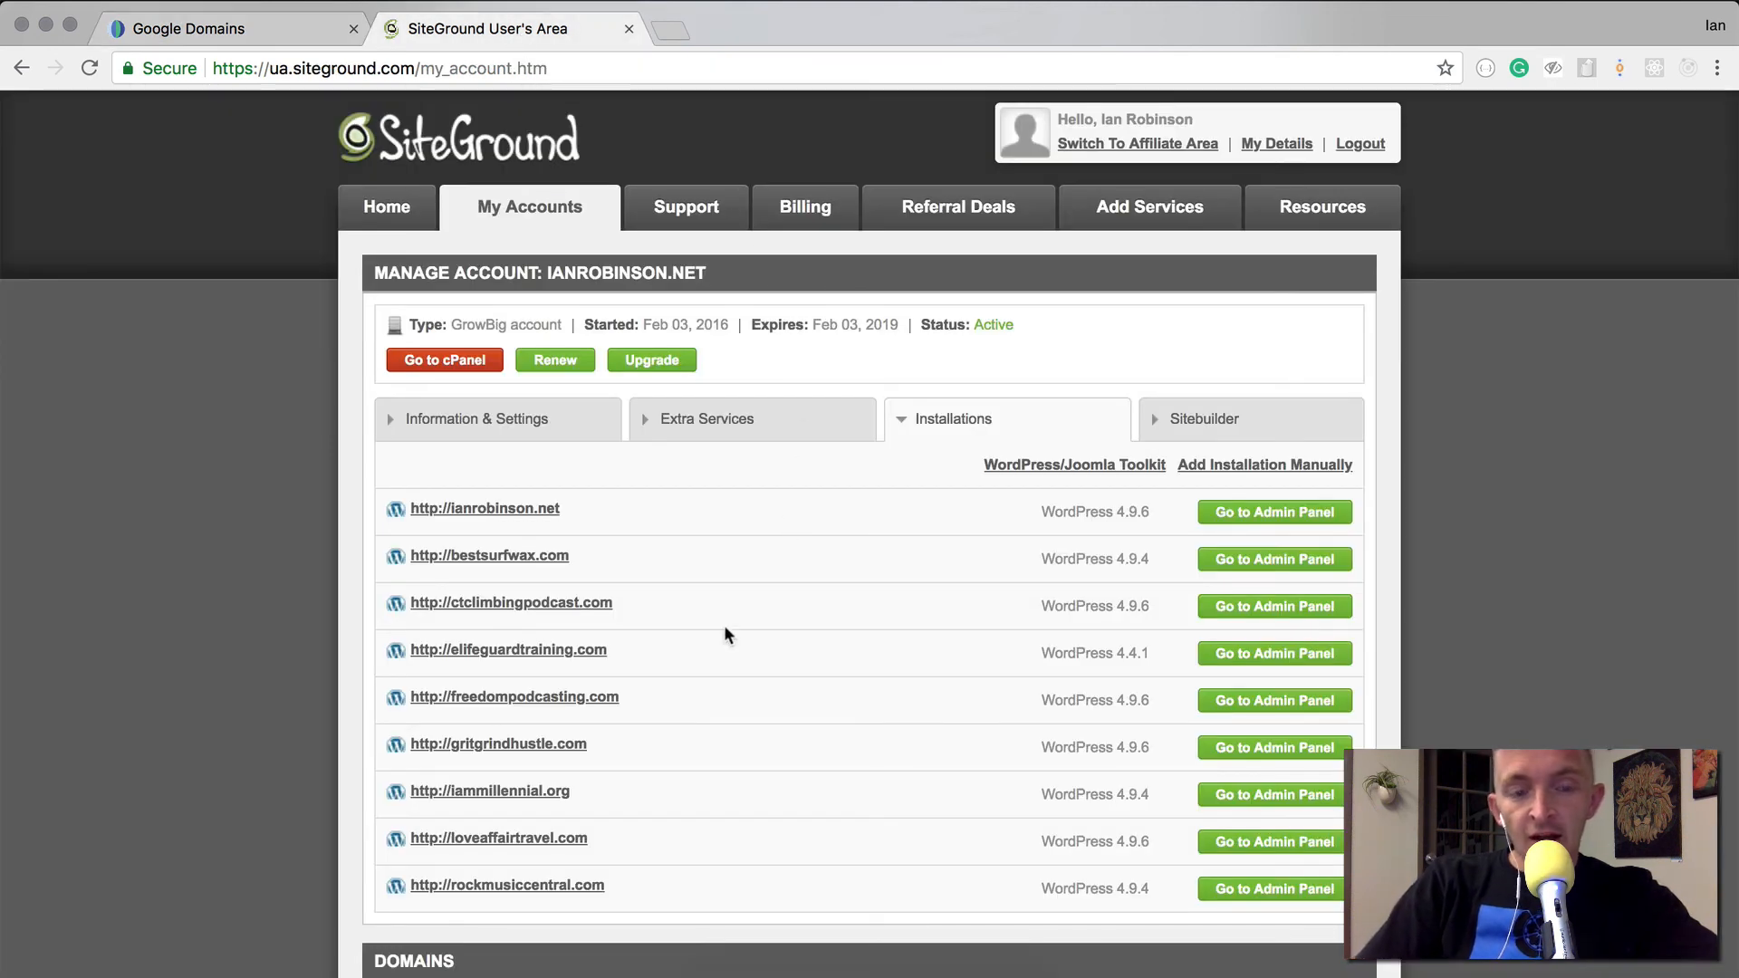
mouse_move(525, 627)
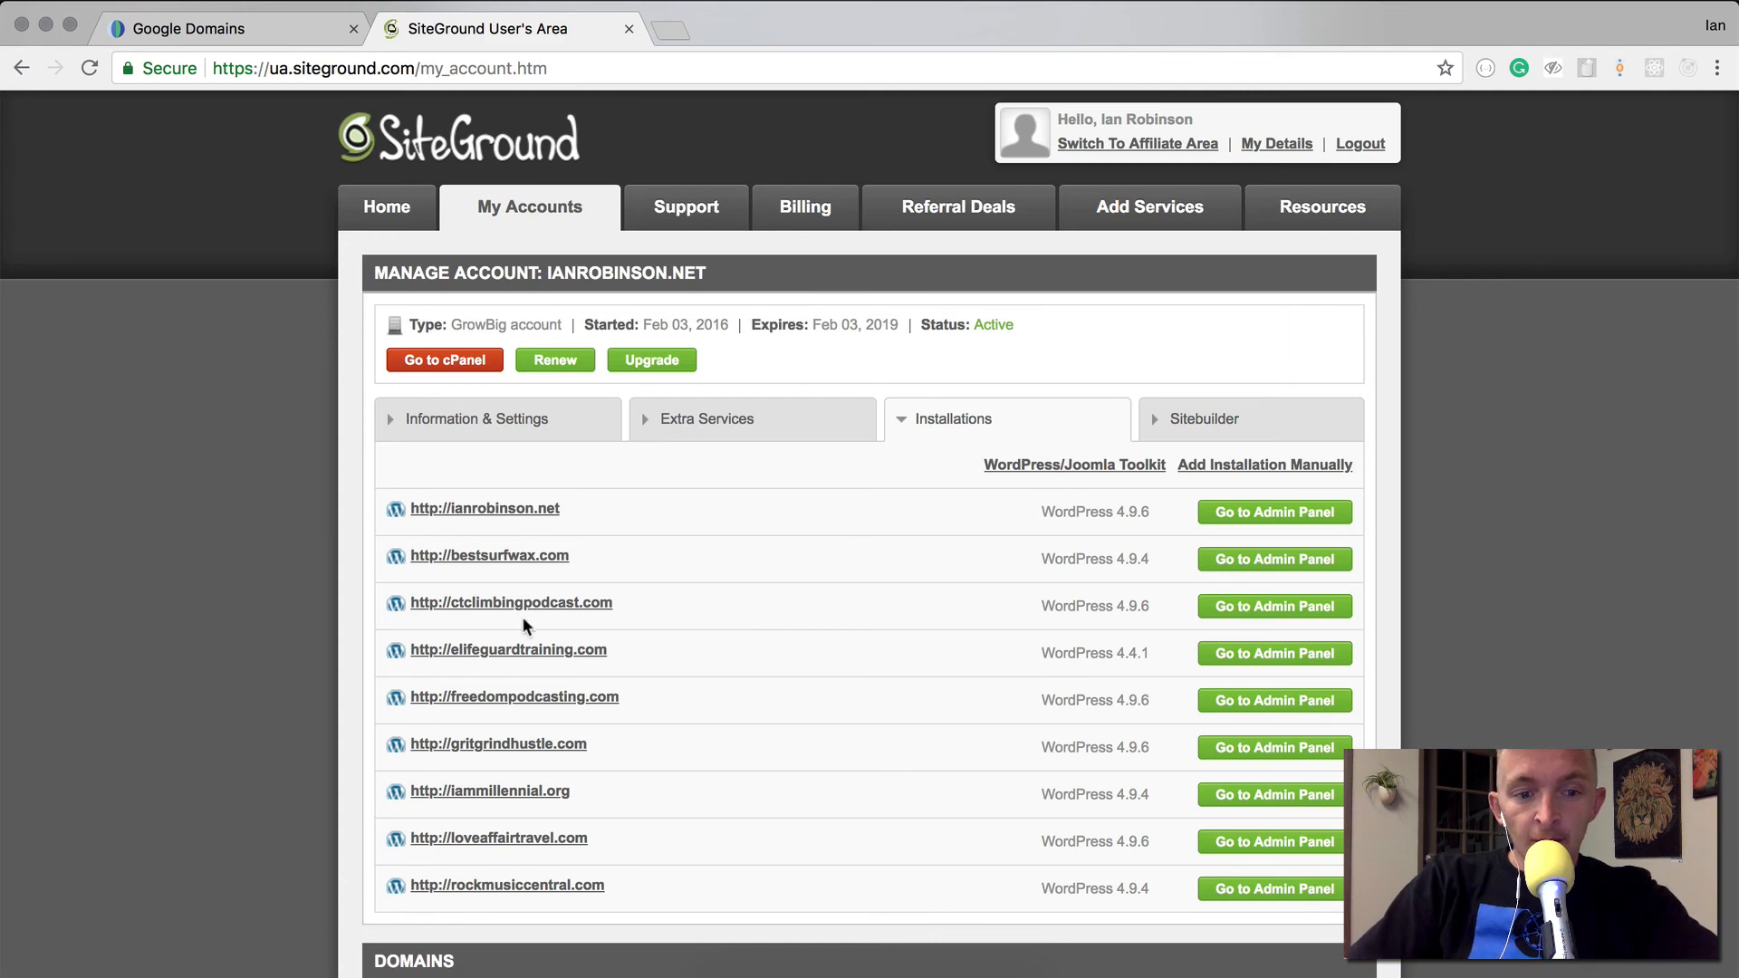
click(444, 359)
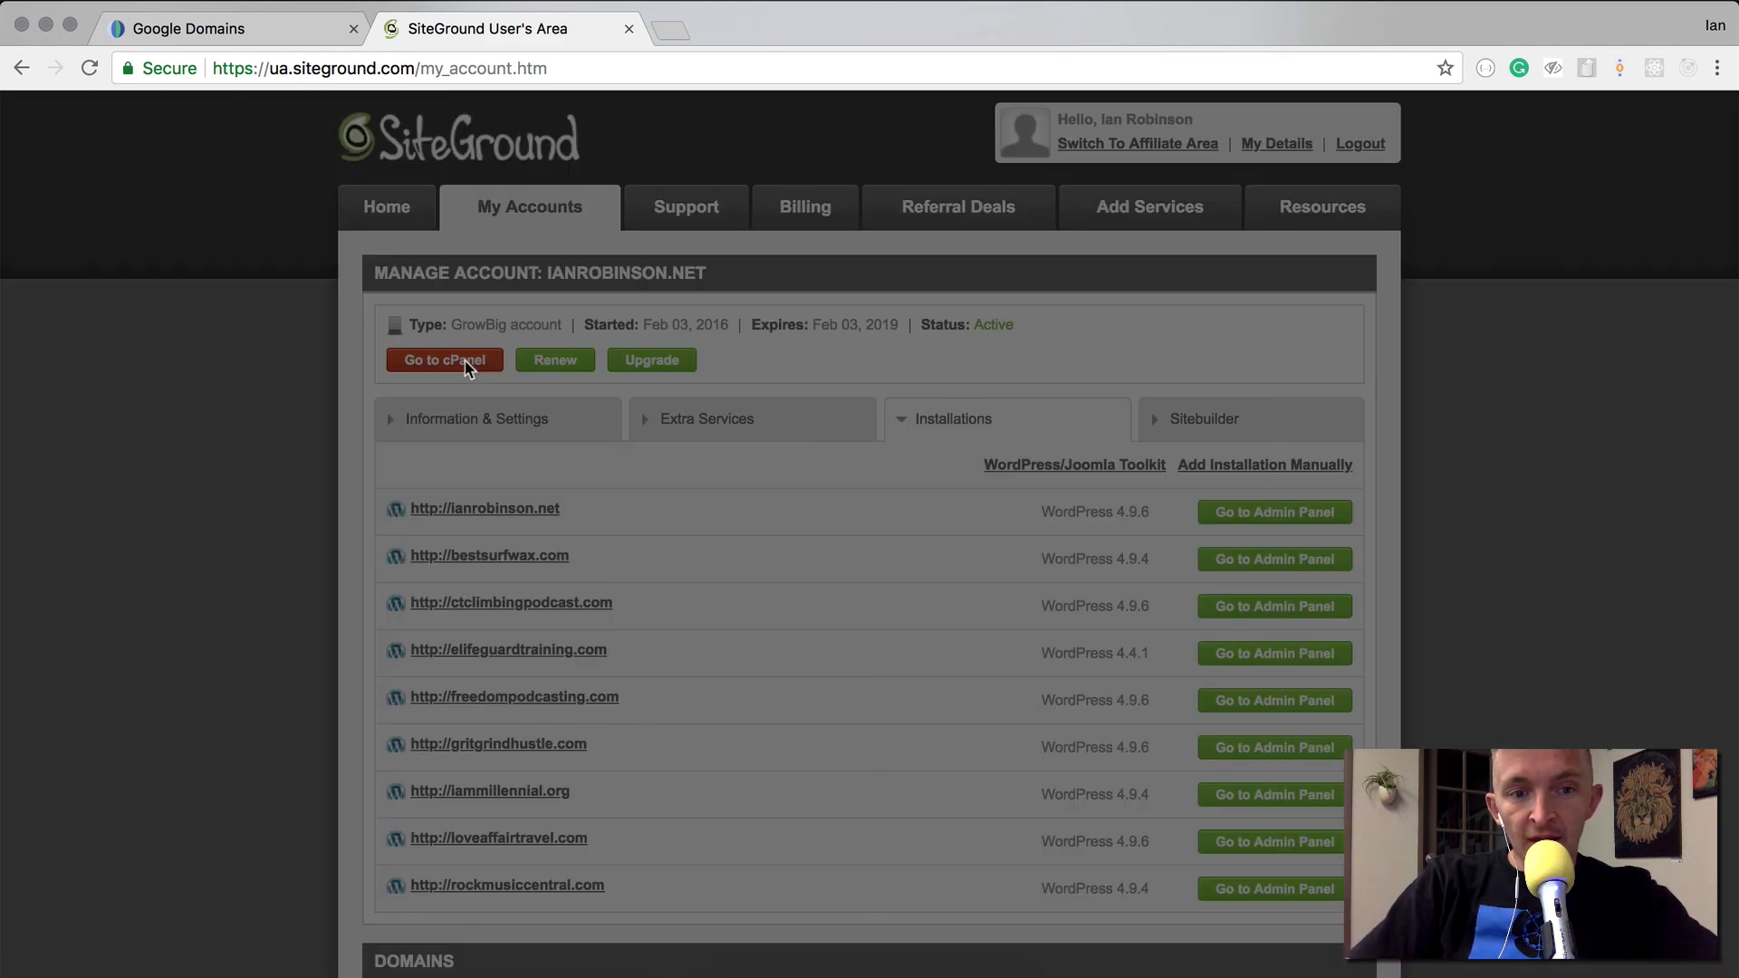
click(444, 359)
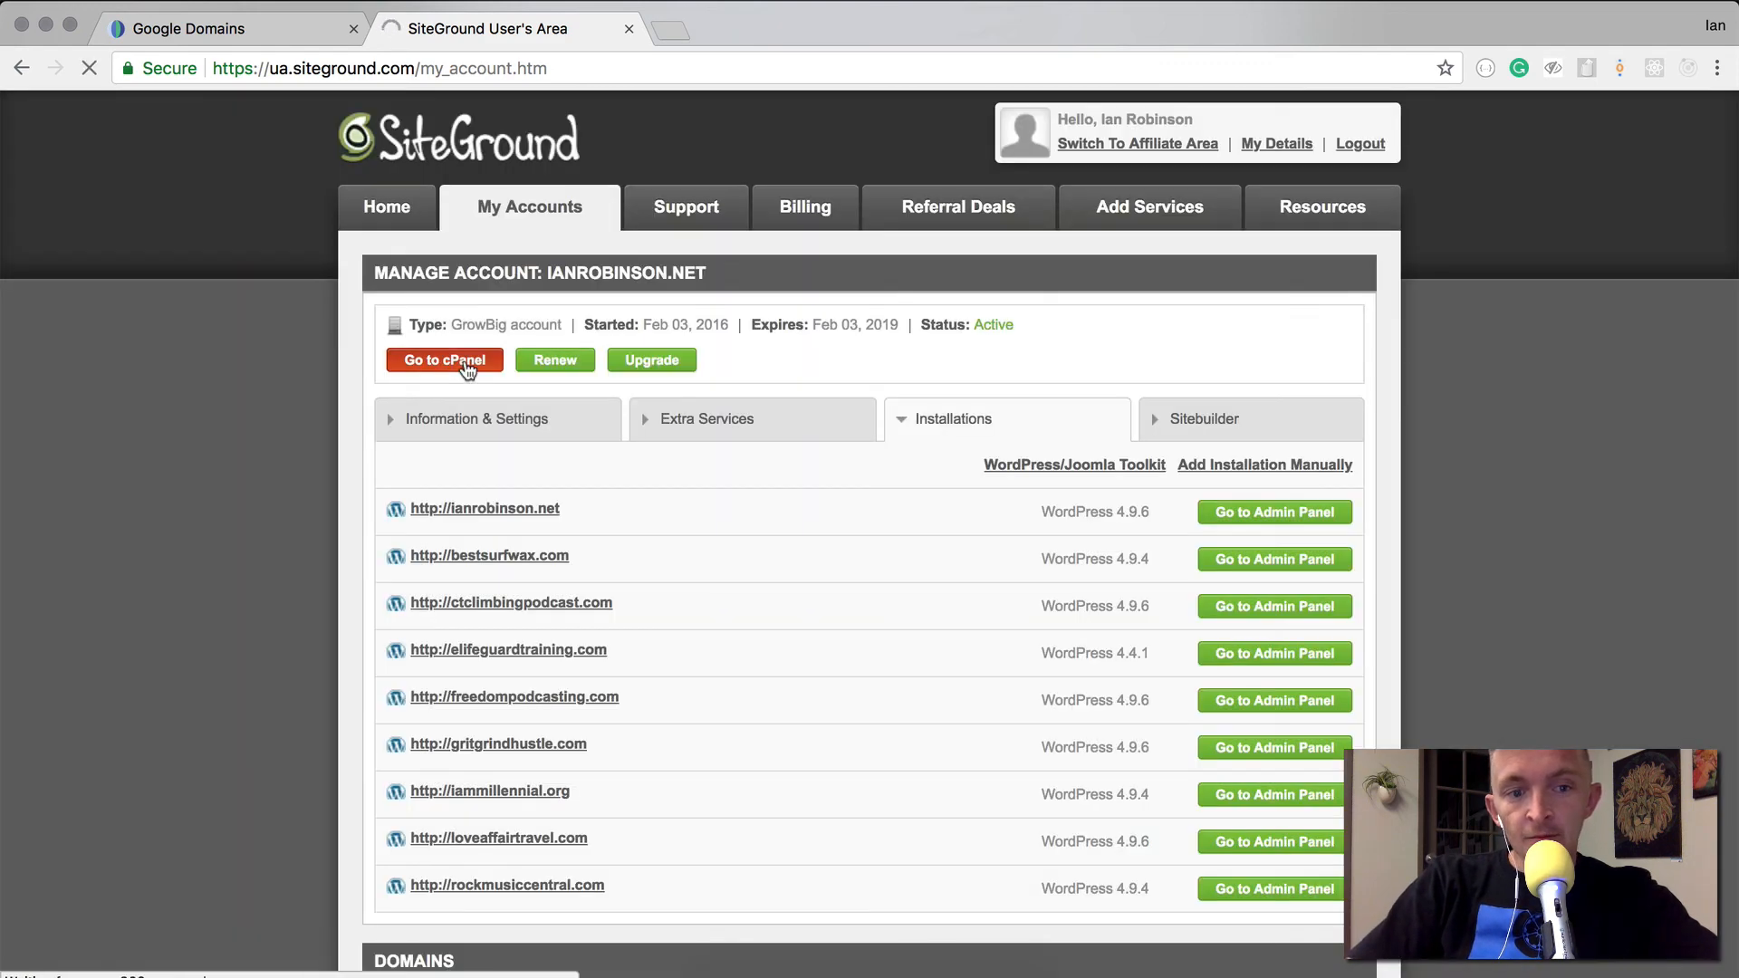
click(444, 359)
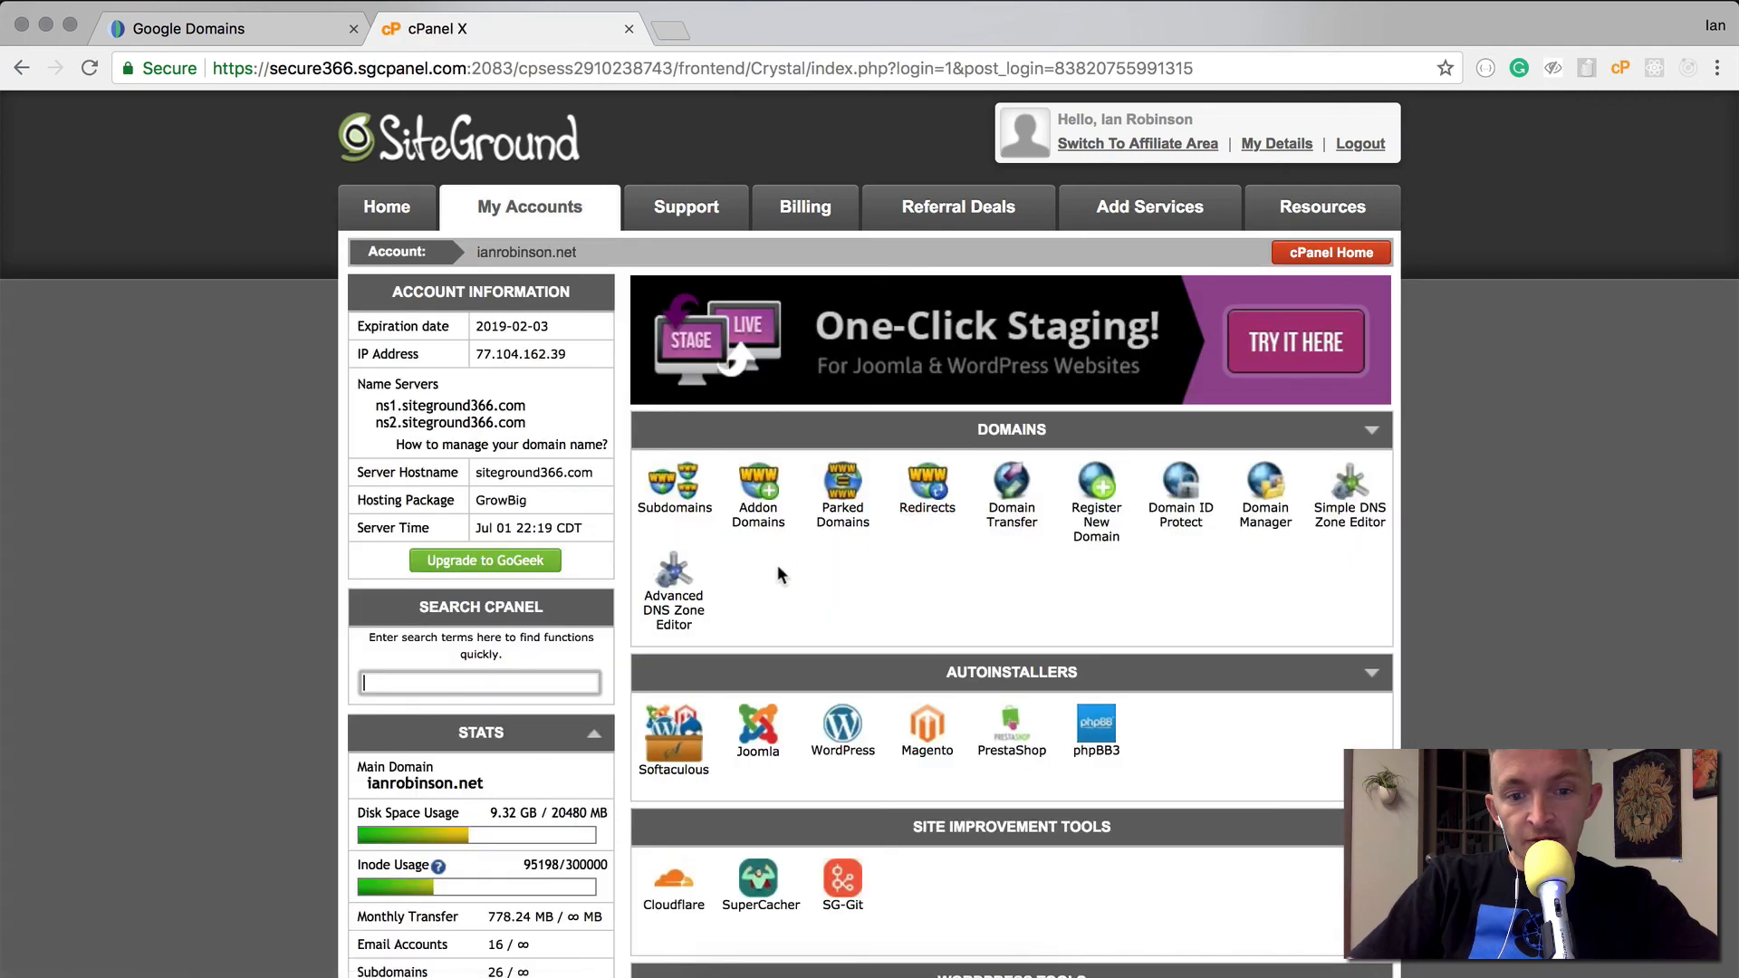
Create programcity.org as an addon domain with its own public_html folder and FTP account
click(757, 493)
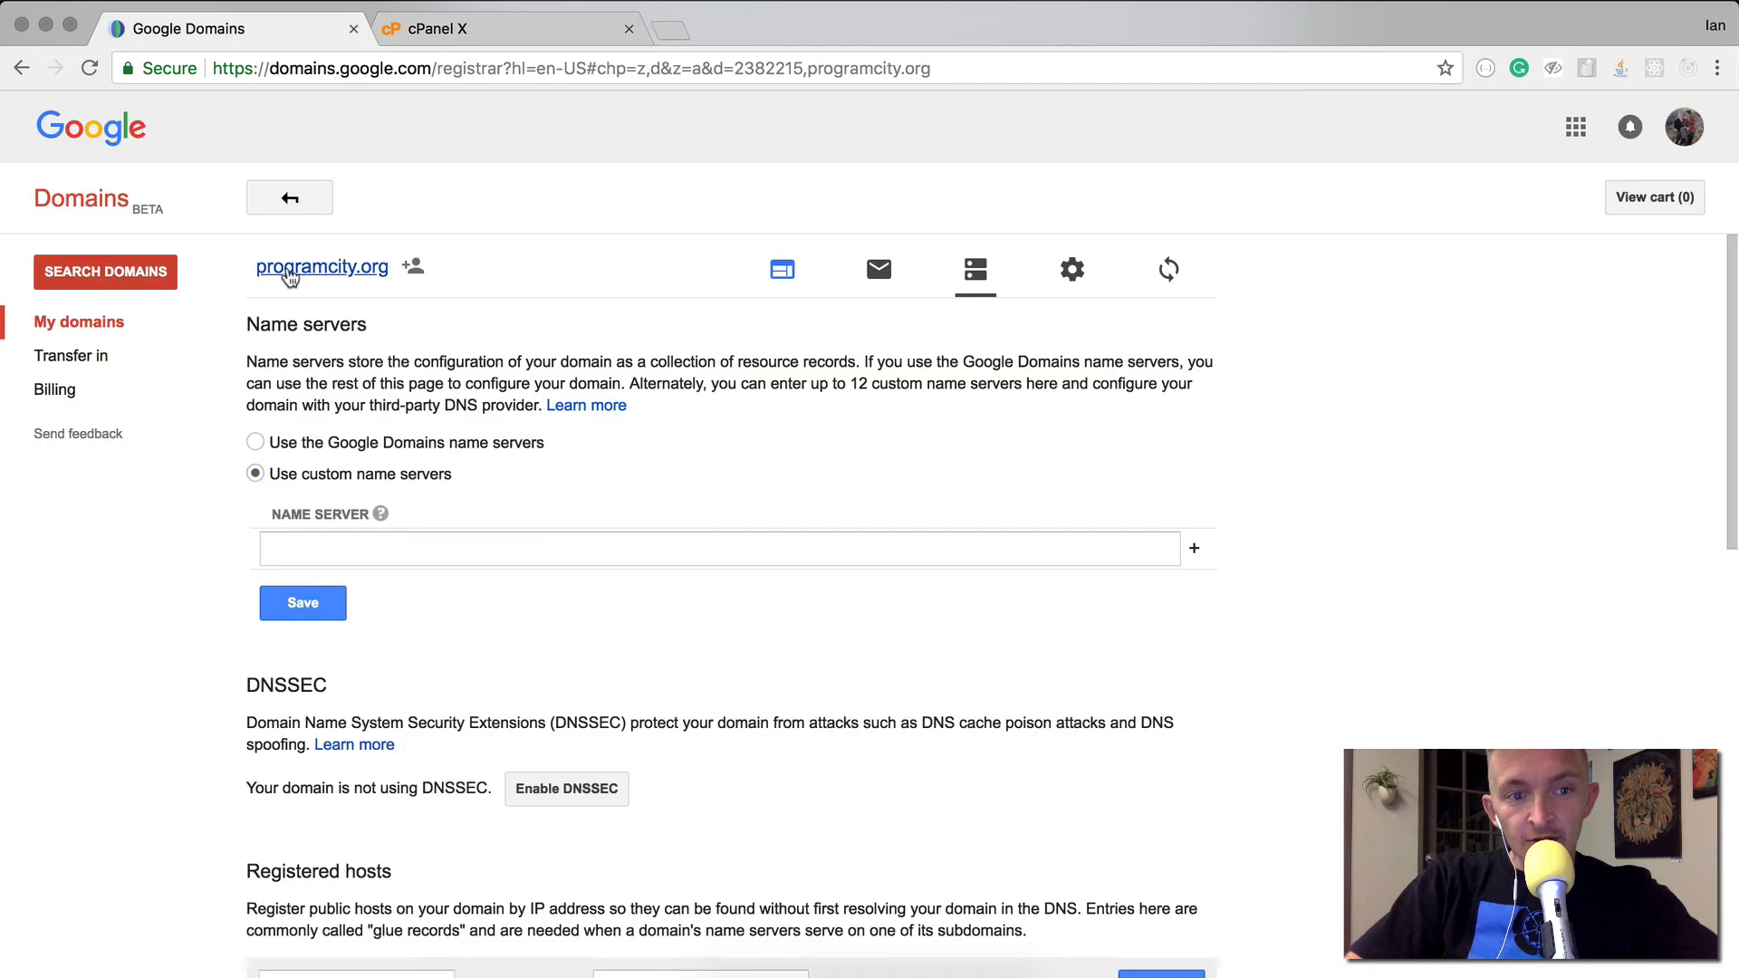
click(1071, 268)
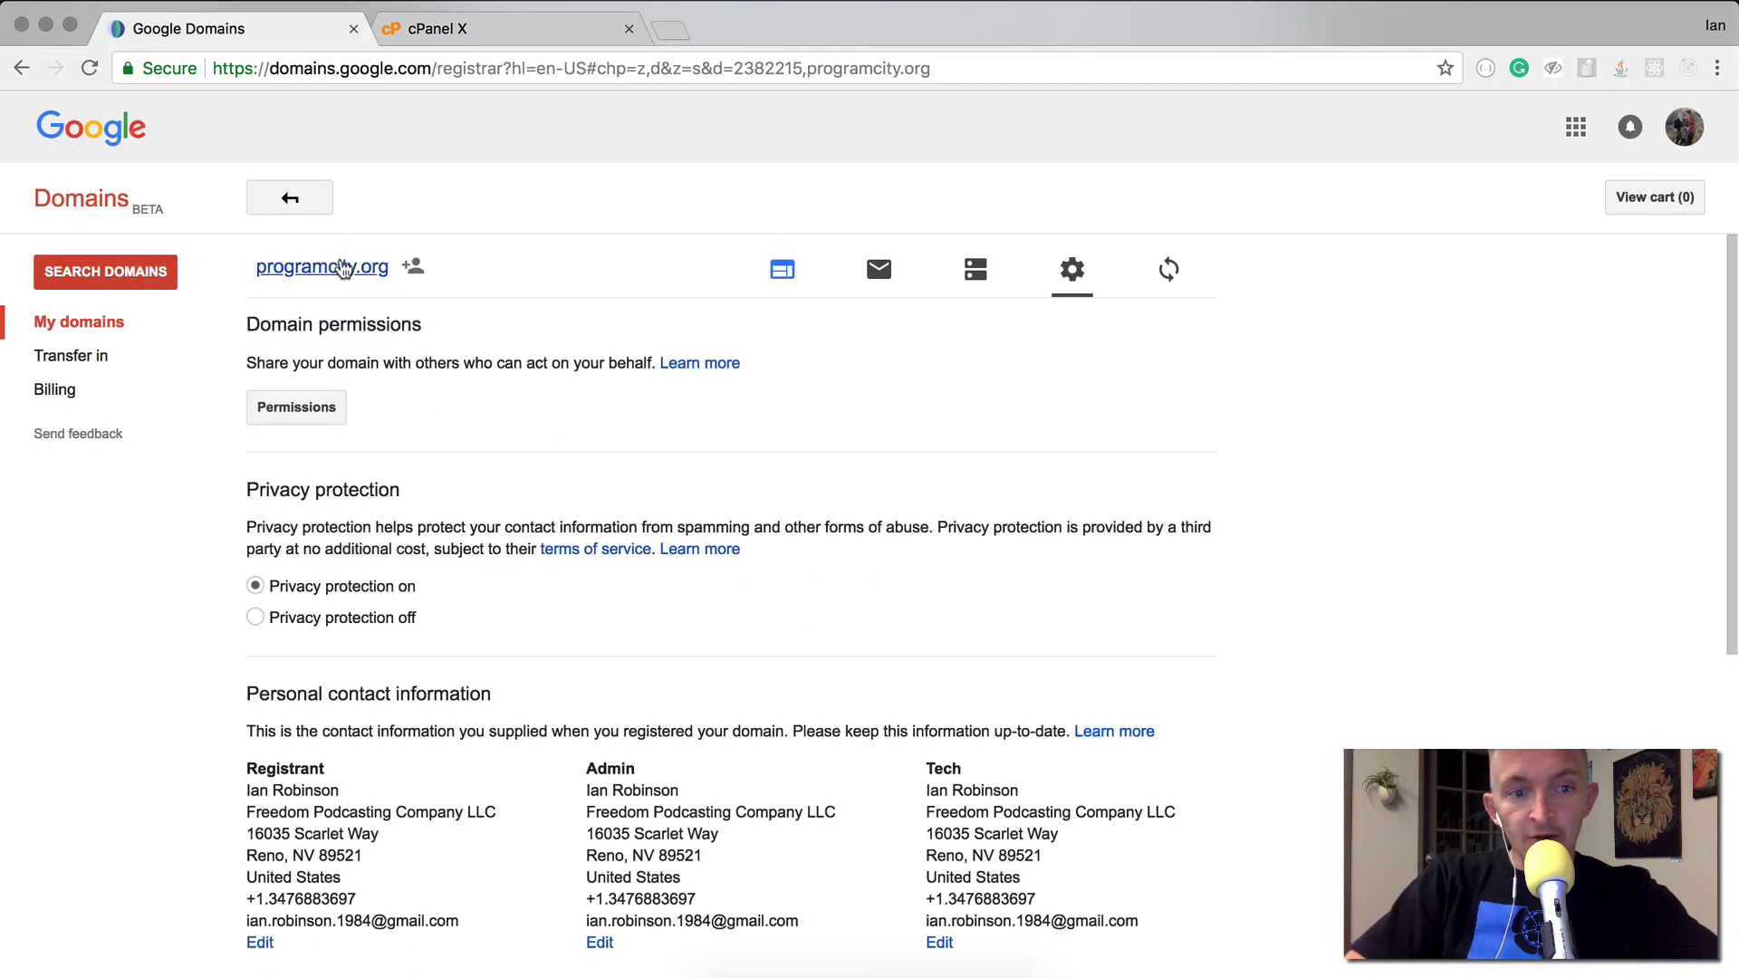
click(506, 27)
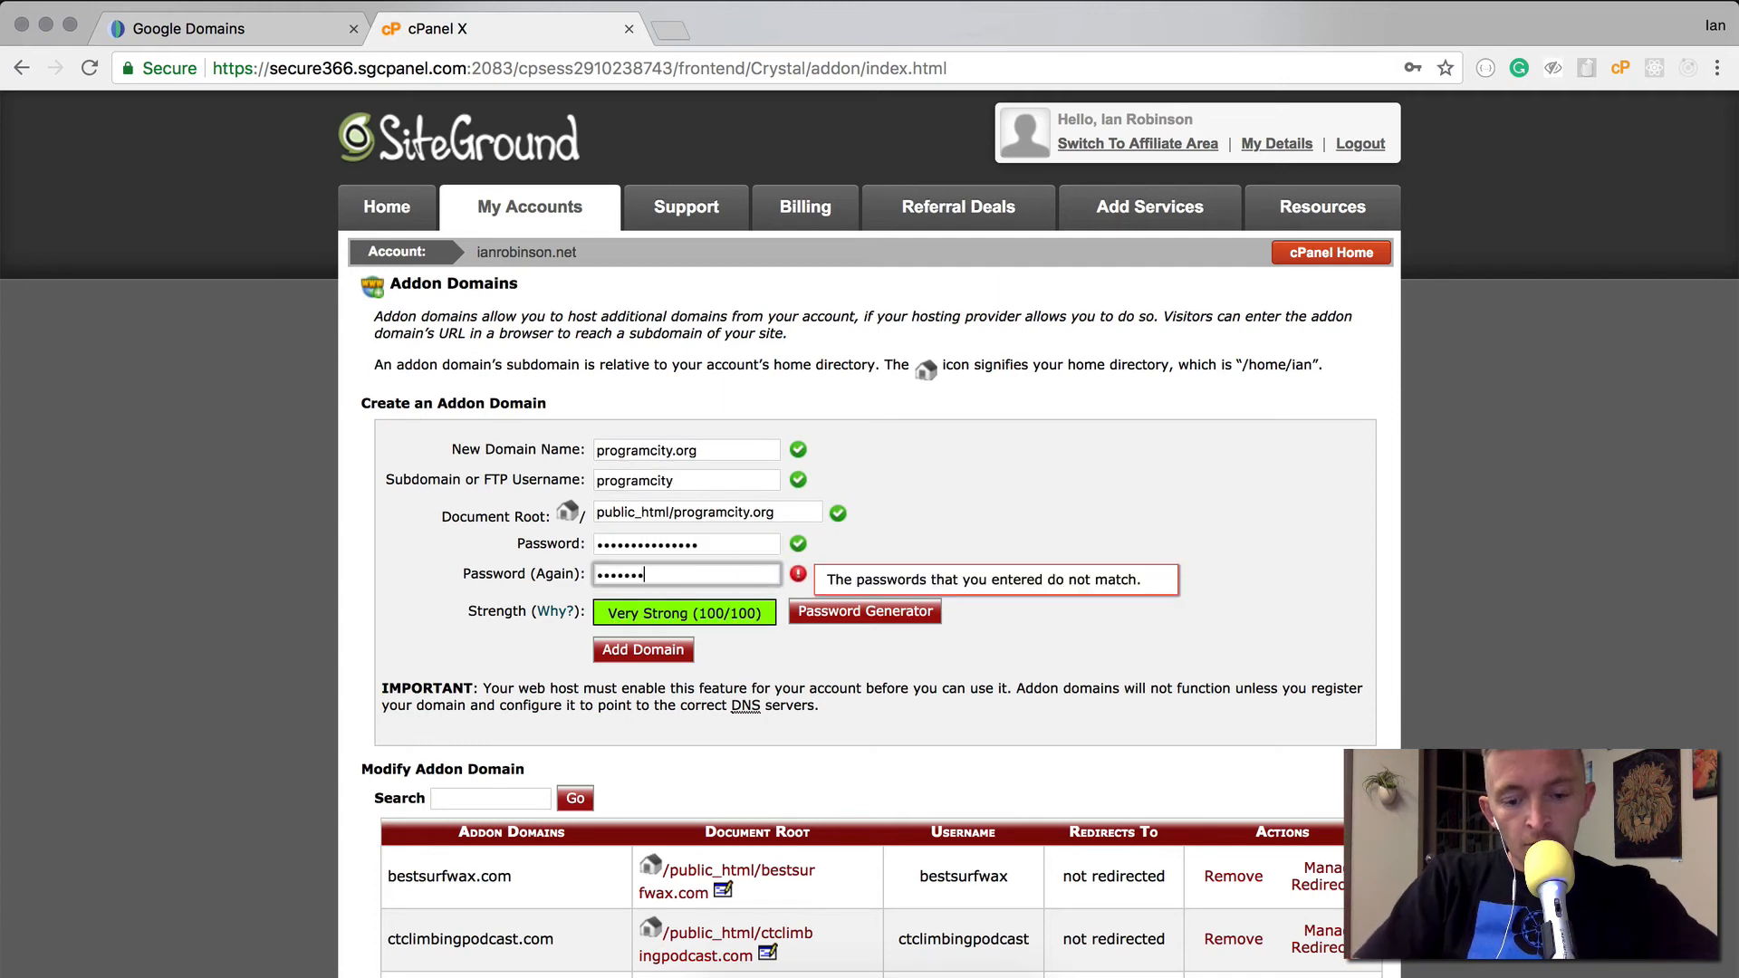
click(641, 651)
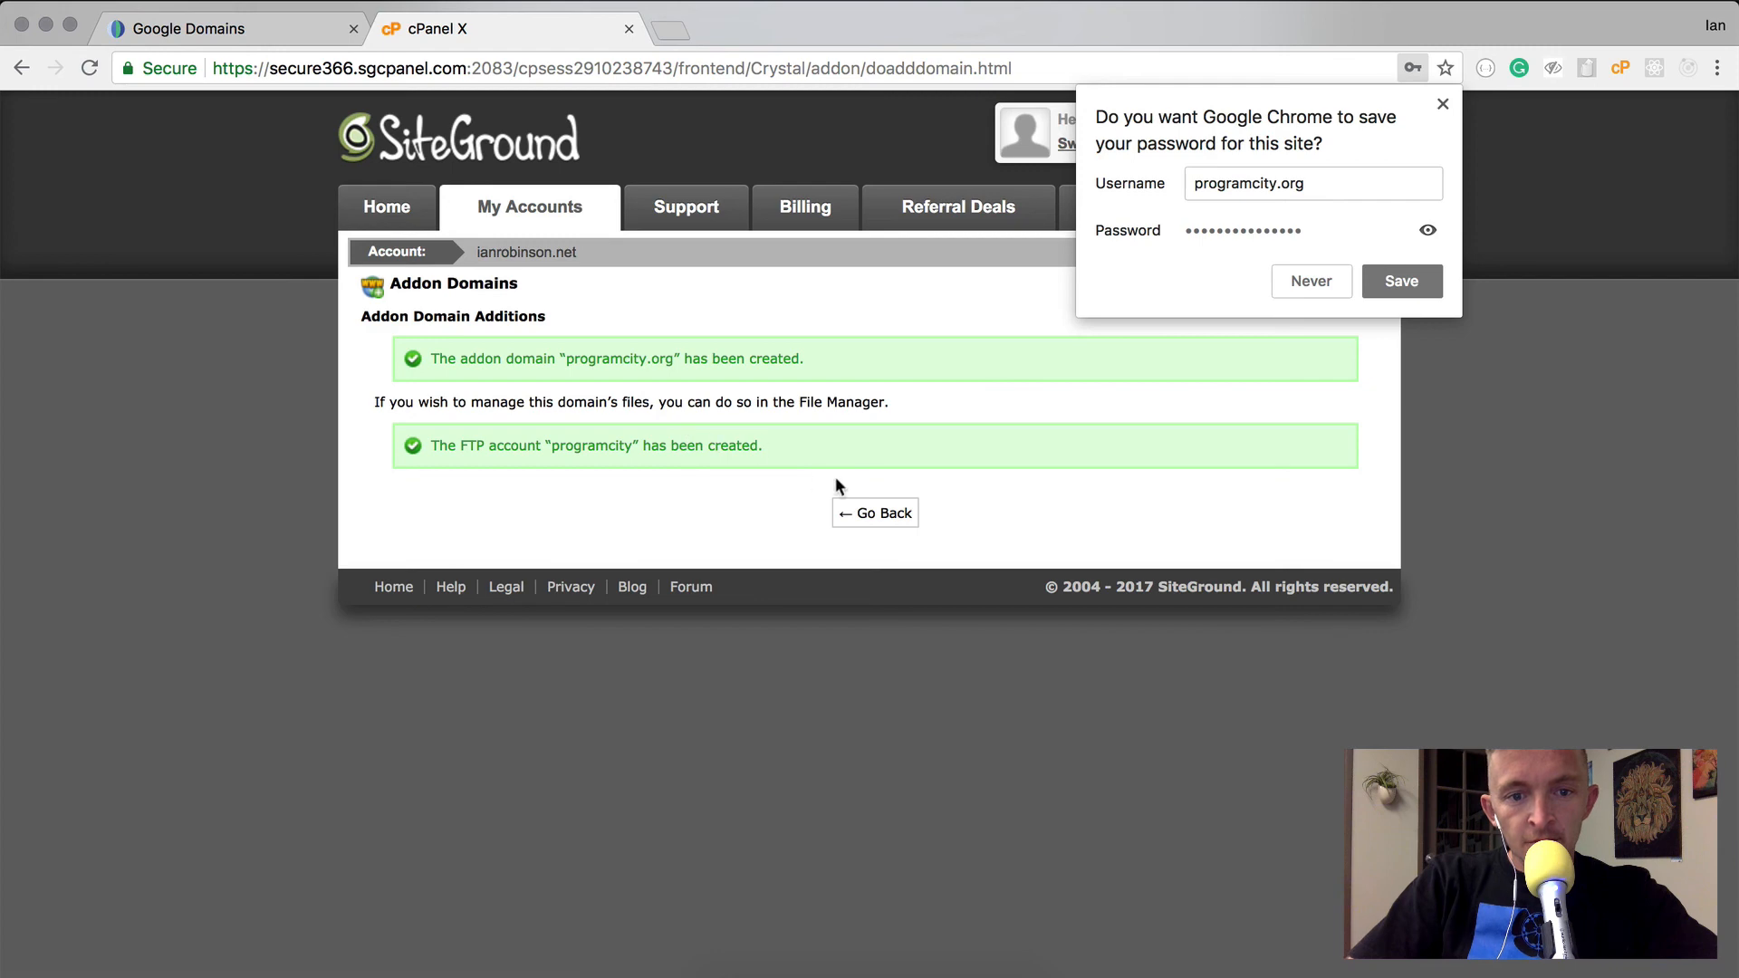
mouse_move(1004, 458)
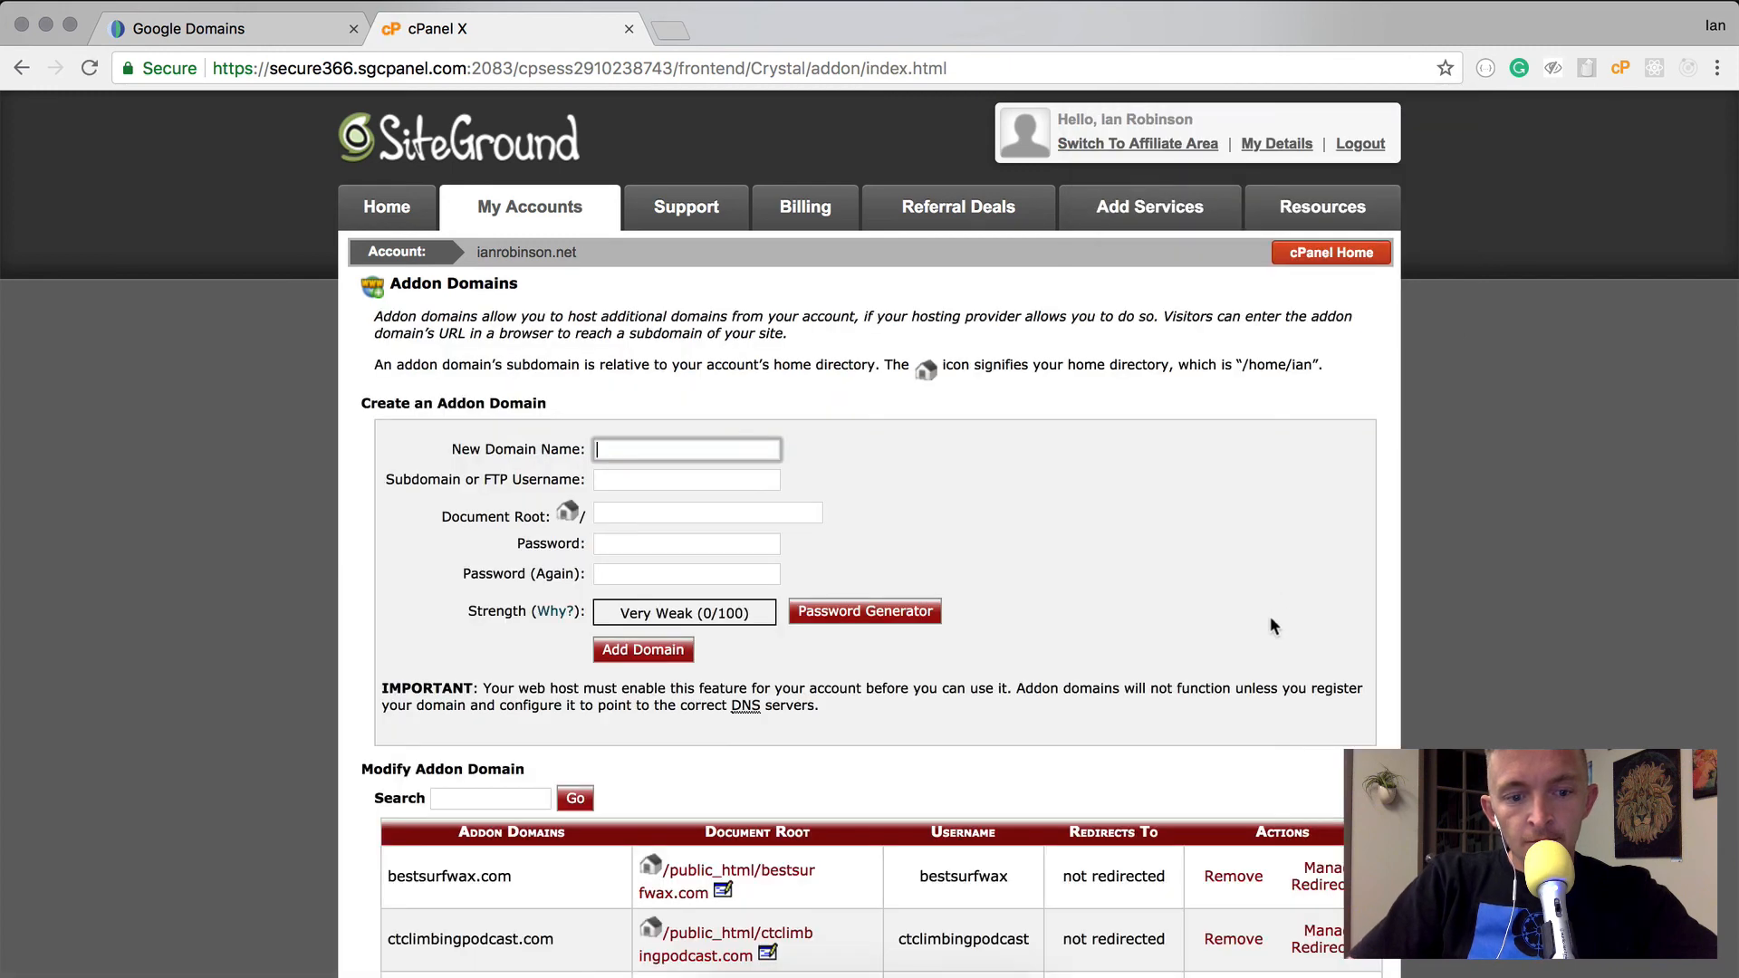
text(pro)
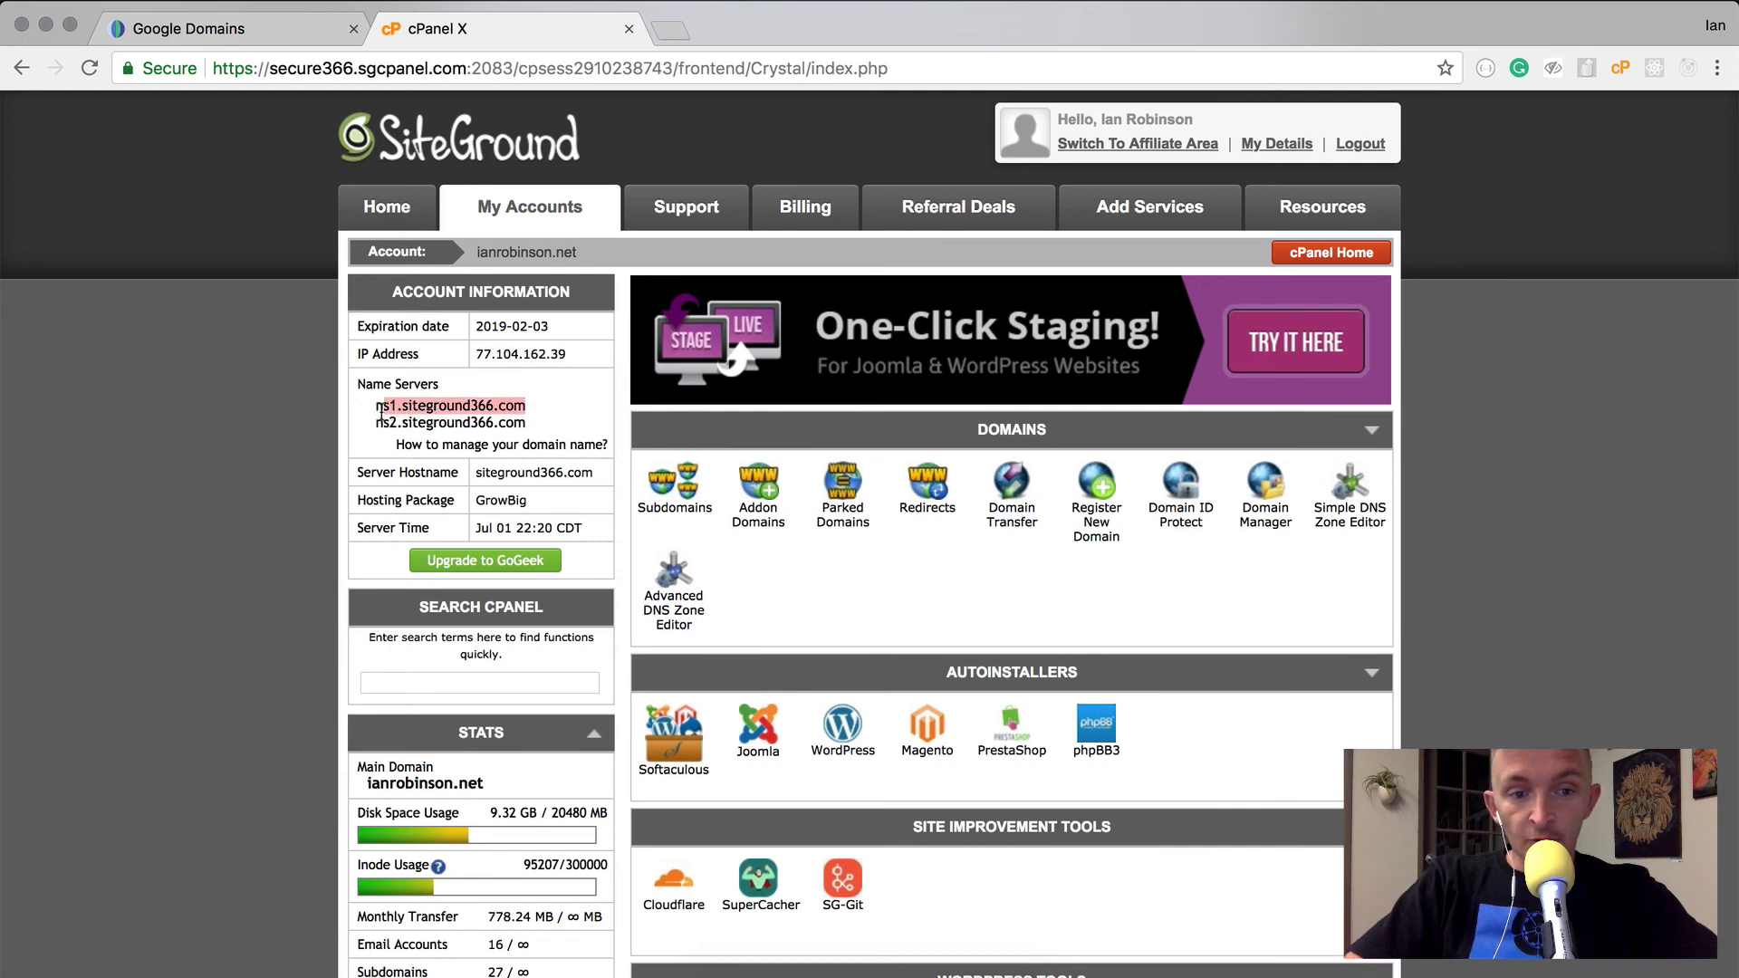
In Google Domains DNS, choose custom name servers and copy ns2.siteground366.com from cPanel
click(188, 27)
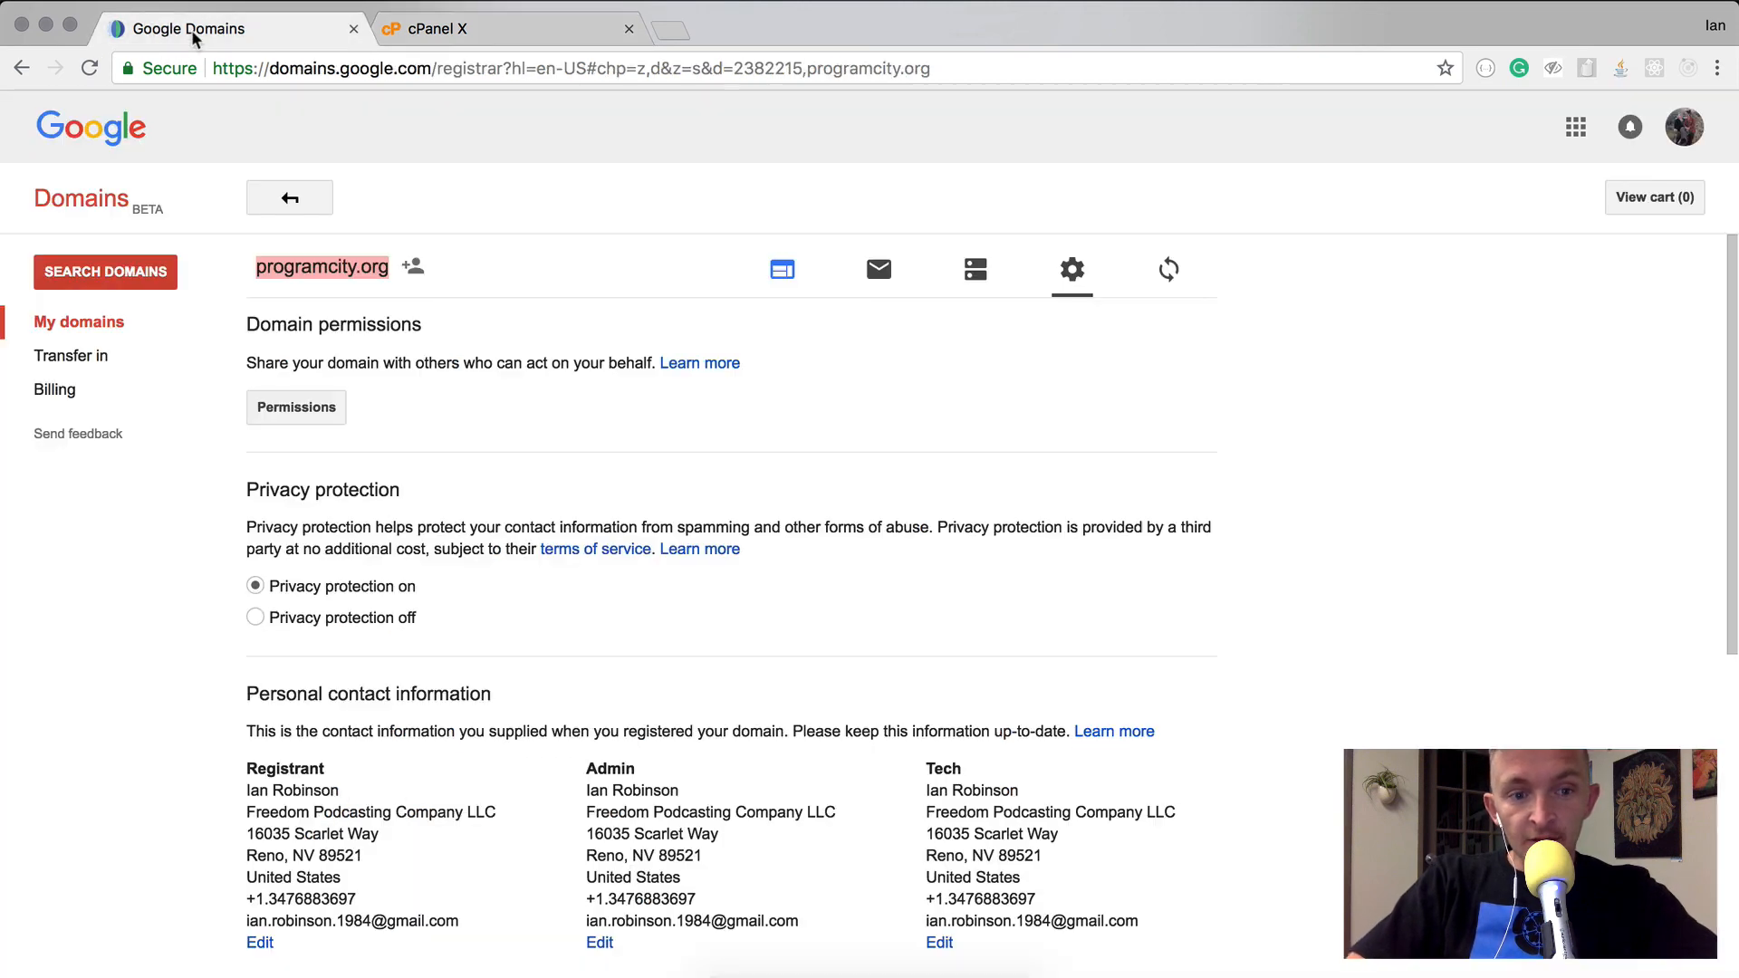
click(975, 268)
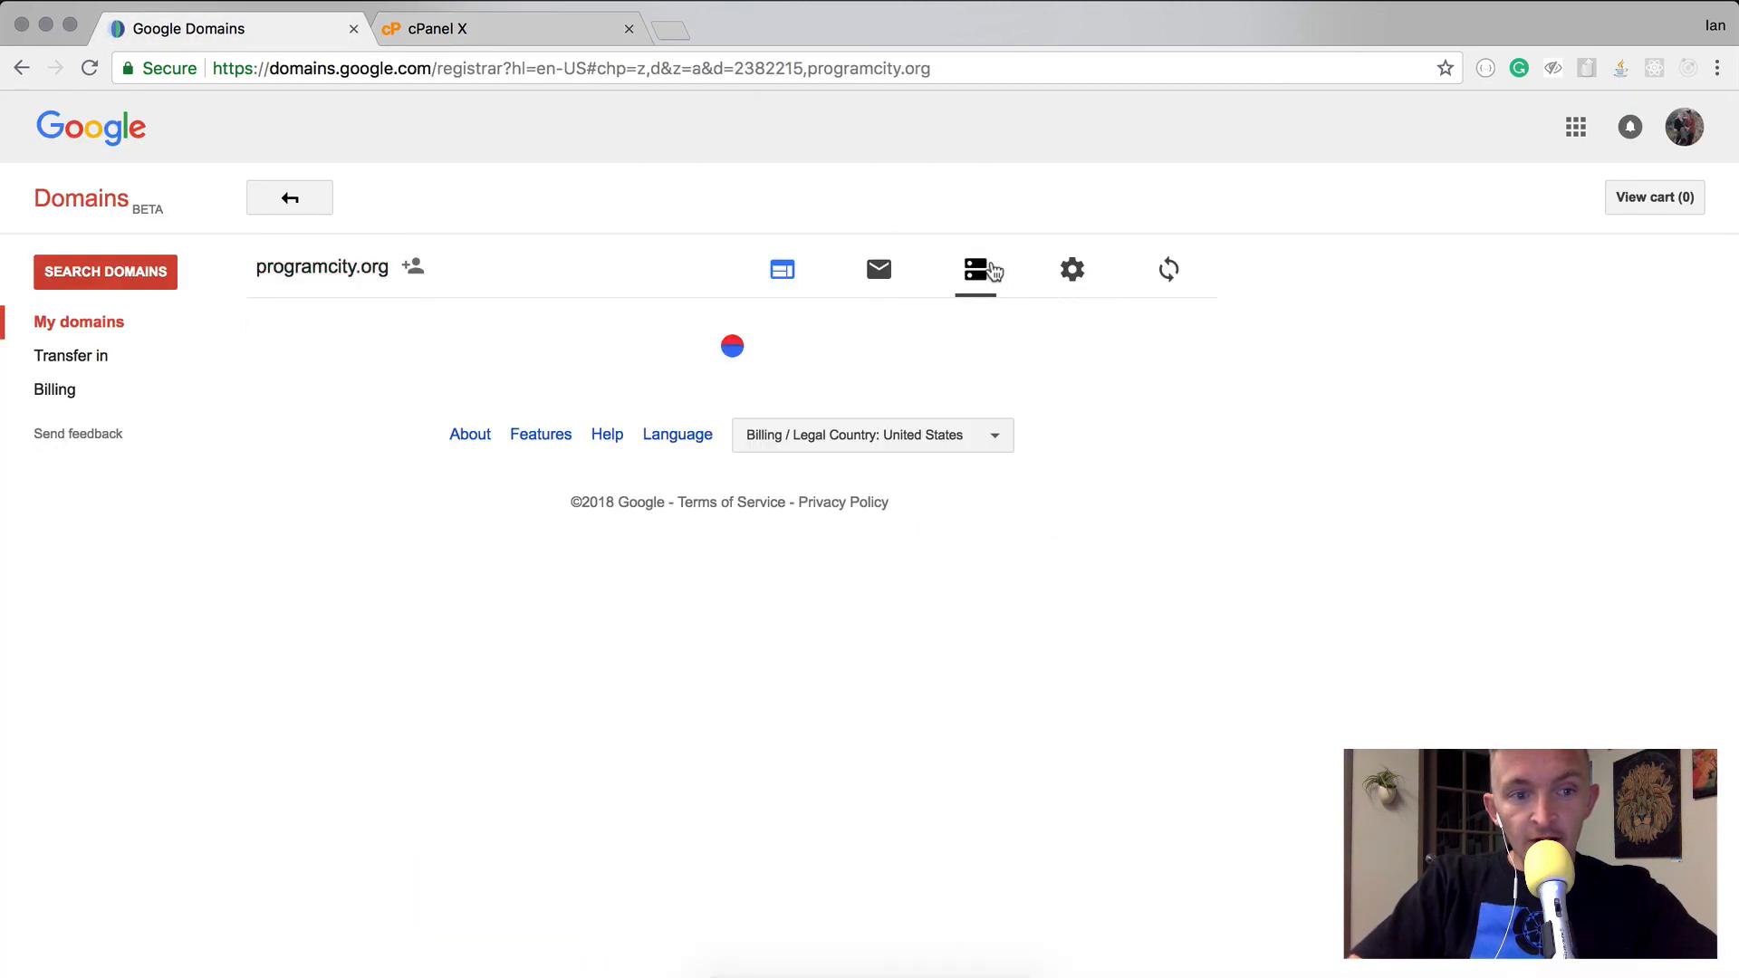
click(975, 268)
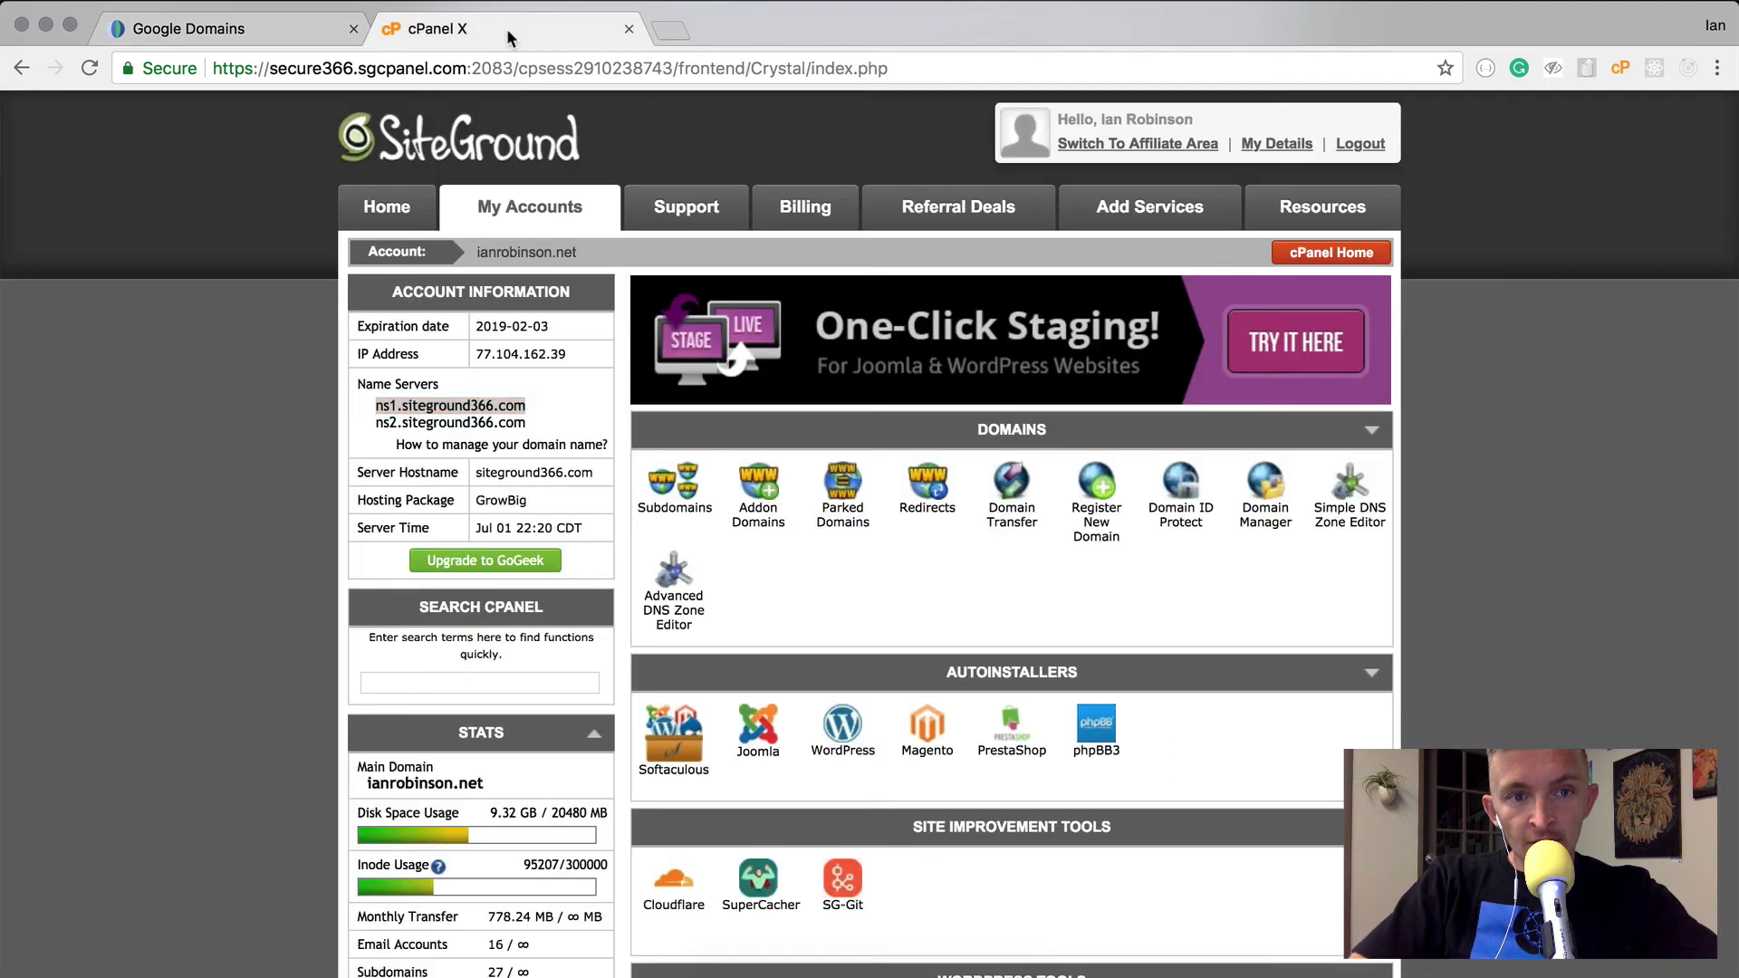
double_click(449, 422)
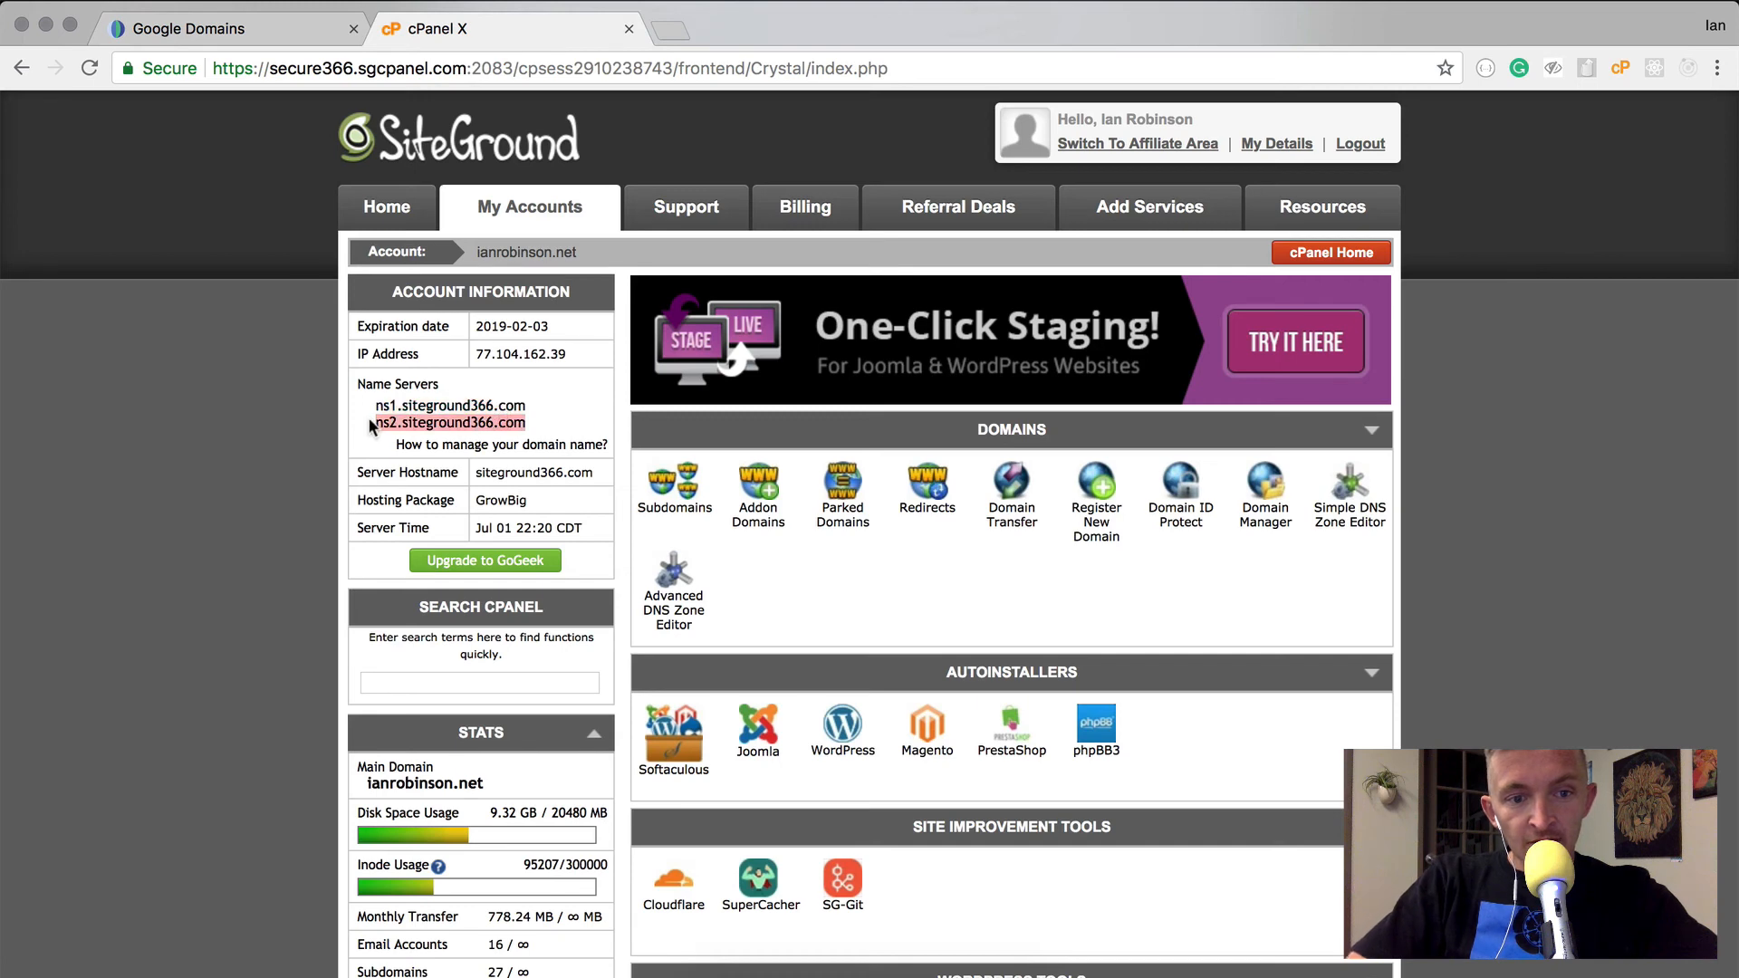
Save ns1.siteground366.com and ns2.siteground366.com as programcity.org's name servers
click(210, 27)
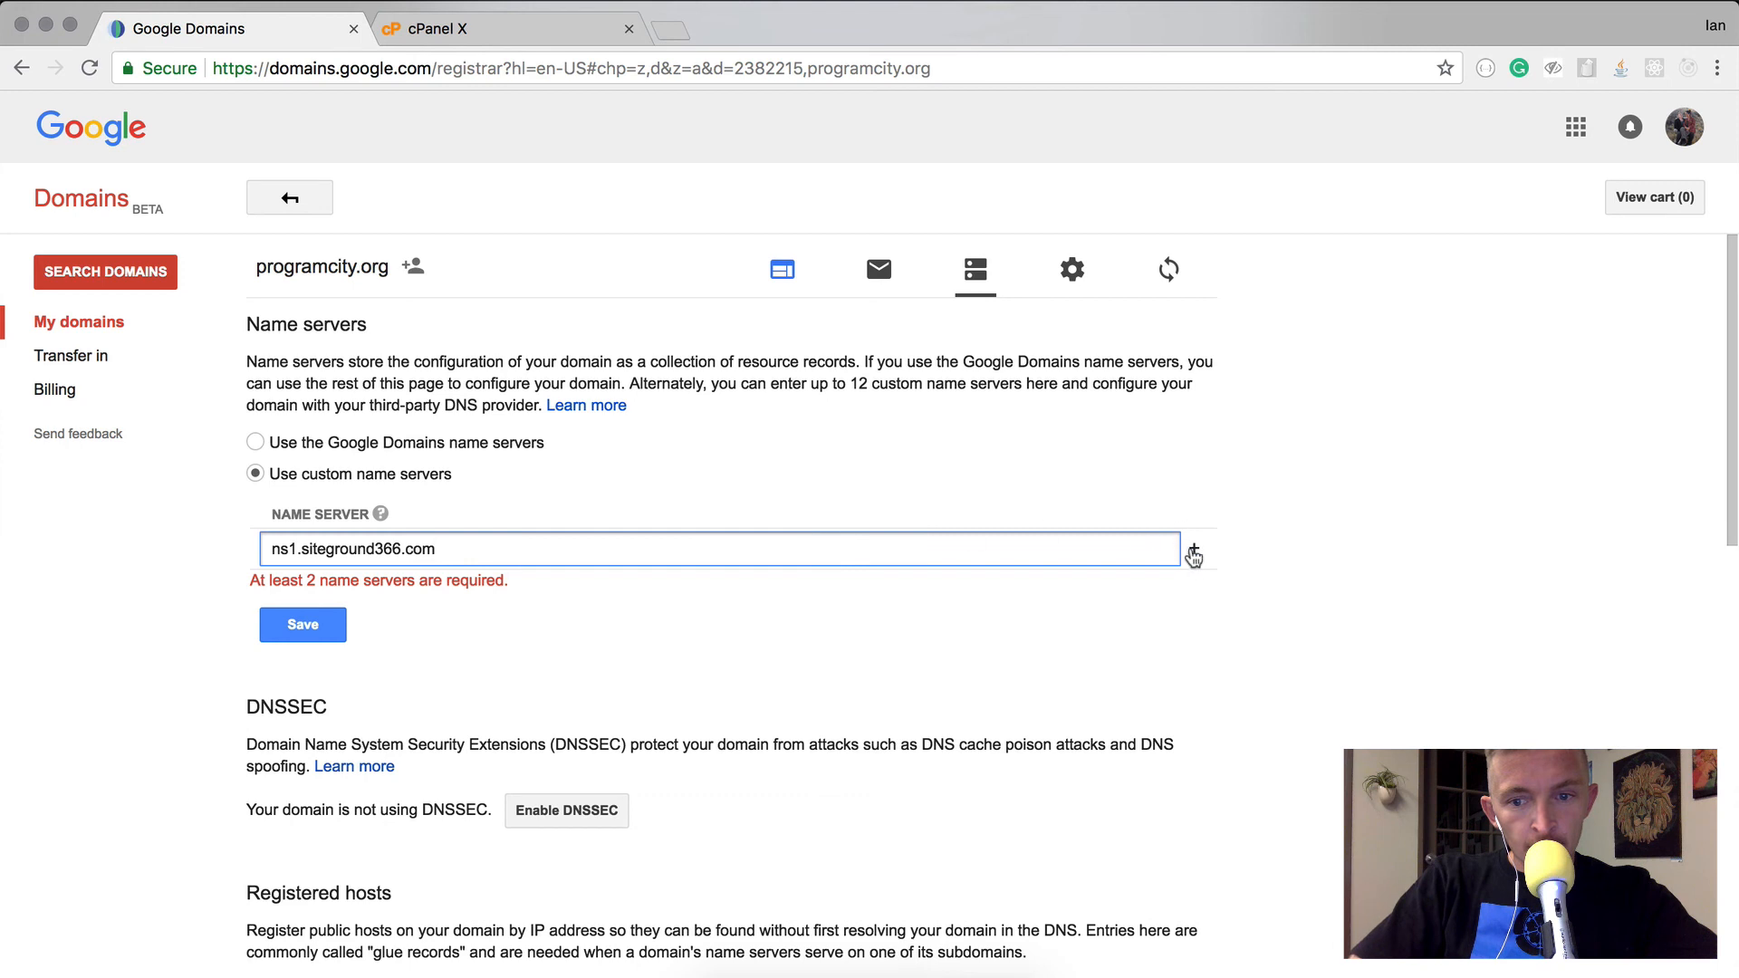
click(1194, 553)
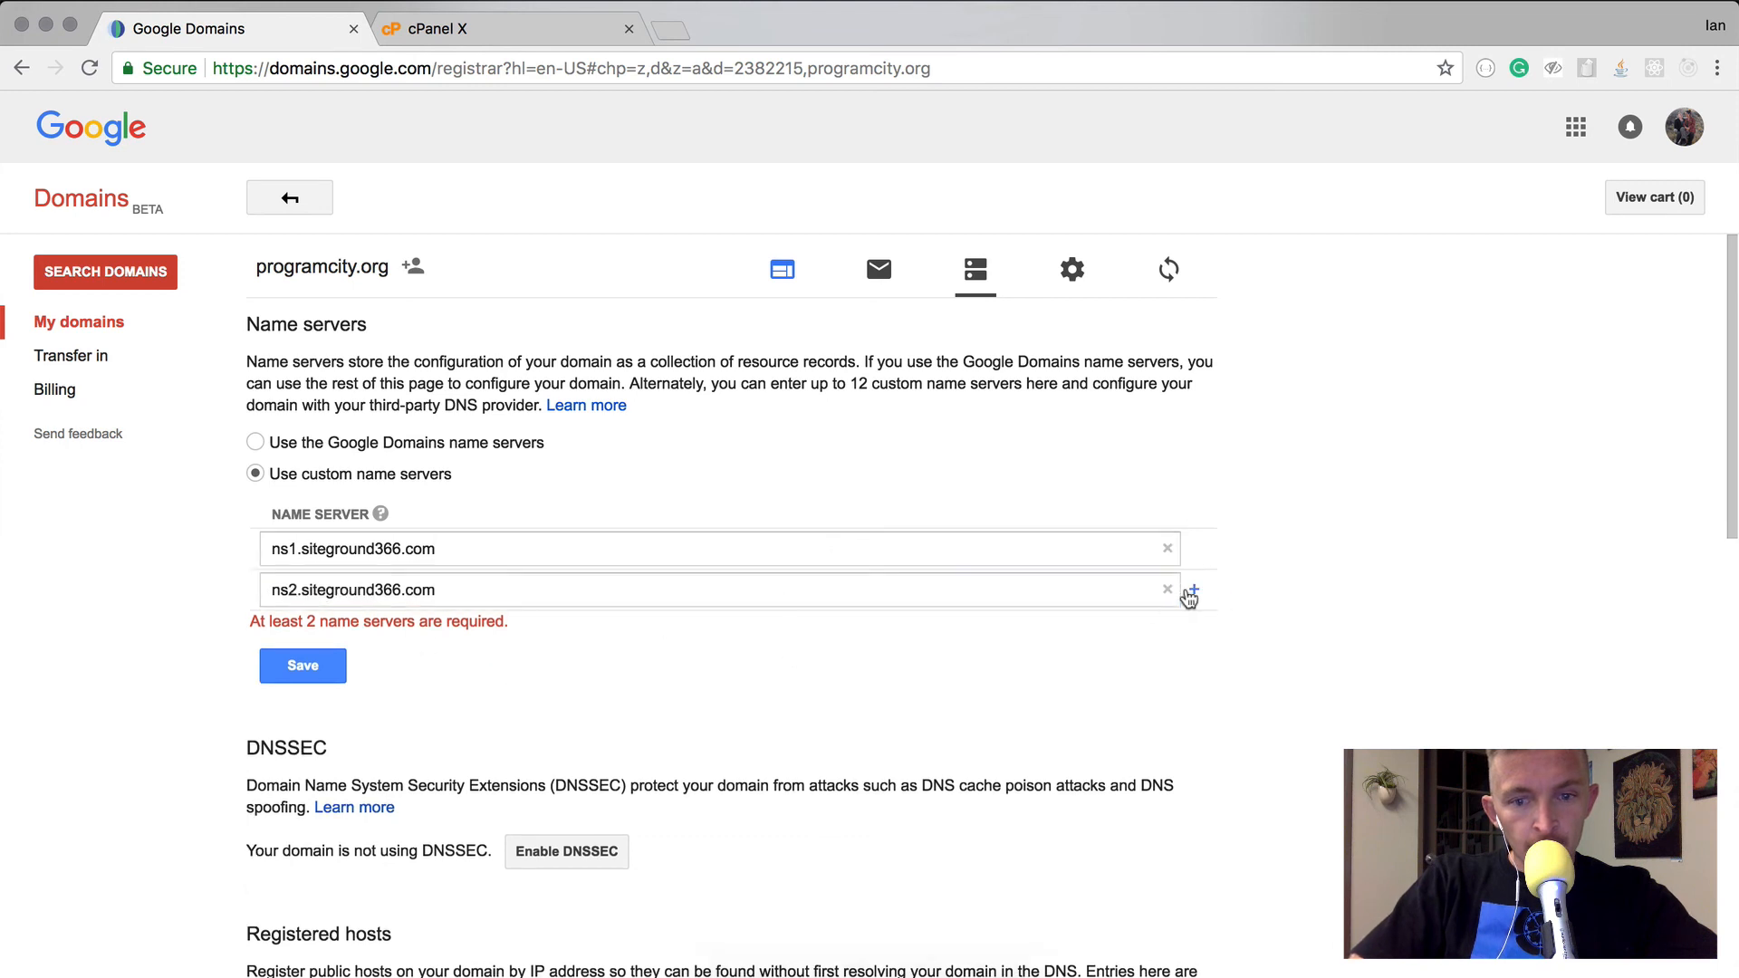
click(303, 665)
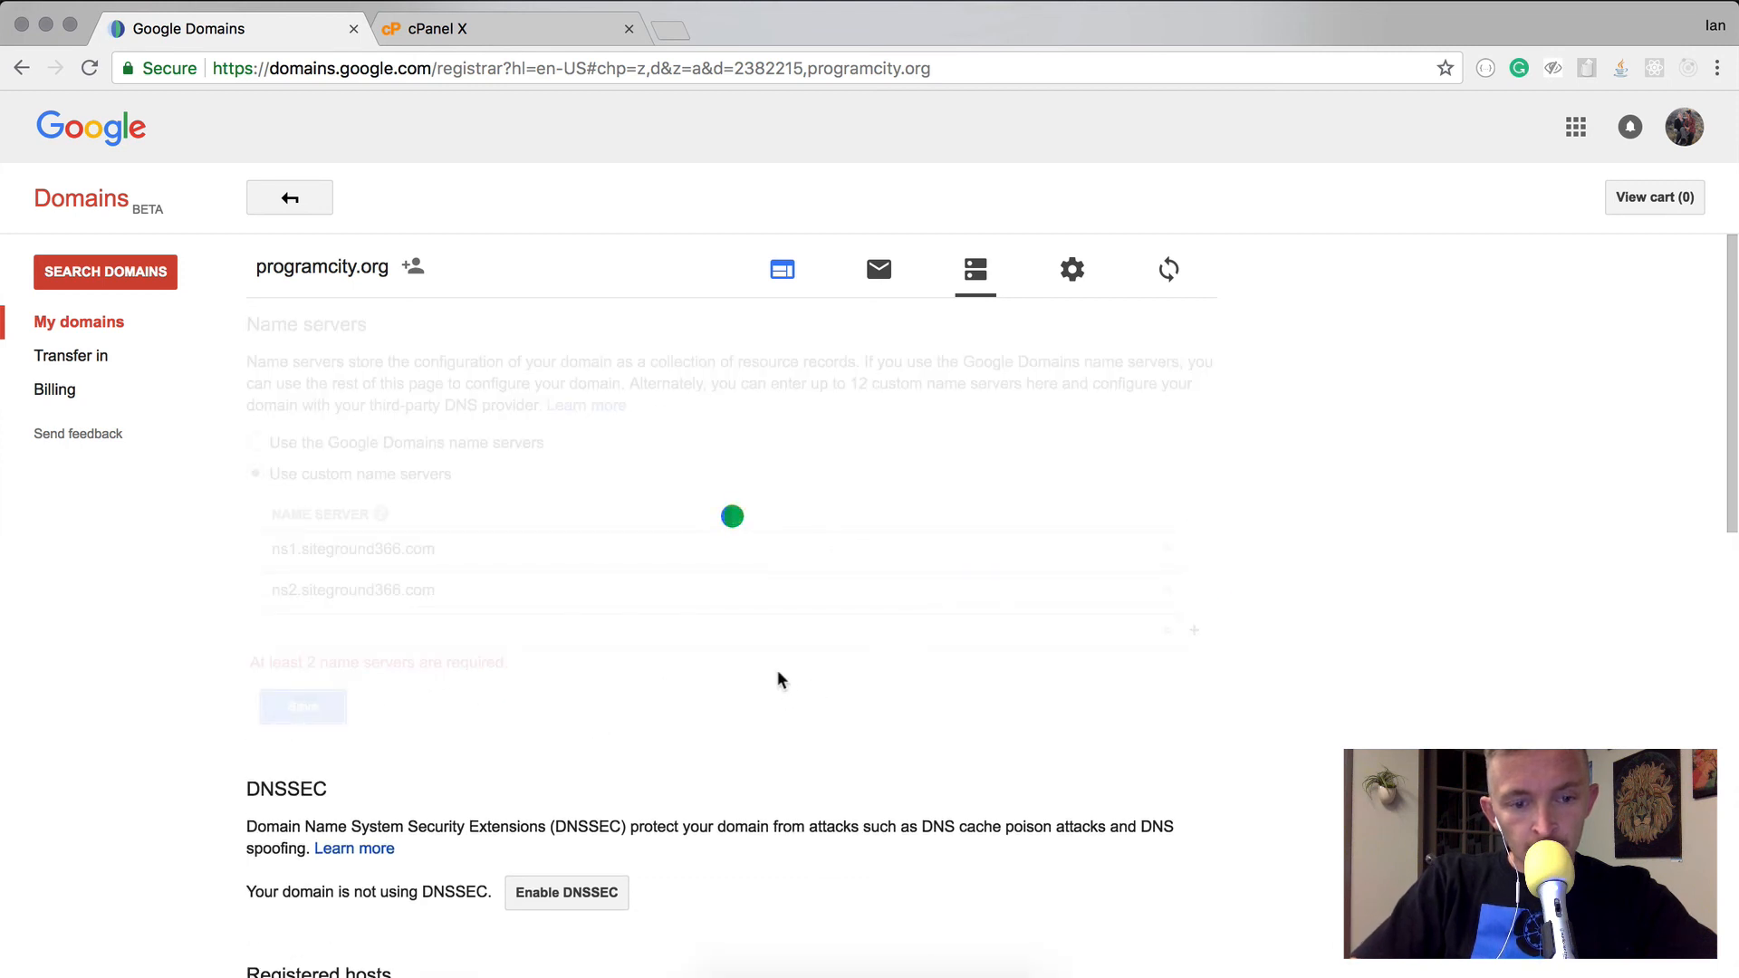
scroll(down, 3)
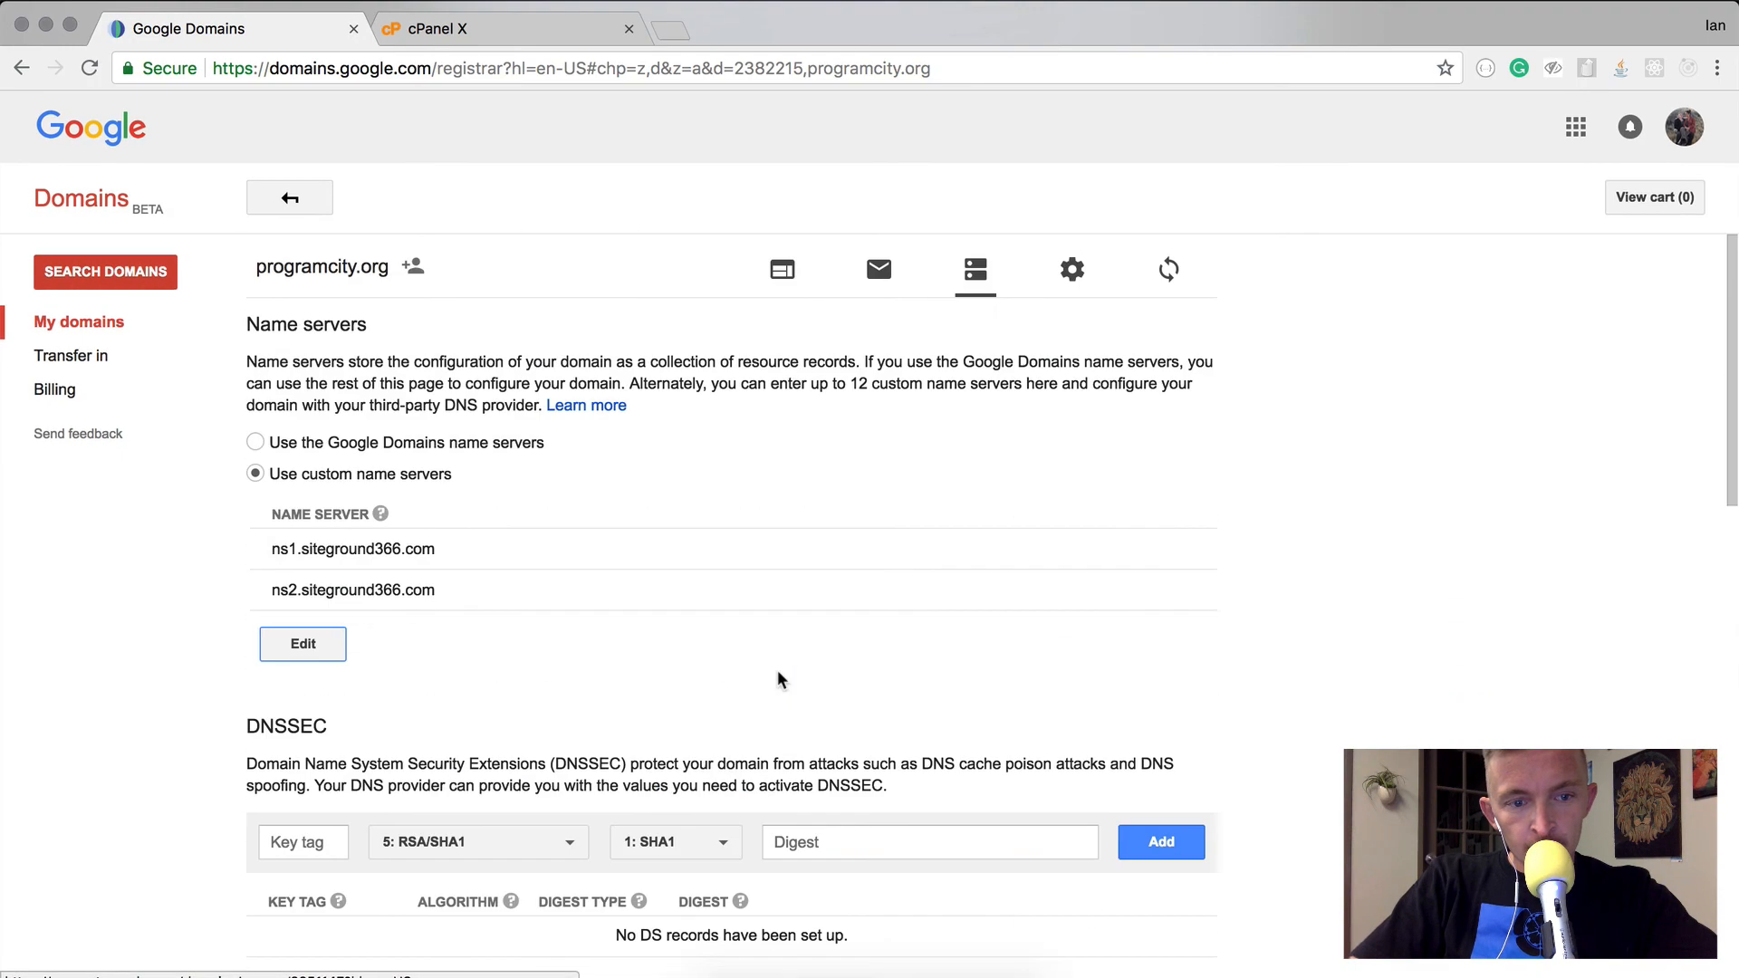
mouse_move(418, 665)
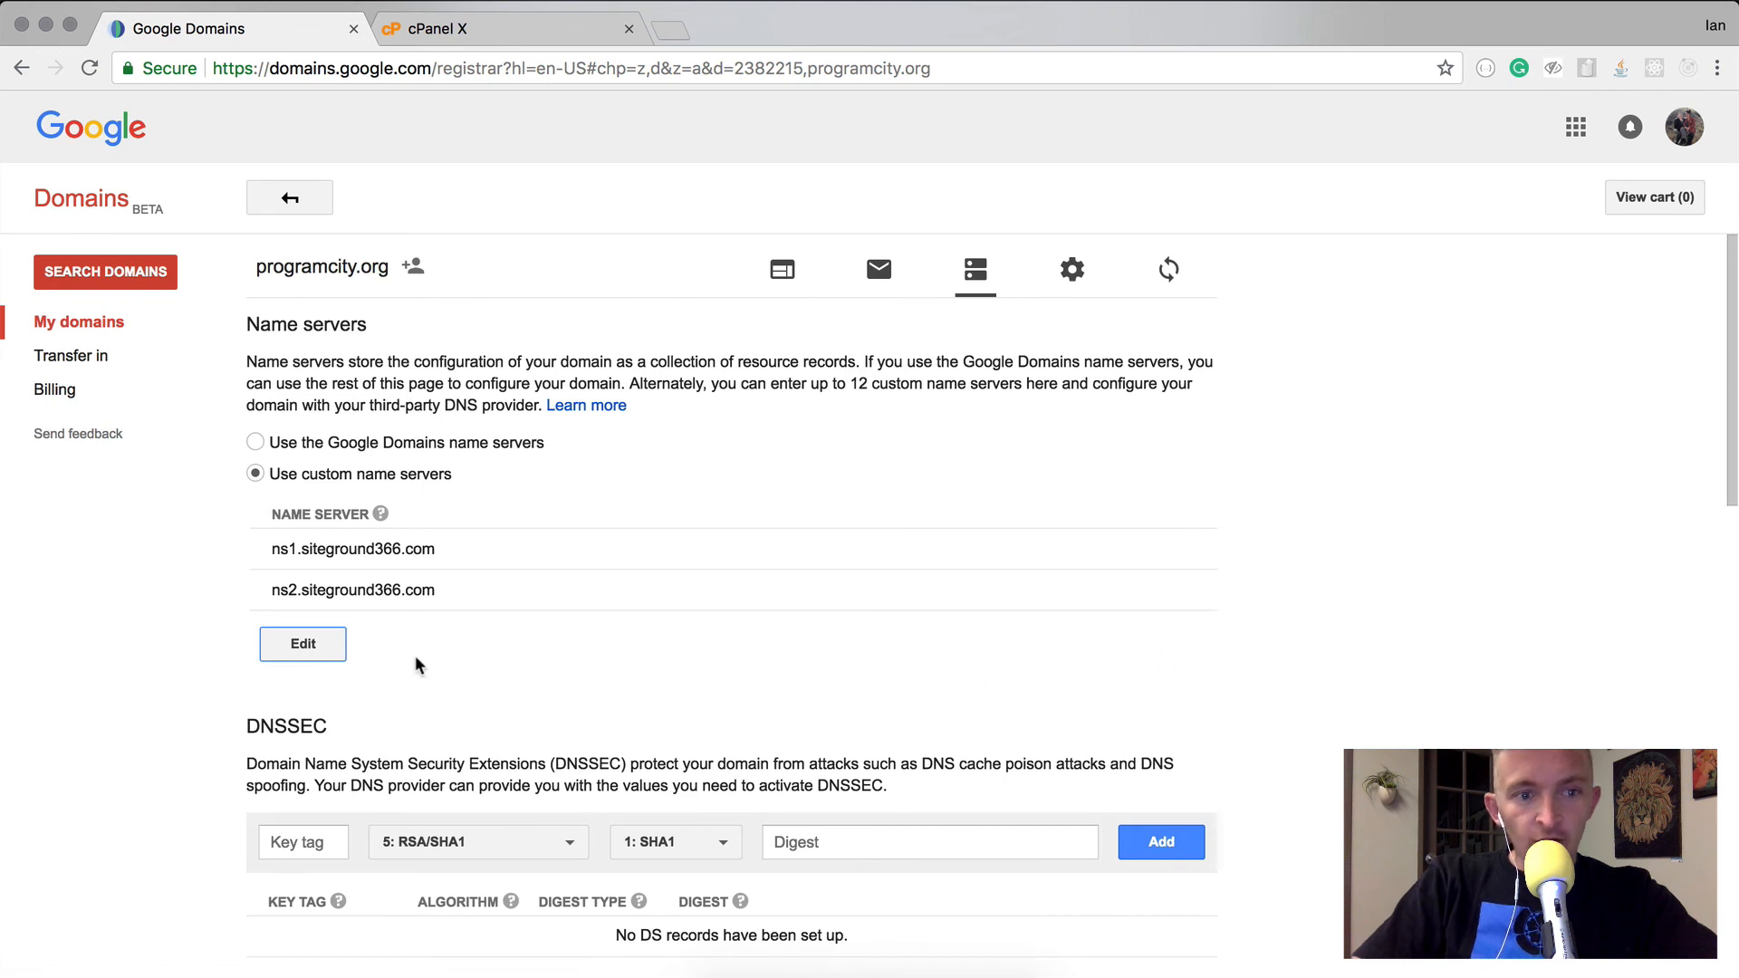
mouse_move(741, 353)
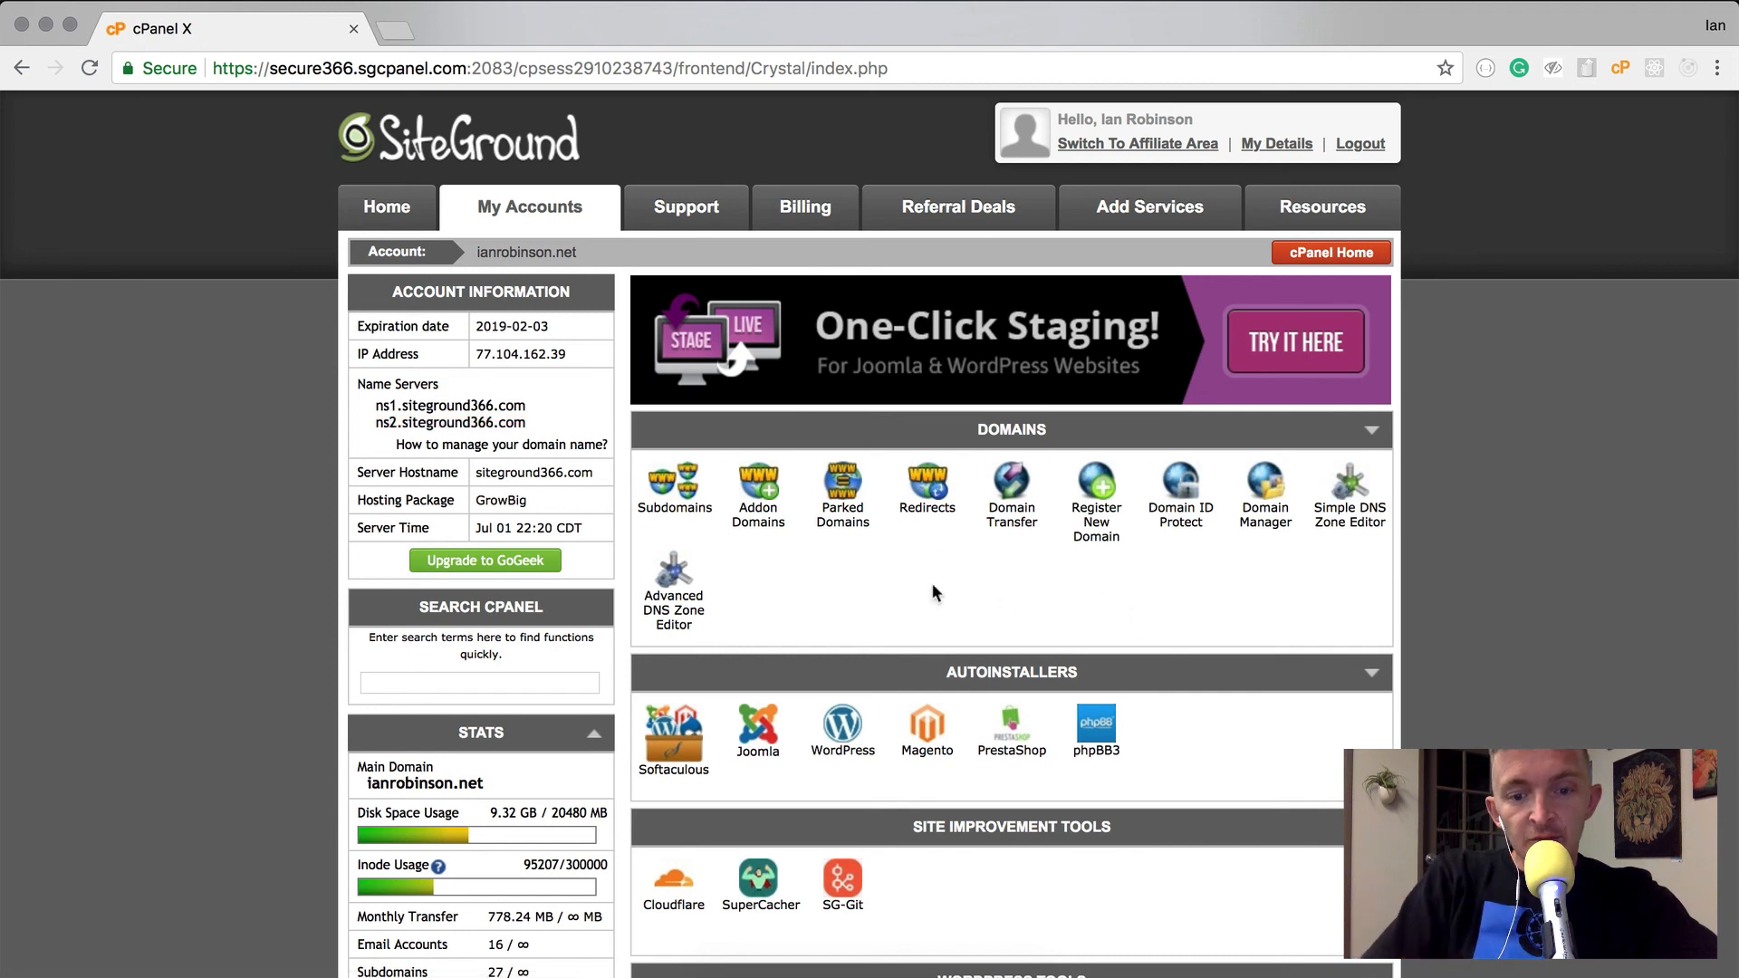
Navigate the cPanel File Manager to public_html/programcity.org
text(cable)
text(file manager)
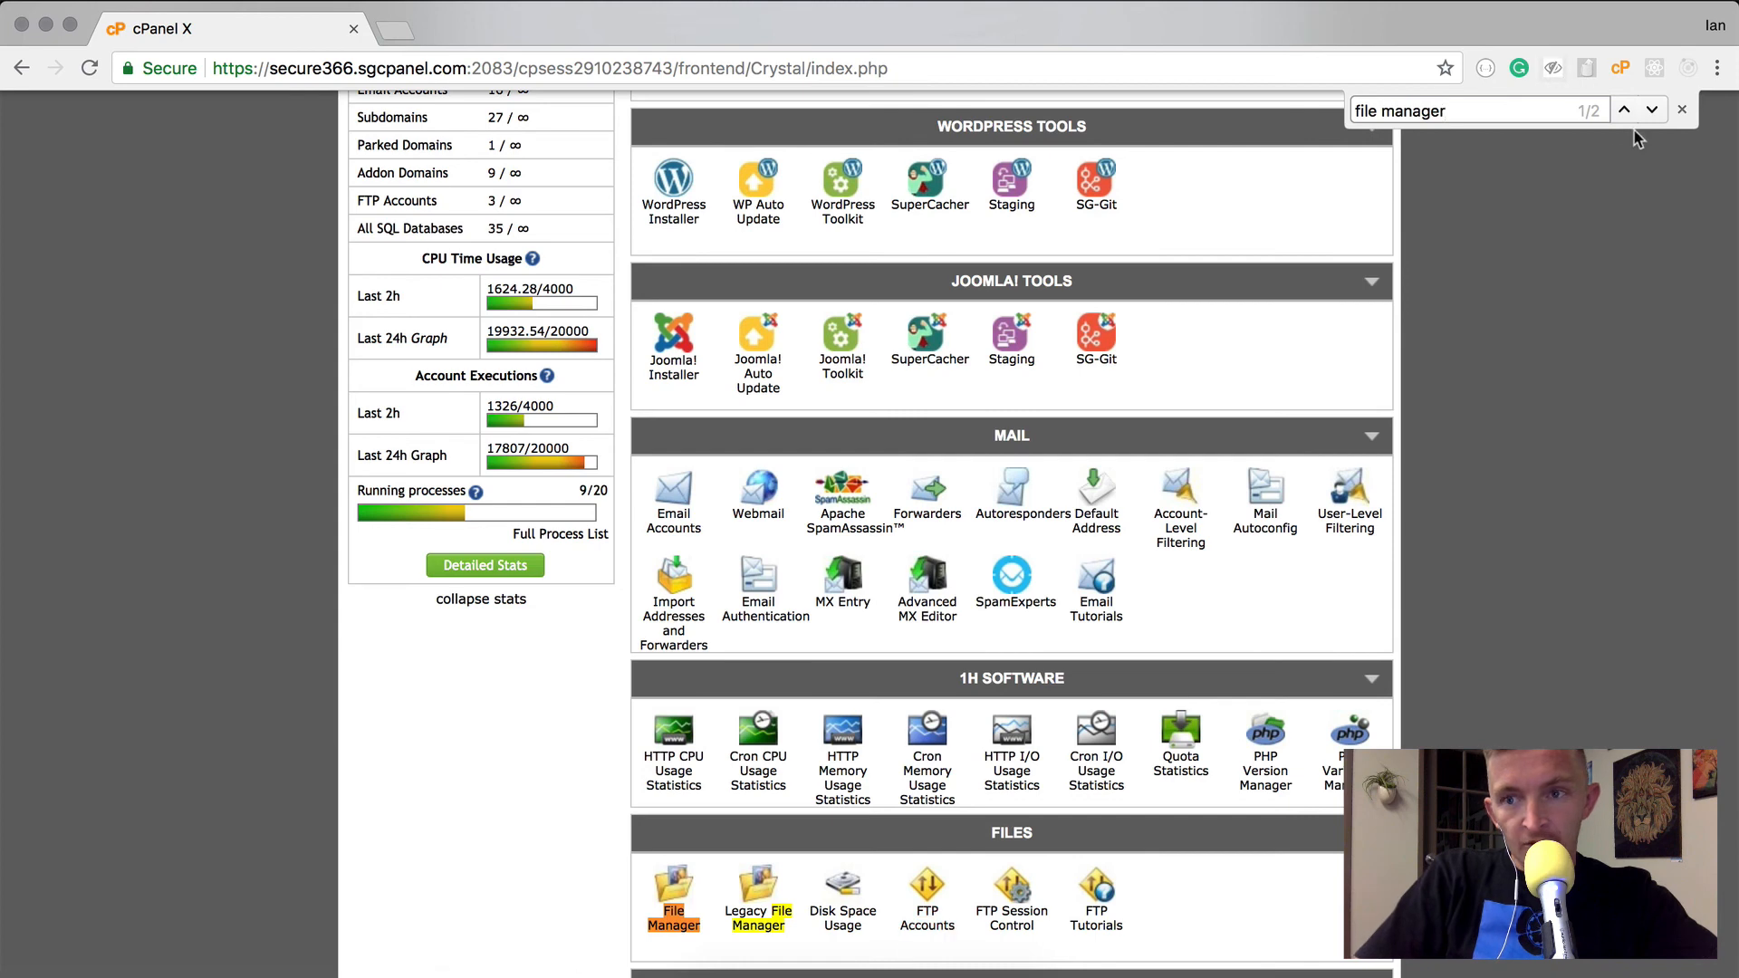
mouse_move(908, 684)
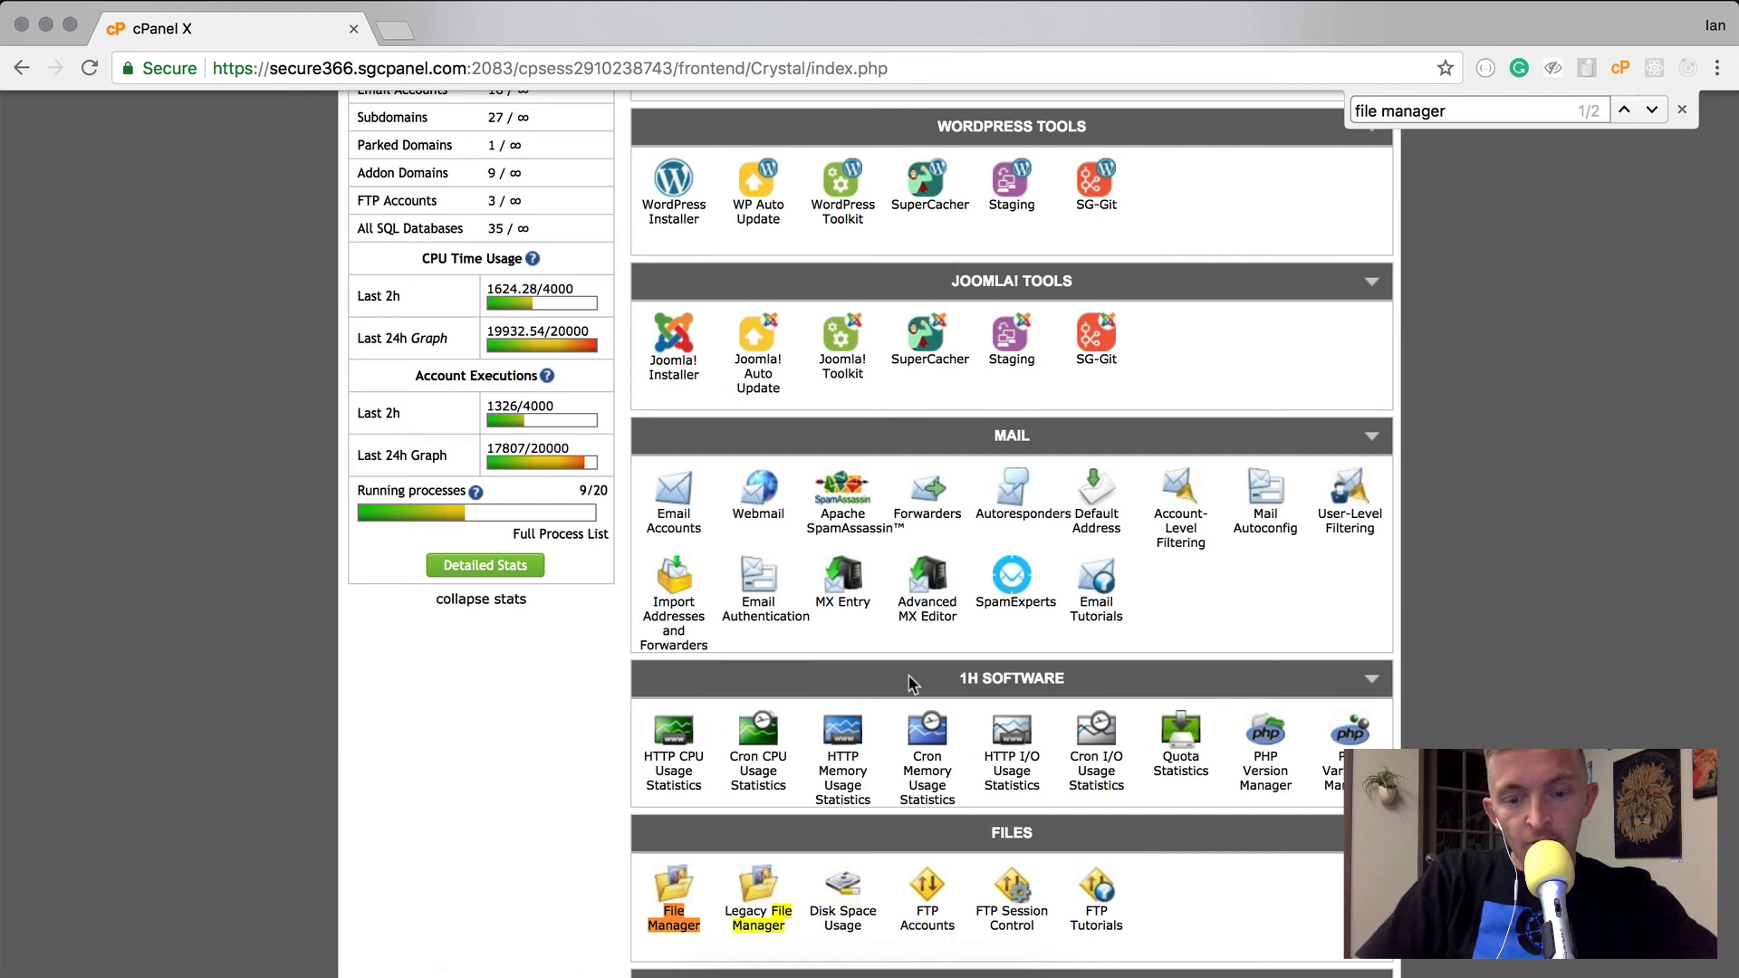
click(672, 899)
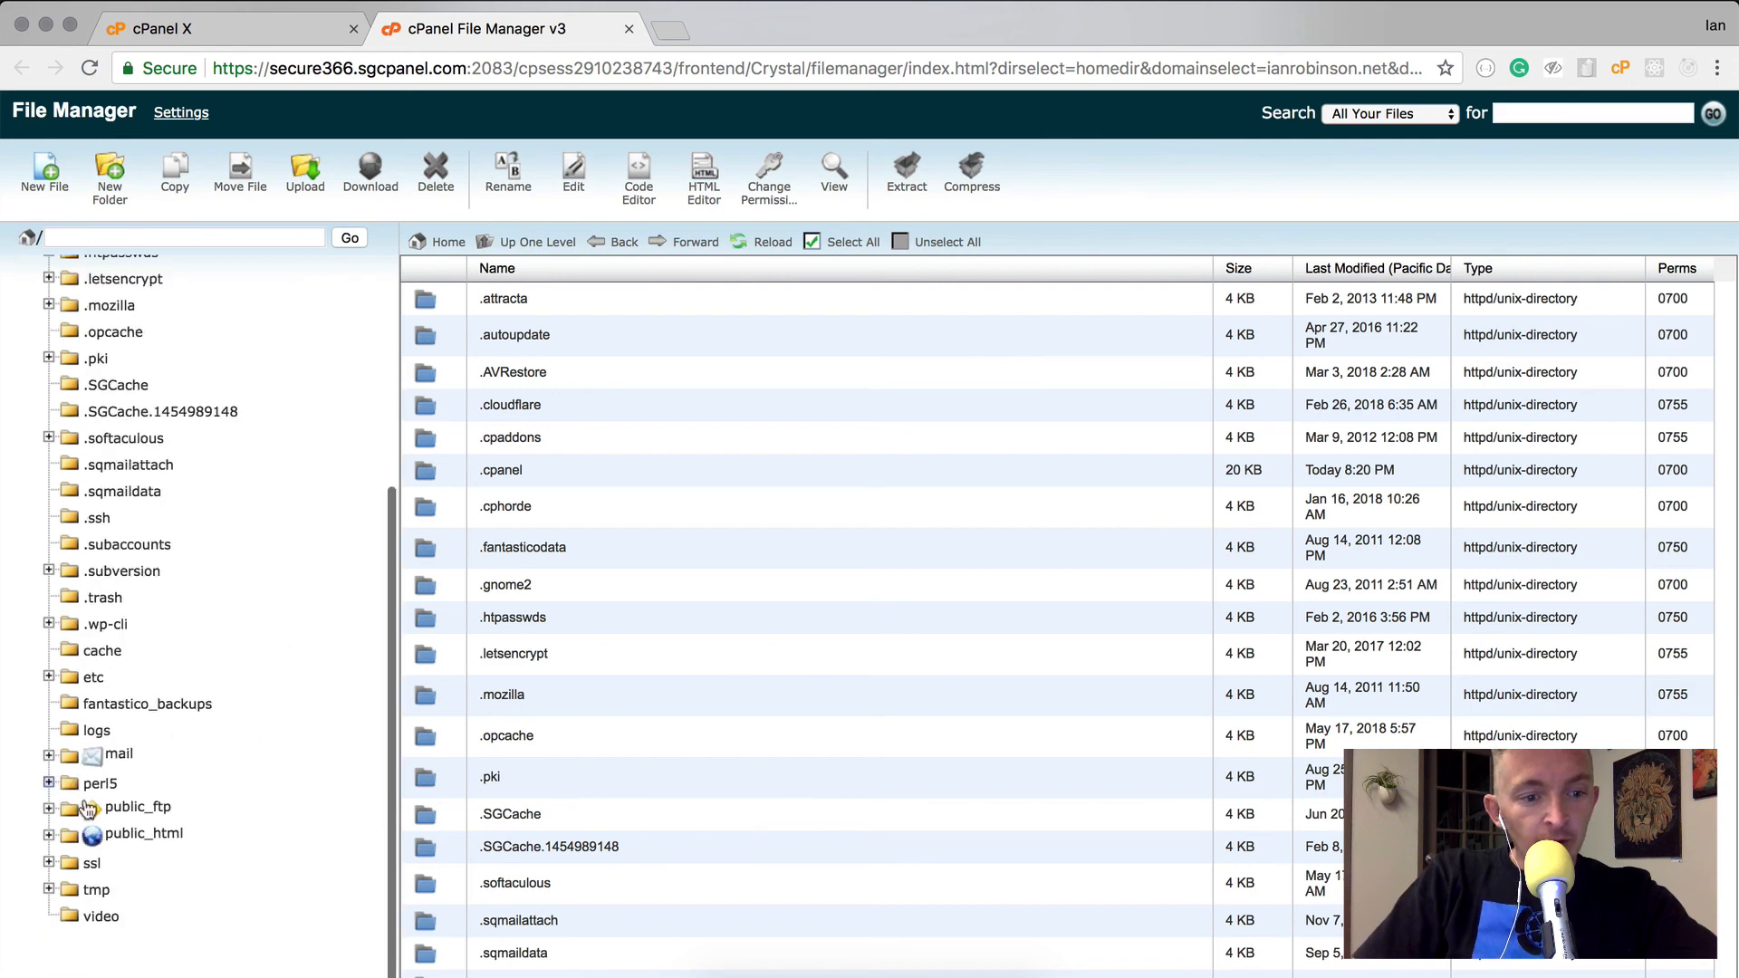
click(48, 806)
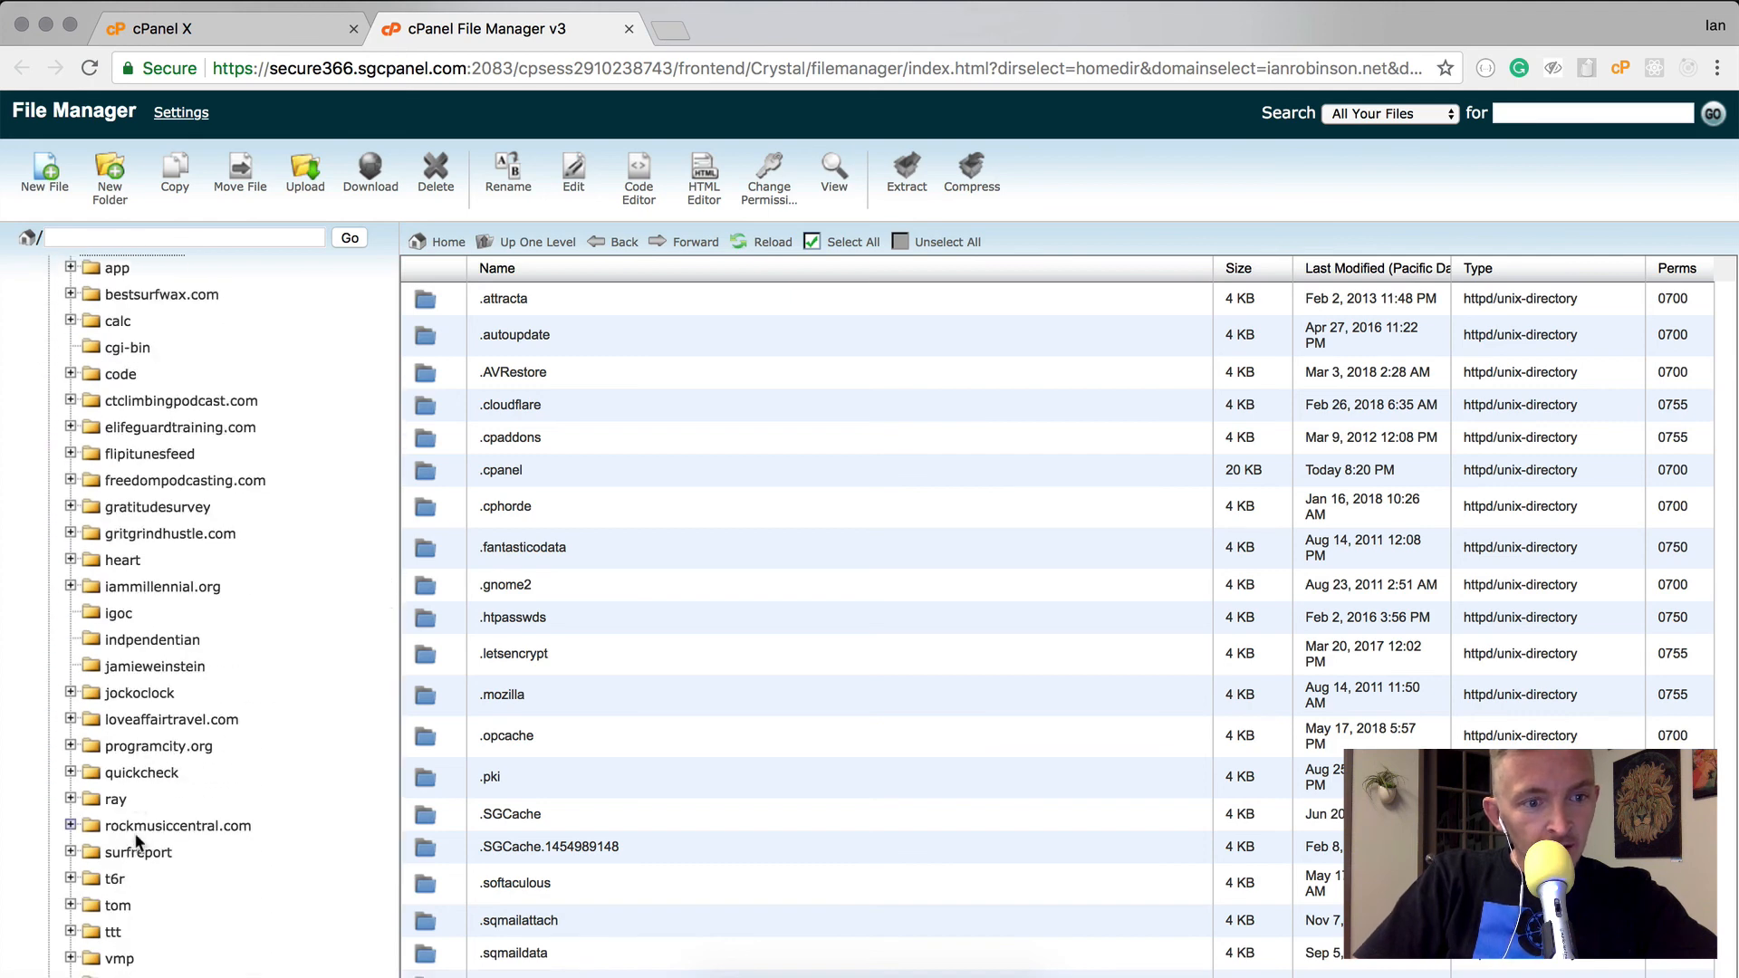
scroll(down, 3)
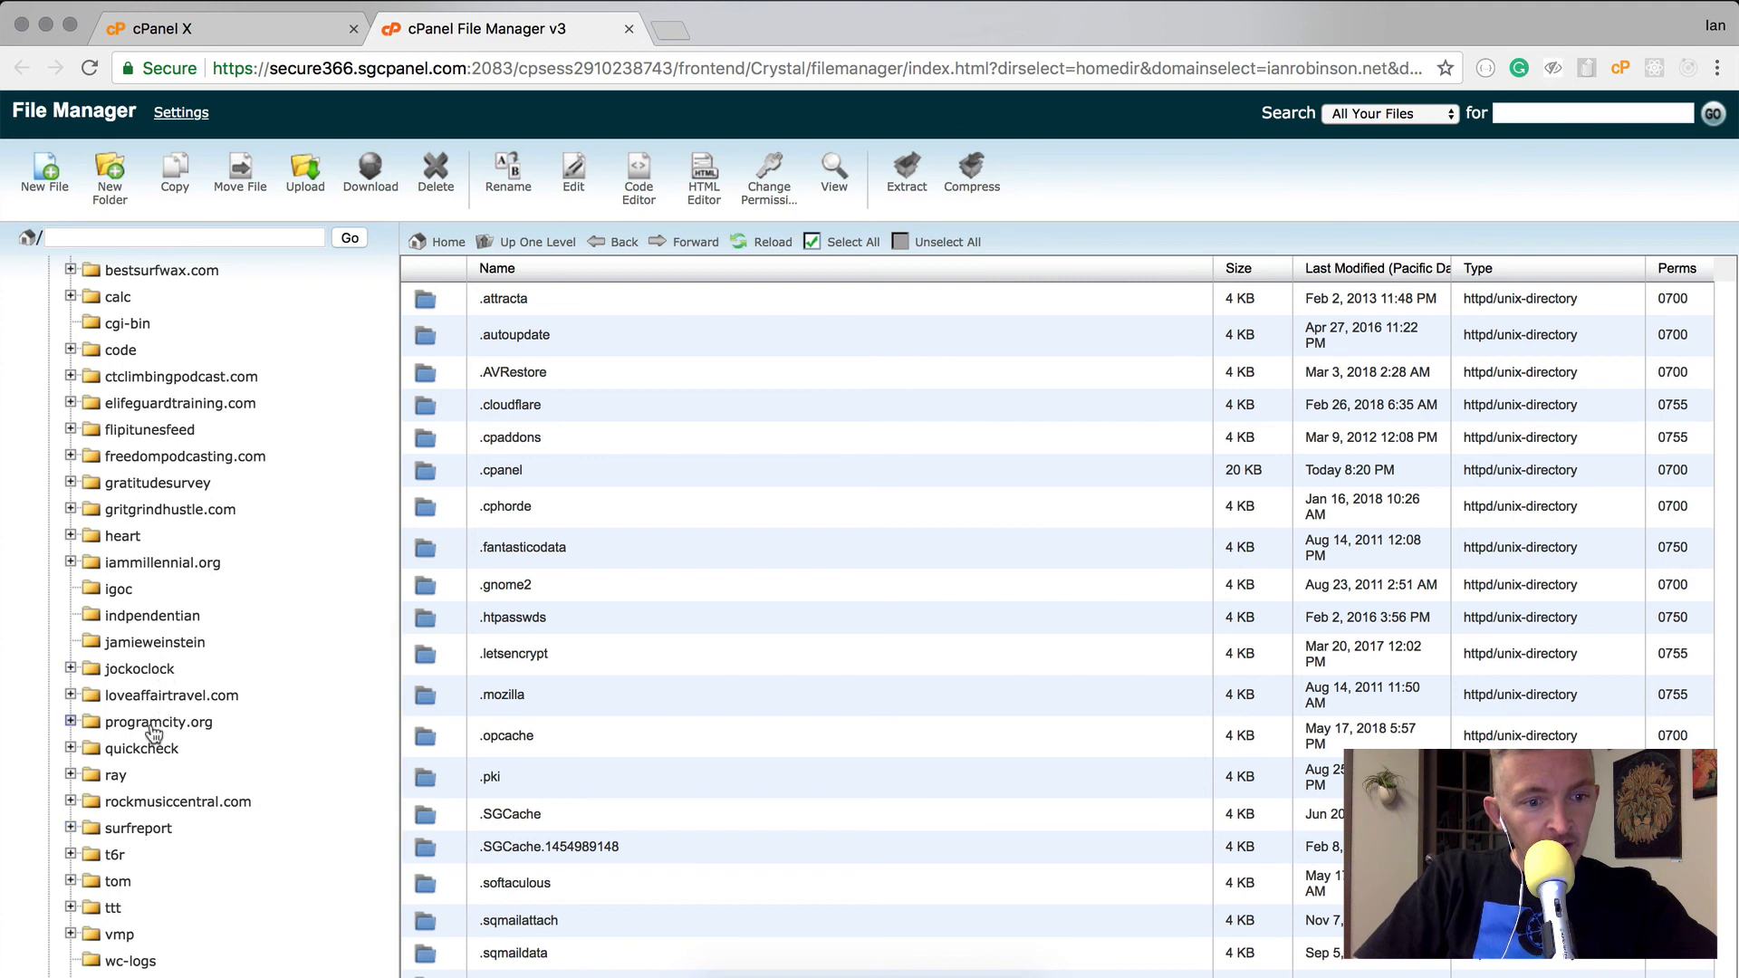
click(159, 723)
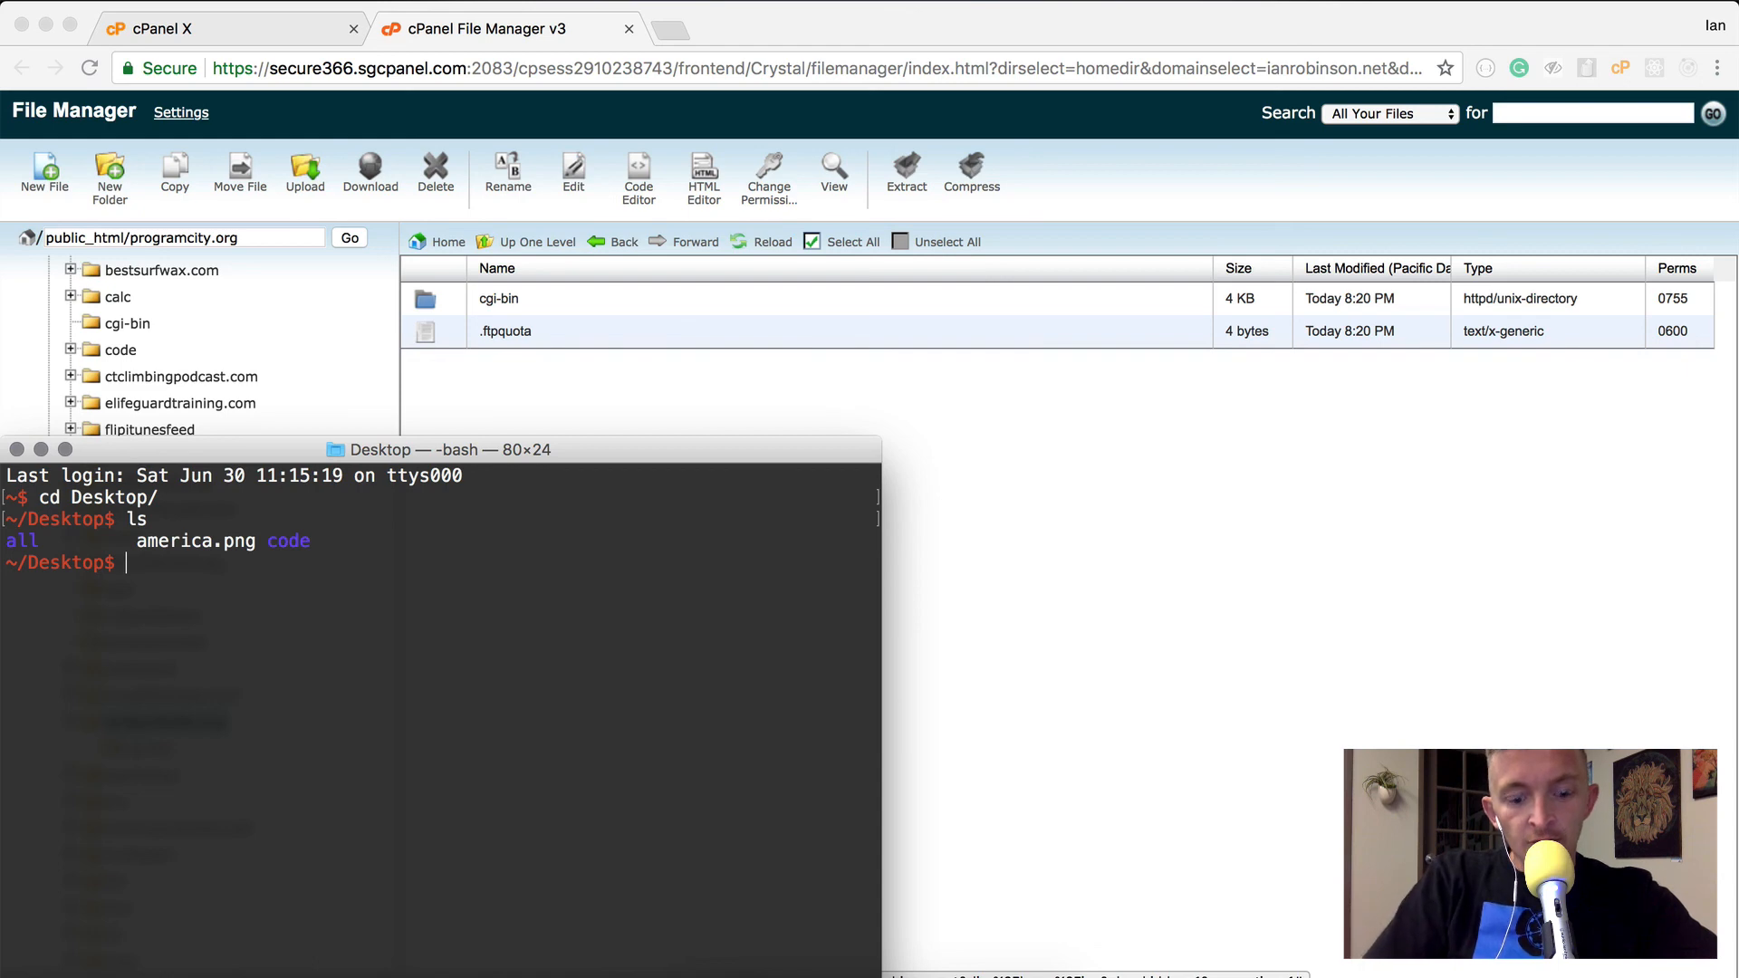
Make a programCity folder with an empty index.html via mkdir and touch, and launch it in Atom
text(mkdir)
text(cd)
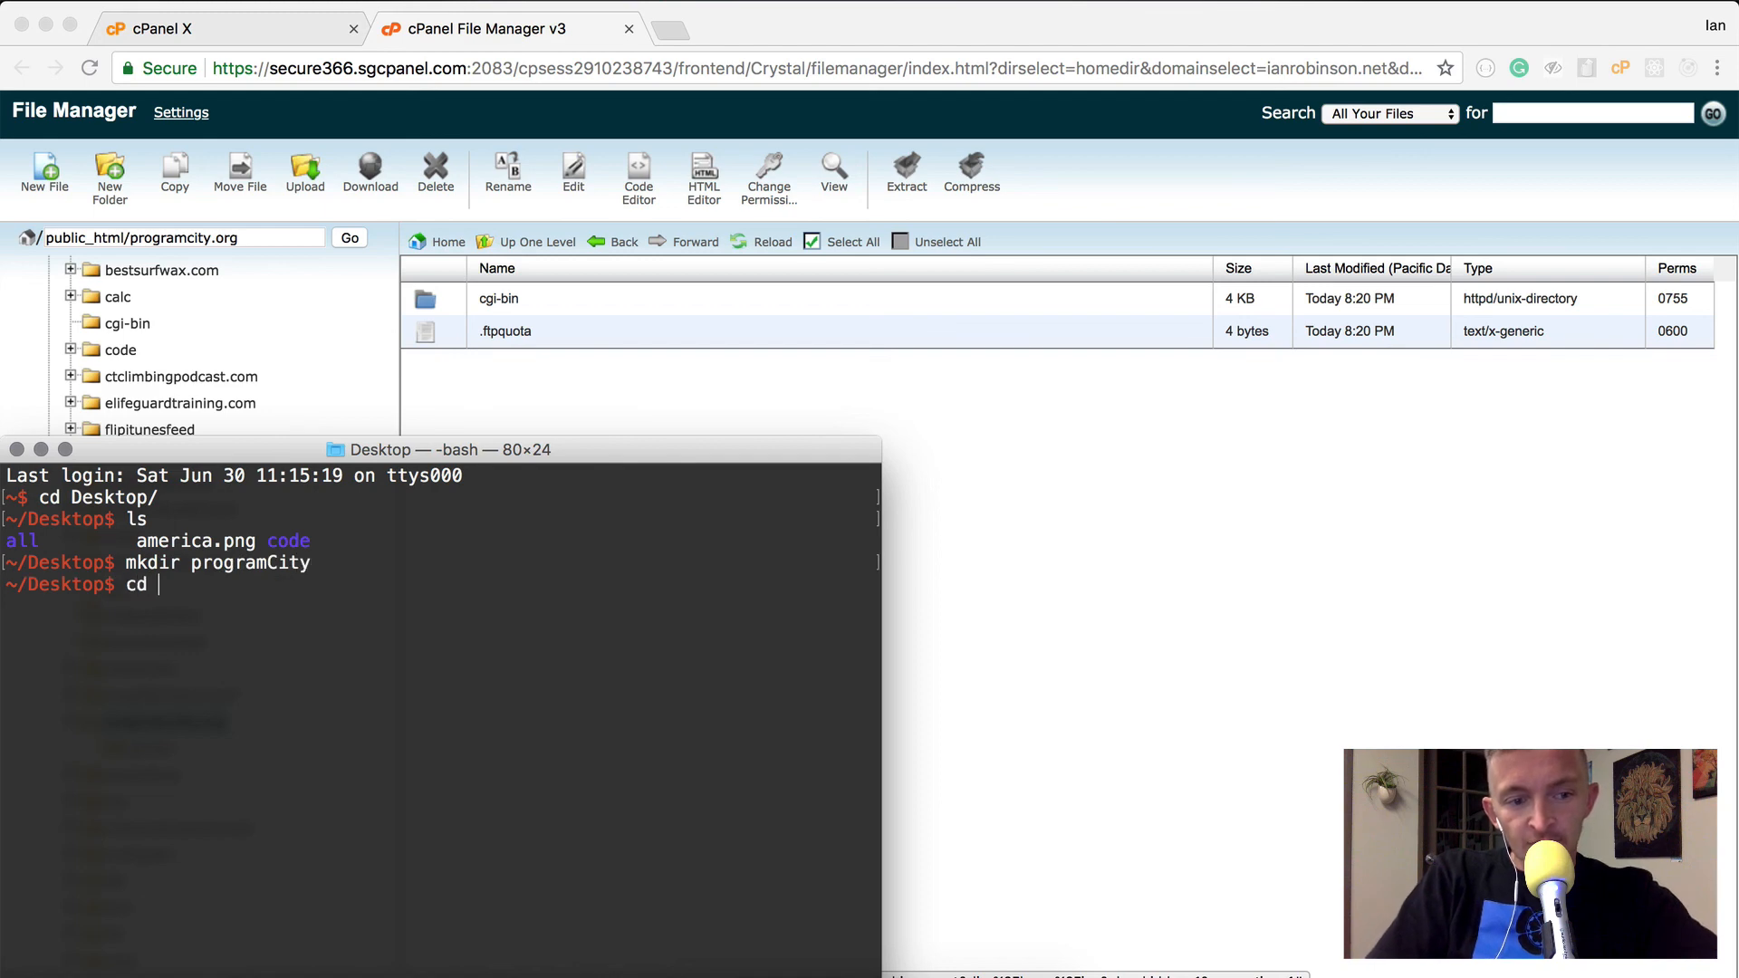
text(programCity/)
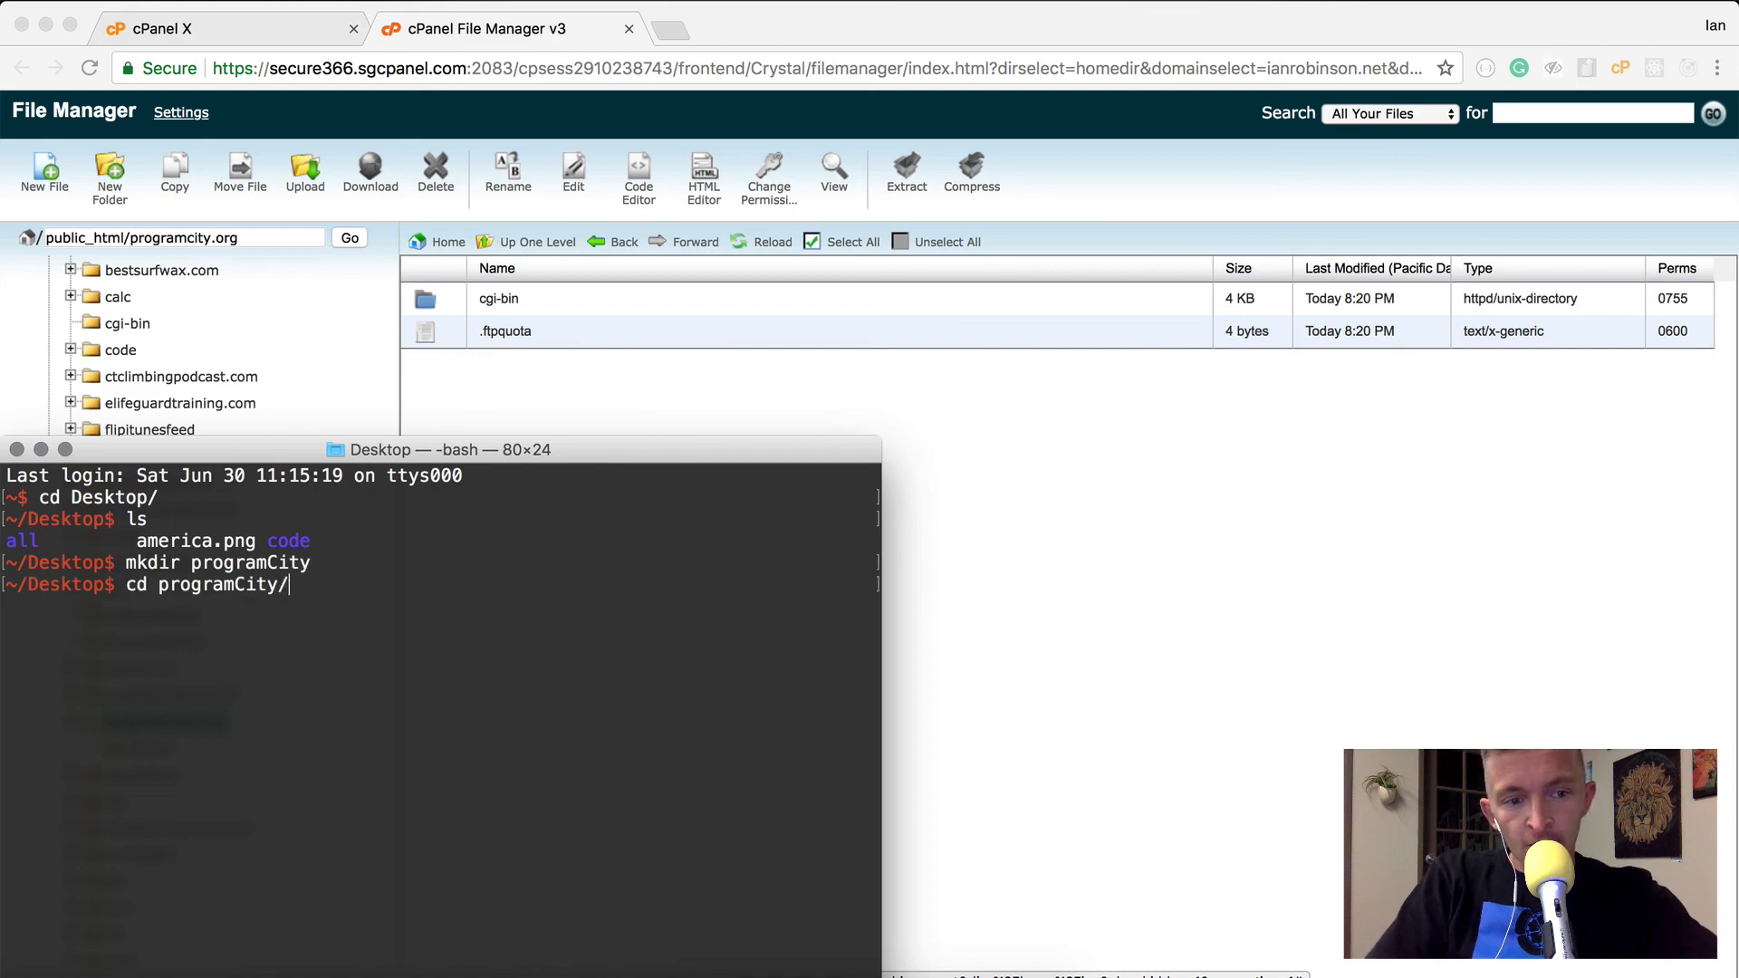
text(ls)
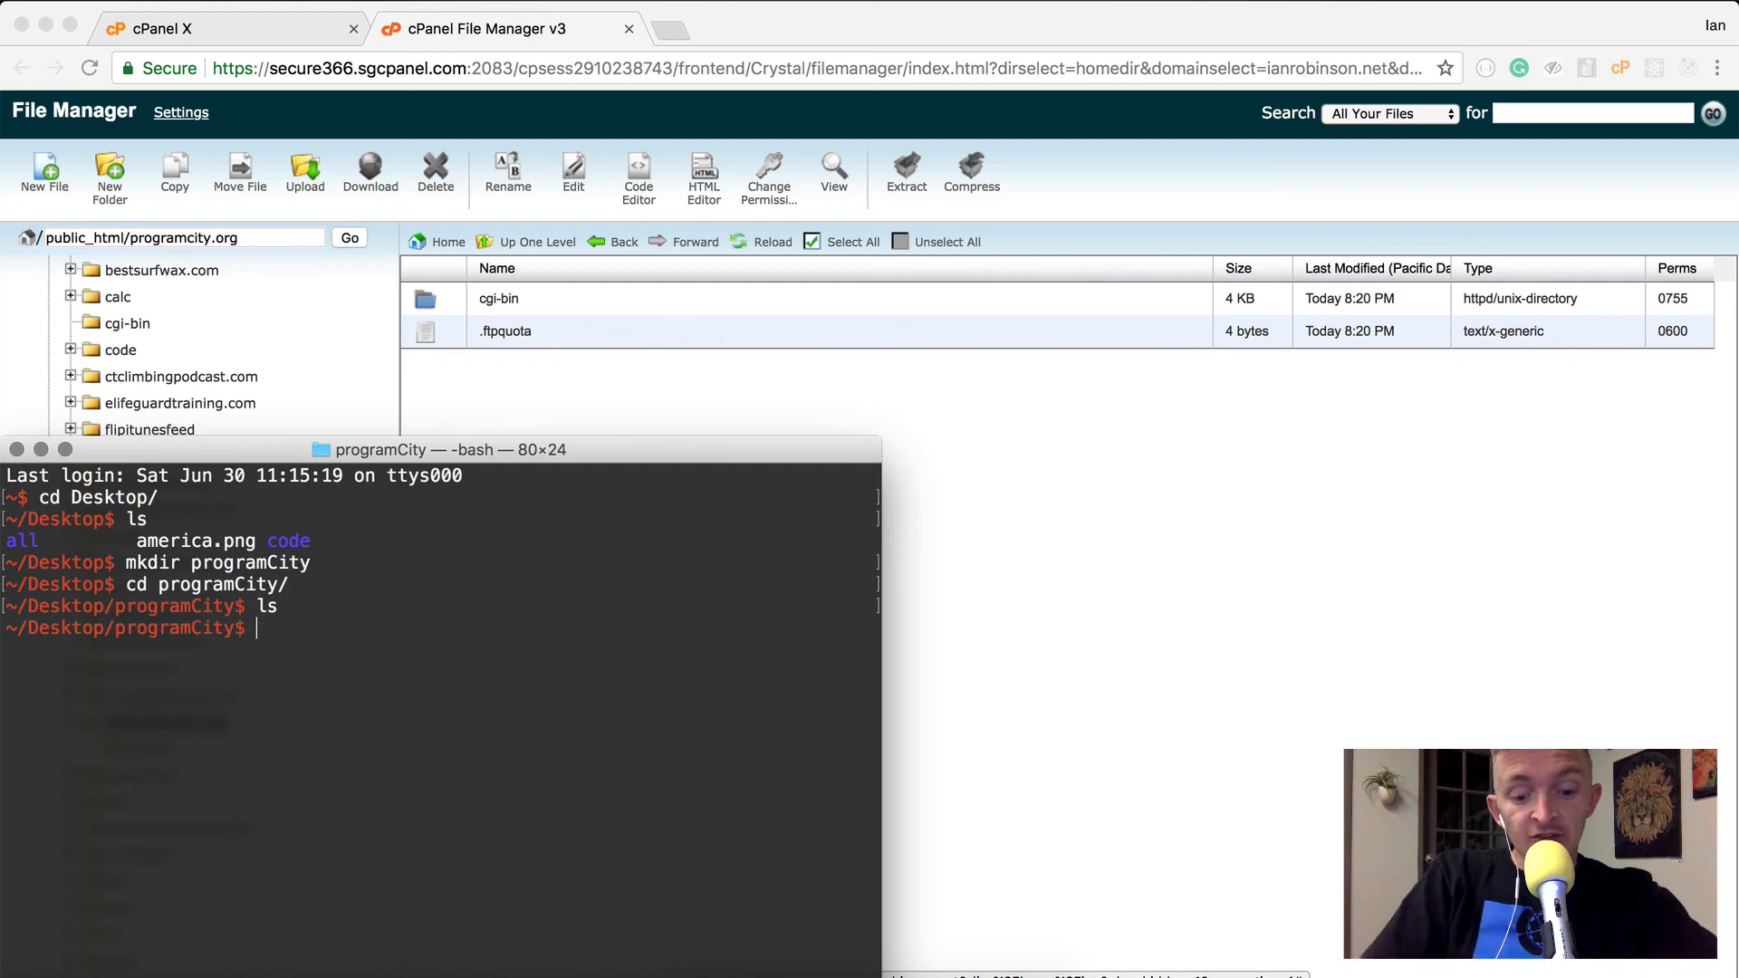
text(touch index.html)
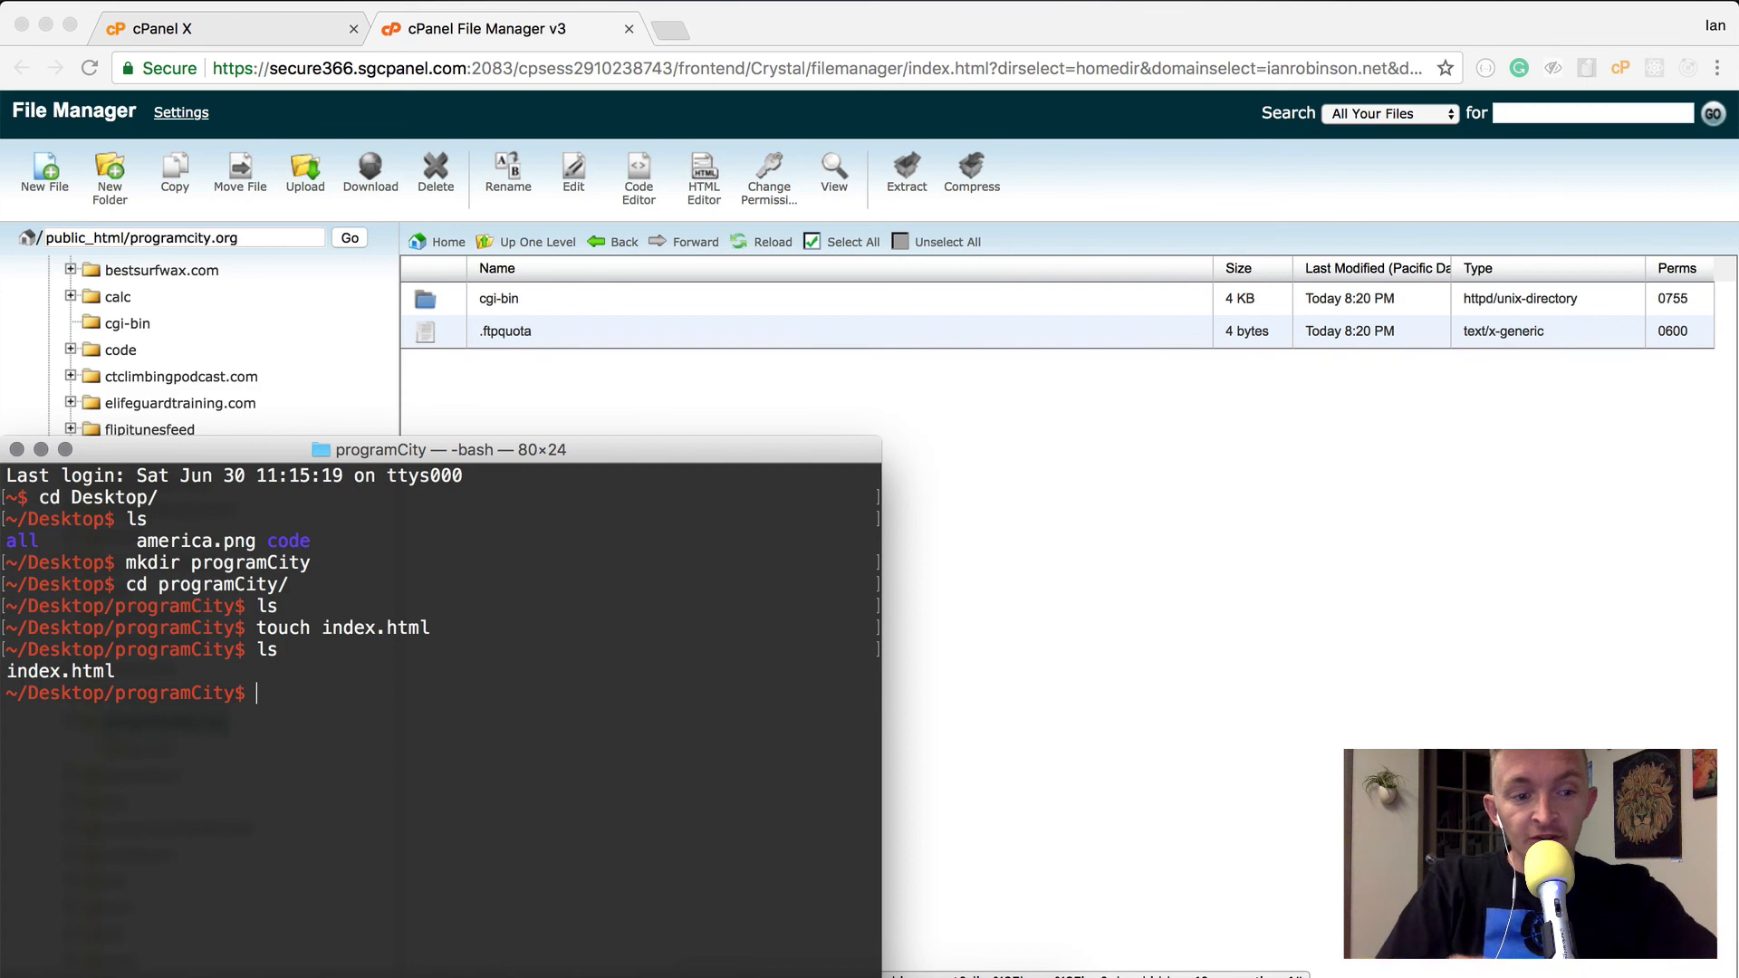
text(op)
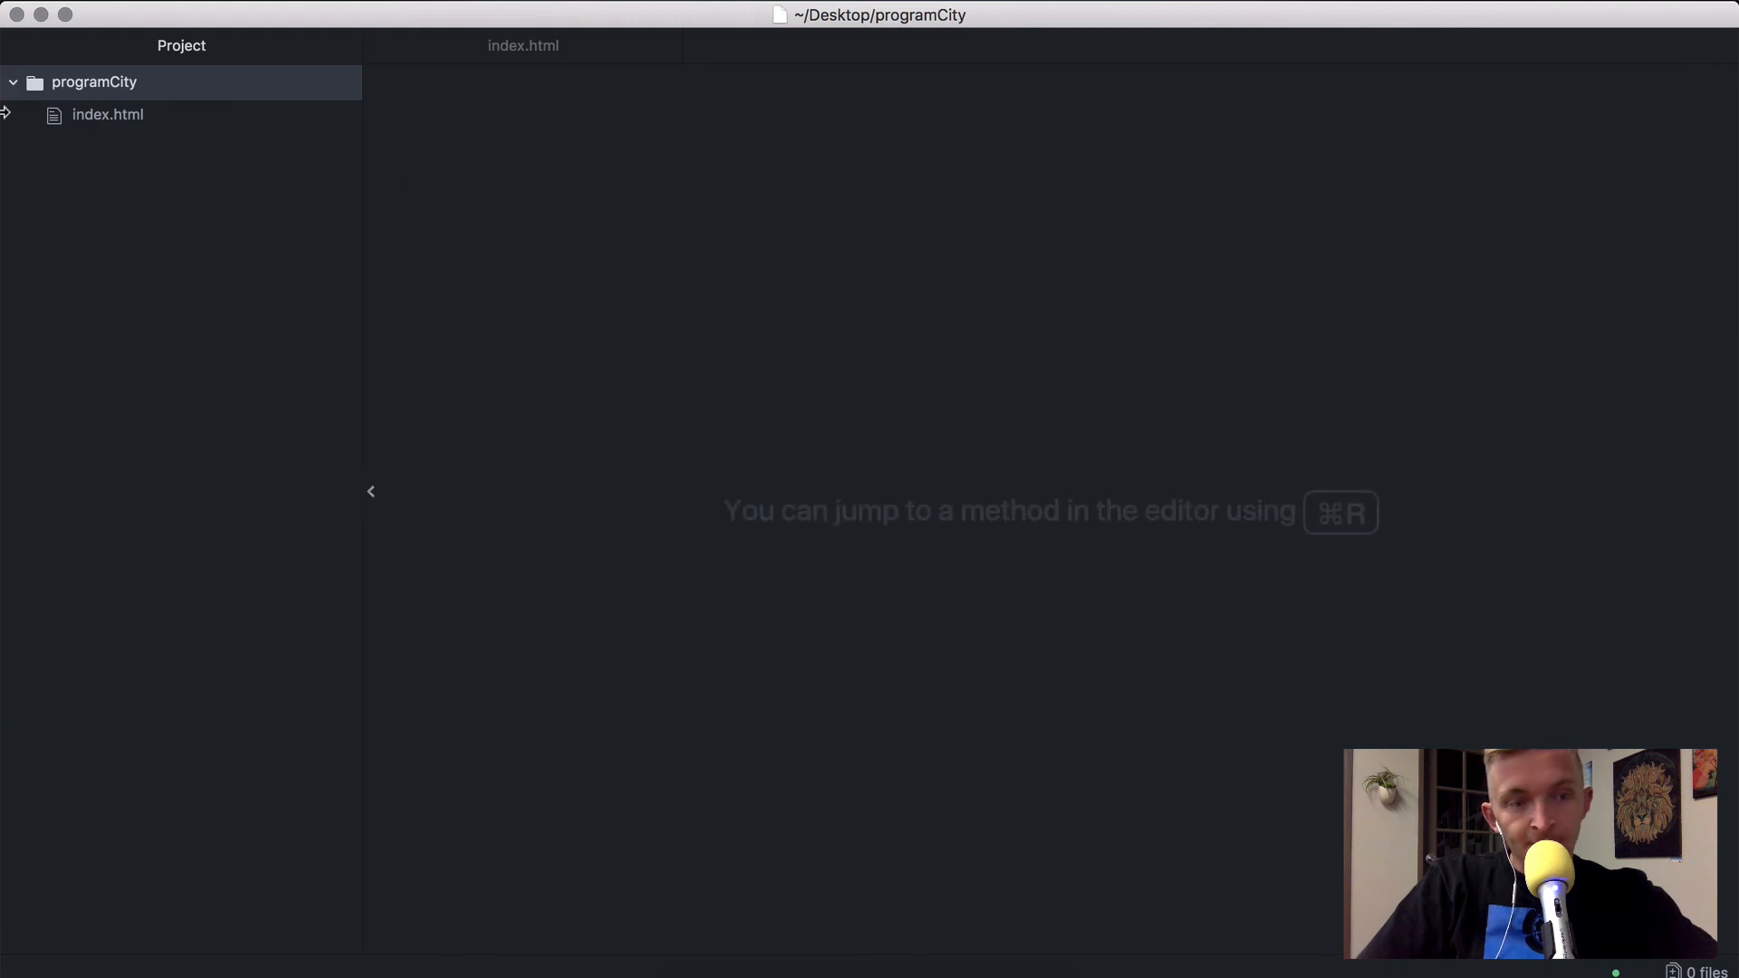
Write the DOCTYPE, html, head and body skeleton with a meta charset="utf-8"
click(107, 115)
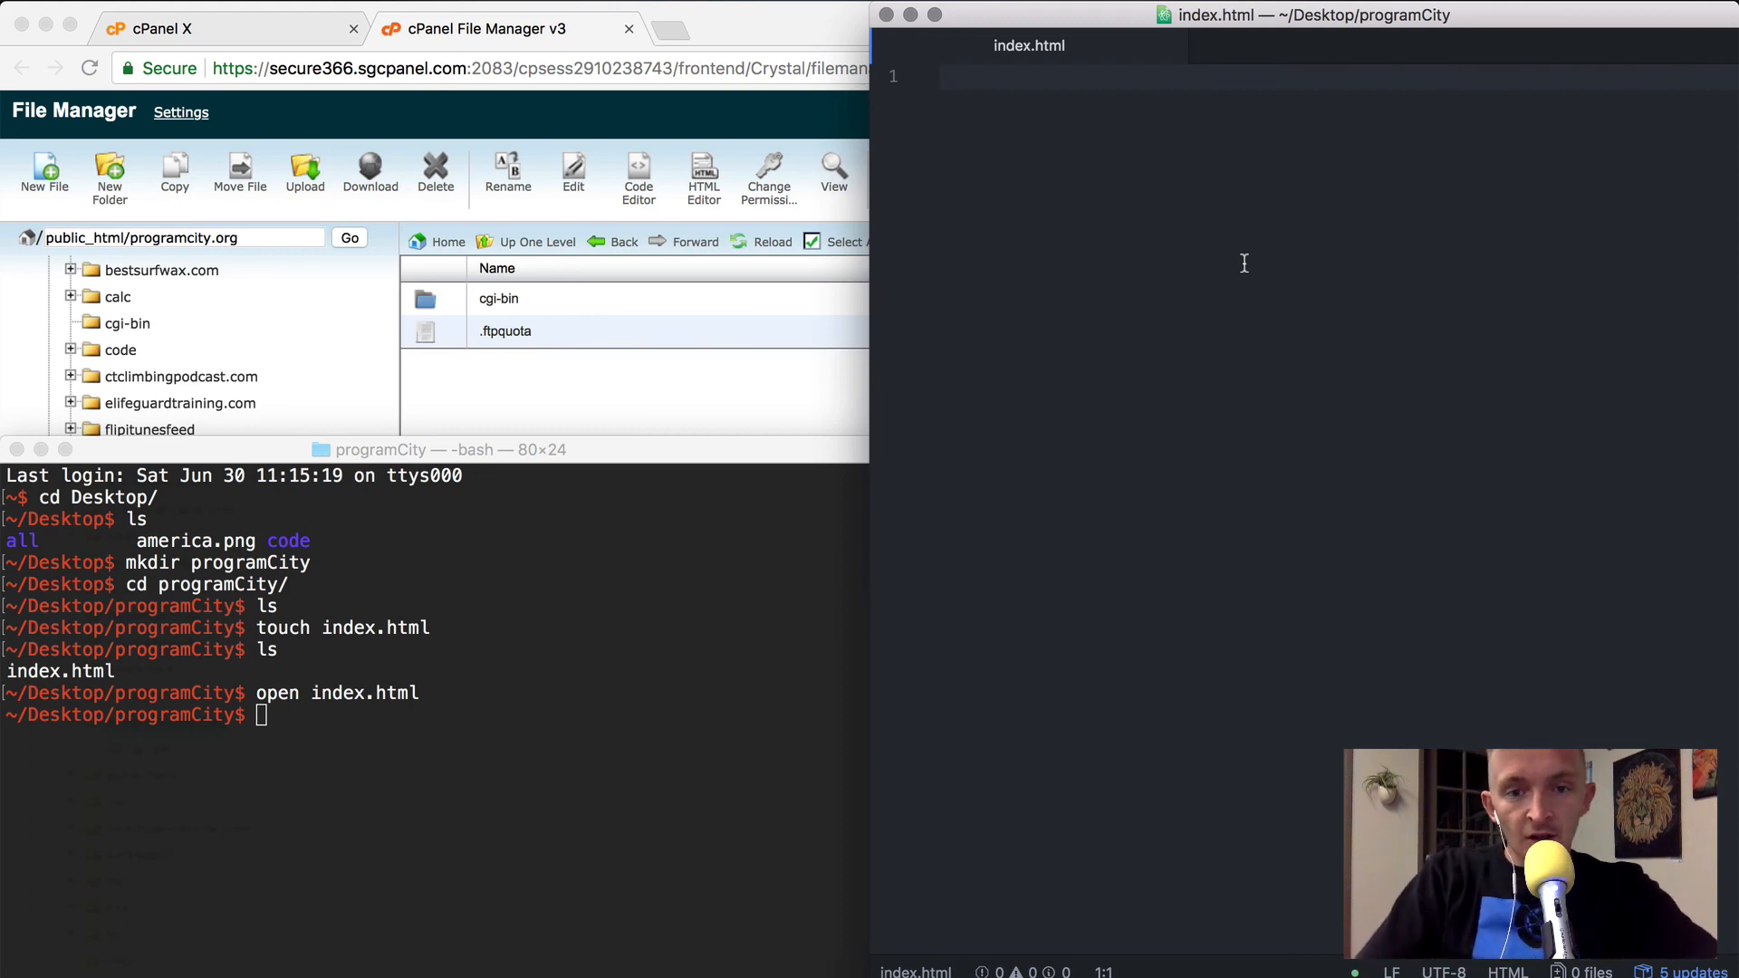
text(<!)
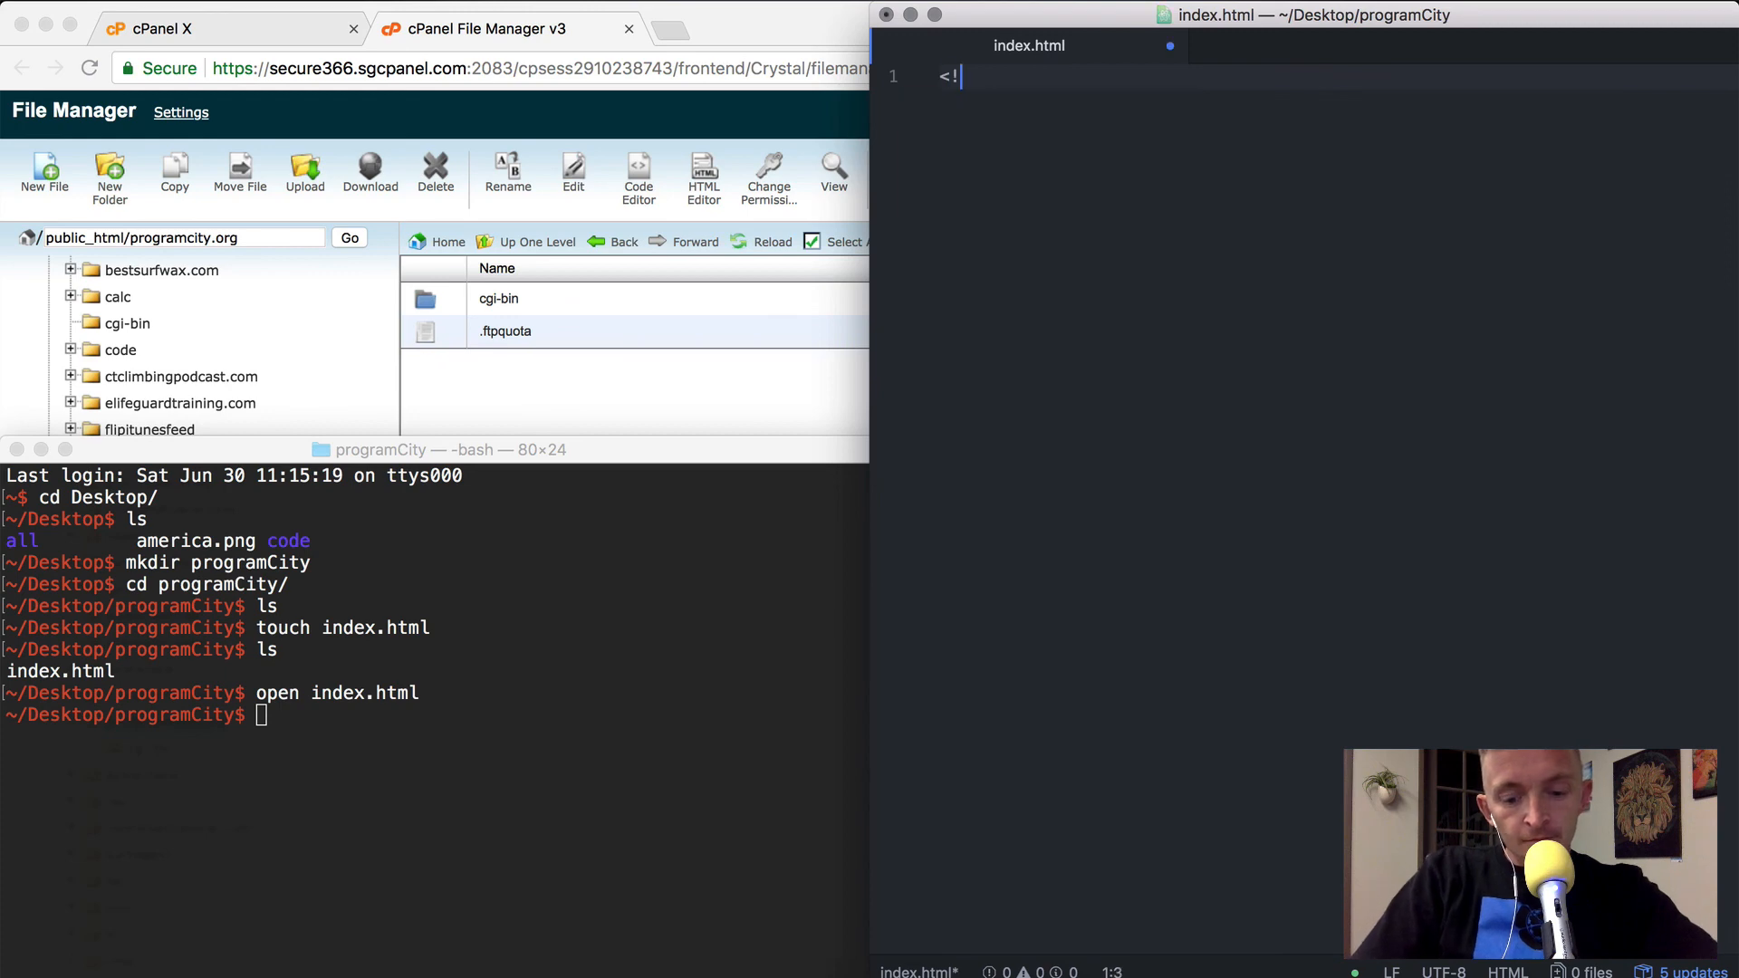
text(DOCTYPE html>)
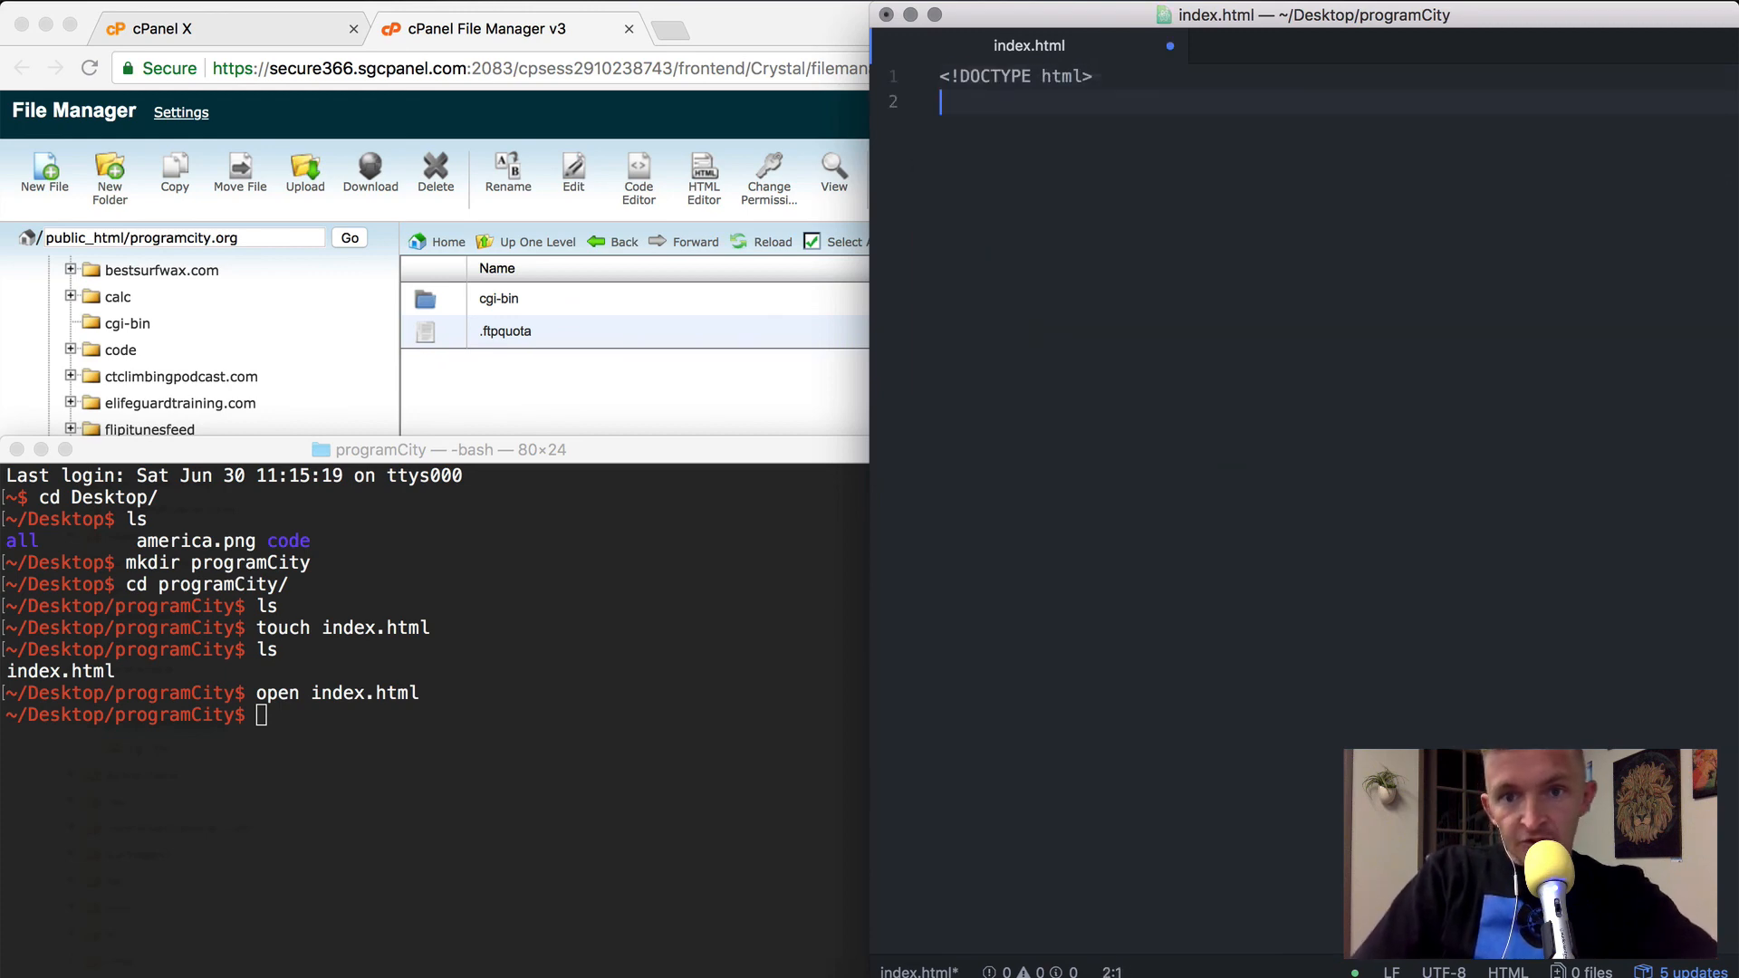
text(</htm)
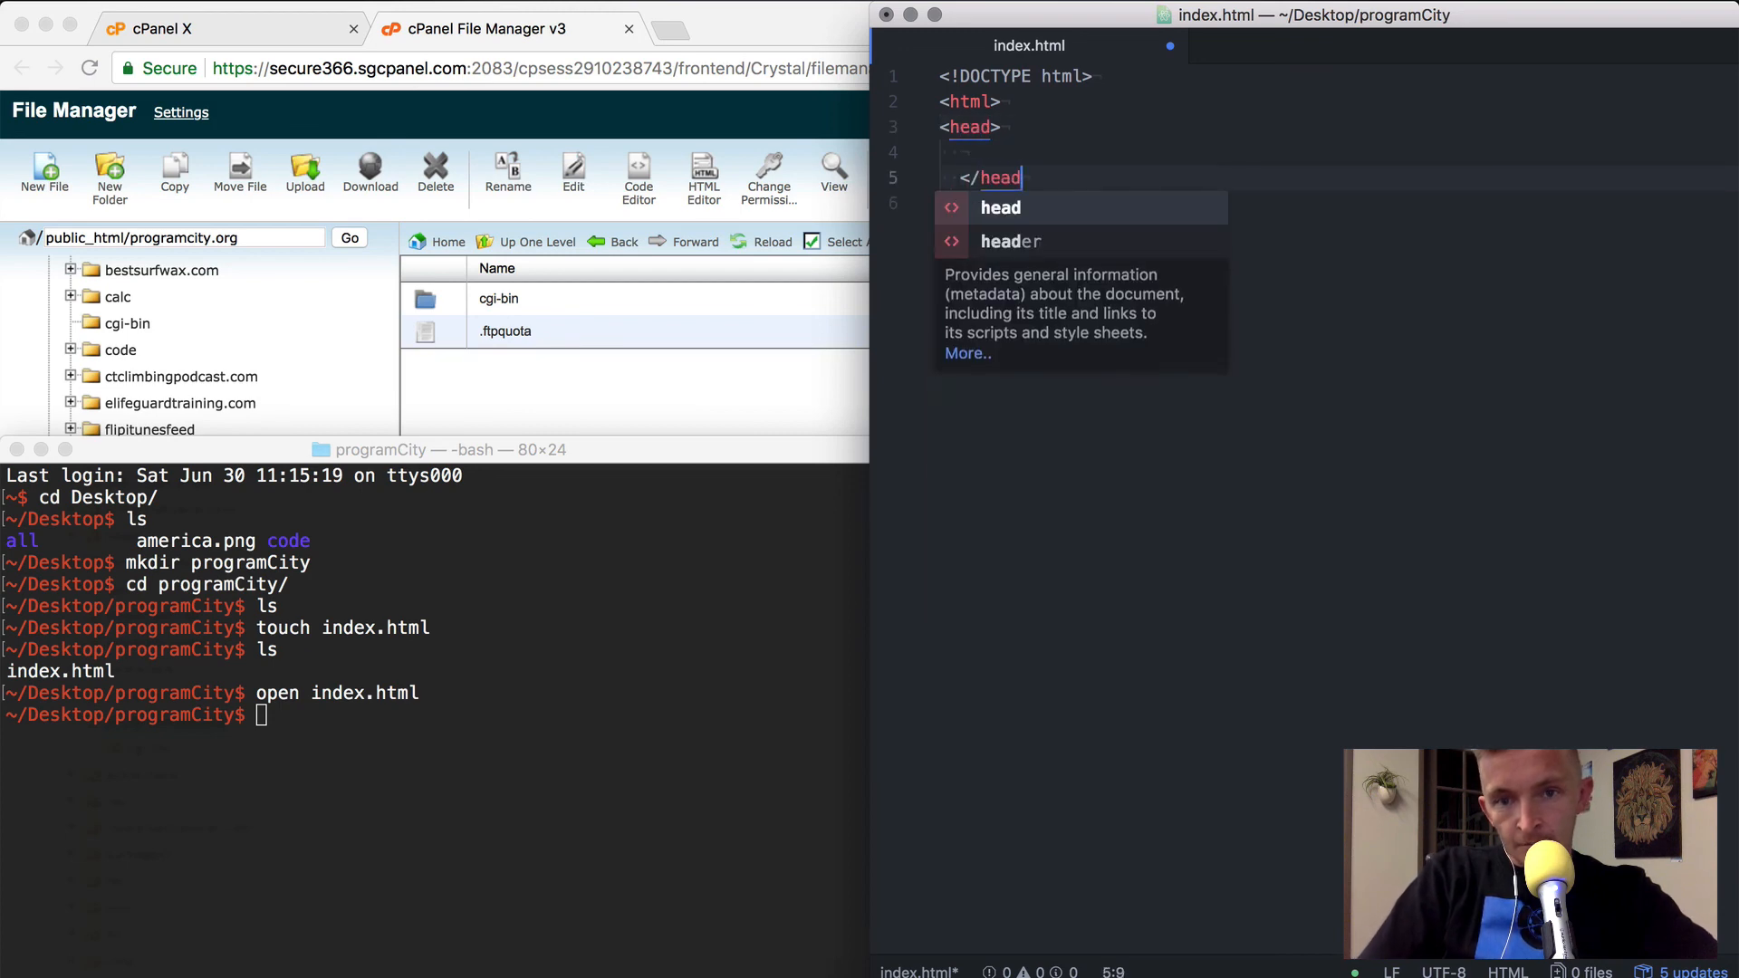
text(<body>)
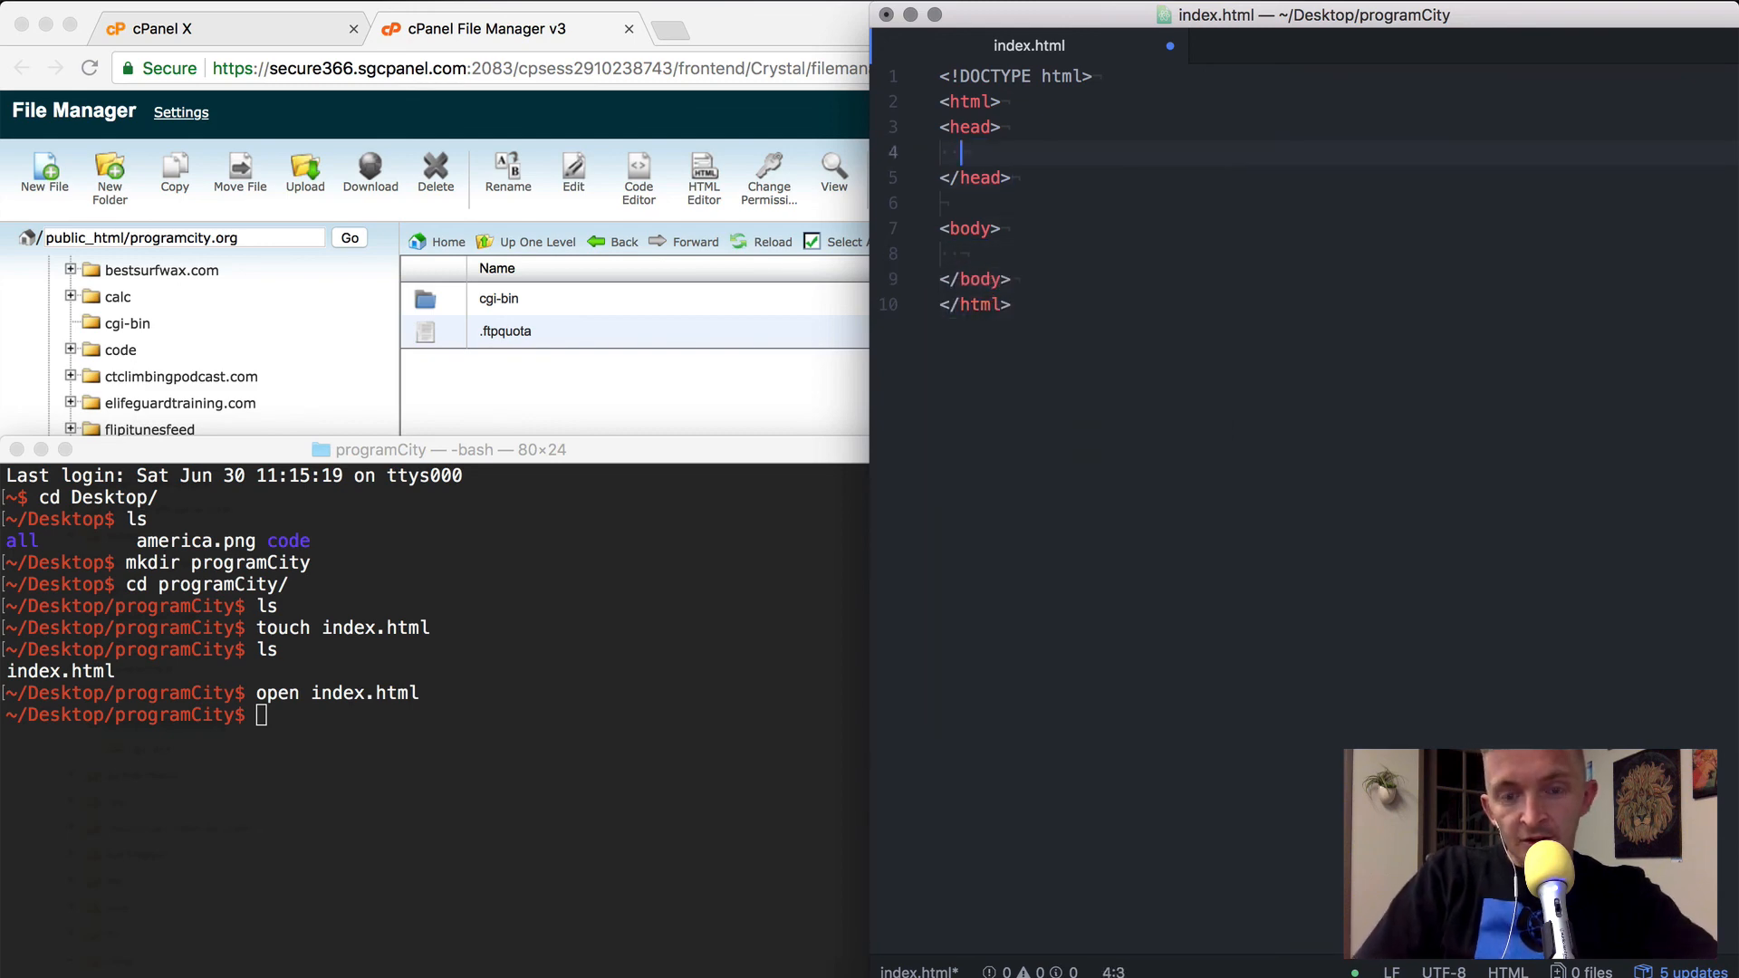
text(<meta)
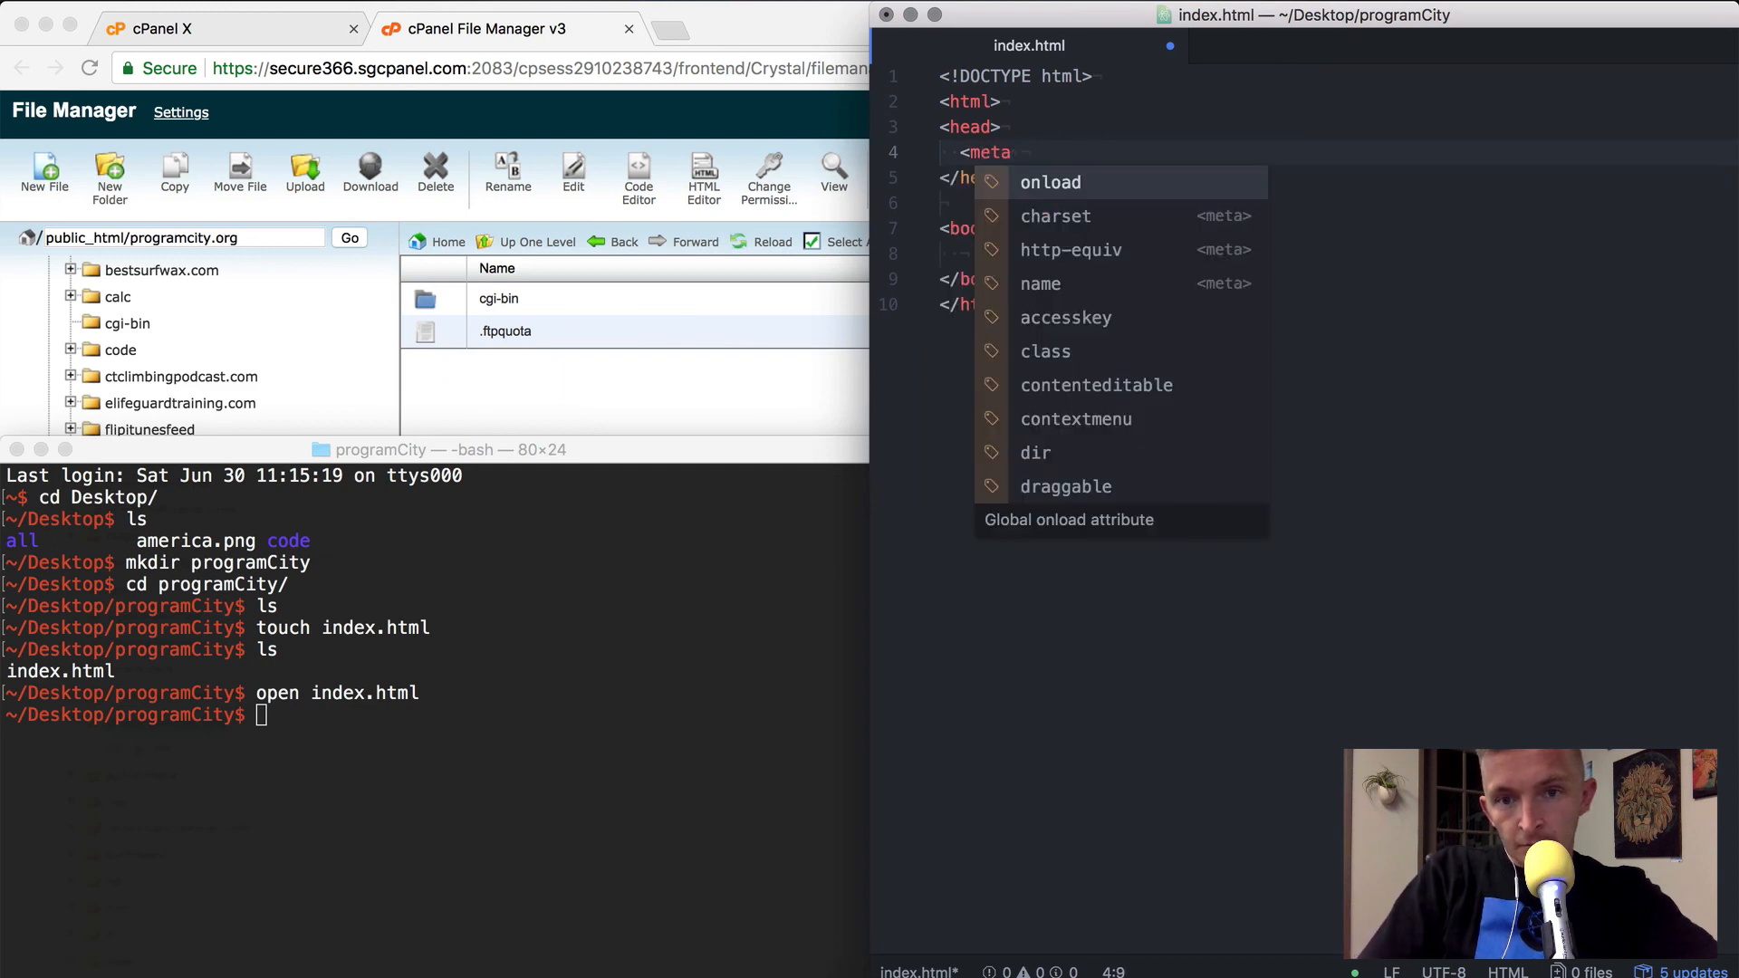
text(charset="utf-8">)
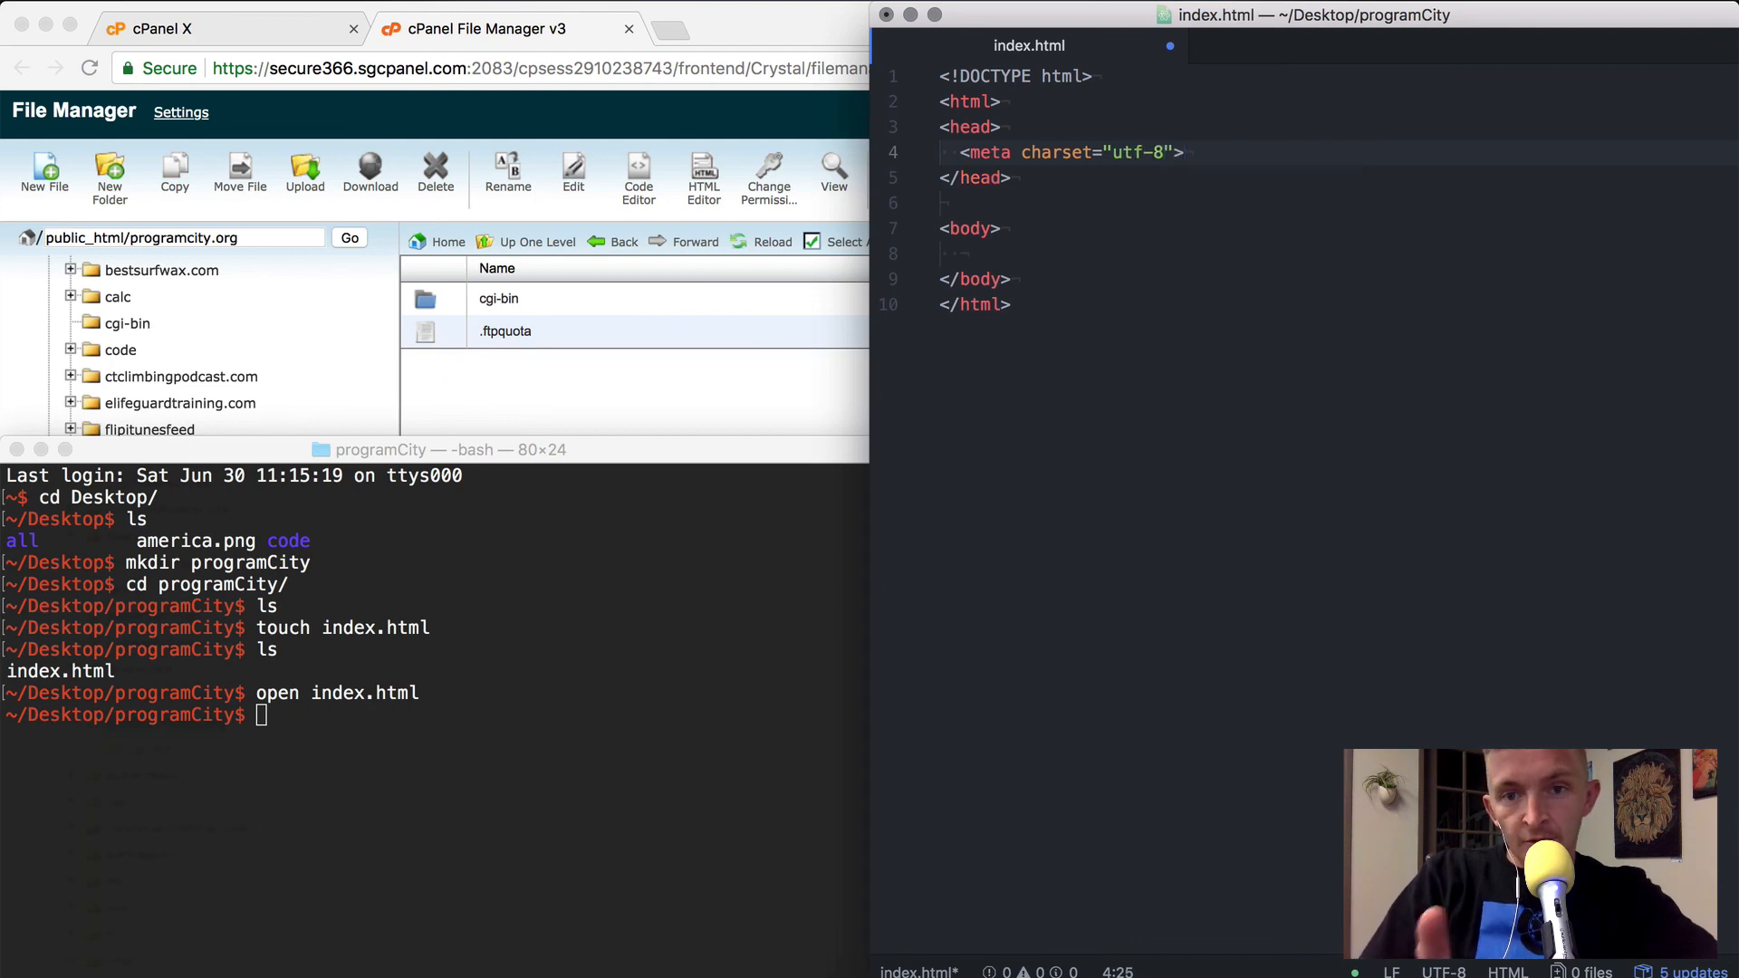
key(enter)
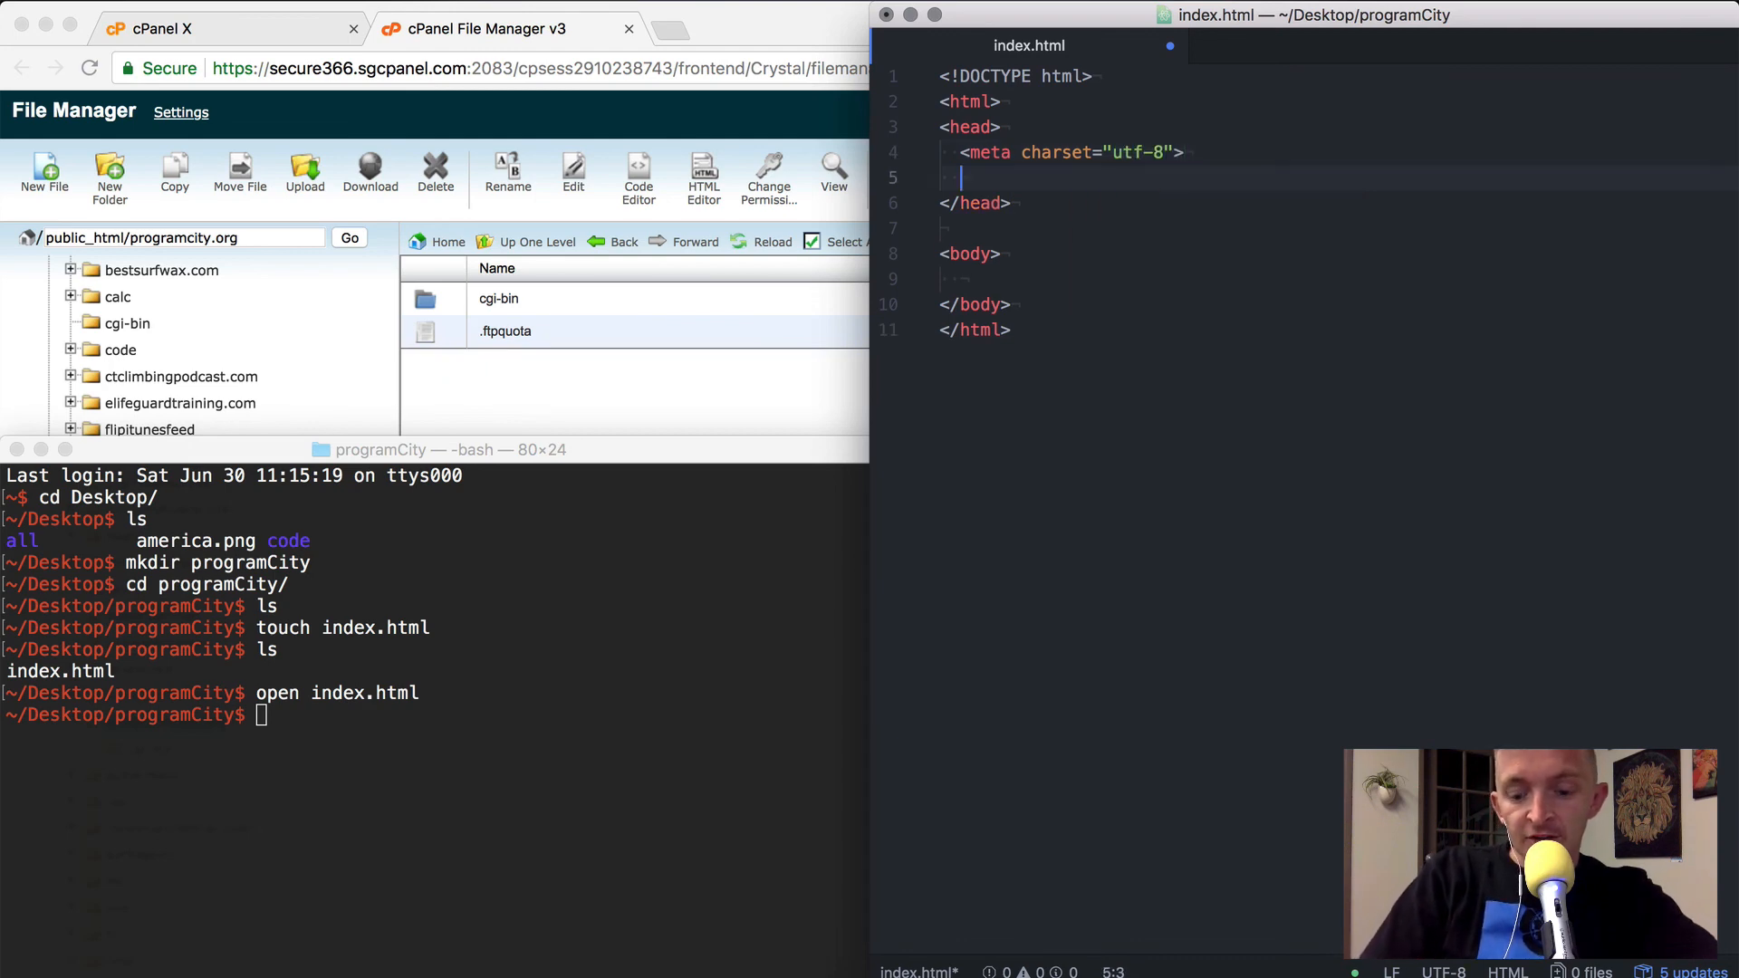
Add the title 'programCity | A Place to Learn to Program' and an h1 programCity heading
text(title><)
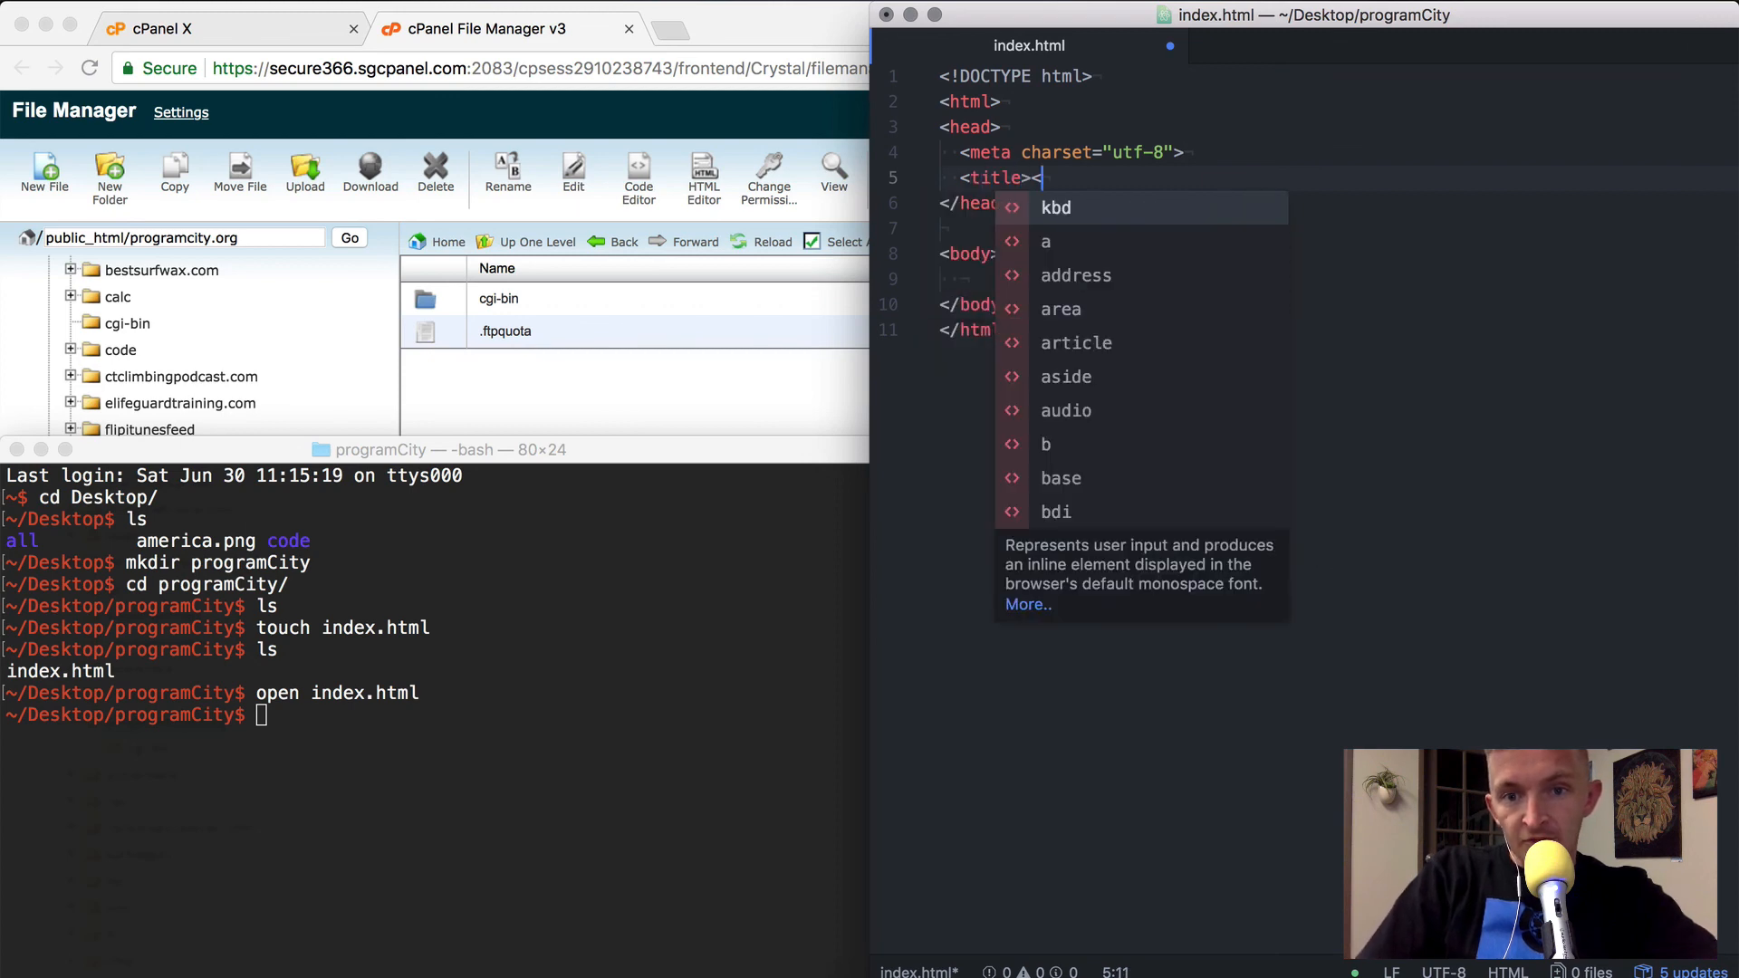
text(/thr)
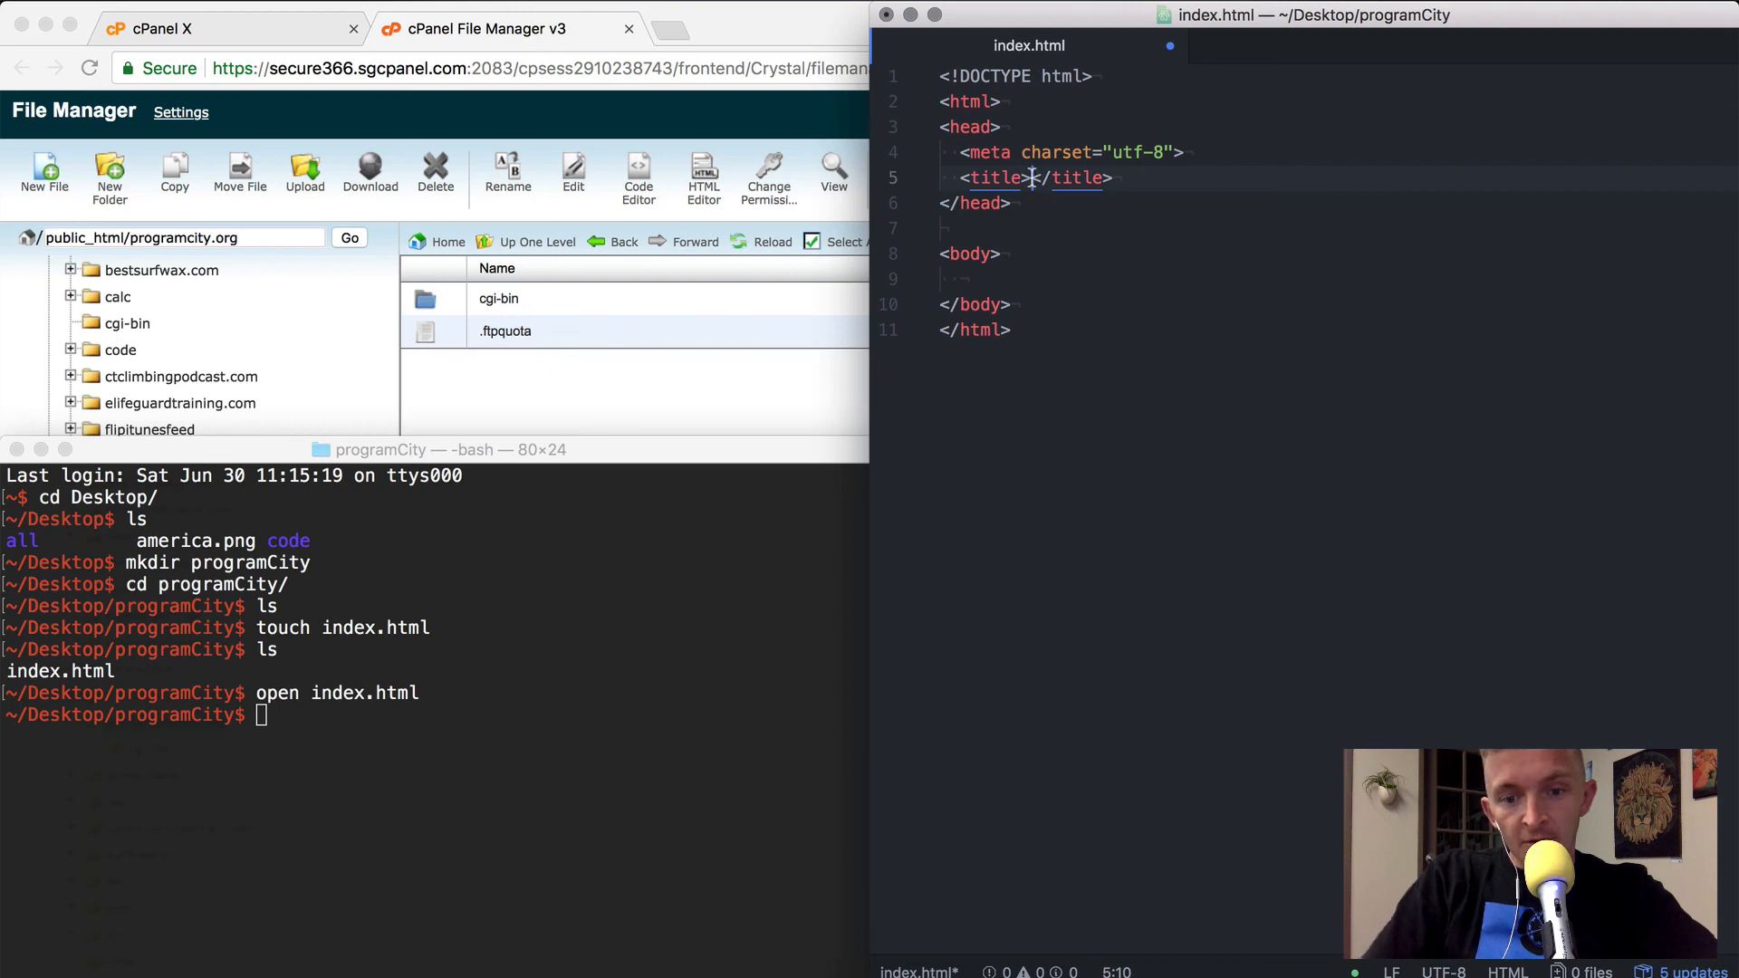
text(programCity | A Place to Learn to Program)
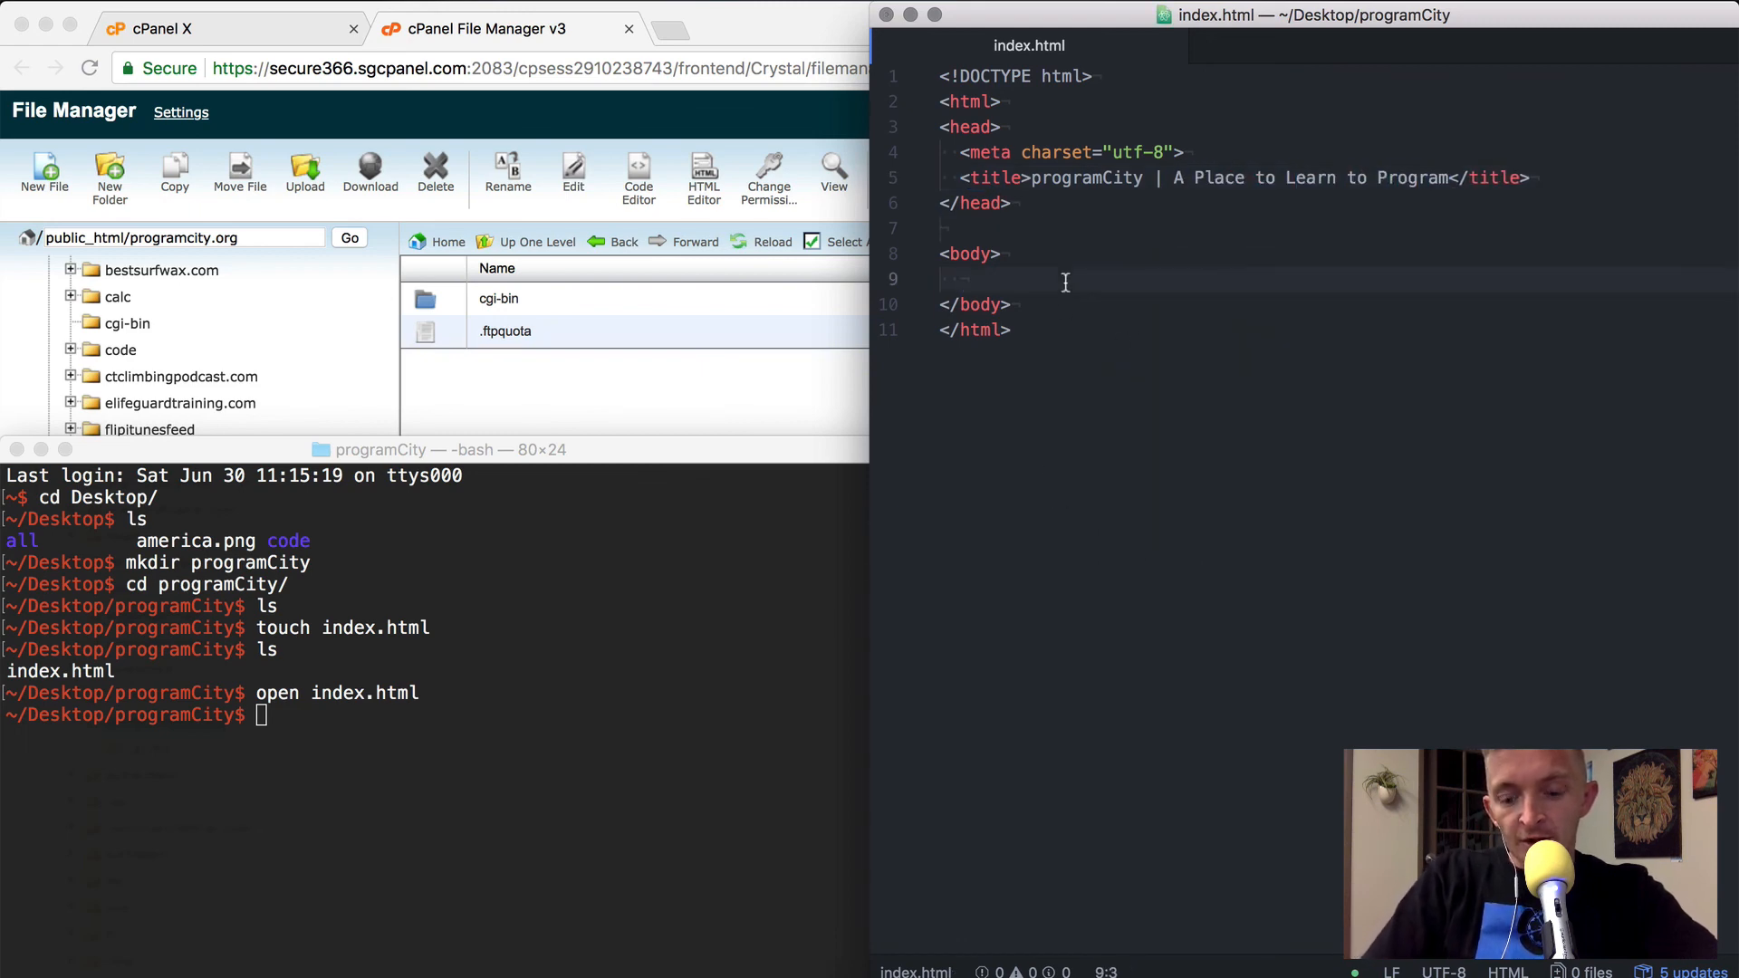
text(<)
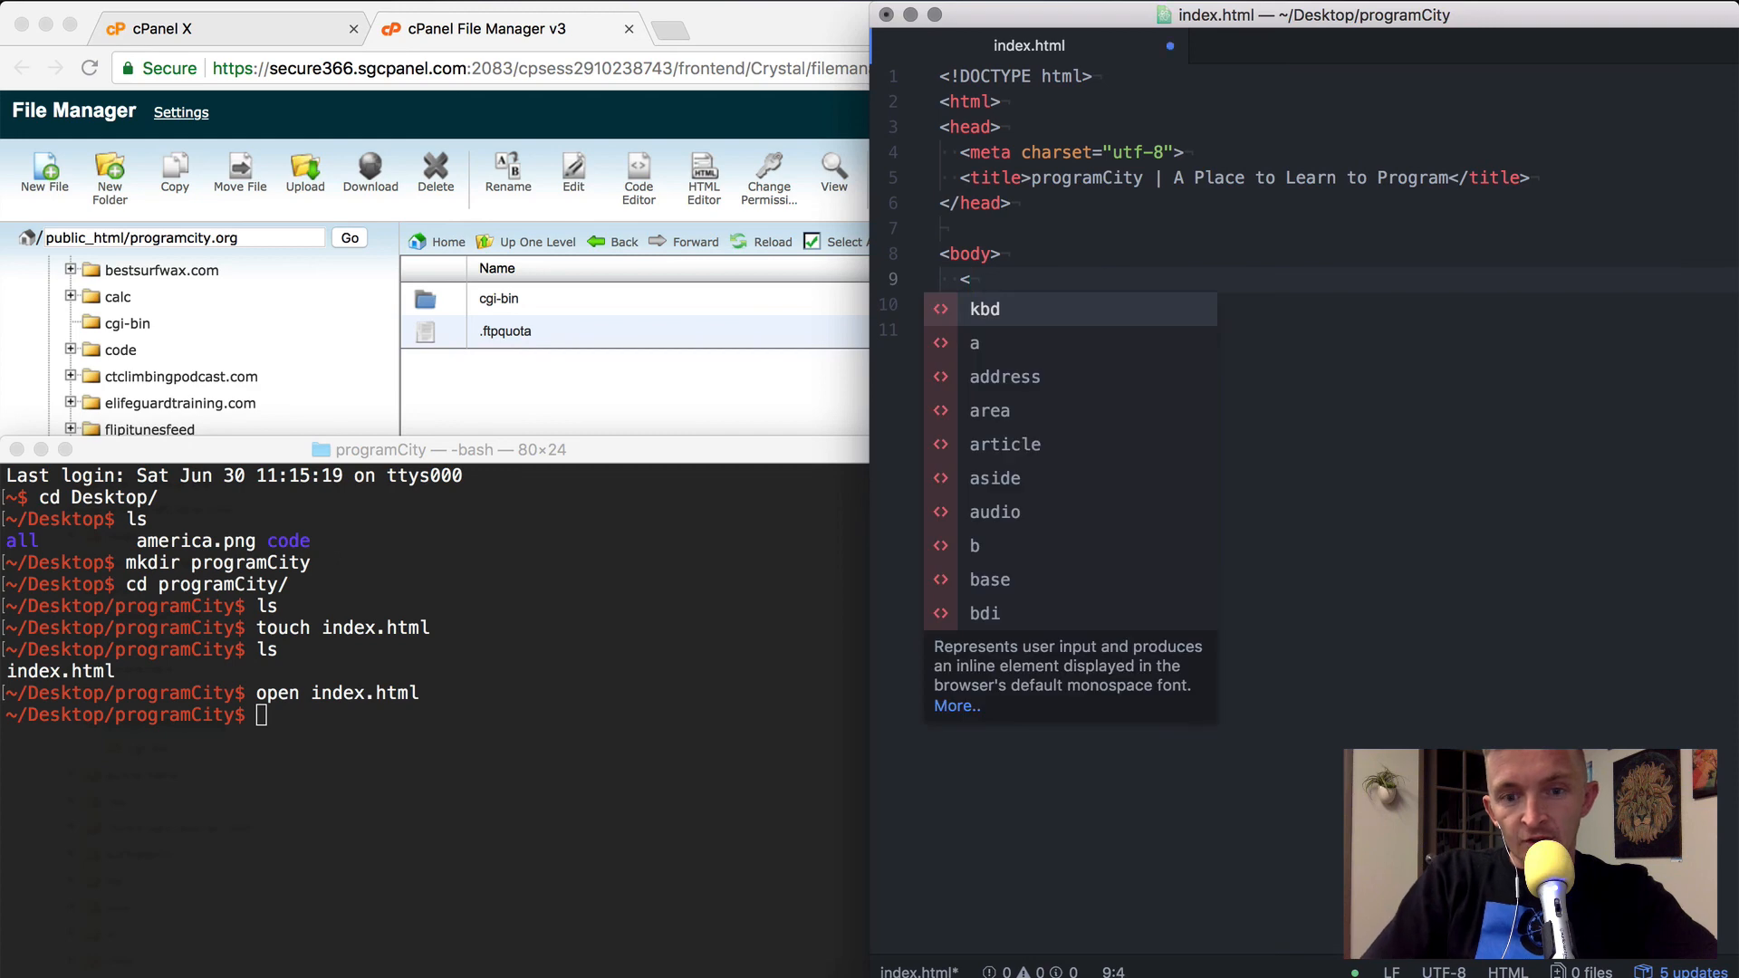
text(h1></h1>)
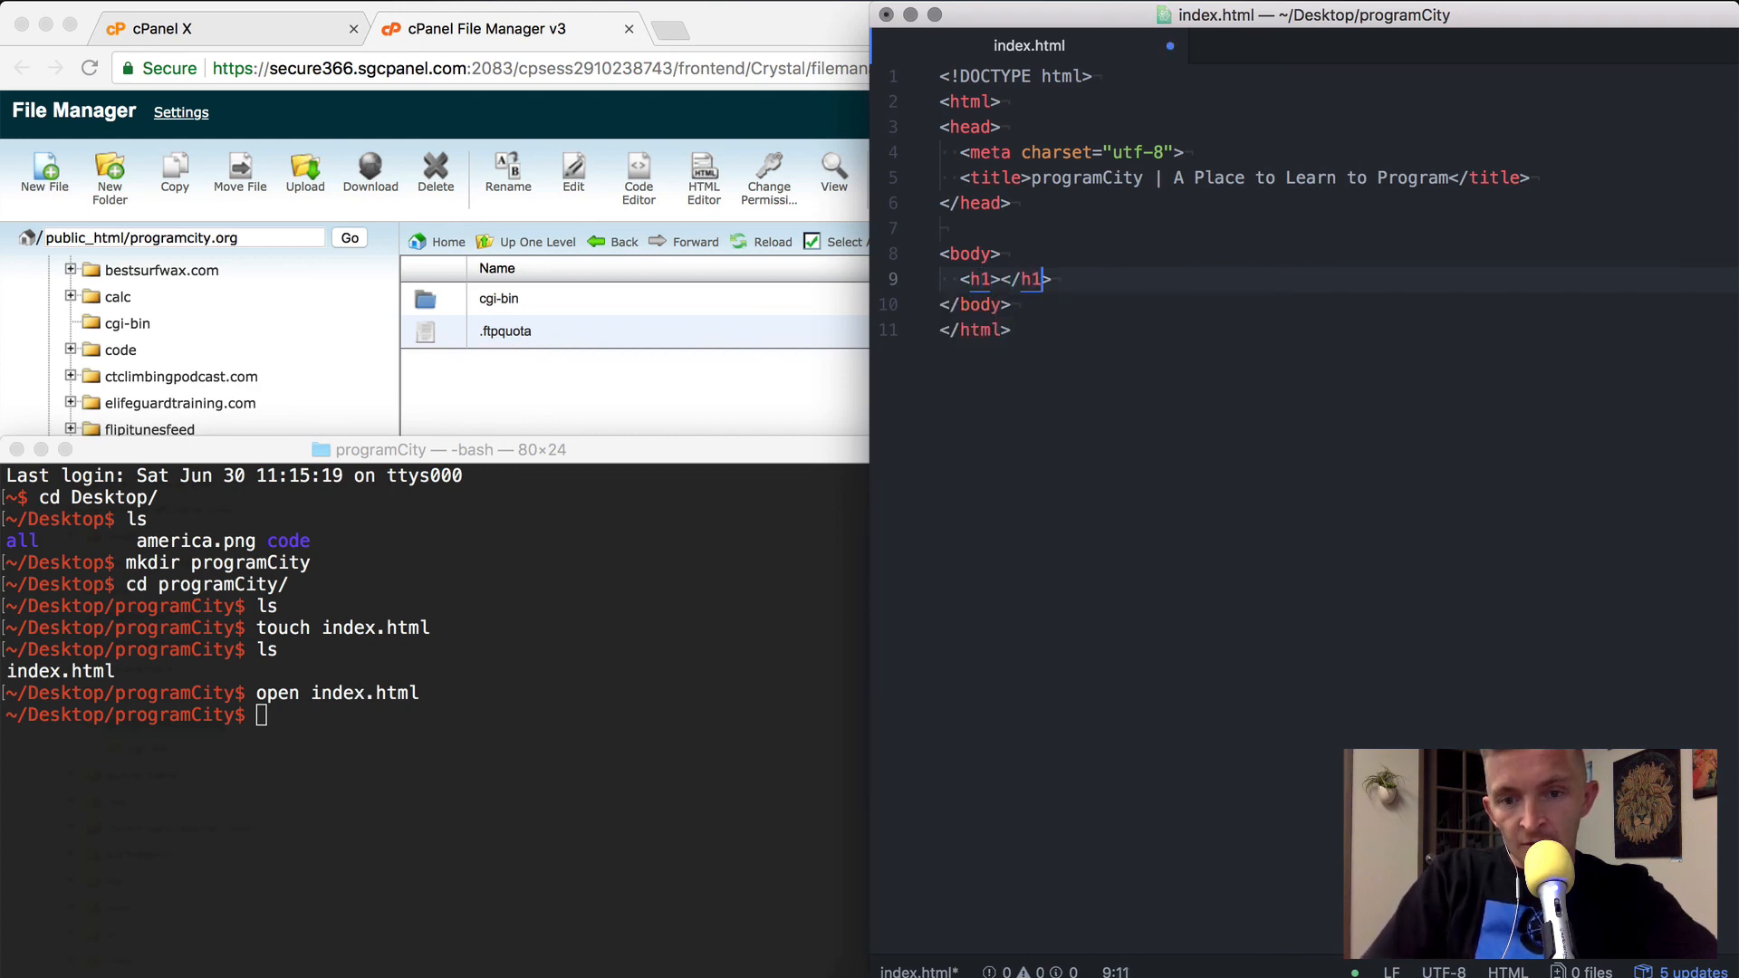
text(programCity)
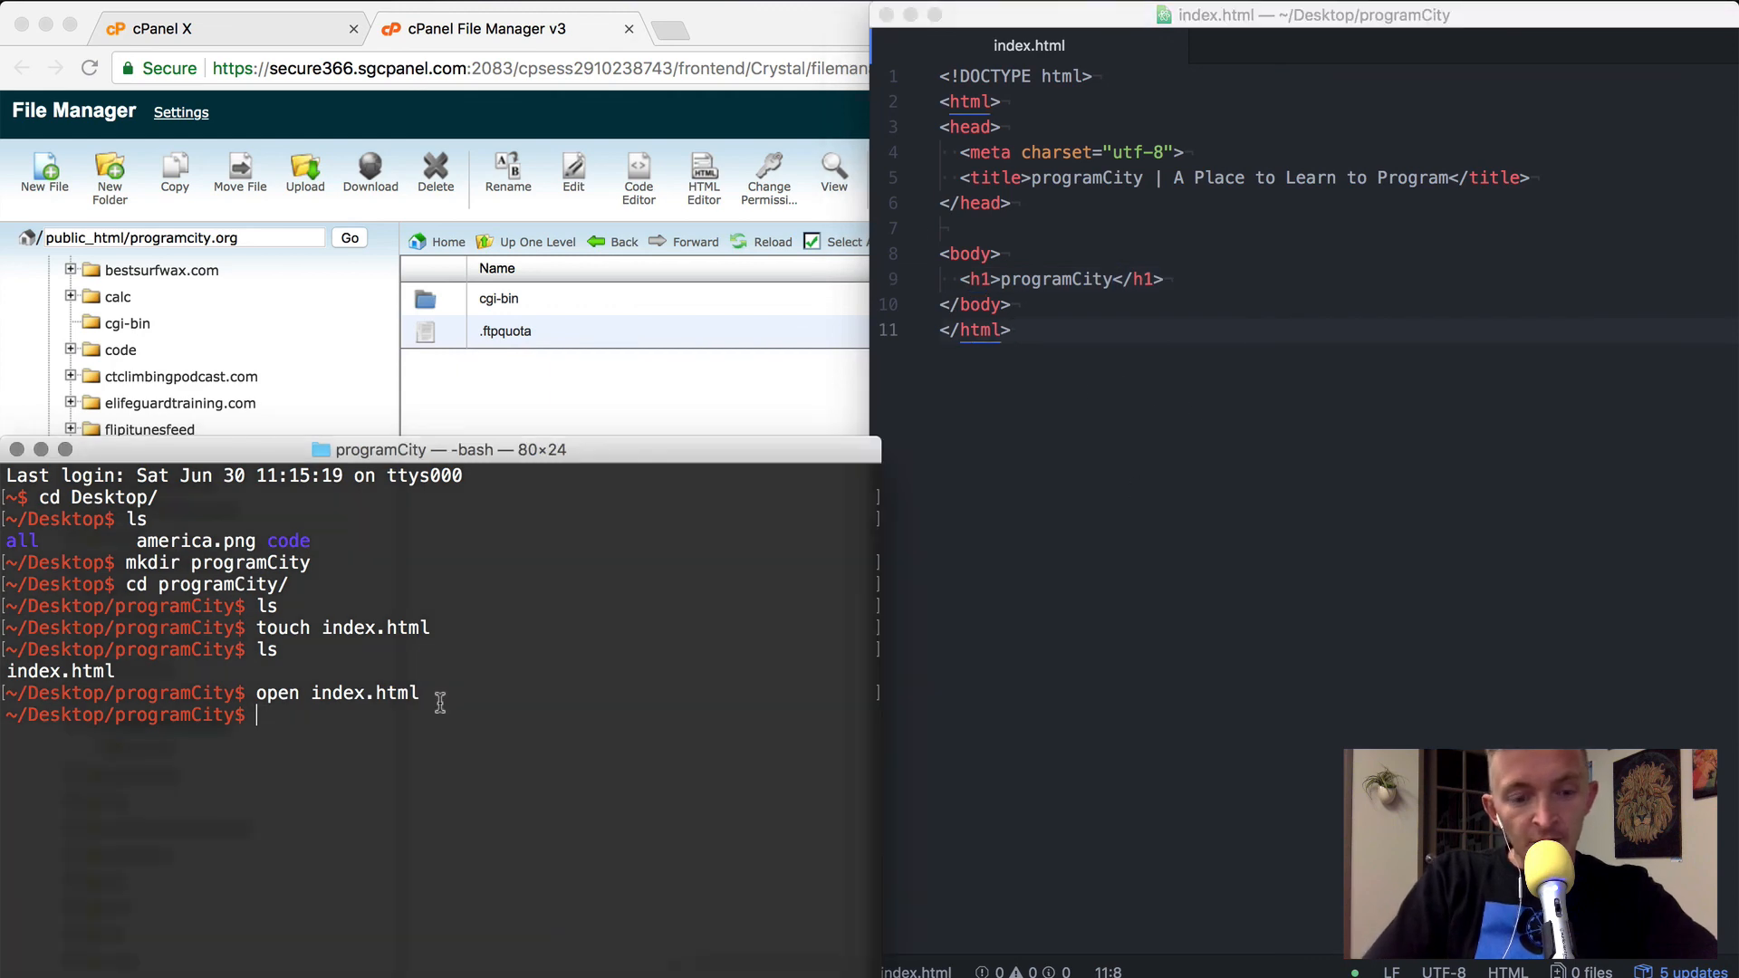
Run open -a 'google chrome' index.html to preview the page locally
text(open)
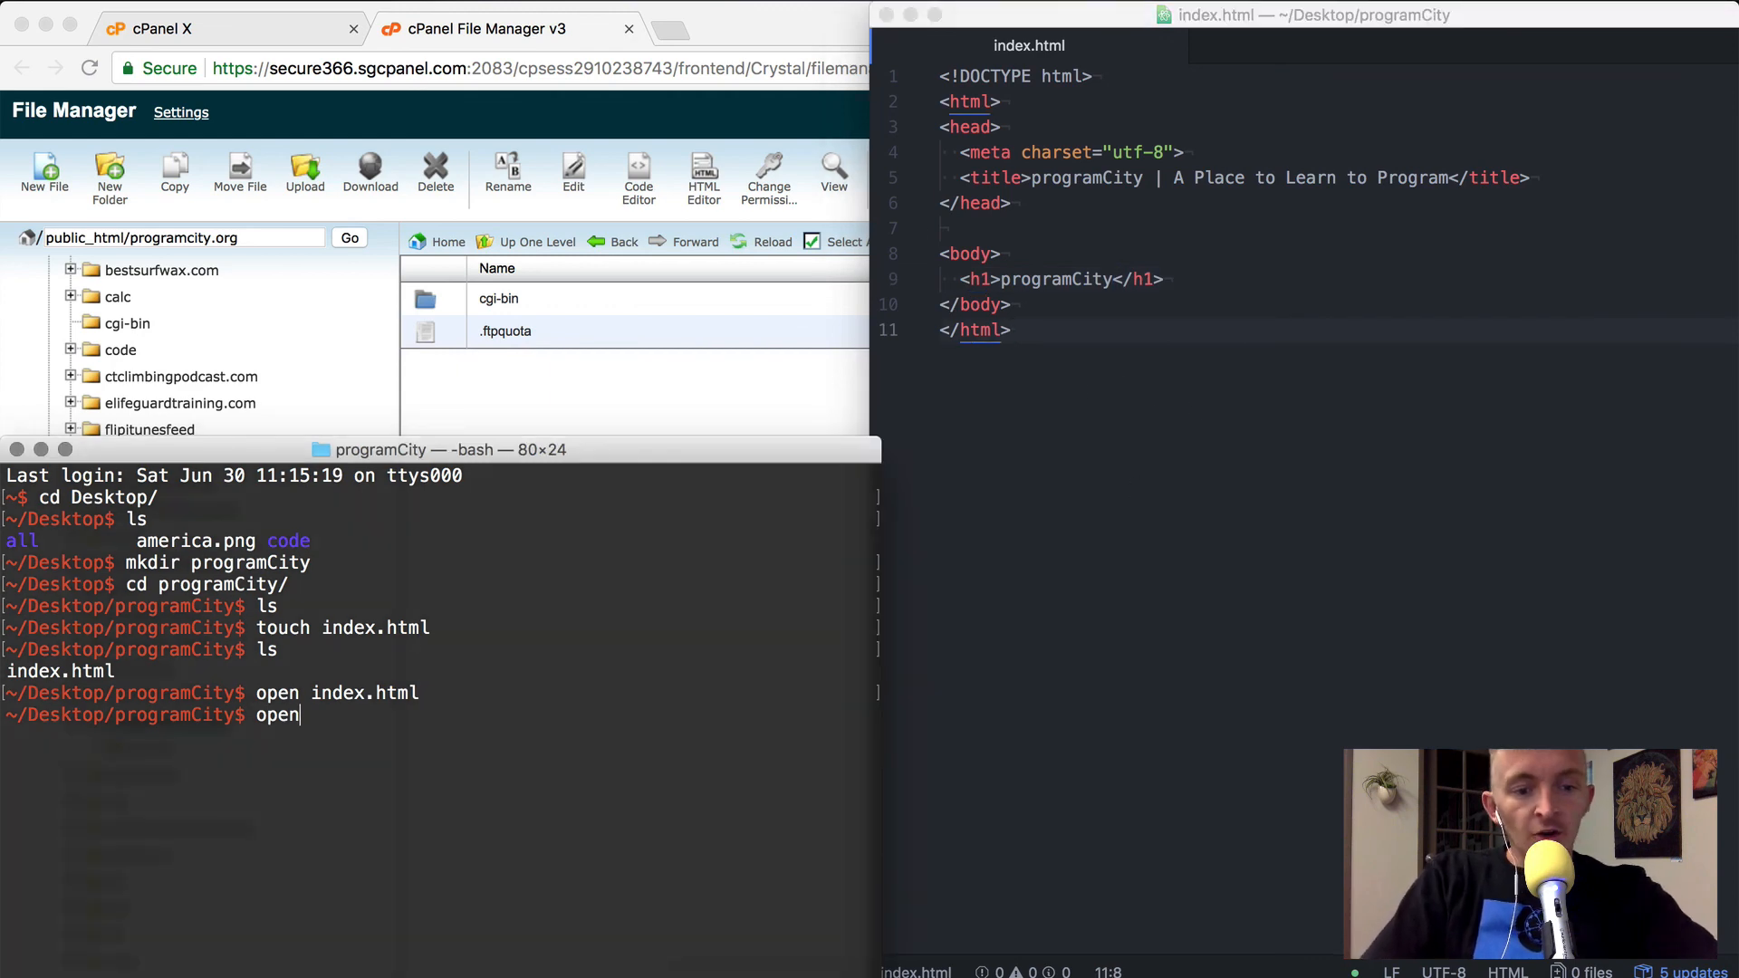
text(-a)
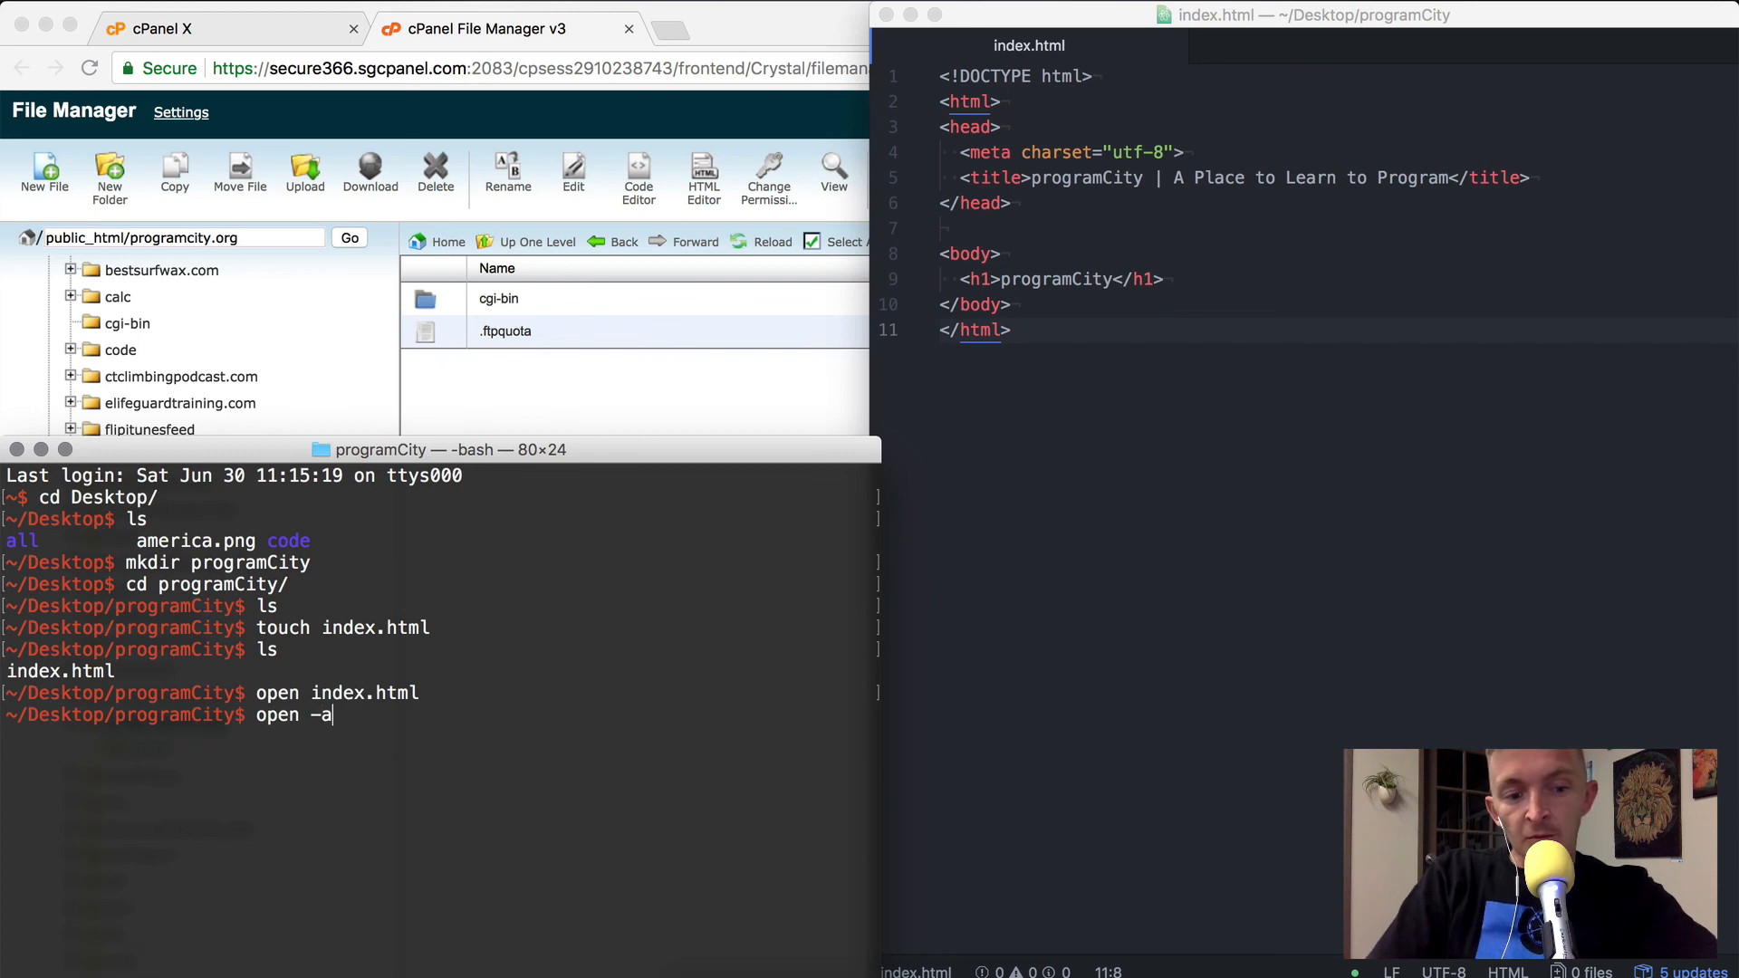
text('google)
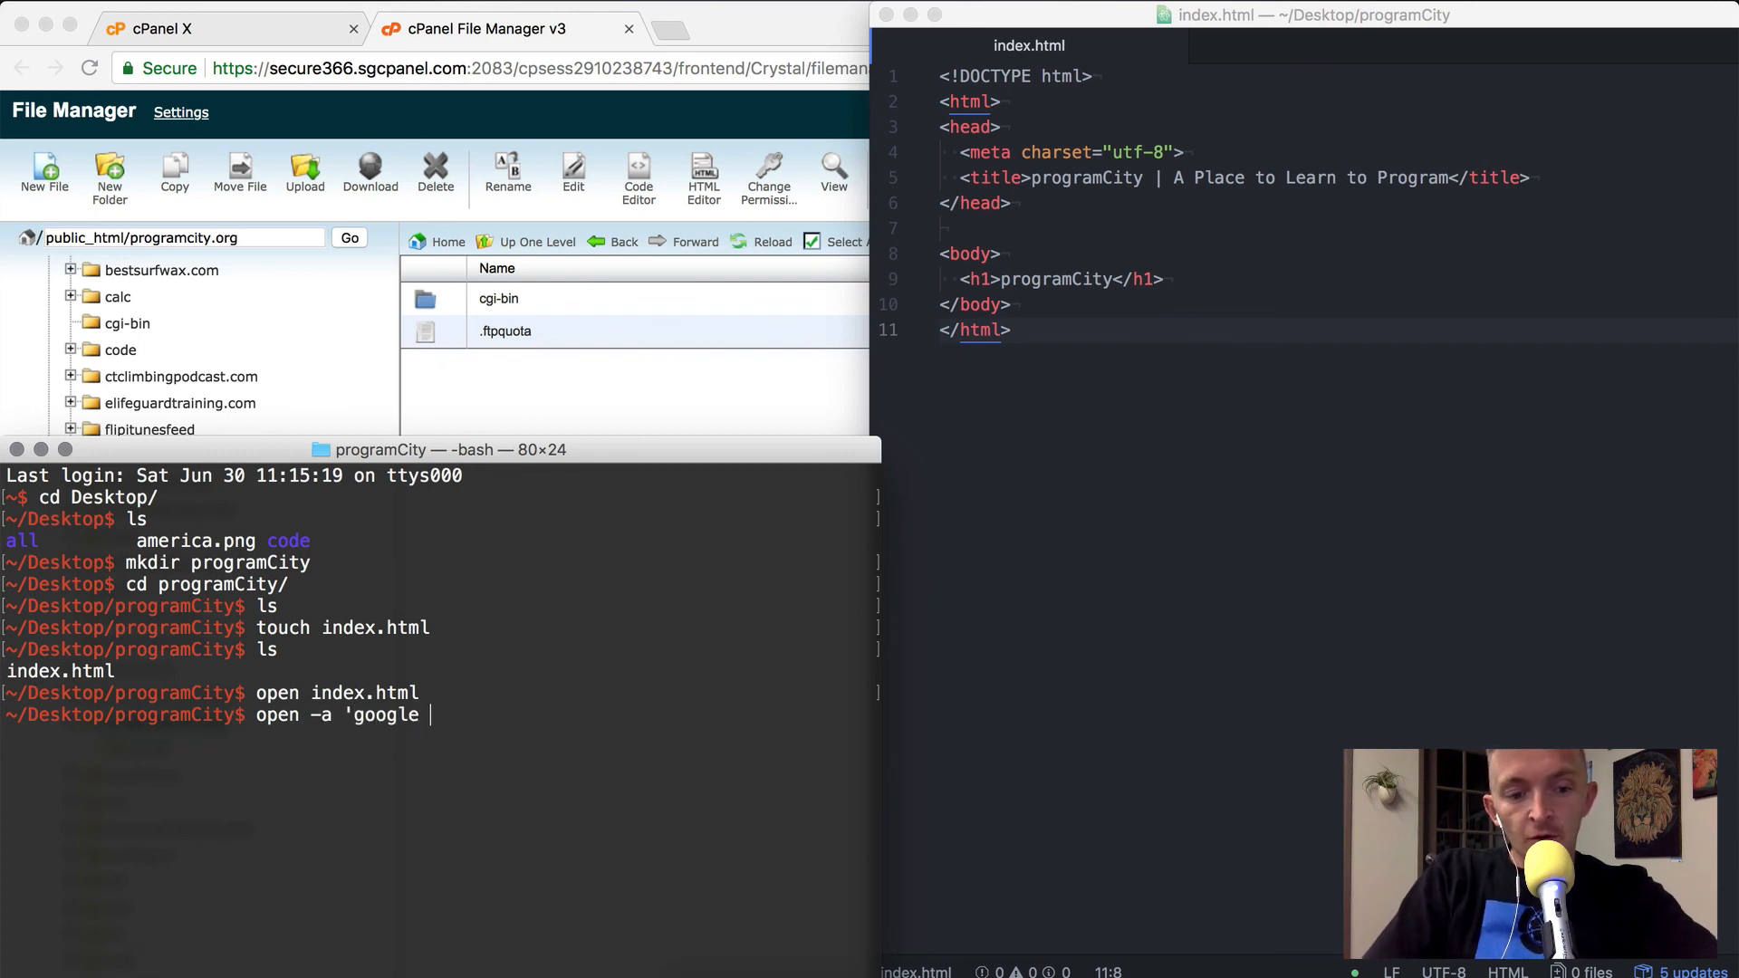
text(chrome')
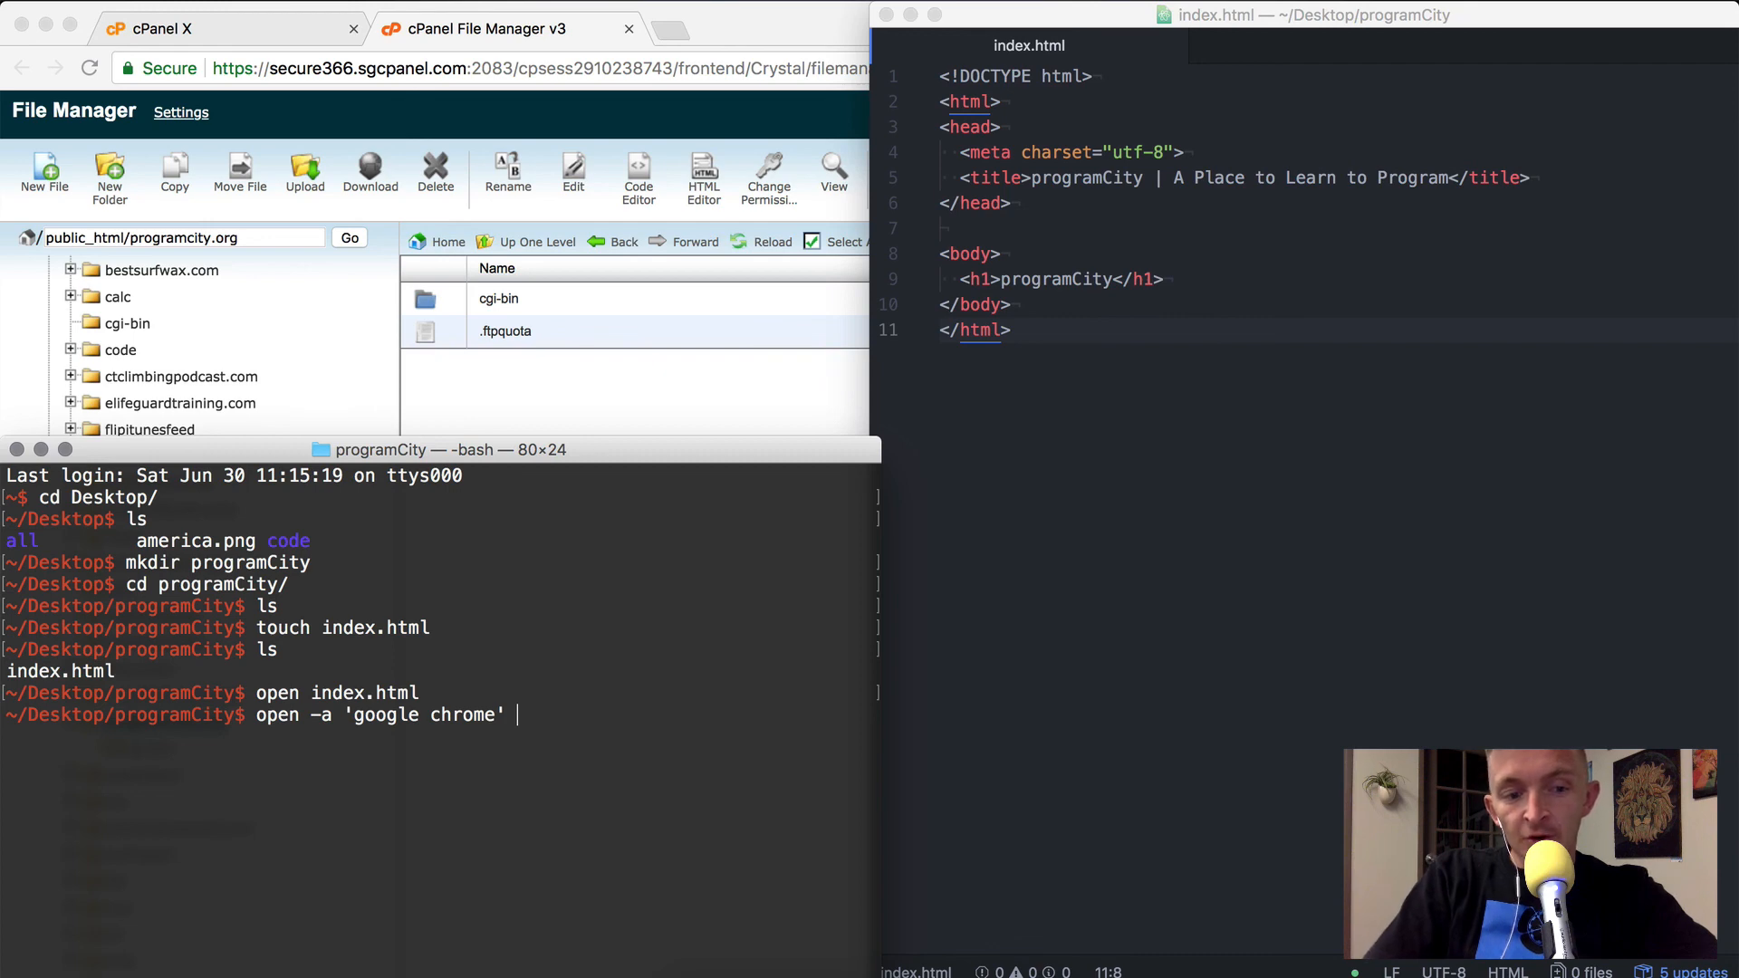
text(index.html)
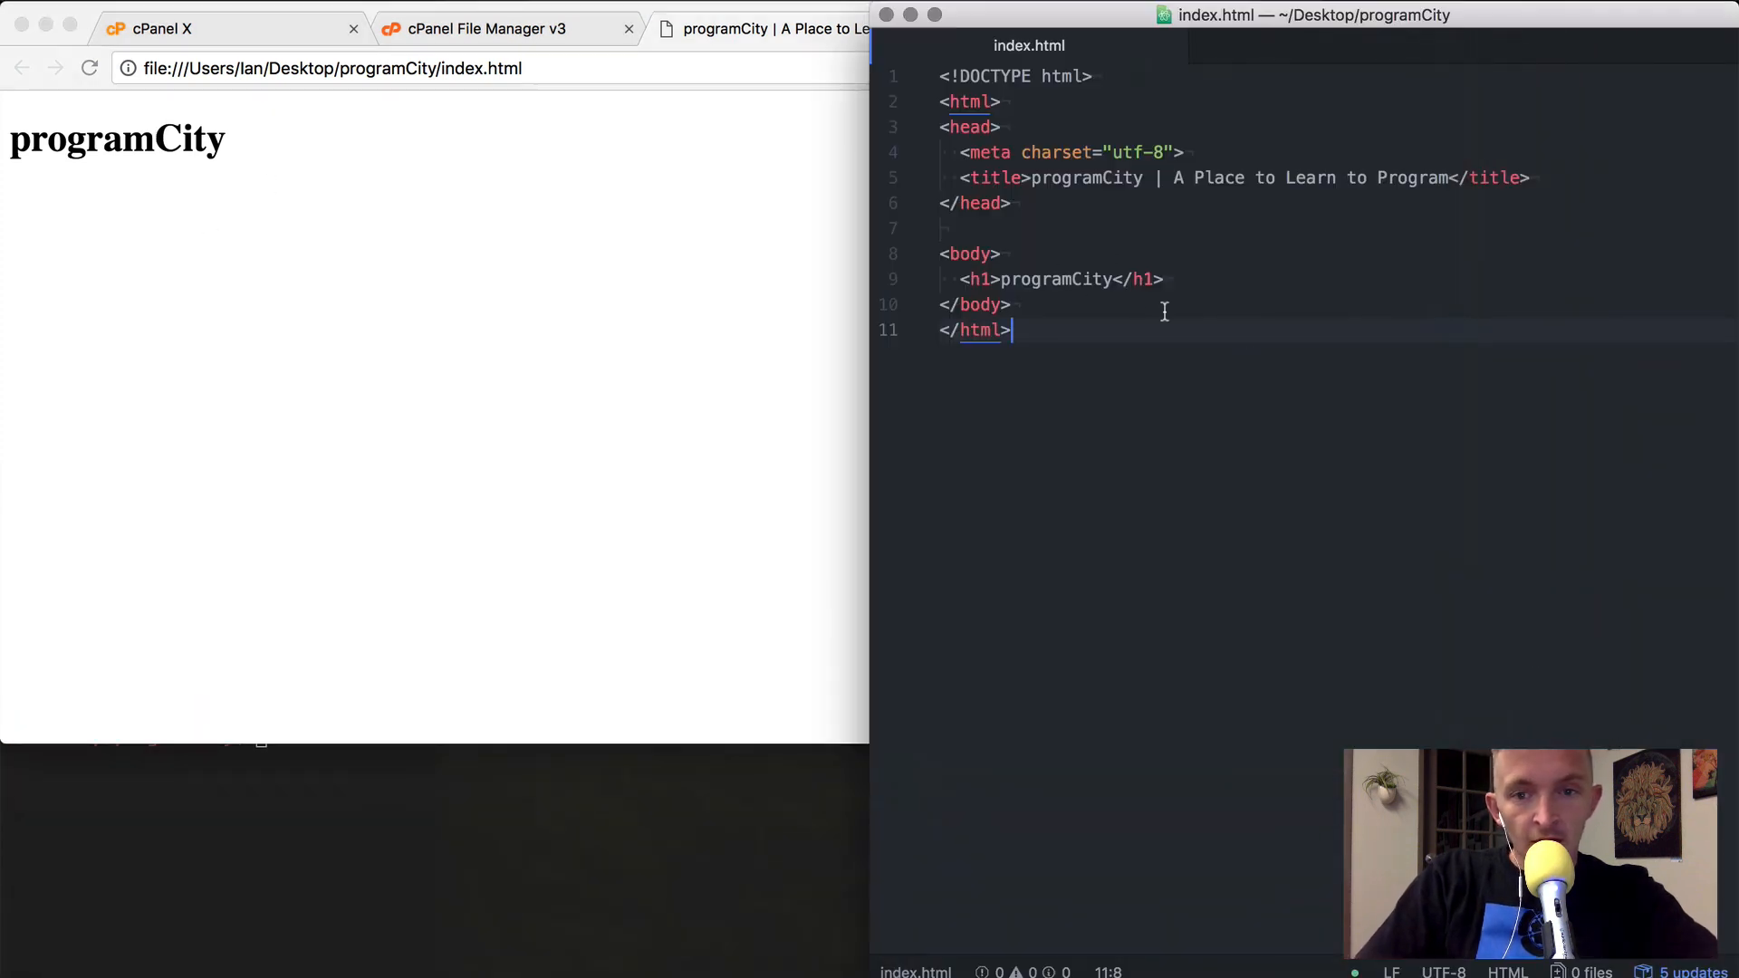
Add a style block giving h1 font-family Verdana, sans-serif and text-align center
key(enter)
text(<style>)
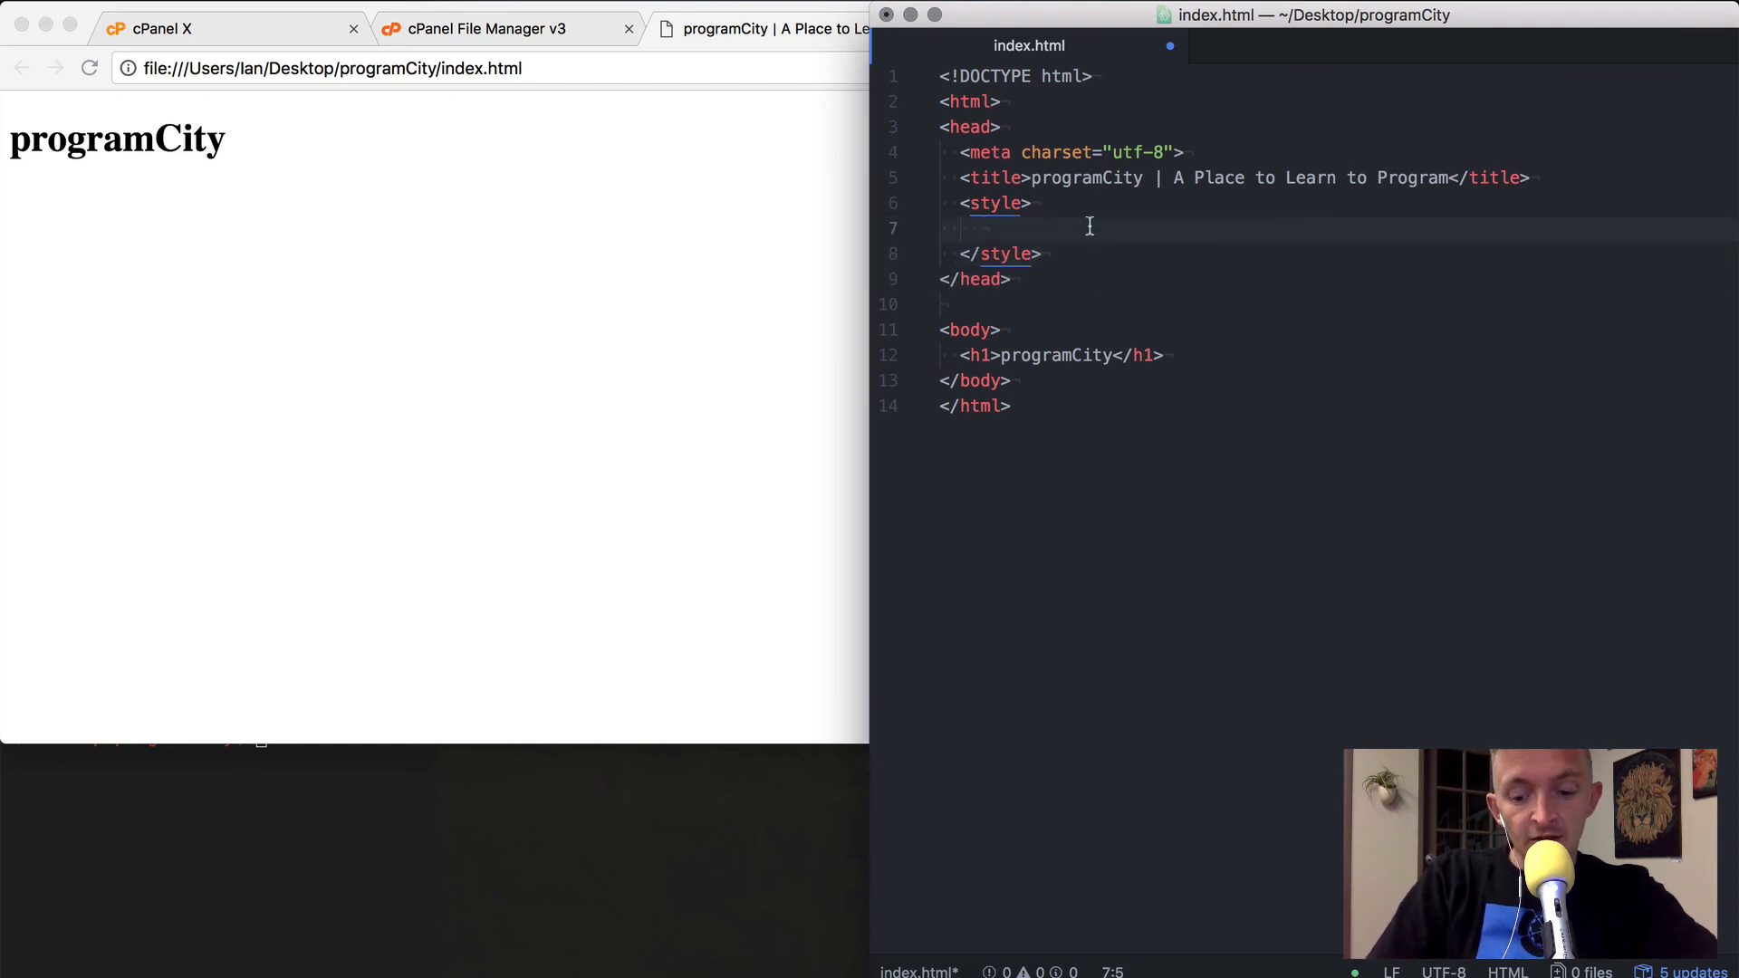
text(h1 {)
text(font)
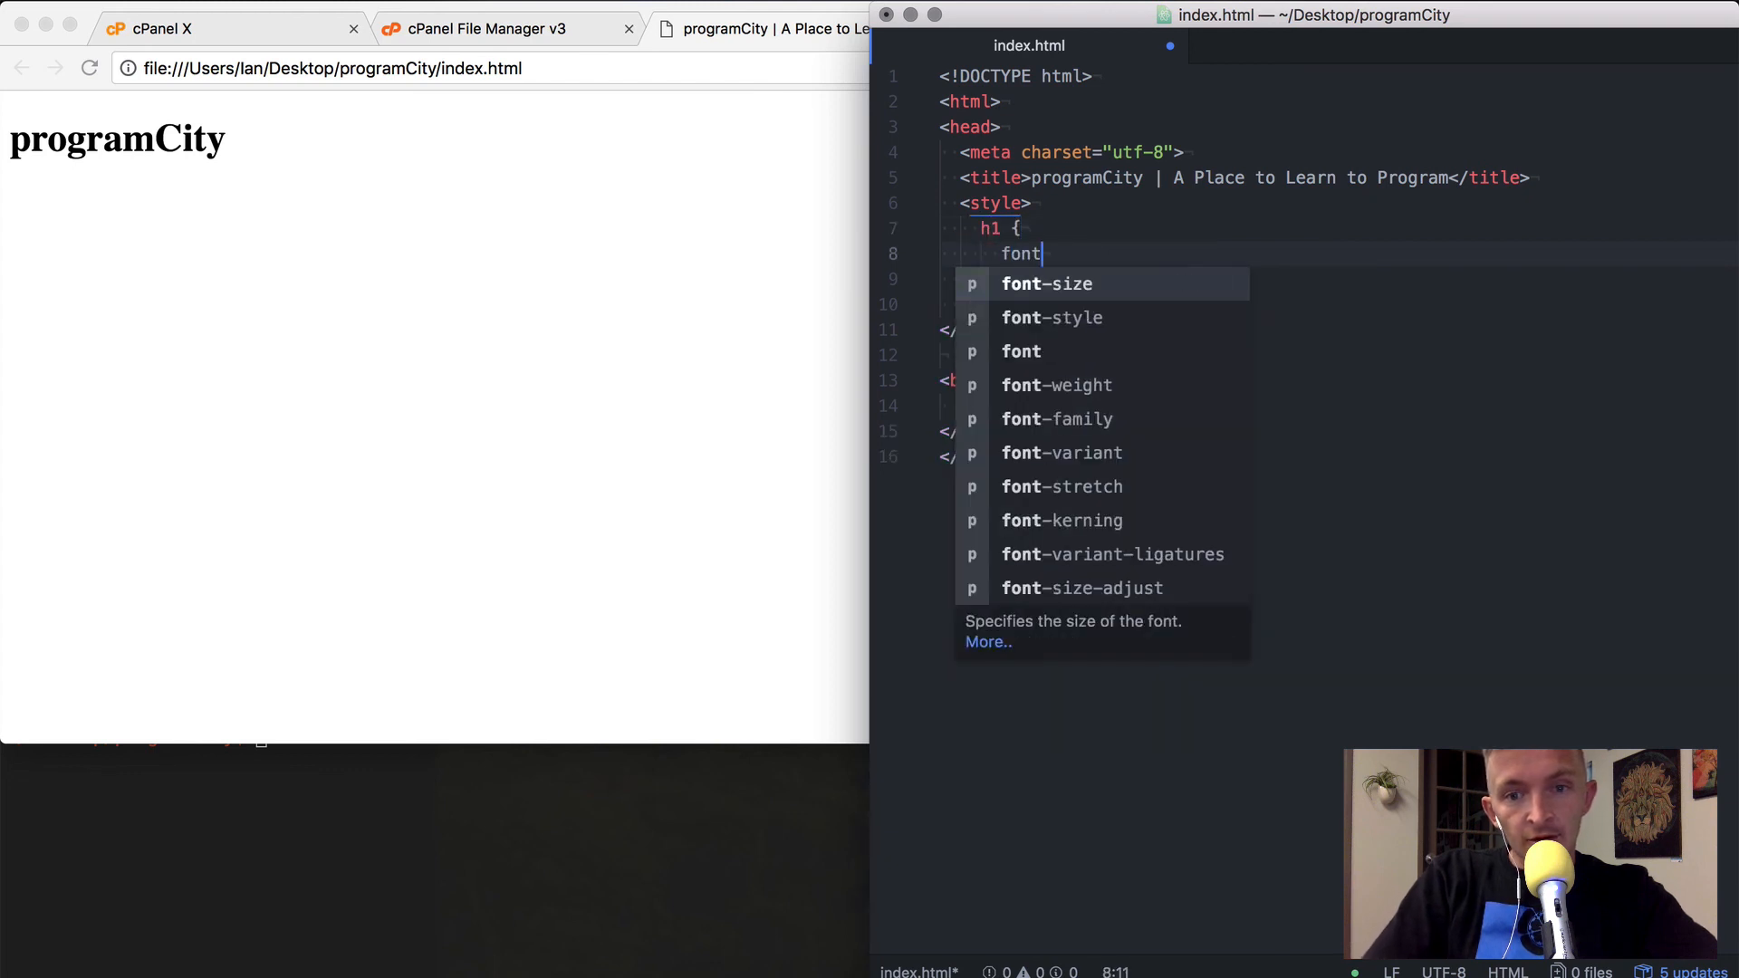
text(-)
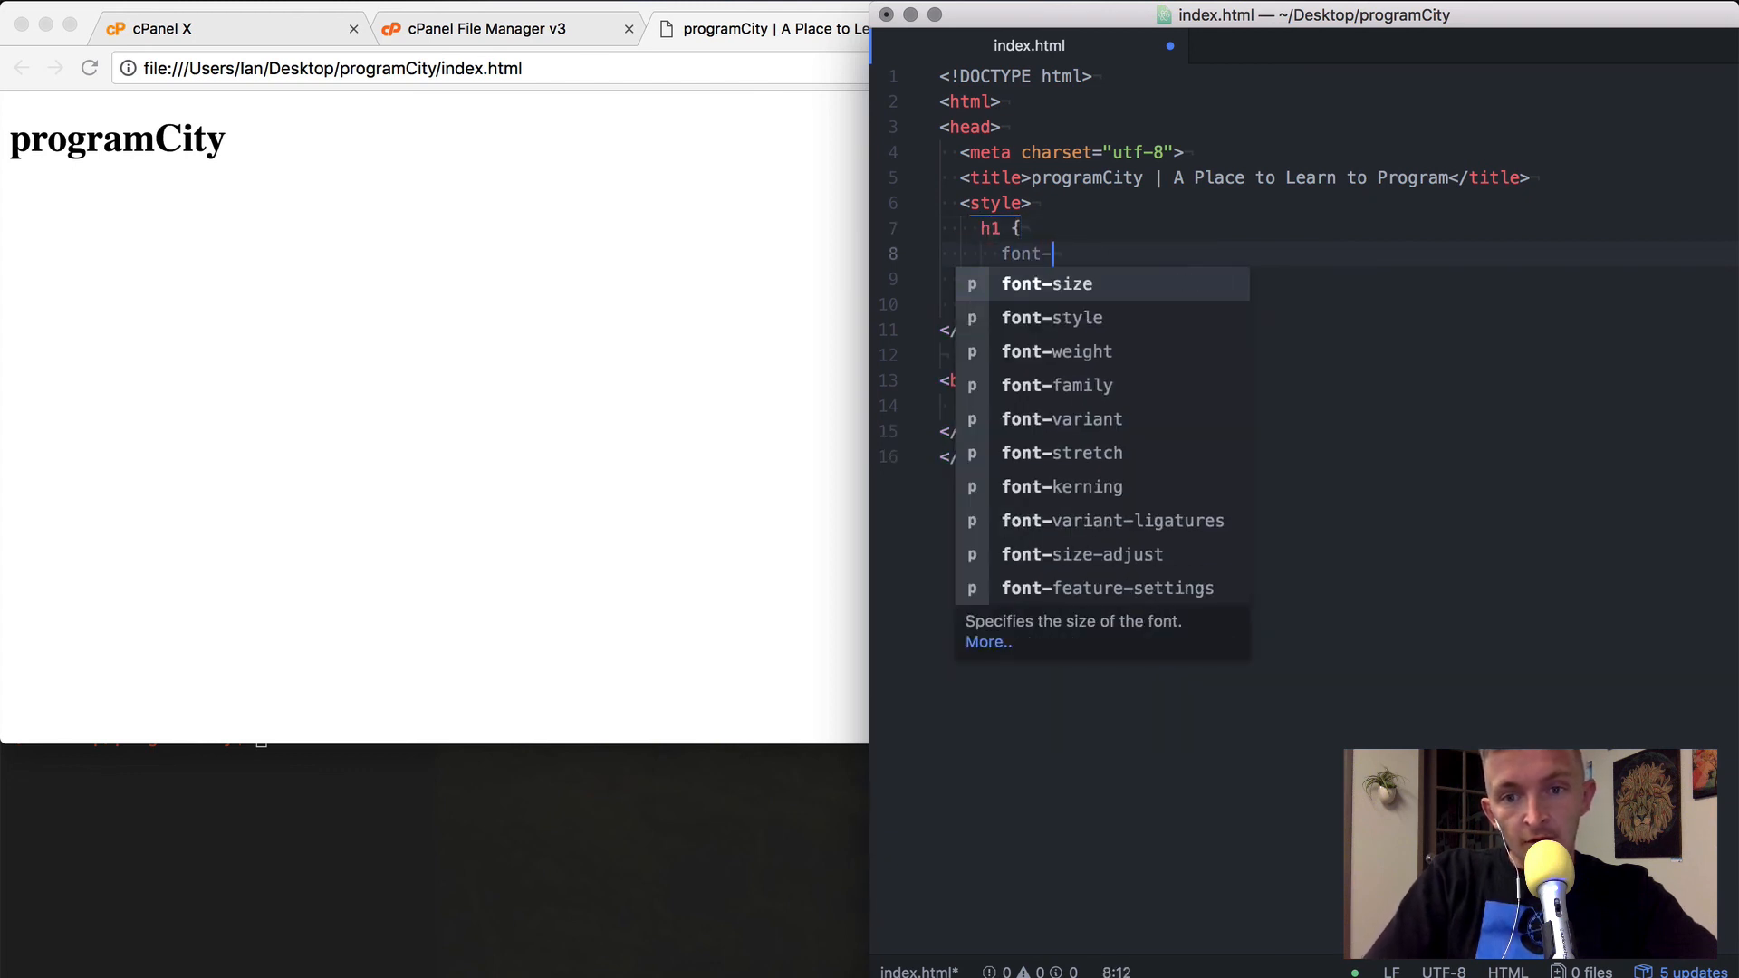
text(family: sans-serif;)
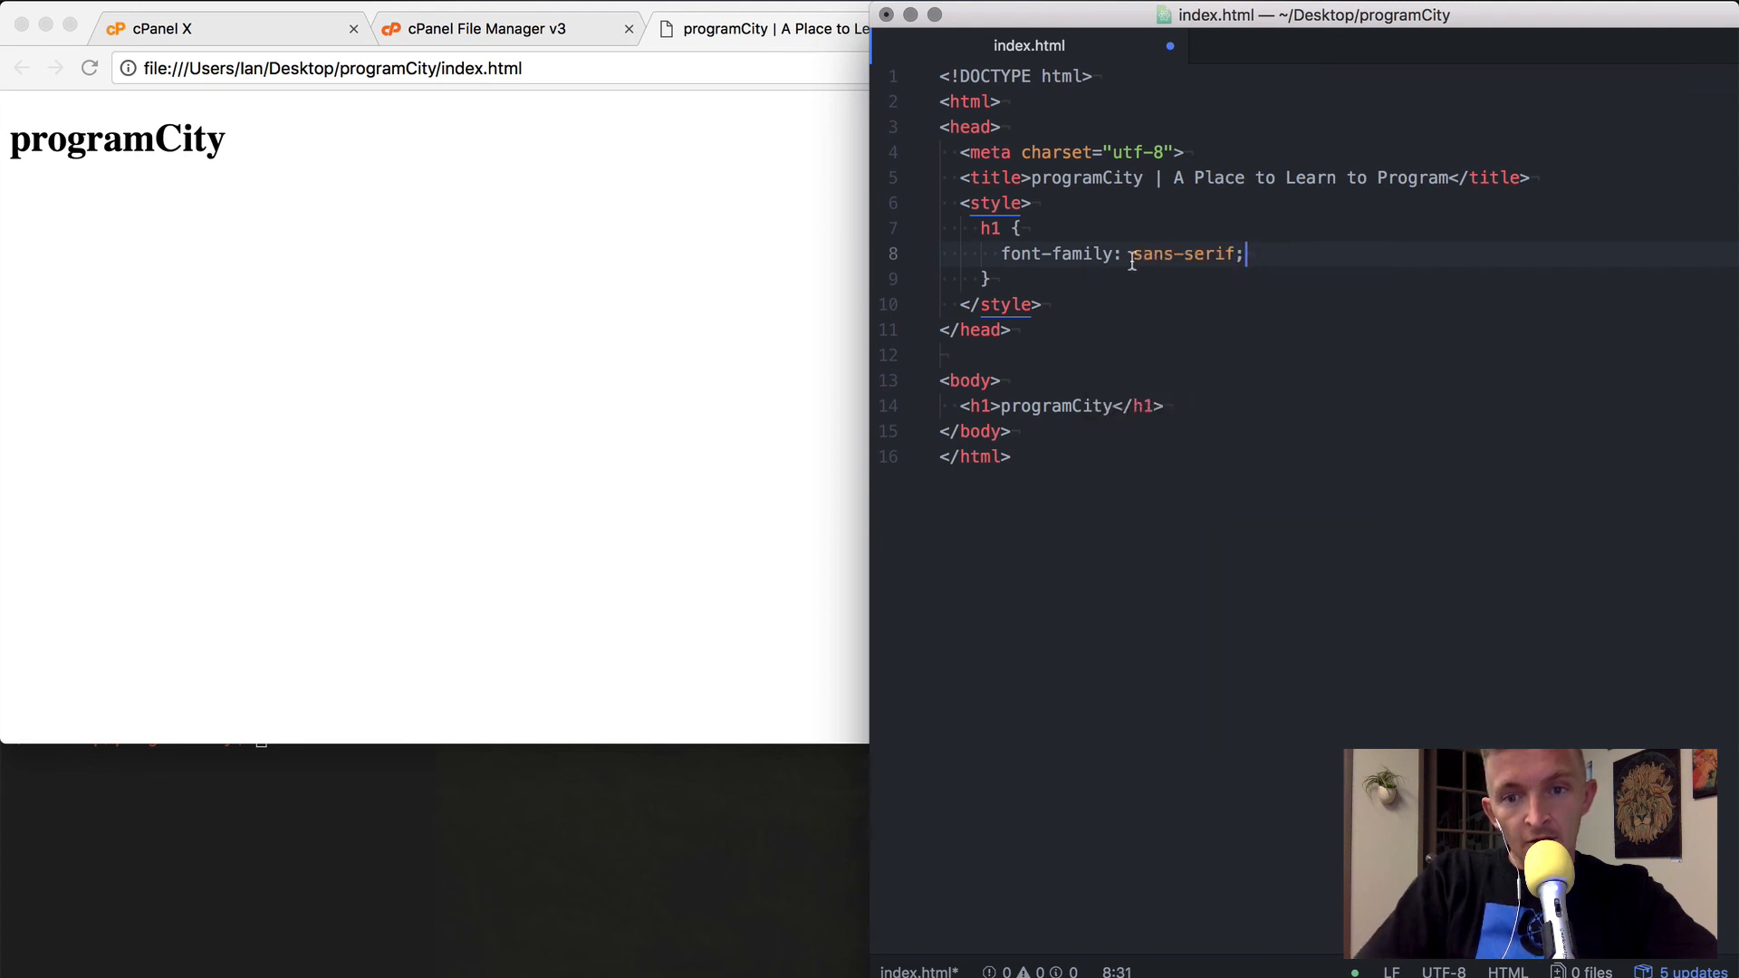
text(Verdana,)
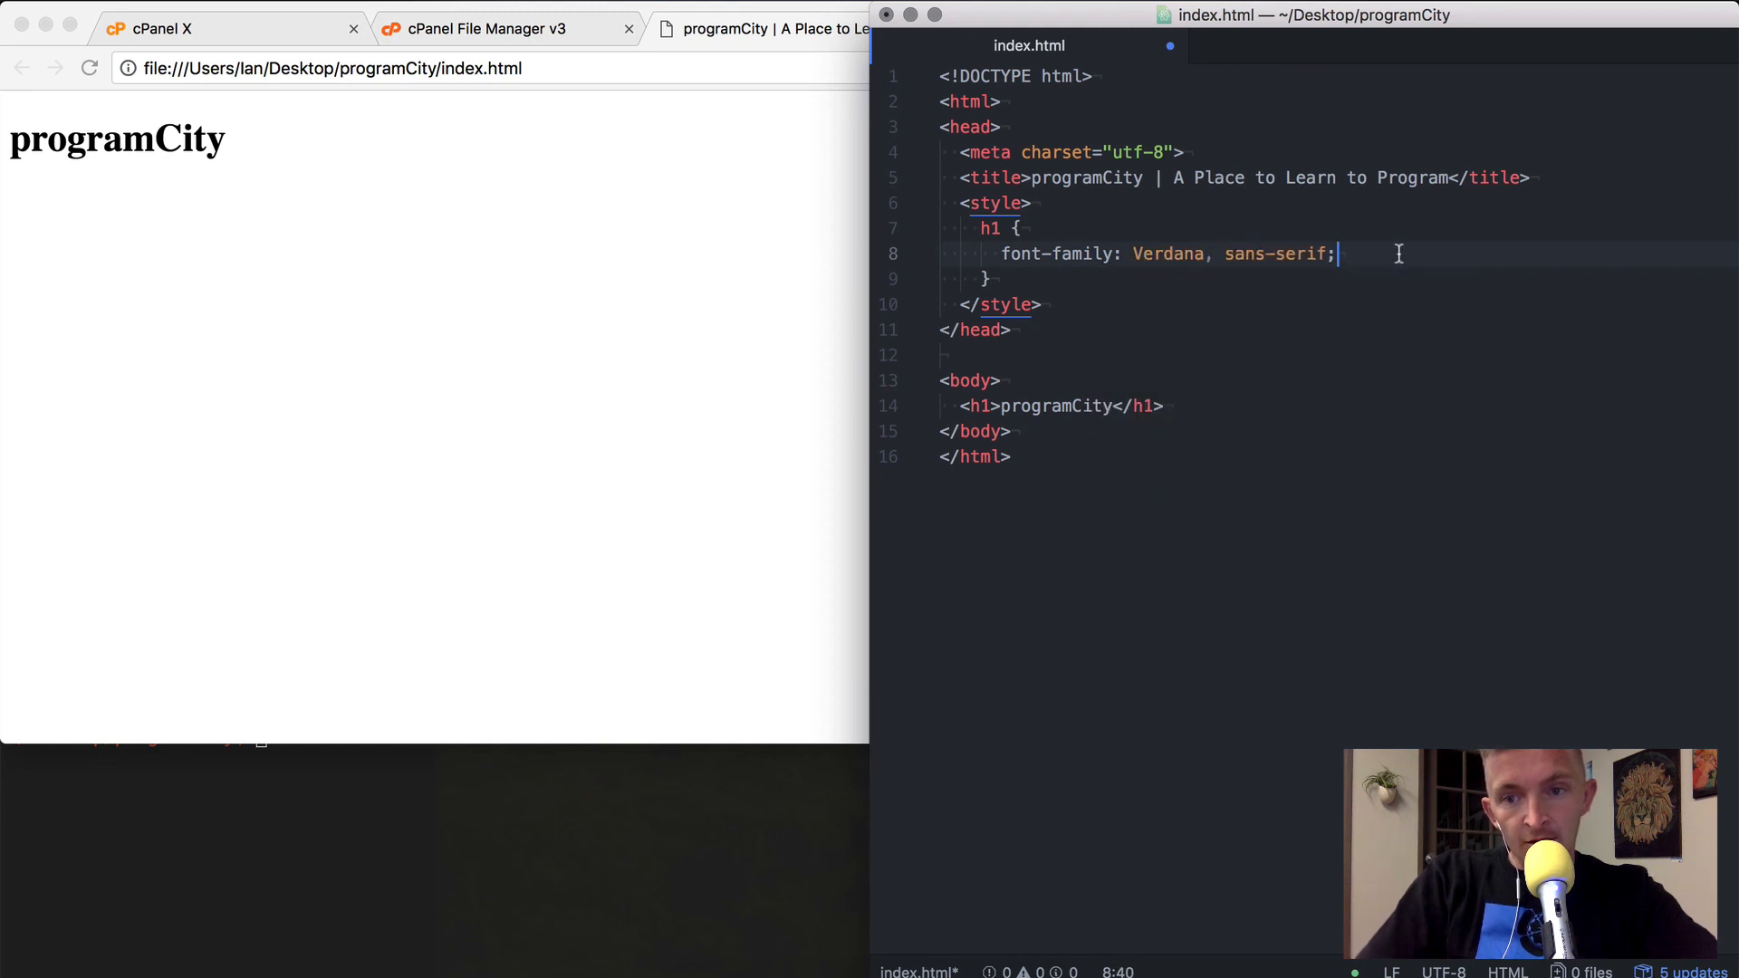
text(t)
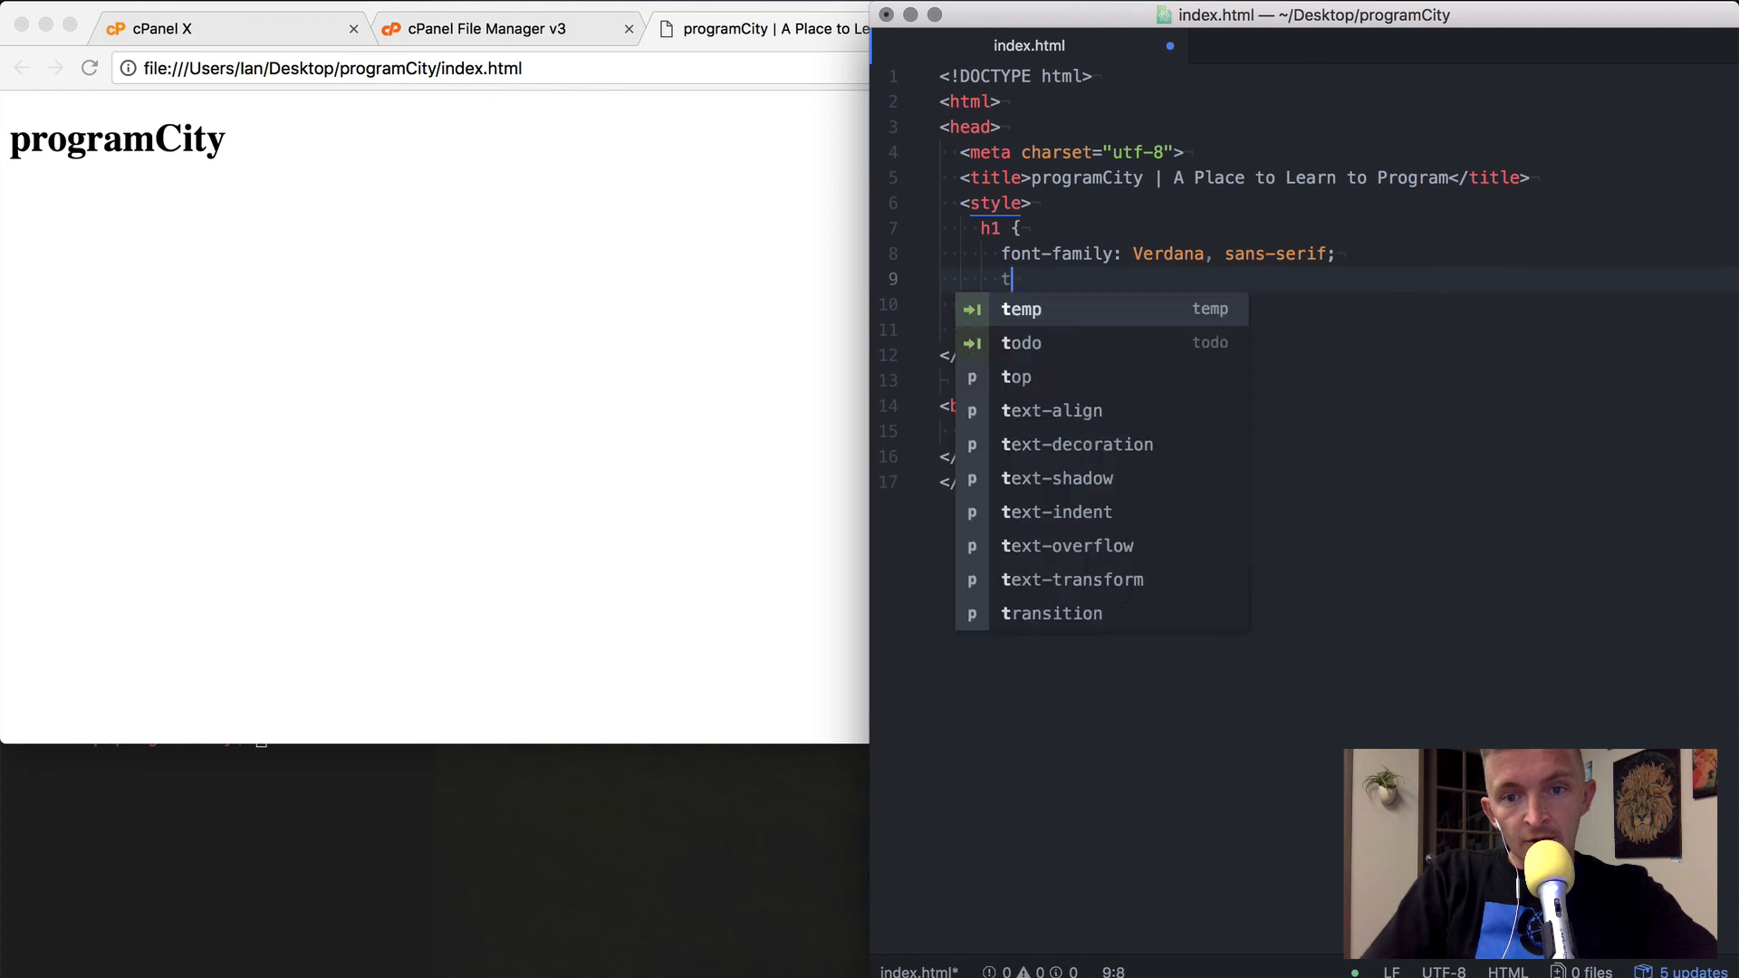
text(ext-align:)
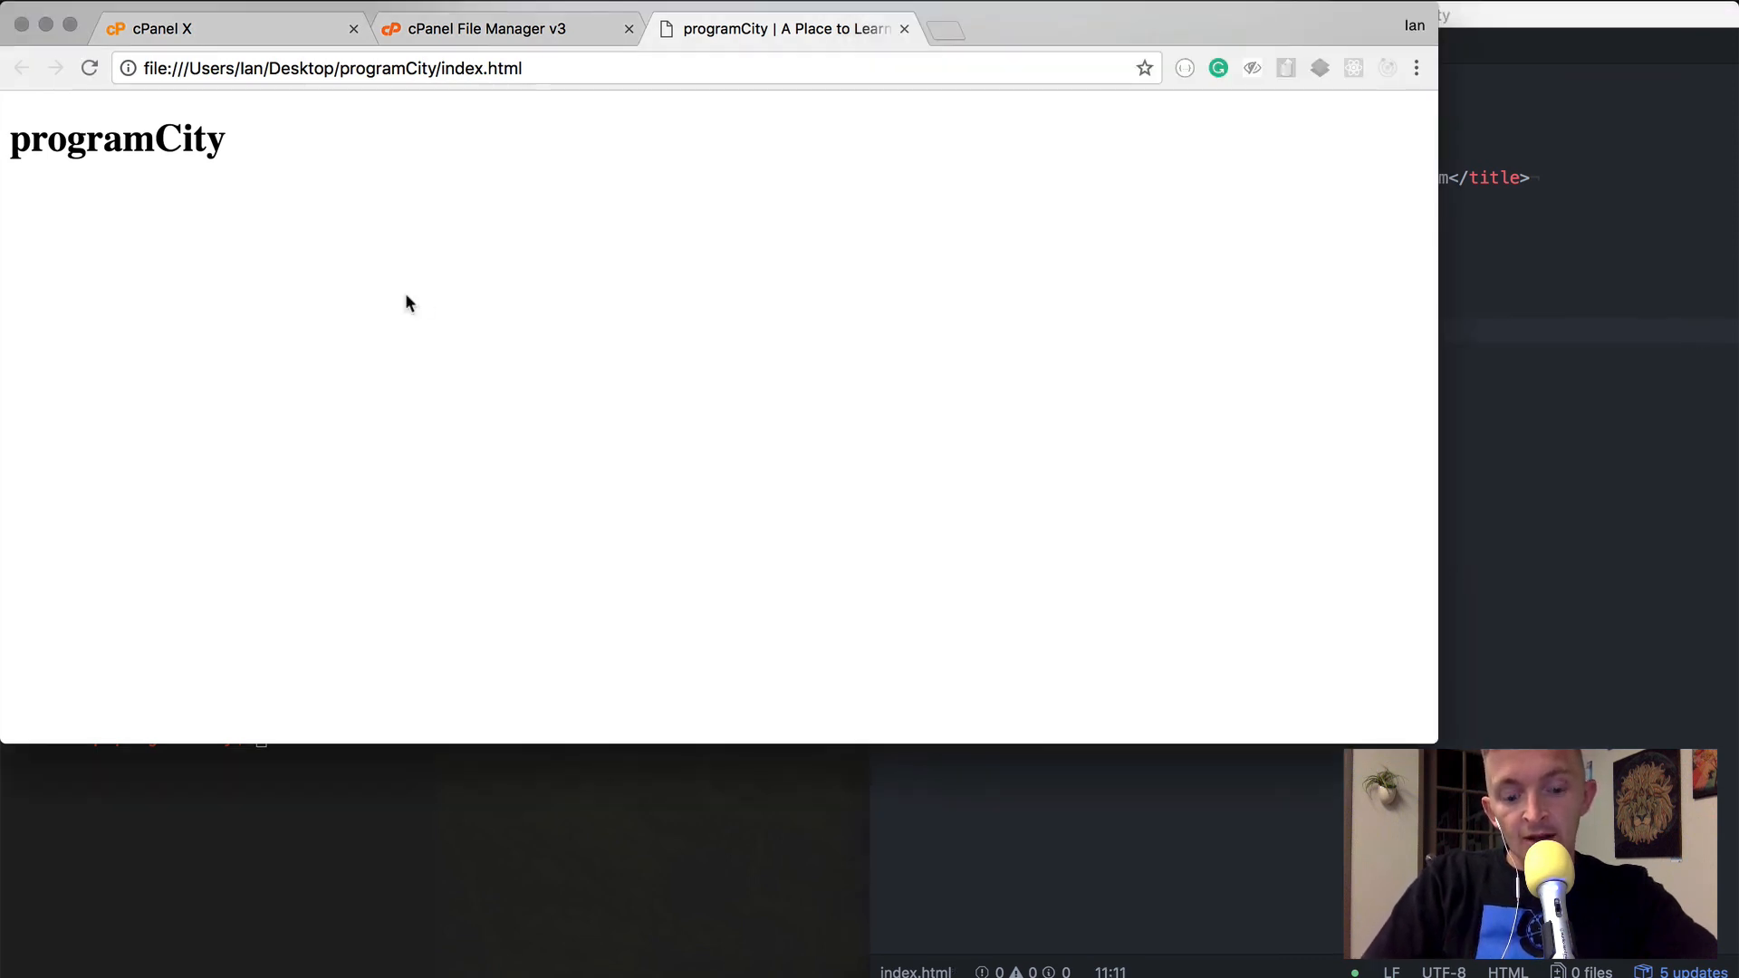
Reload the local page in Chrome to check the centered Verdana heading
click(442, 67)
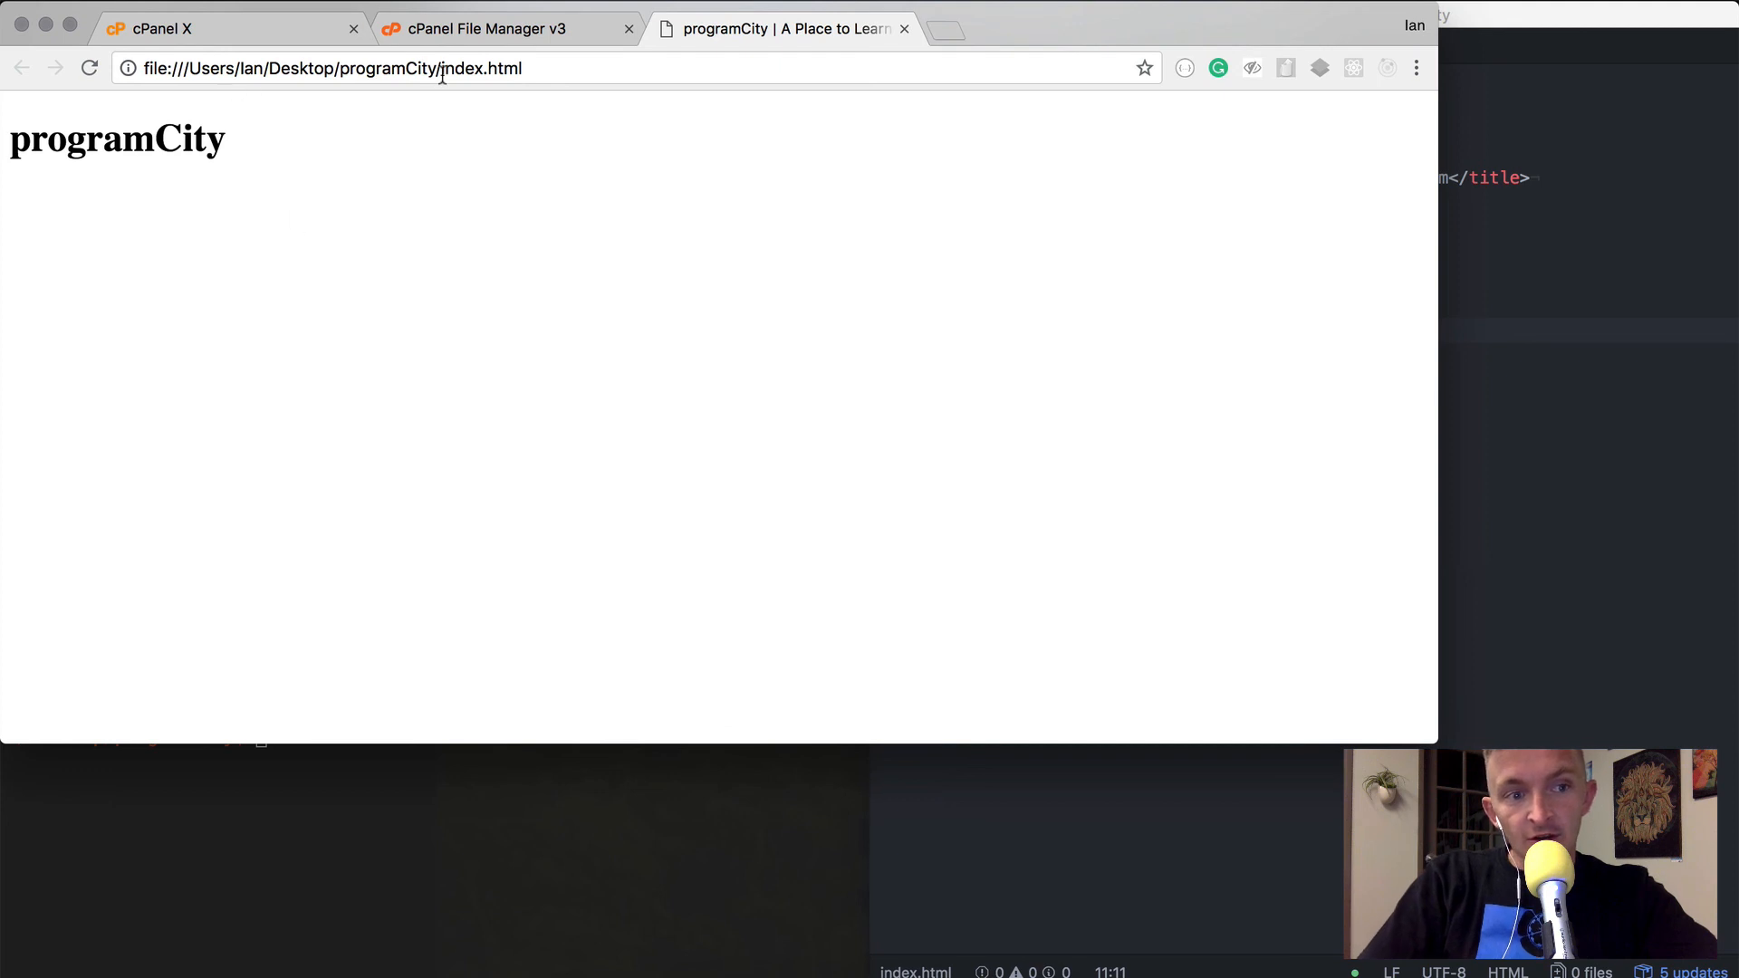
click(89, 67)
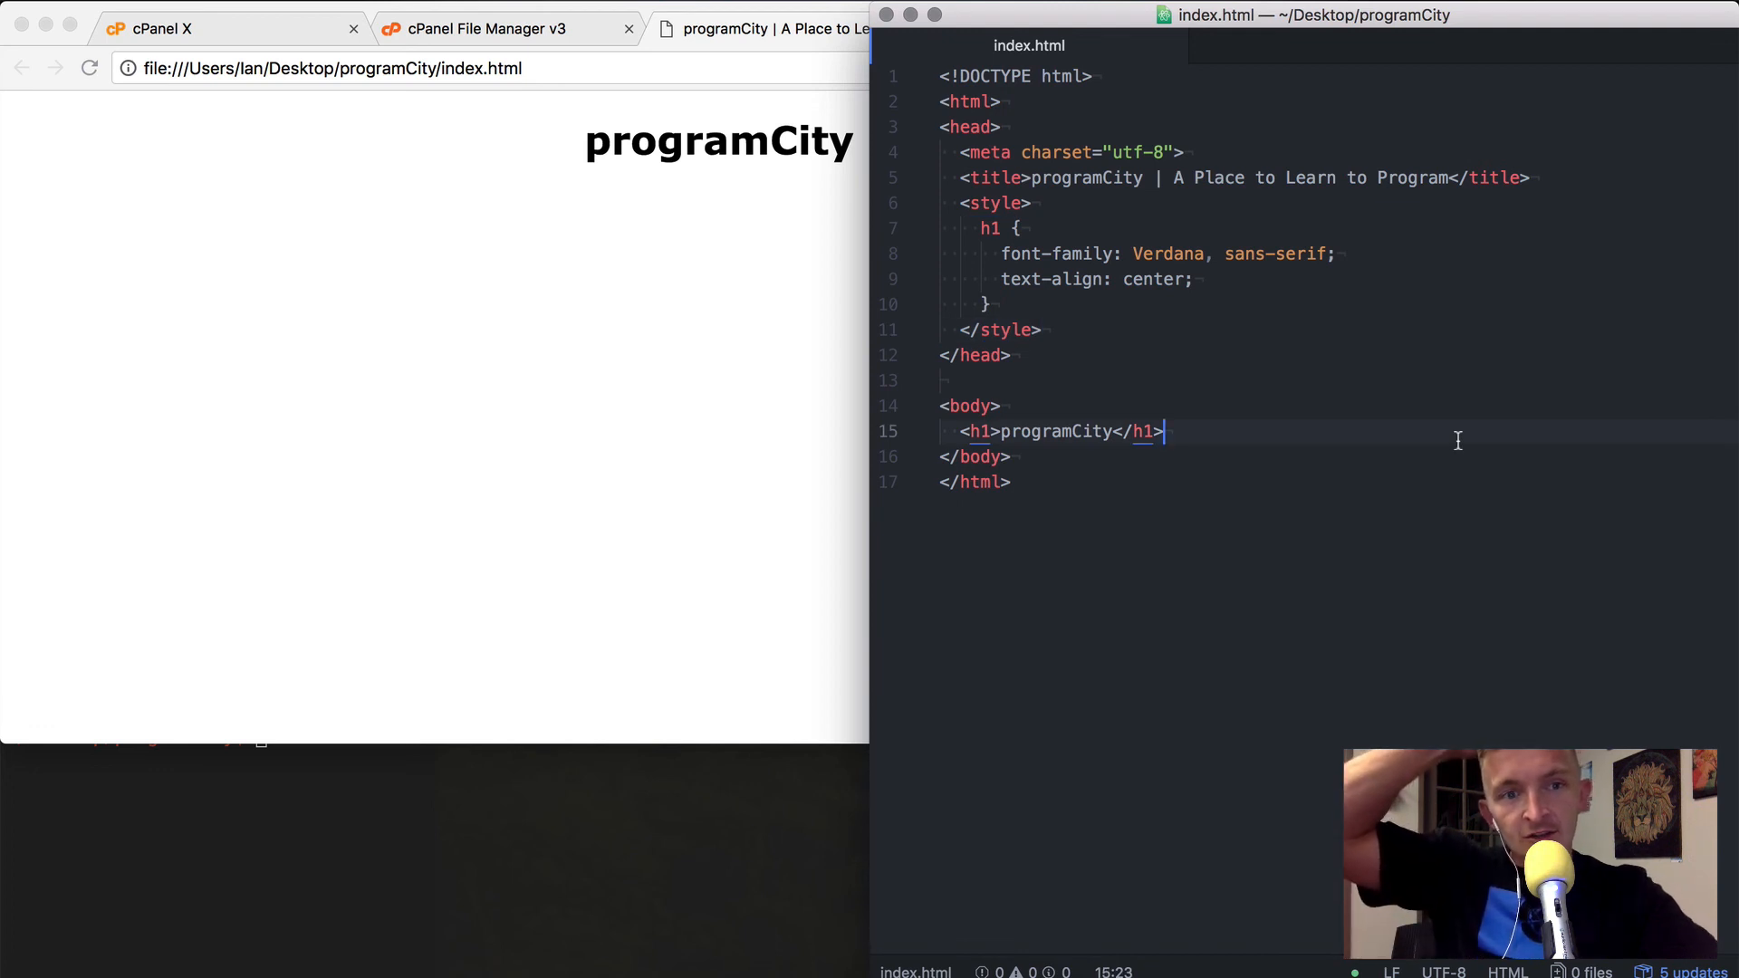
Add a paragraph describing programCity as a place for people to learn to program
key(enter)
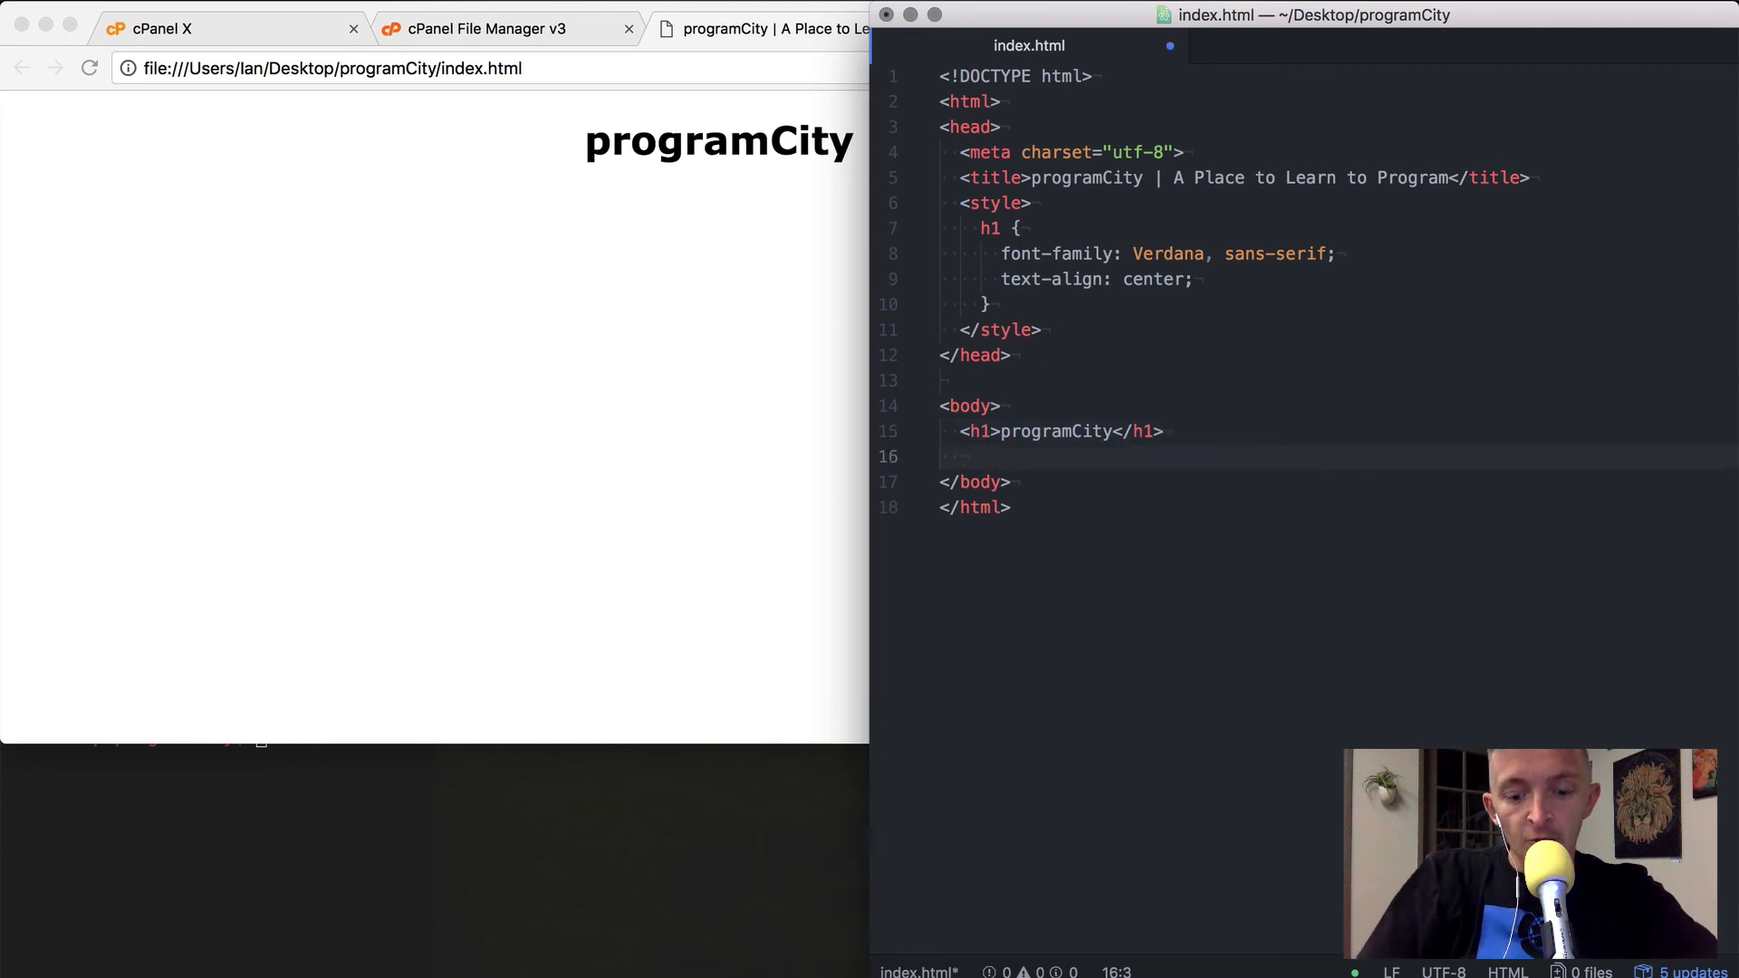
text(<)
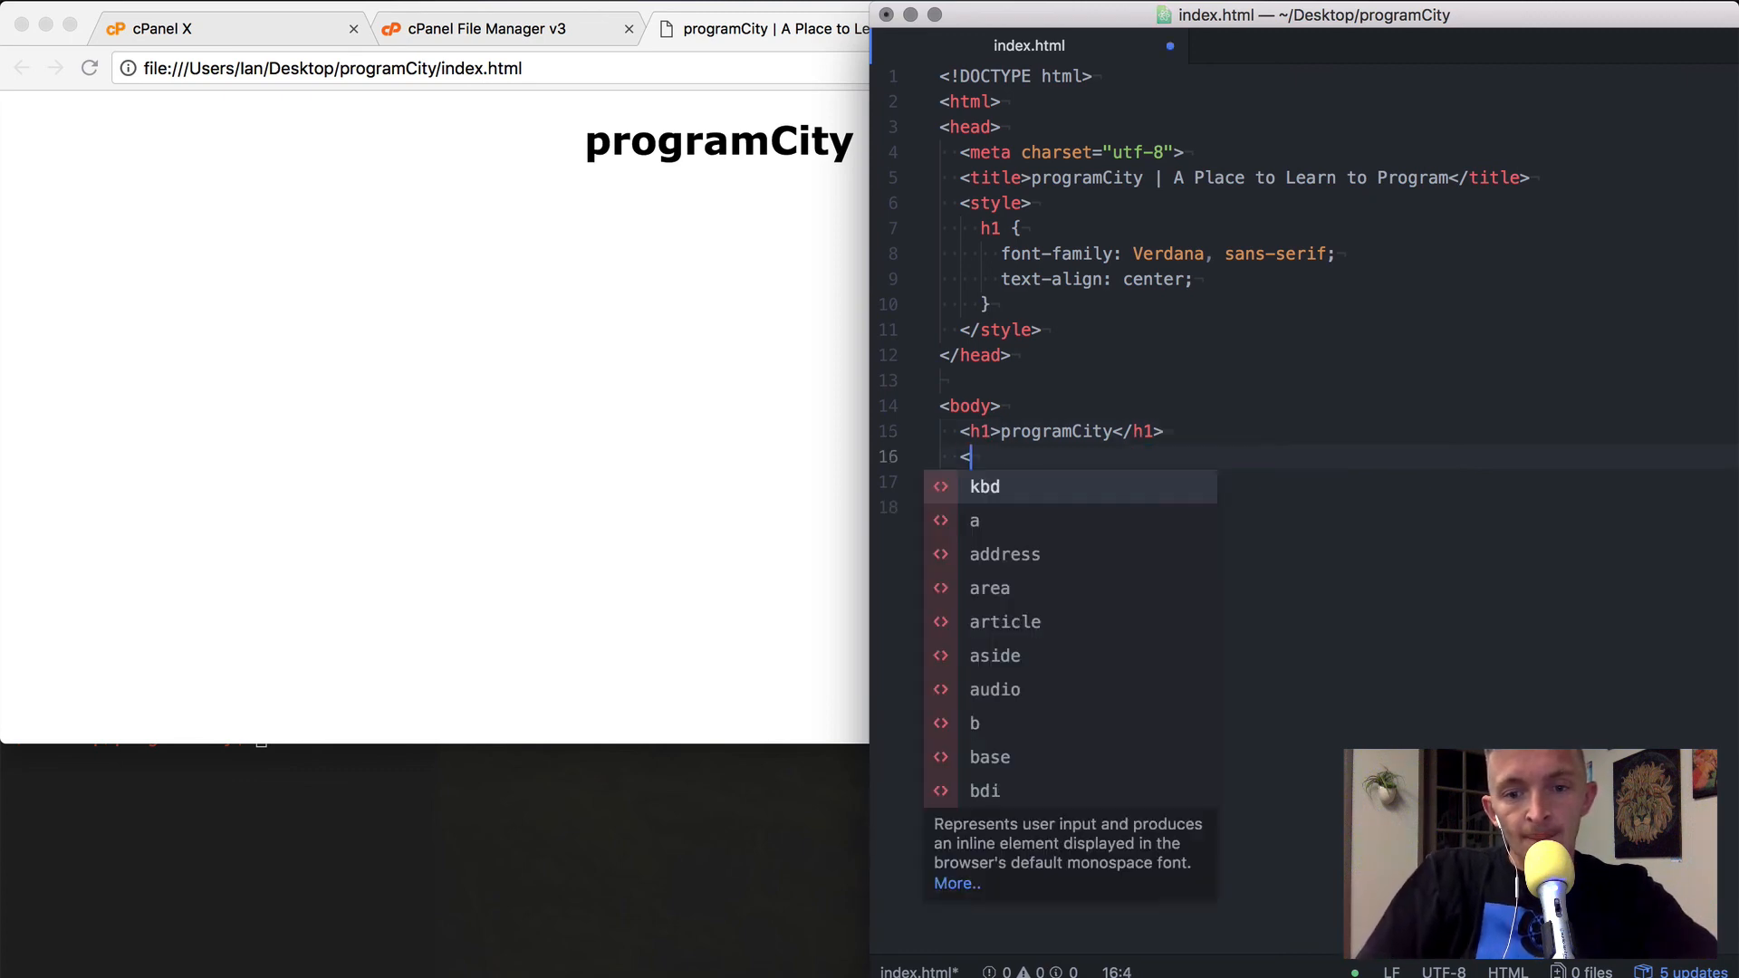
text(p>)
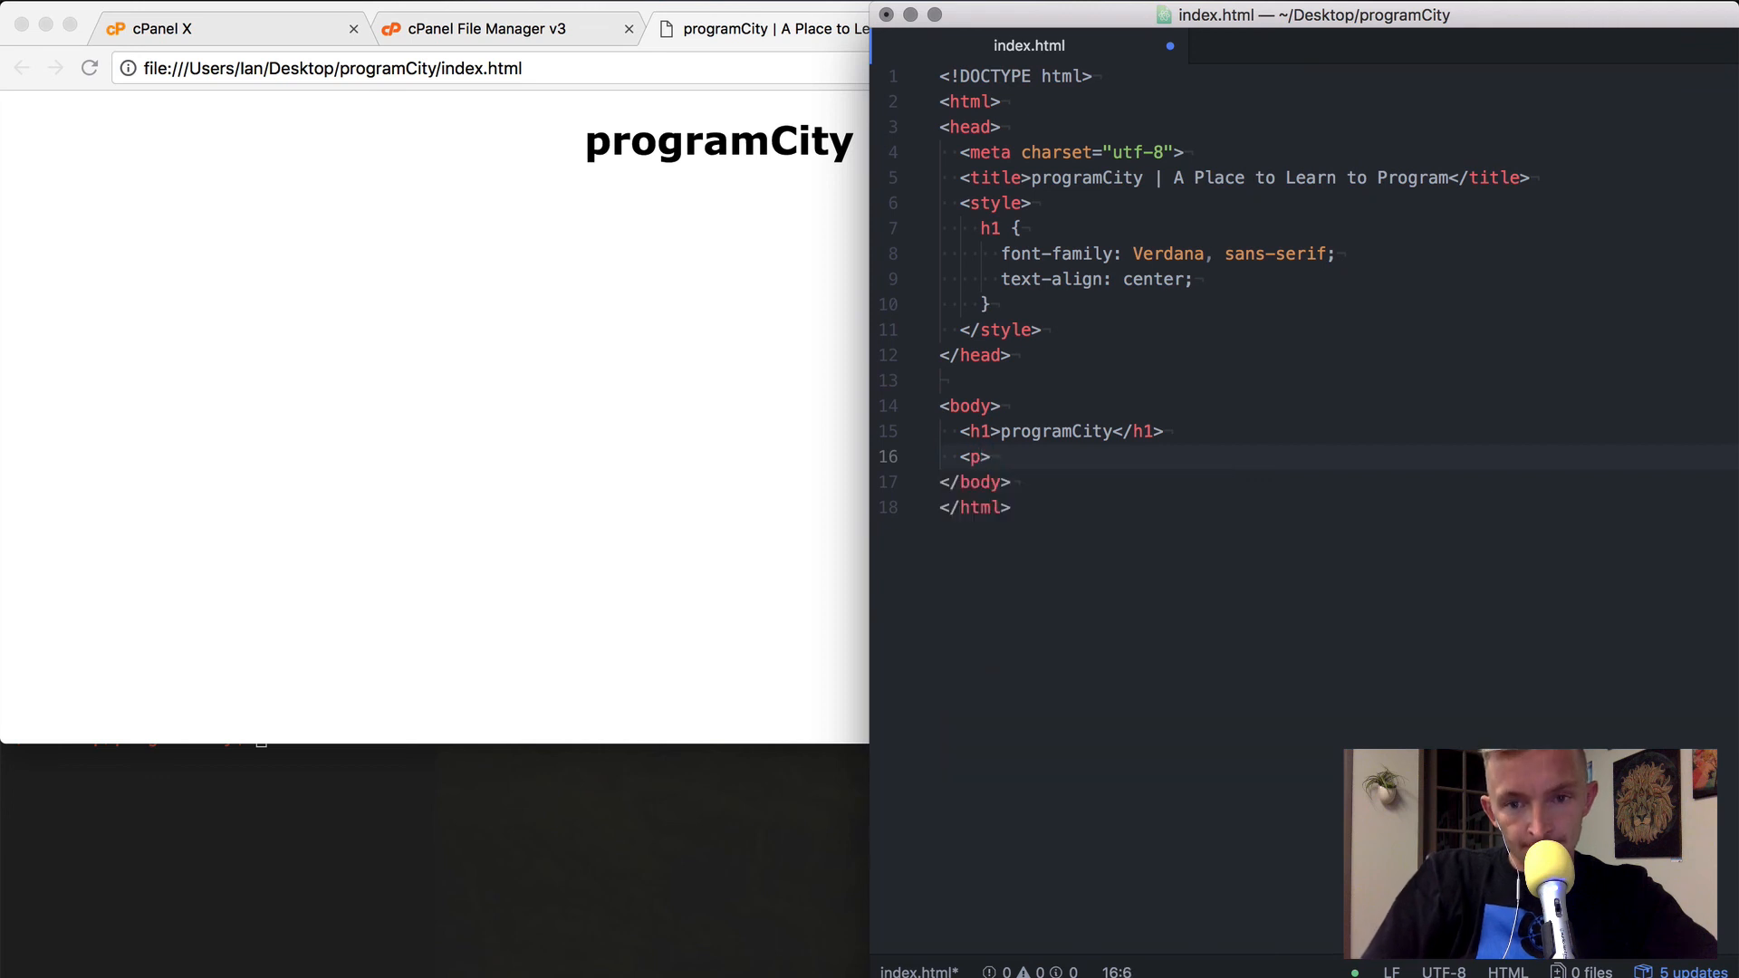
text(F)
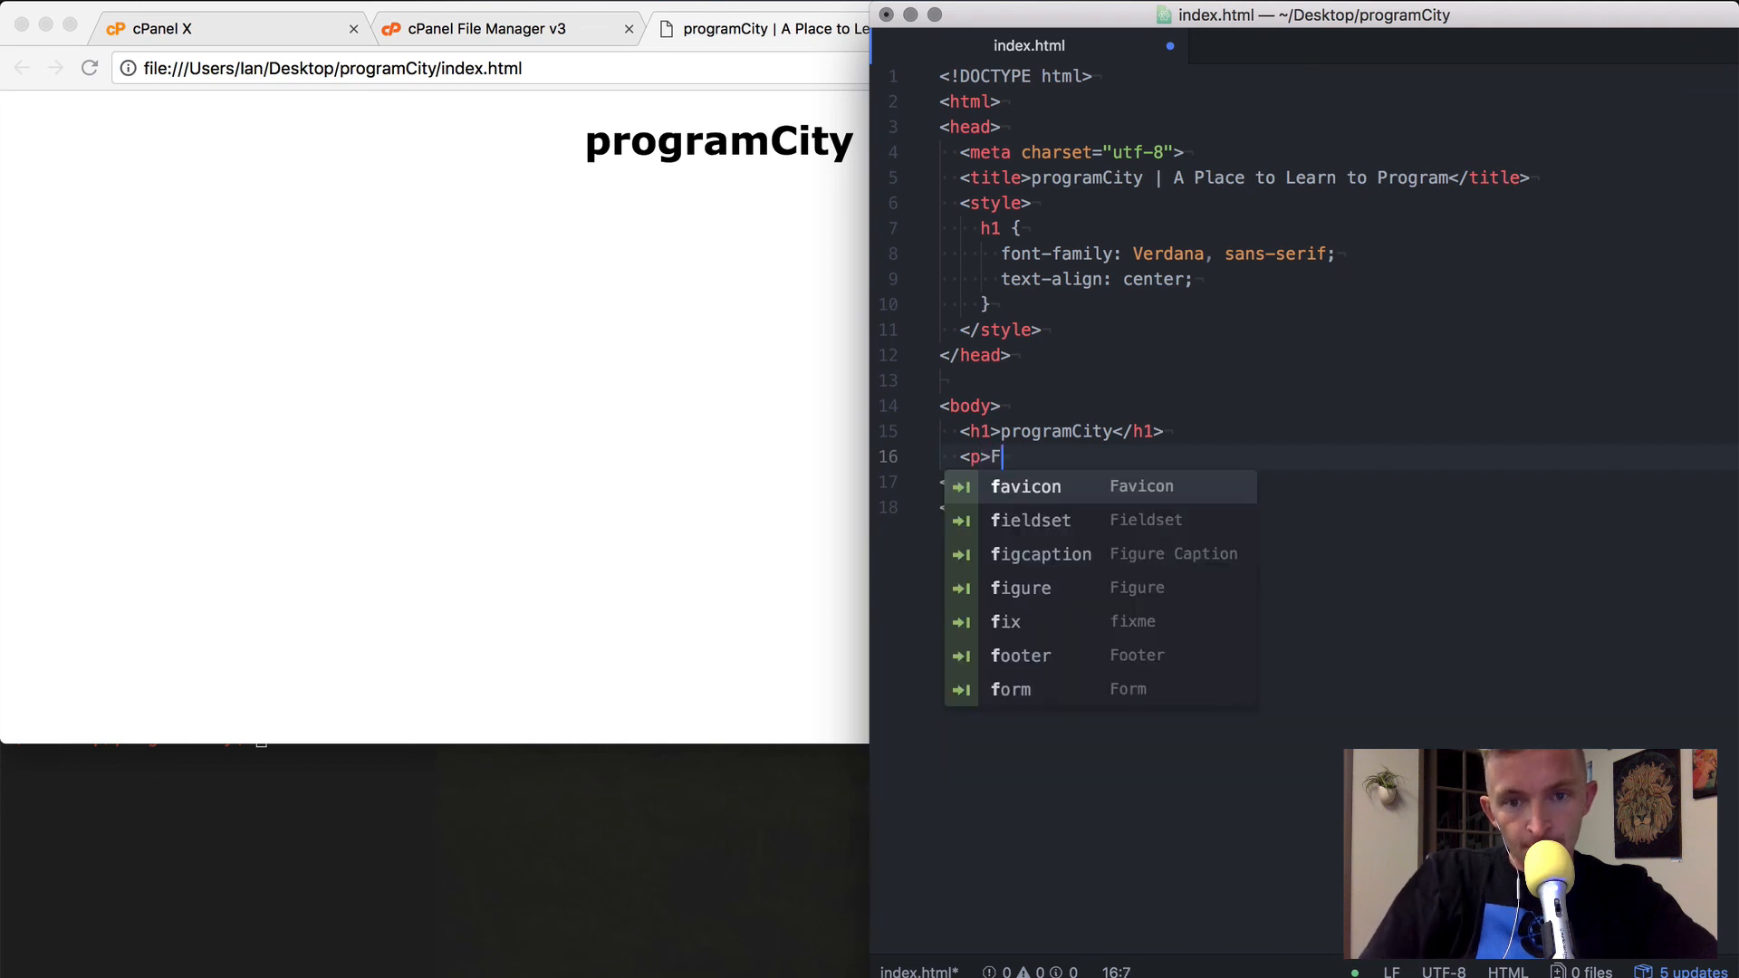
text(rogramCity is)
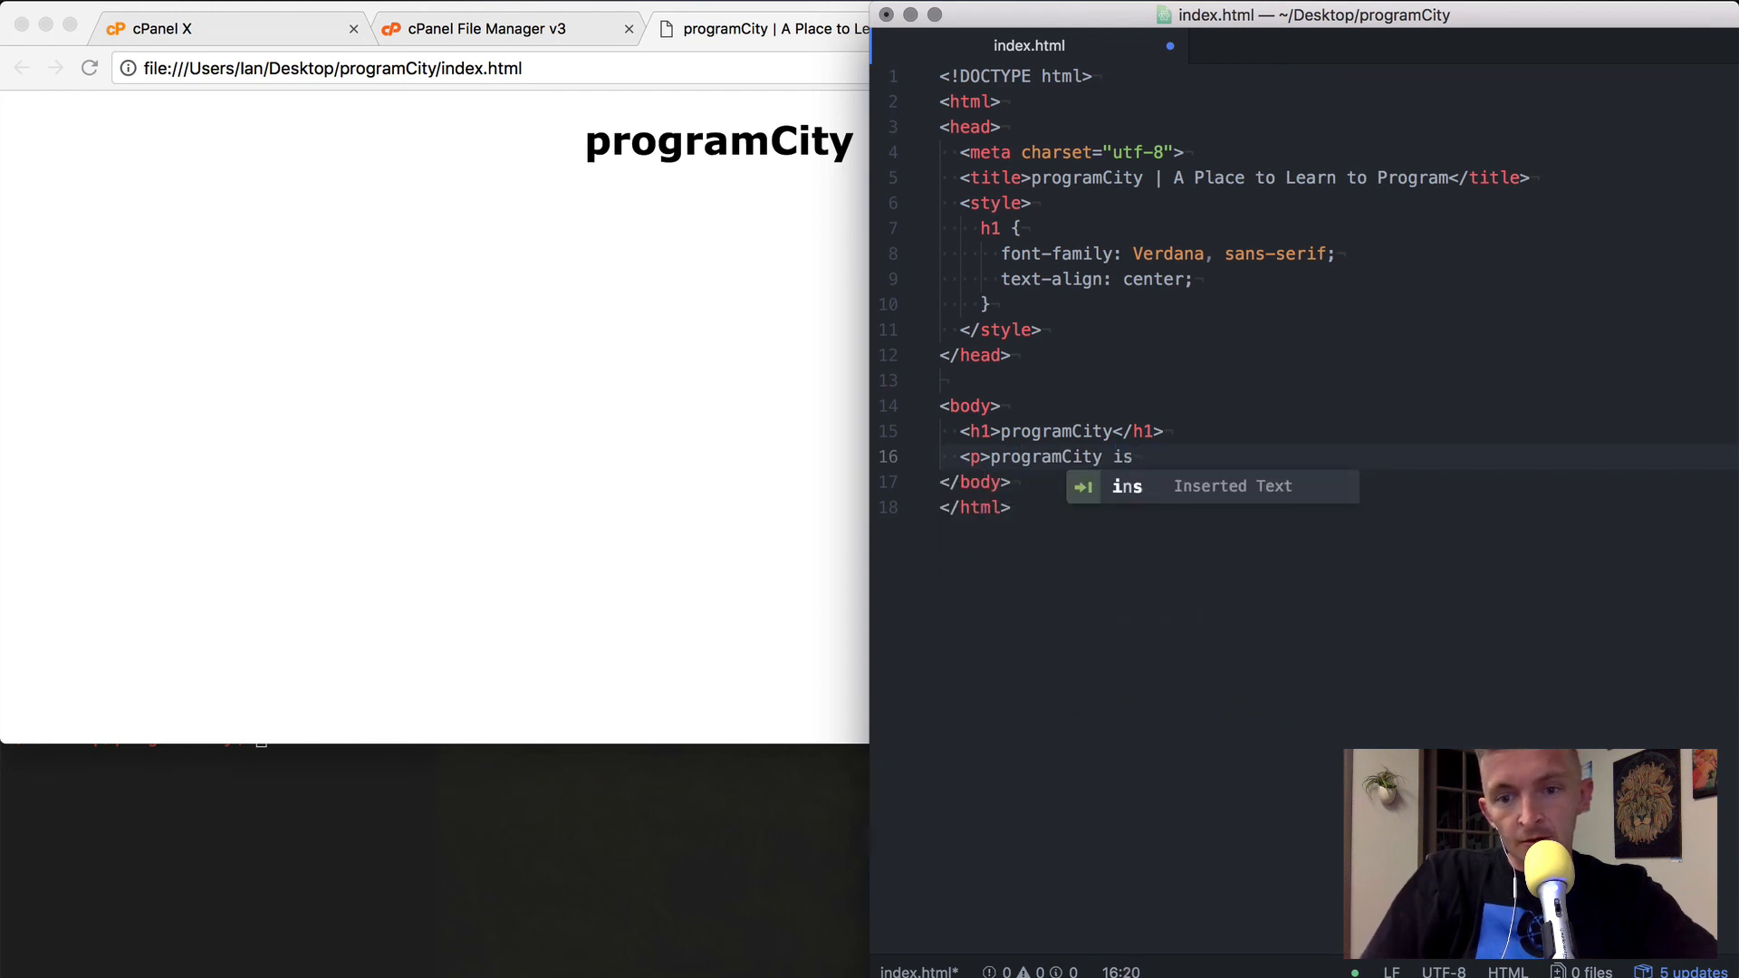
text(a place for)
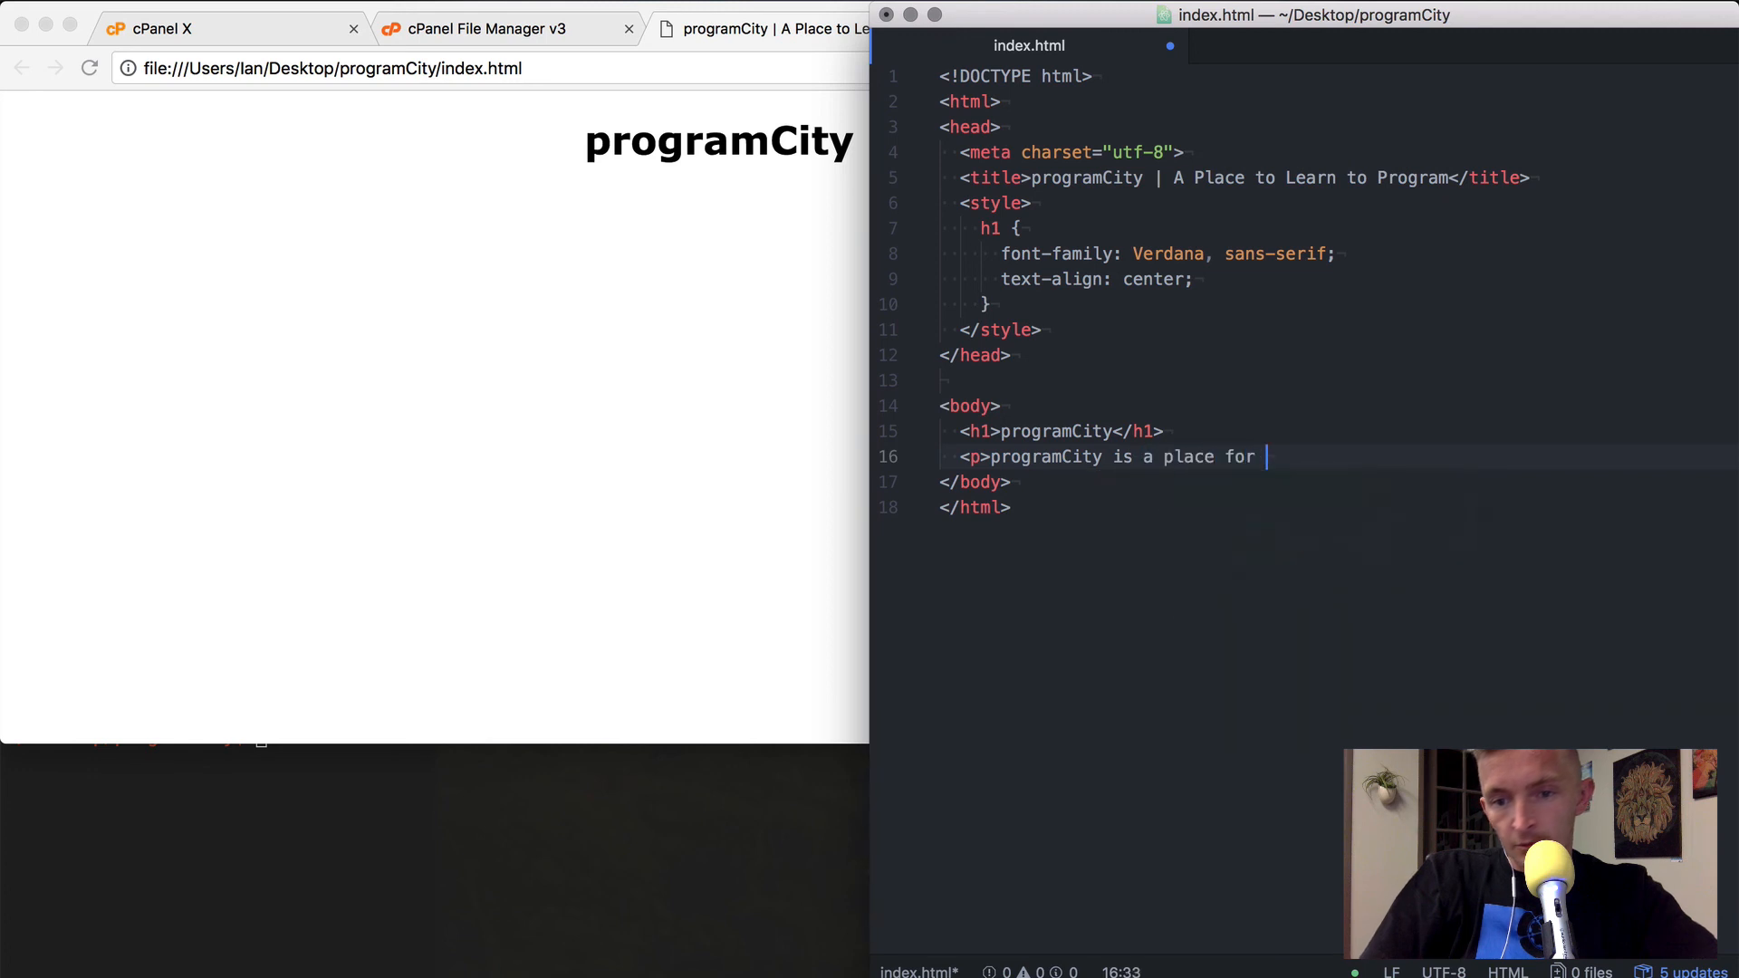
text(people to learn to program</p>)
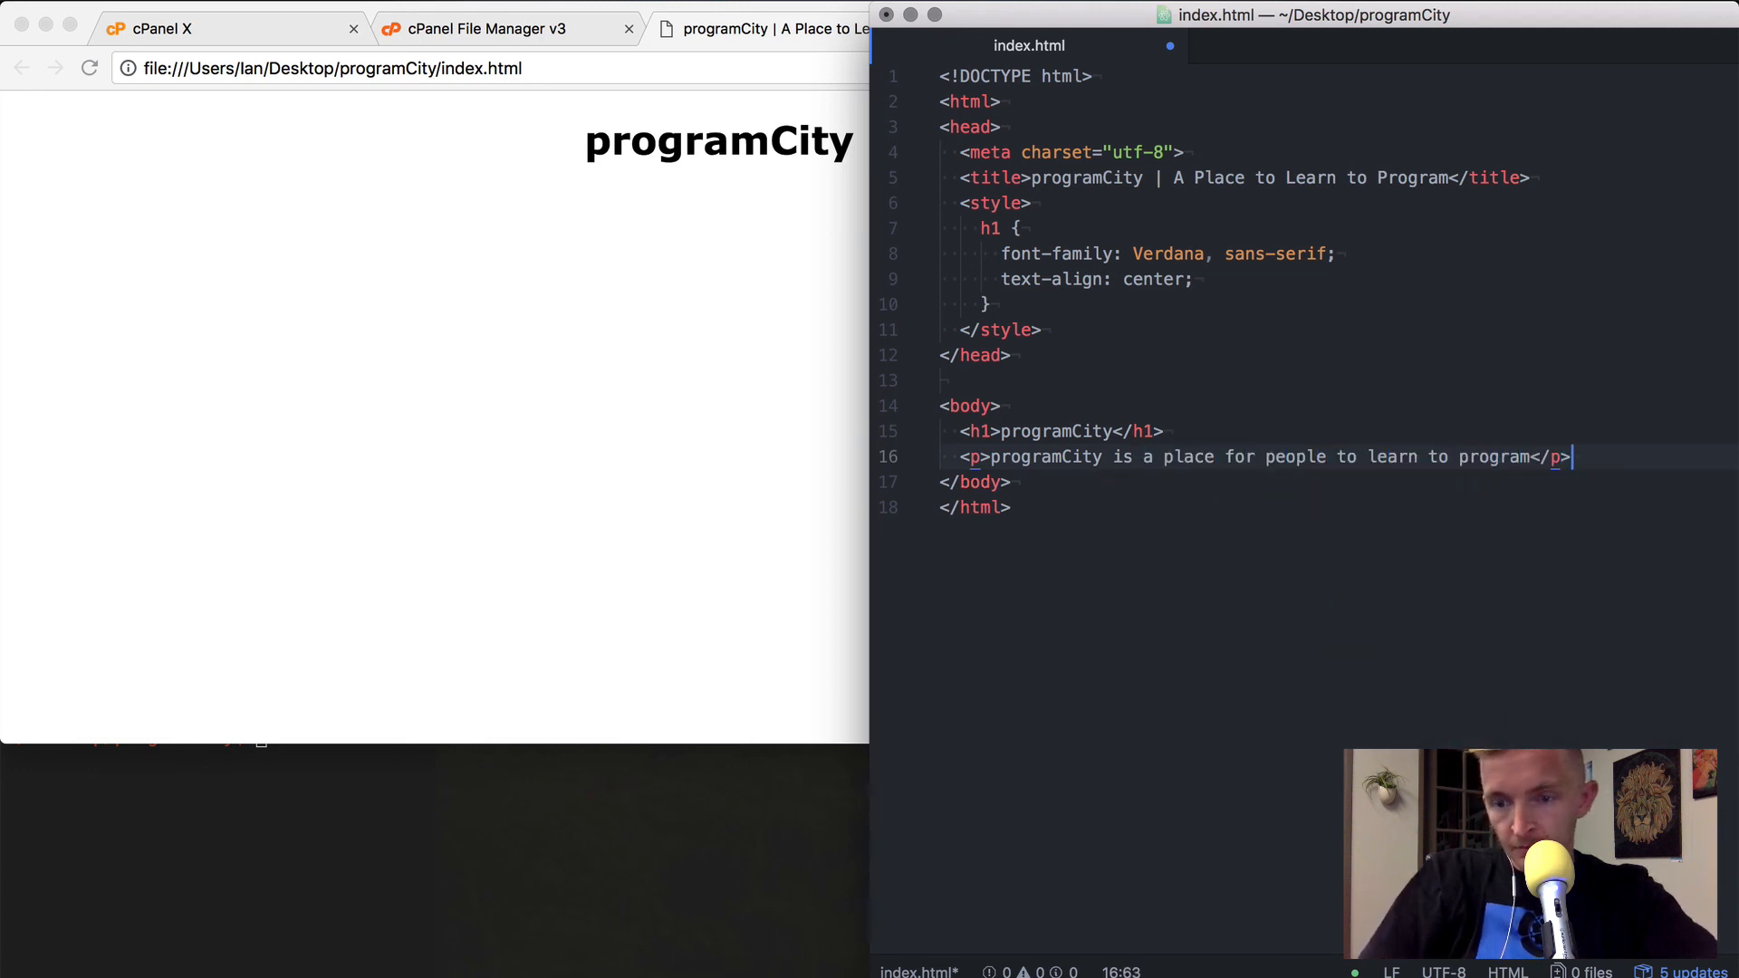
Add a second paragraph reading 'Find us on YouTube.'
key(enter)
text(<p>)
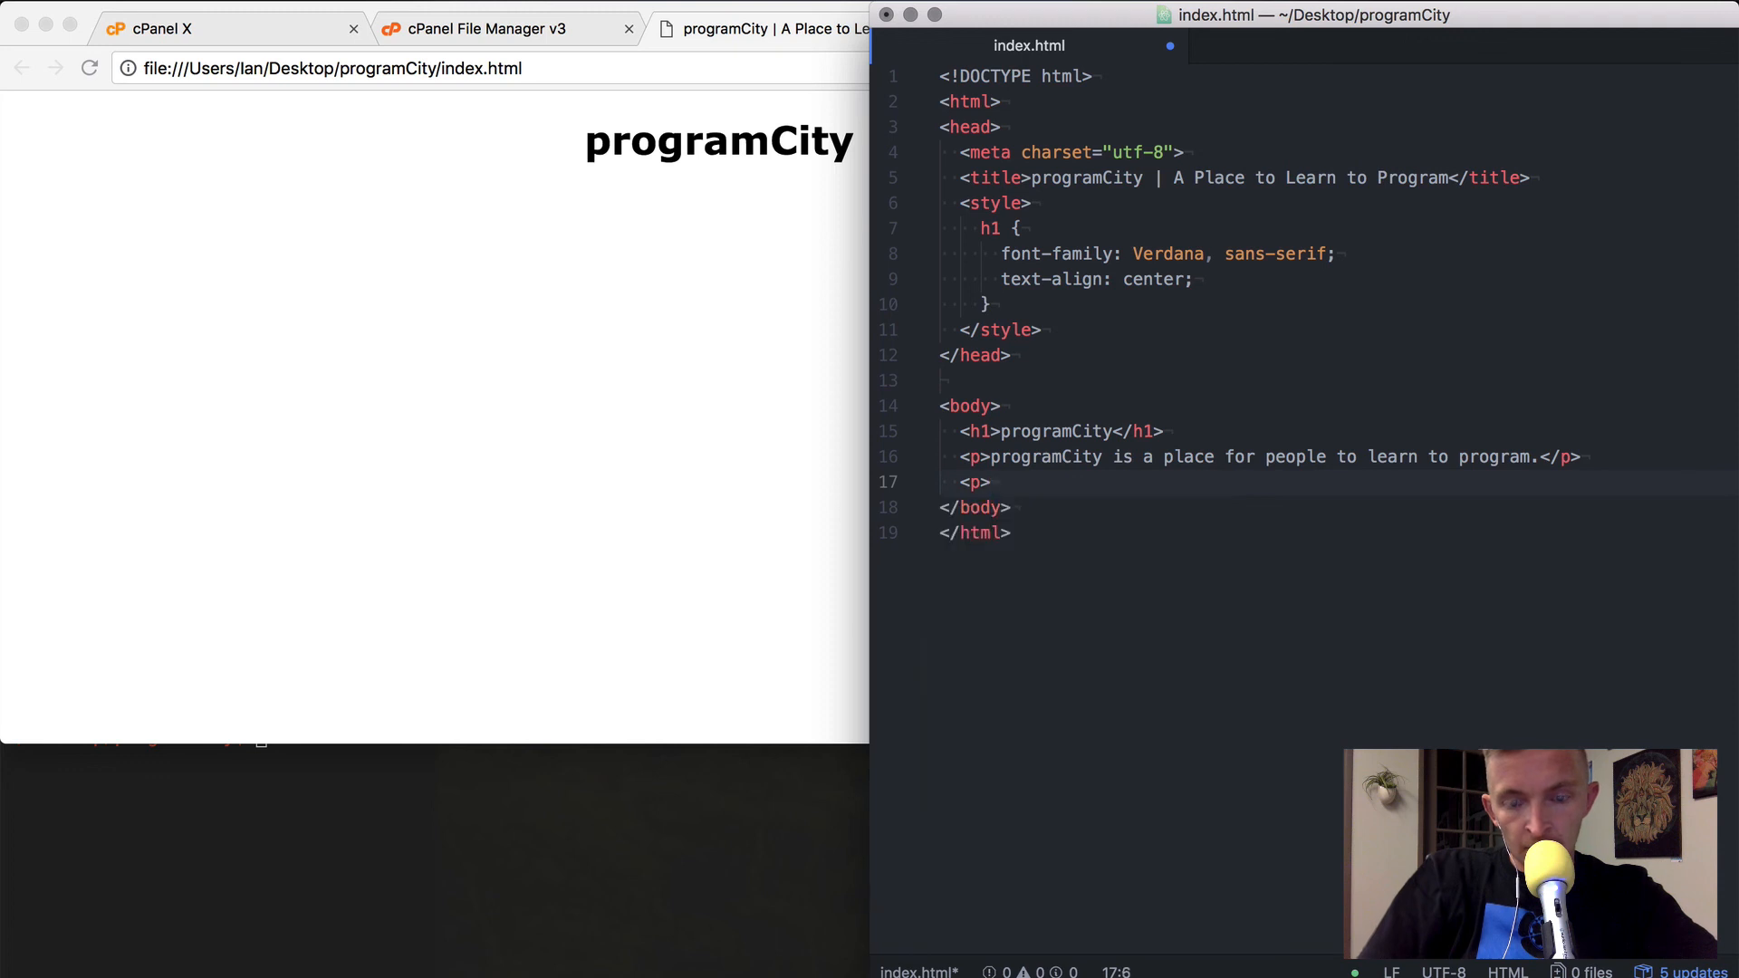
text(Find us on You)
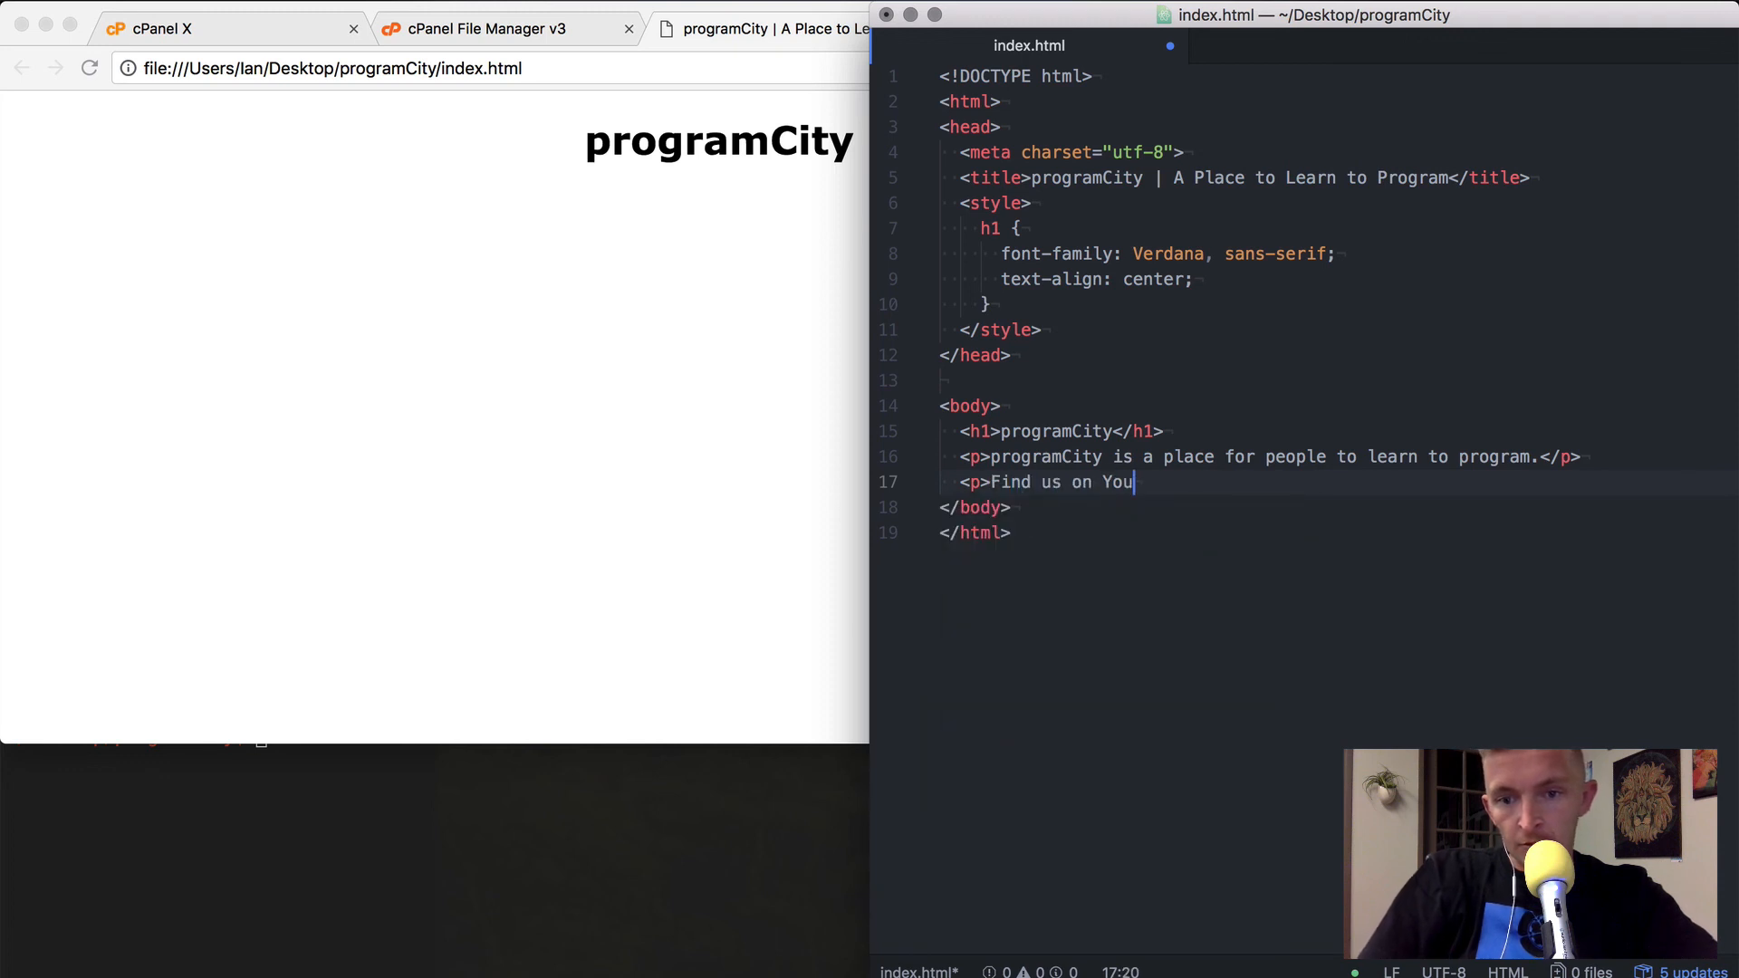
text(Tube.</)
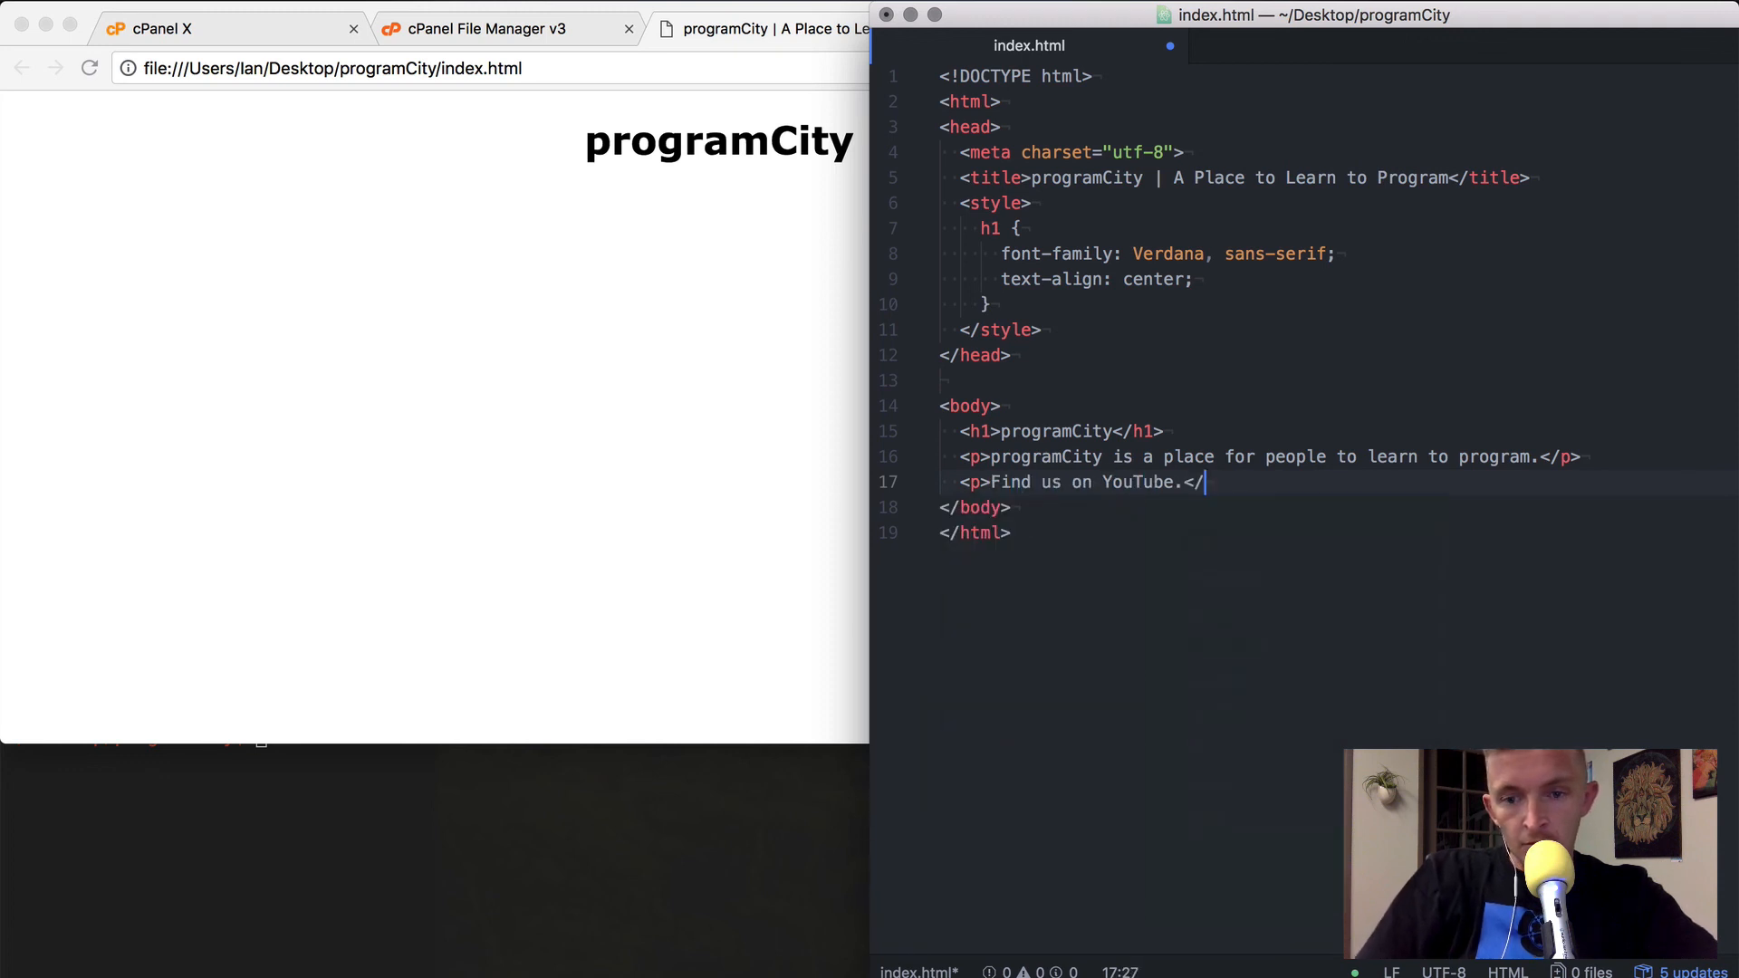
text(p>)
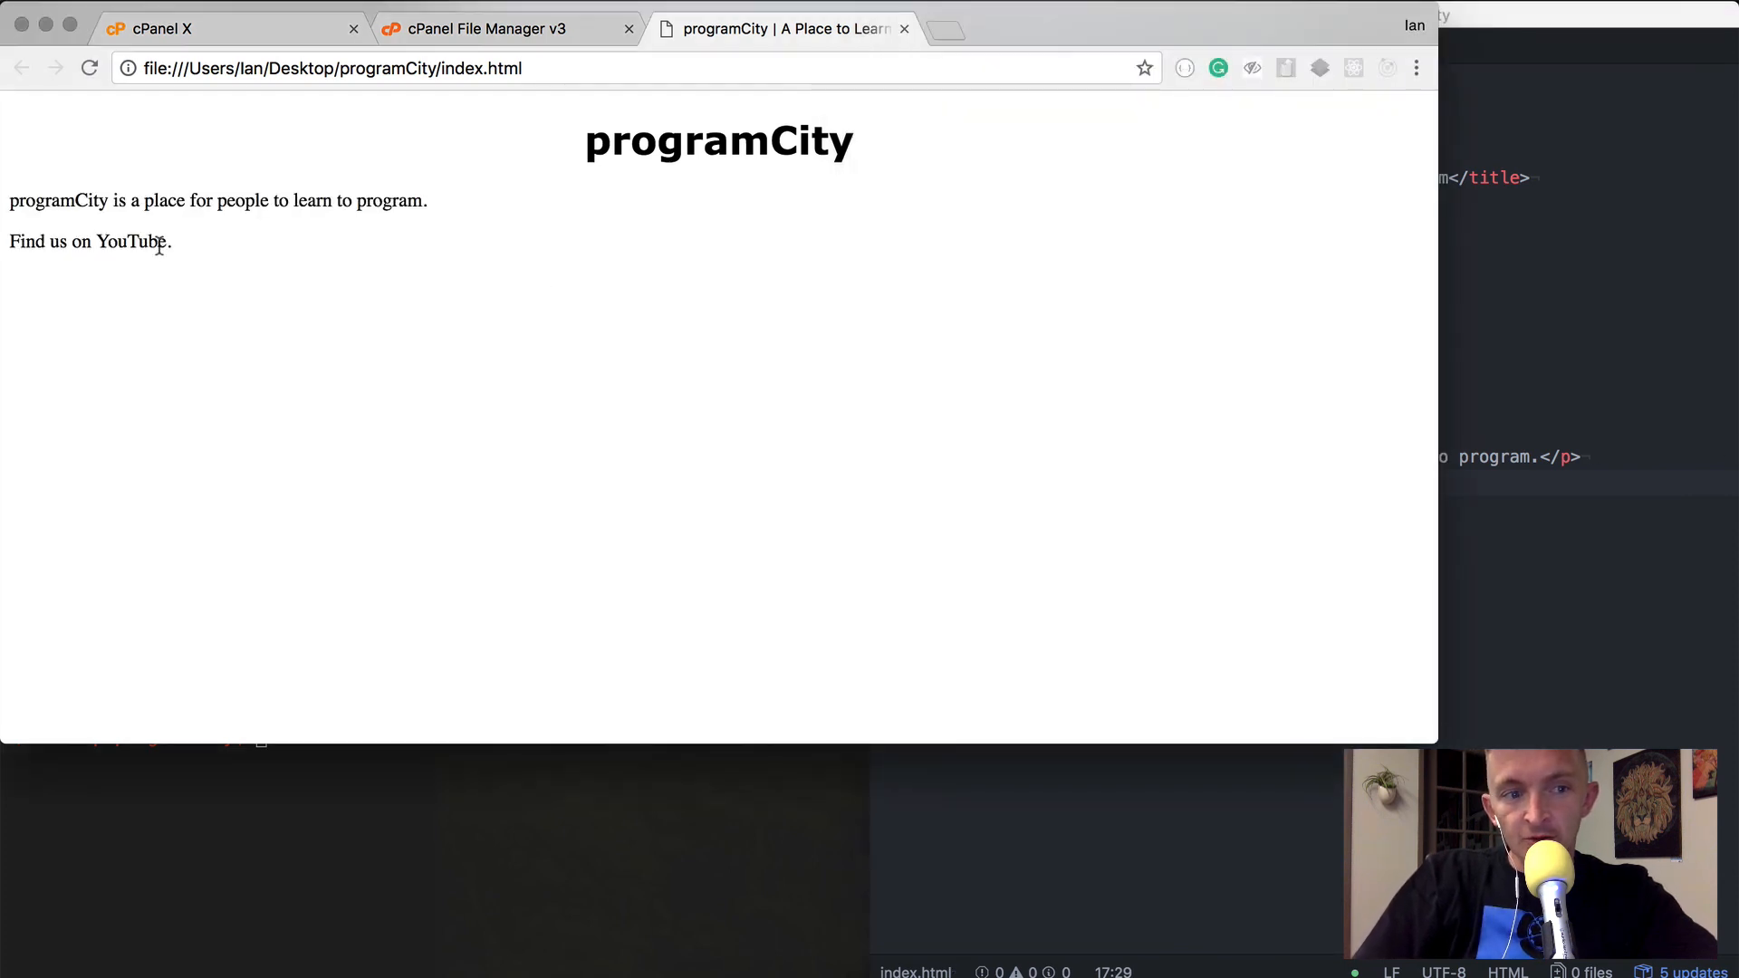
Move text-align: center from the h1 rule into a new body rule
double_click(130, 241)
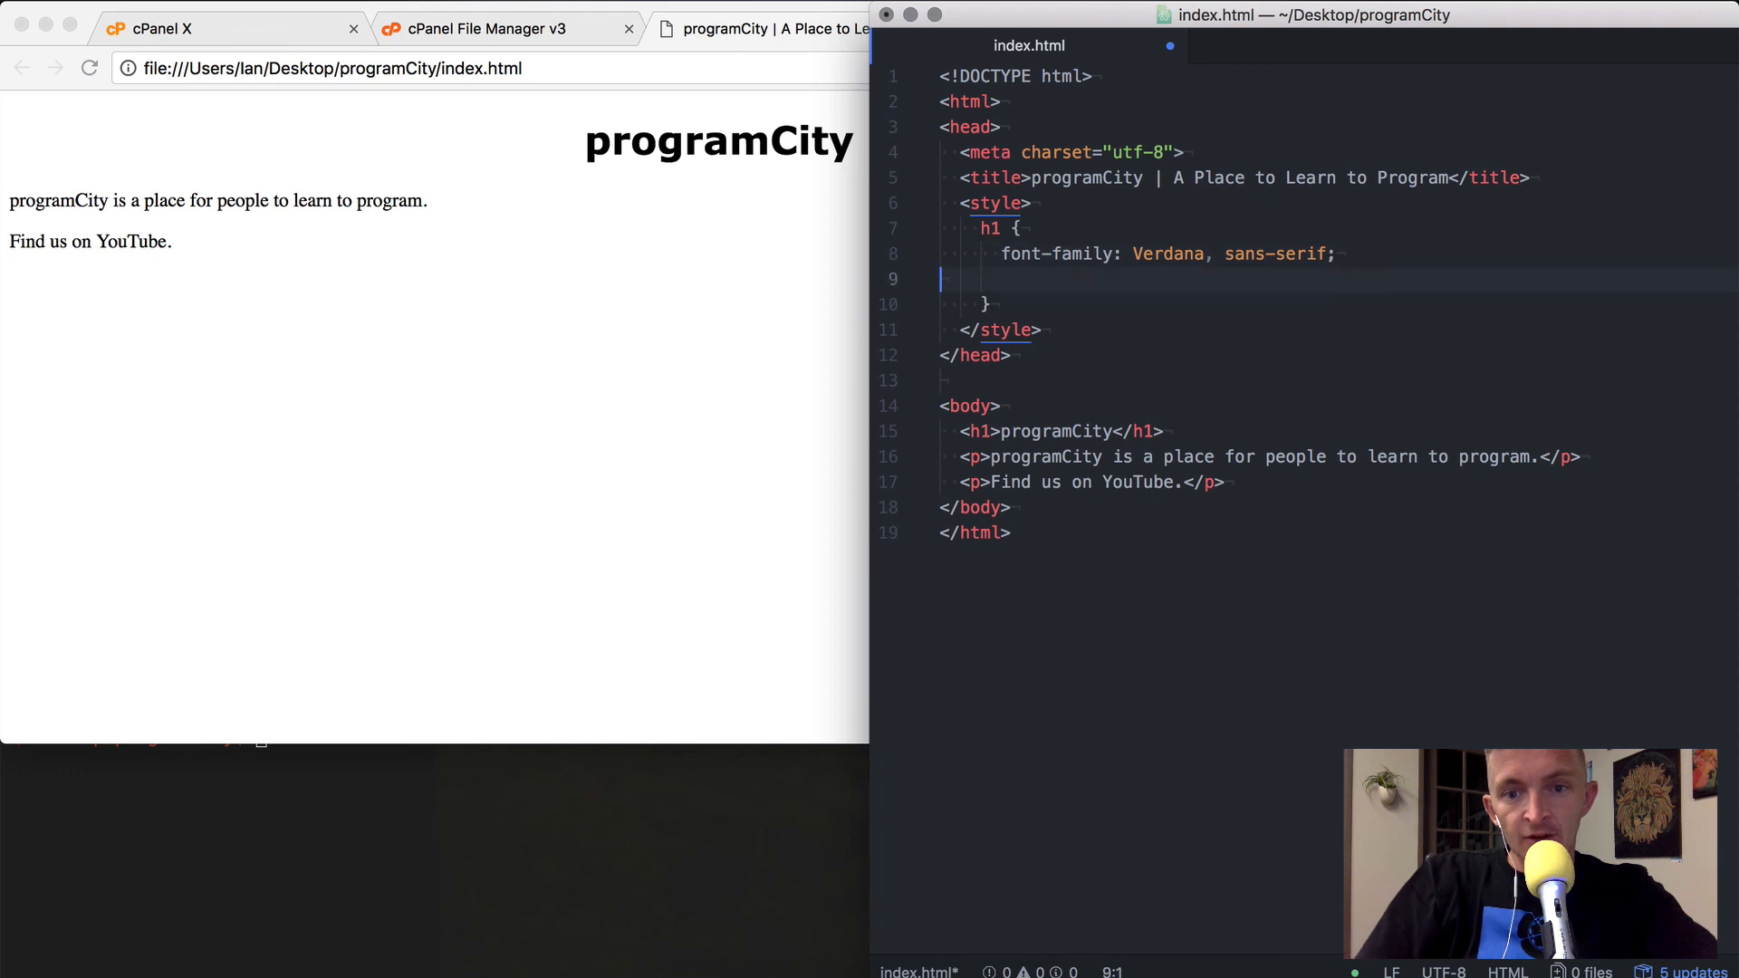
text(\)
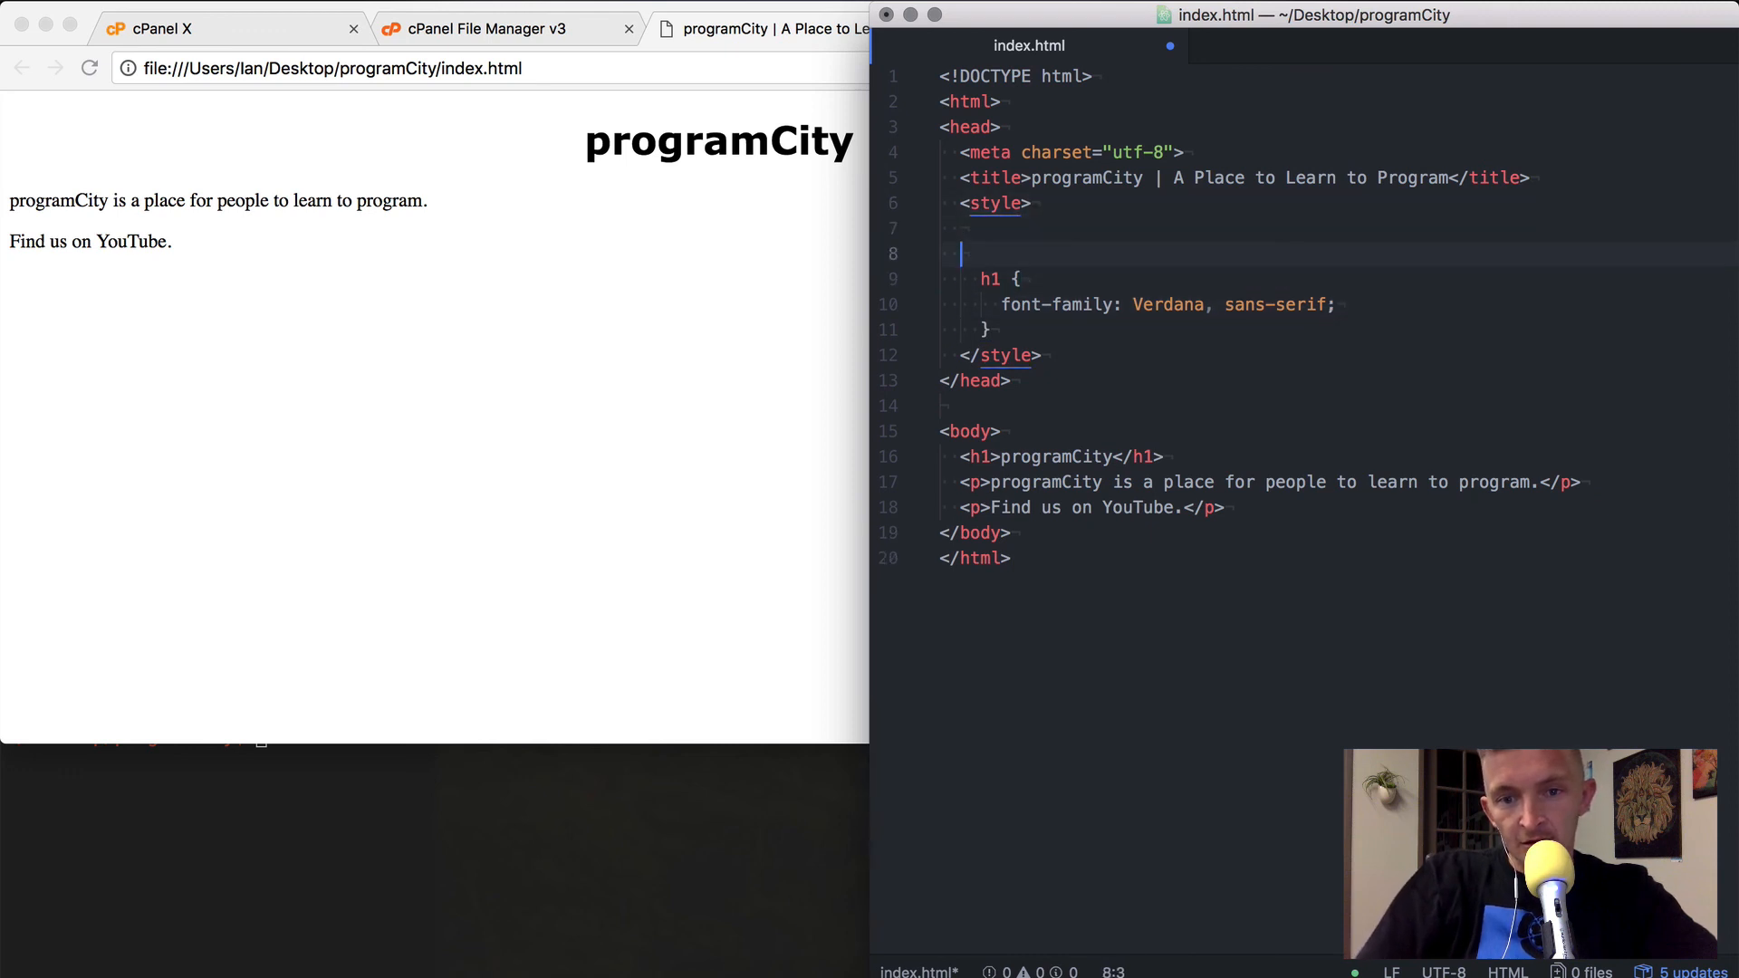
text(body {)
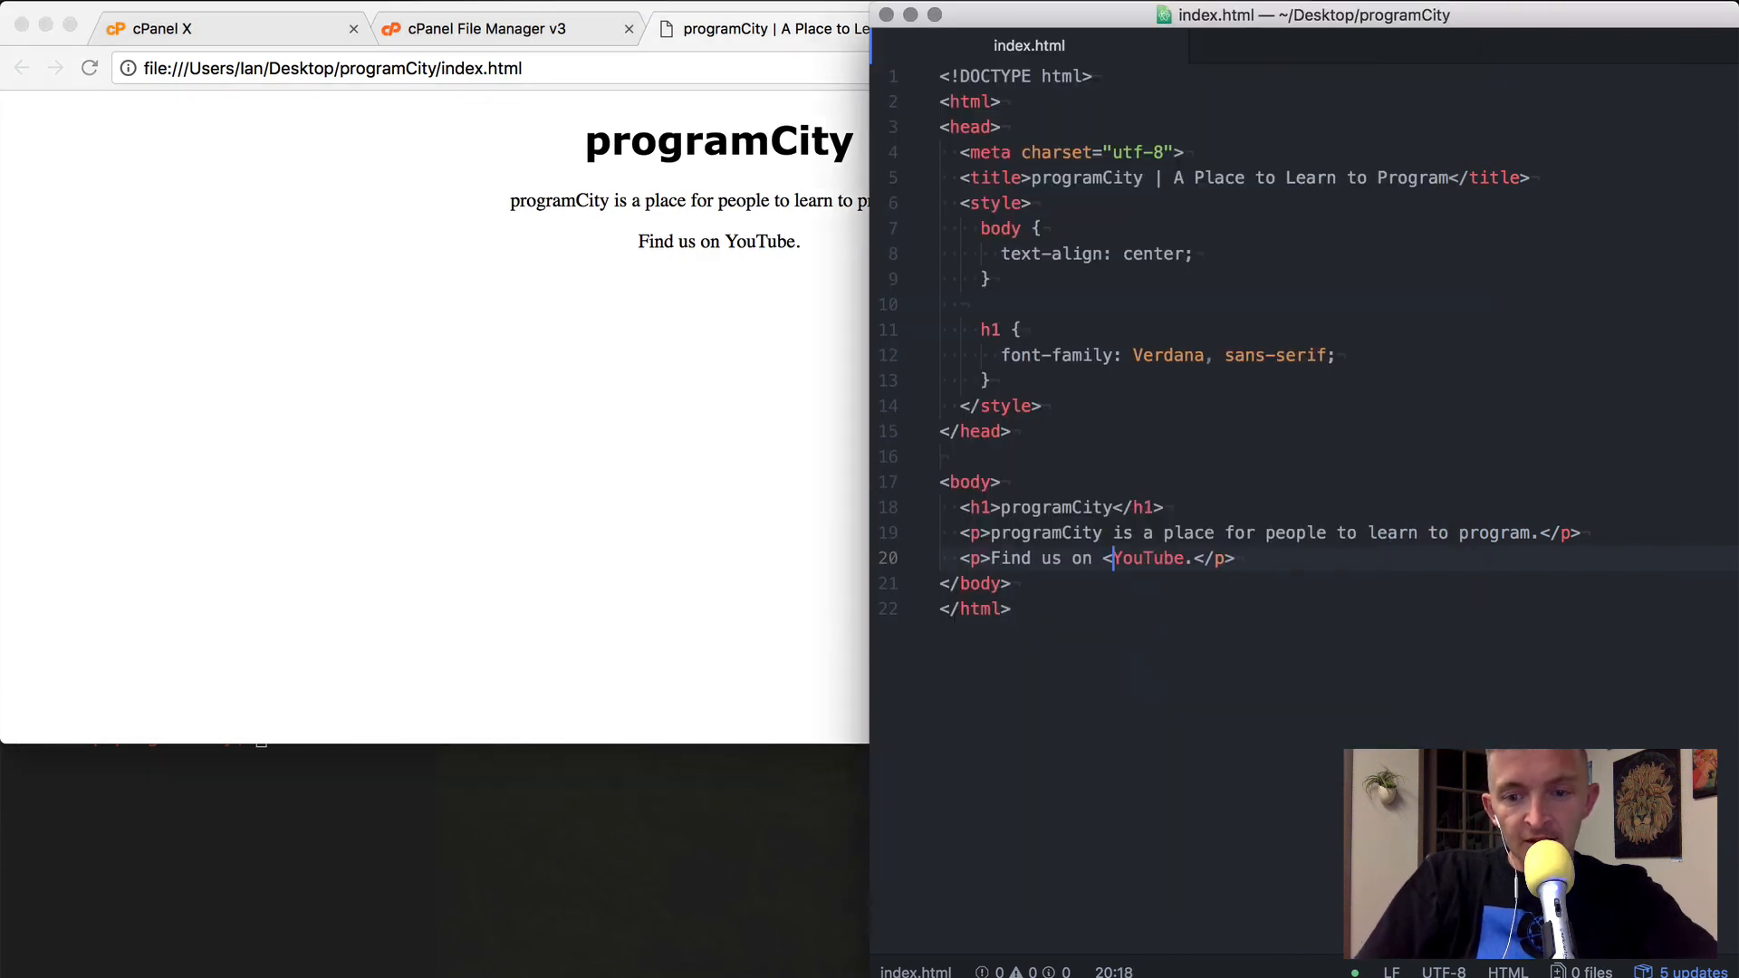
text(a href=")
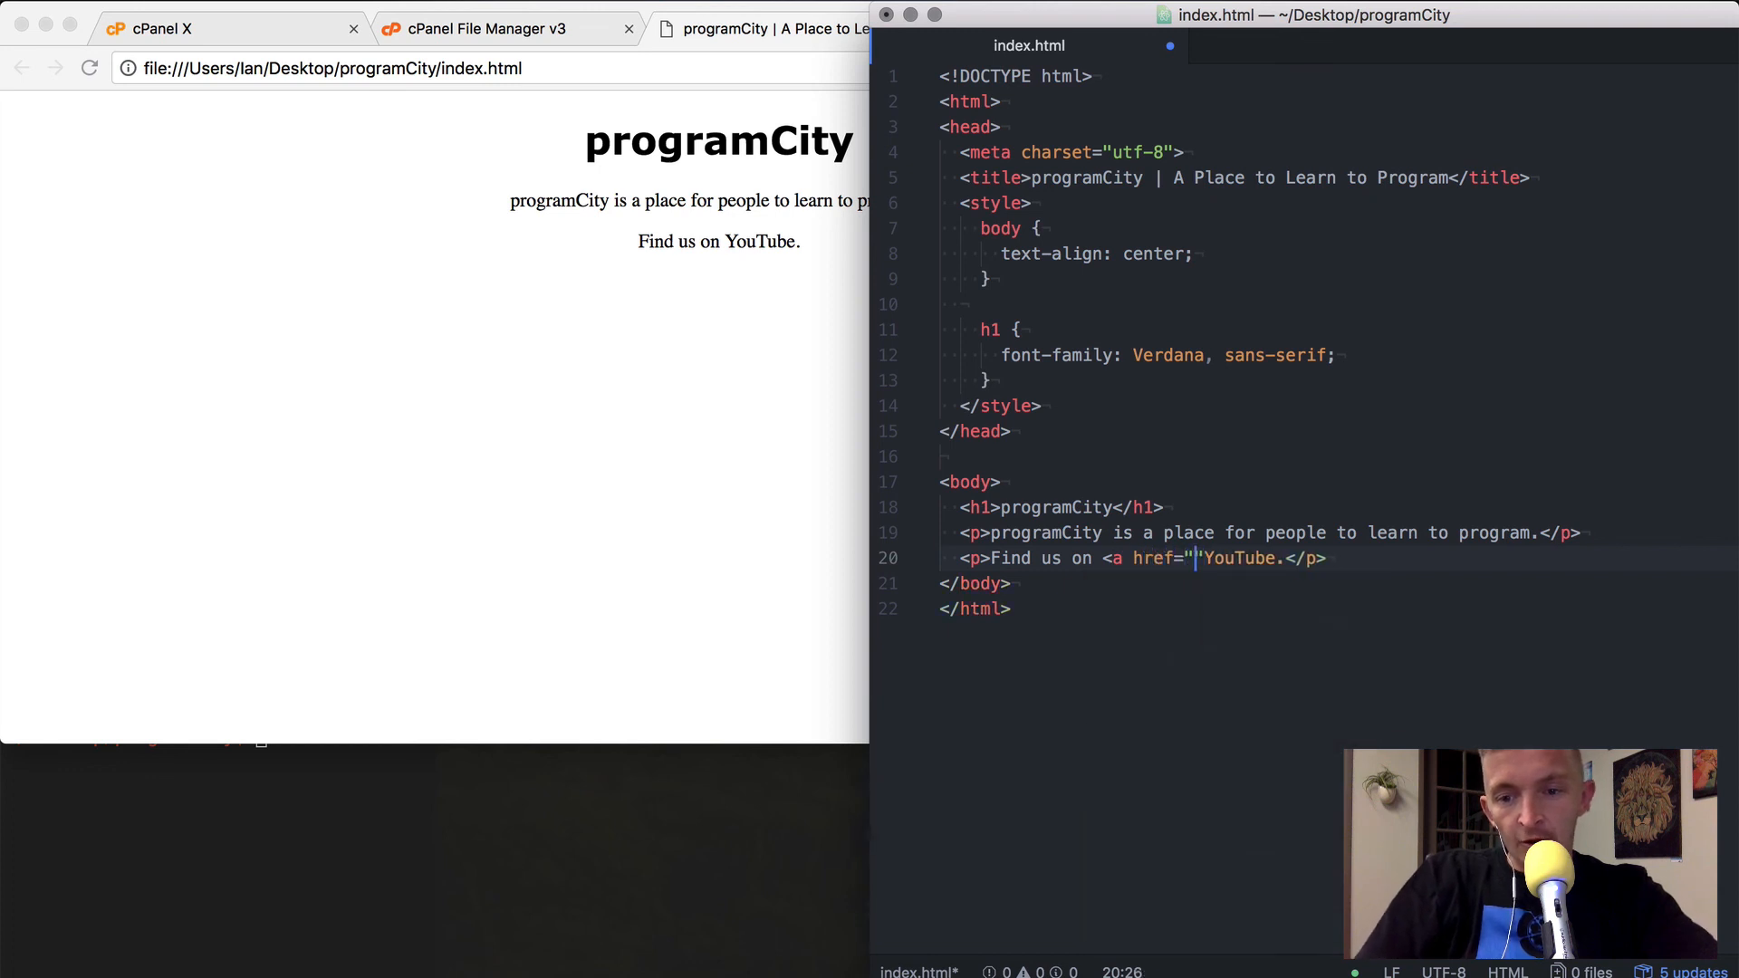
text(https://www.youtube.com/channel/UCAocVBB14ixYUfdhKaSrvNQ)
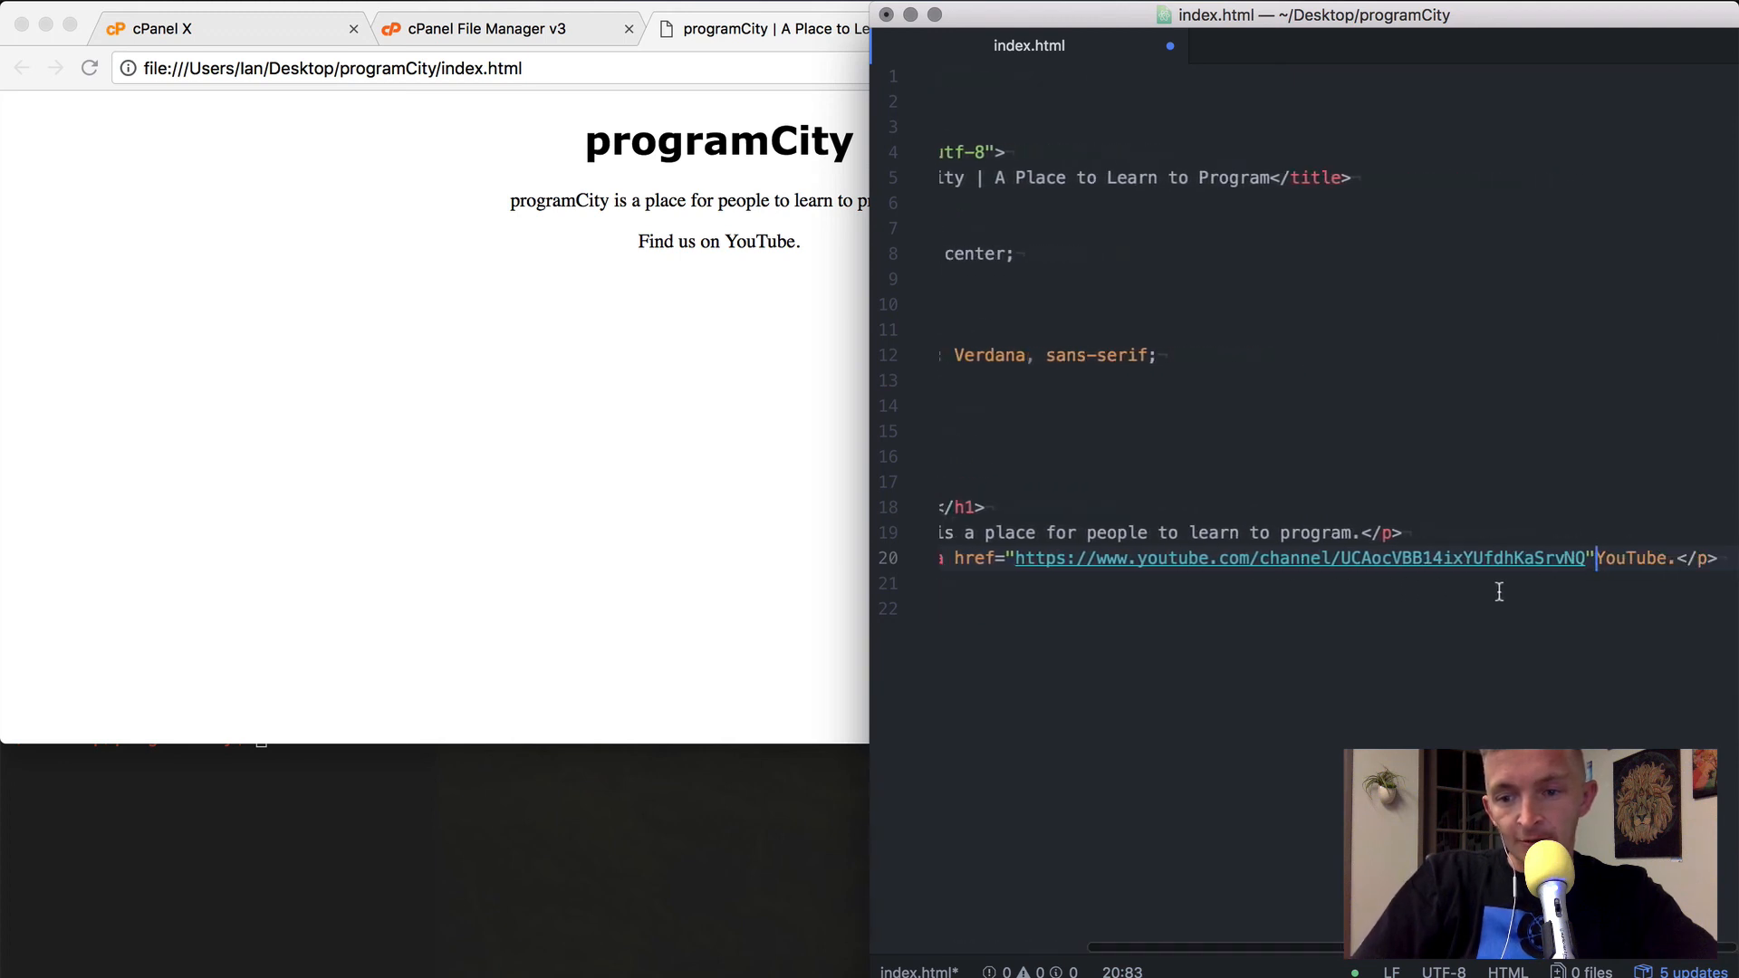
text(target=")
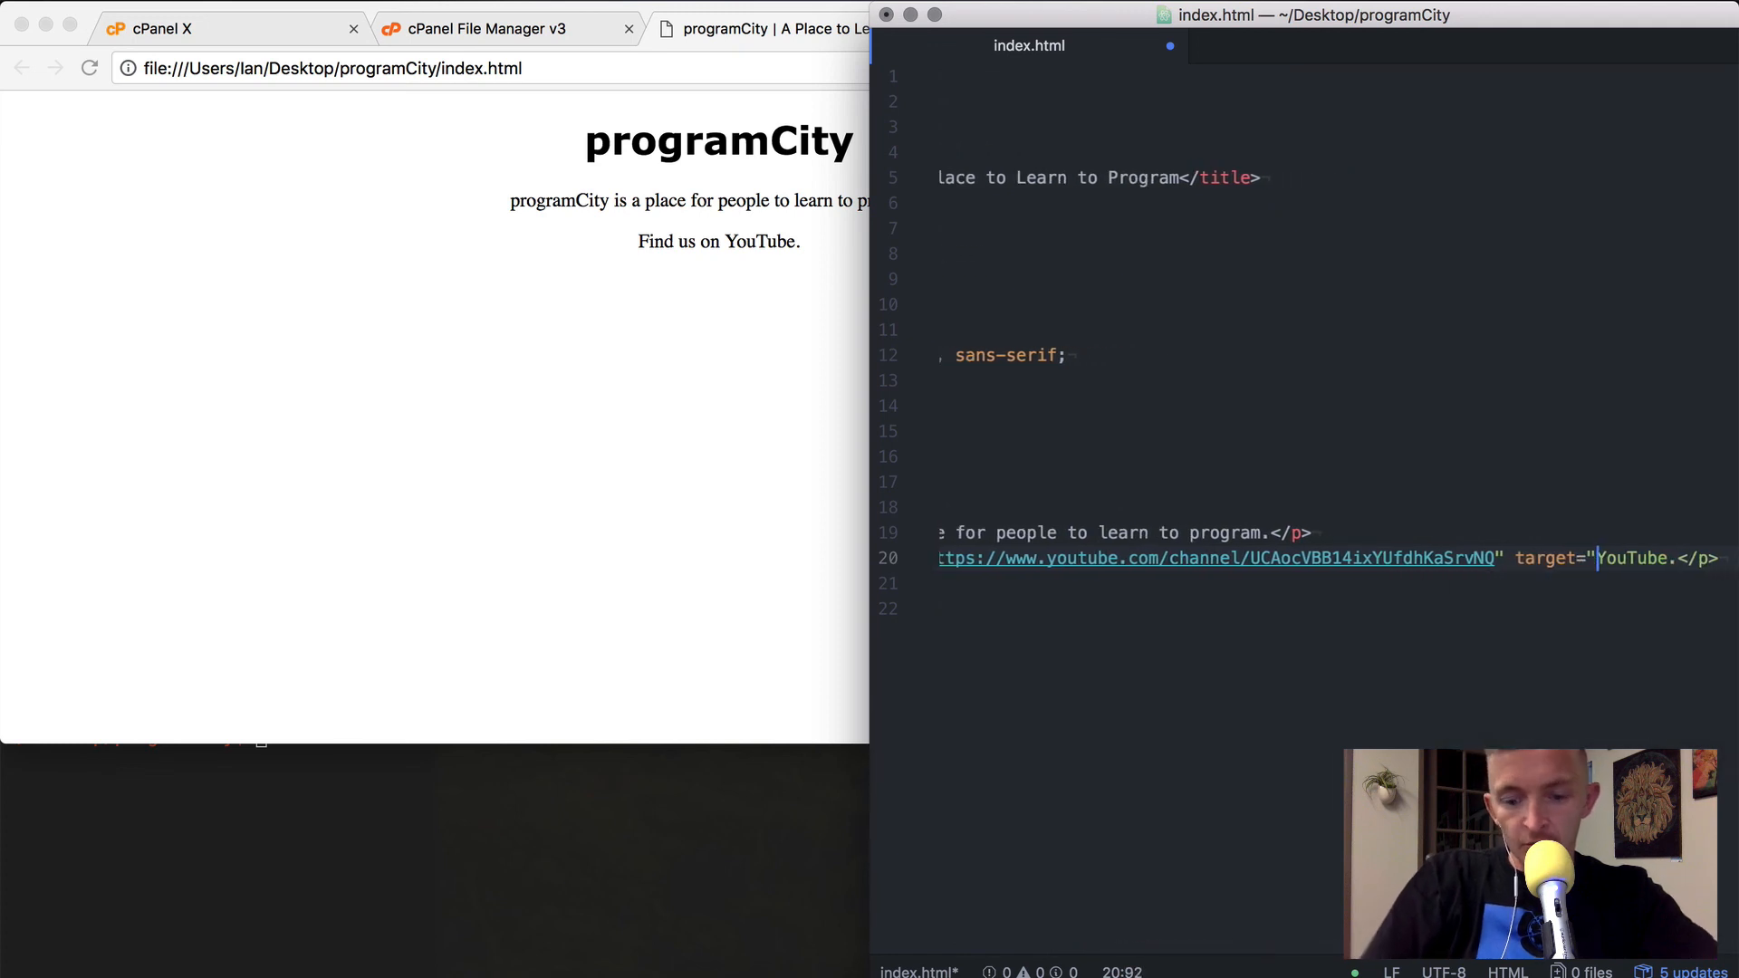
text(_blank" >)
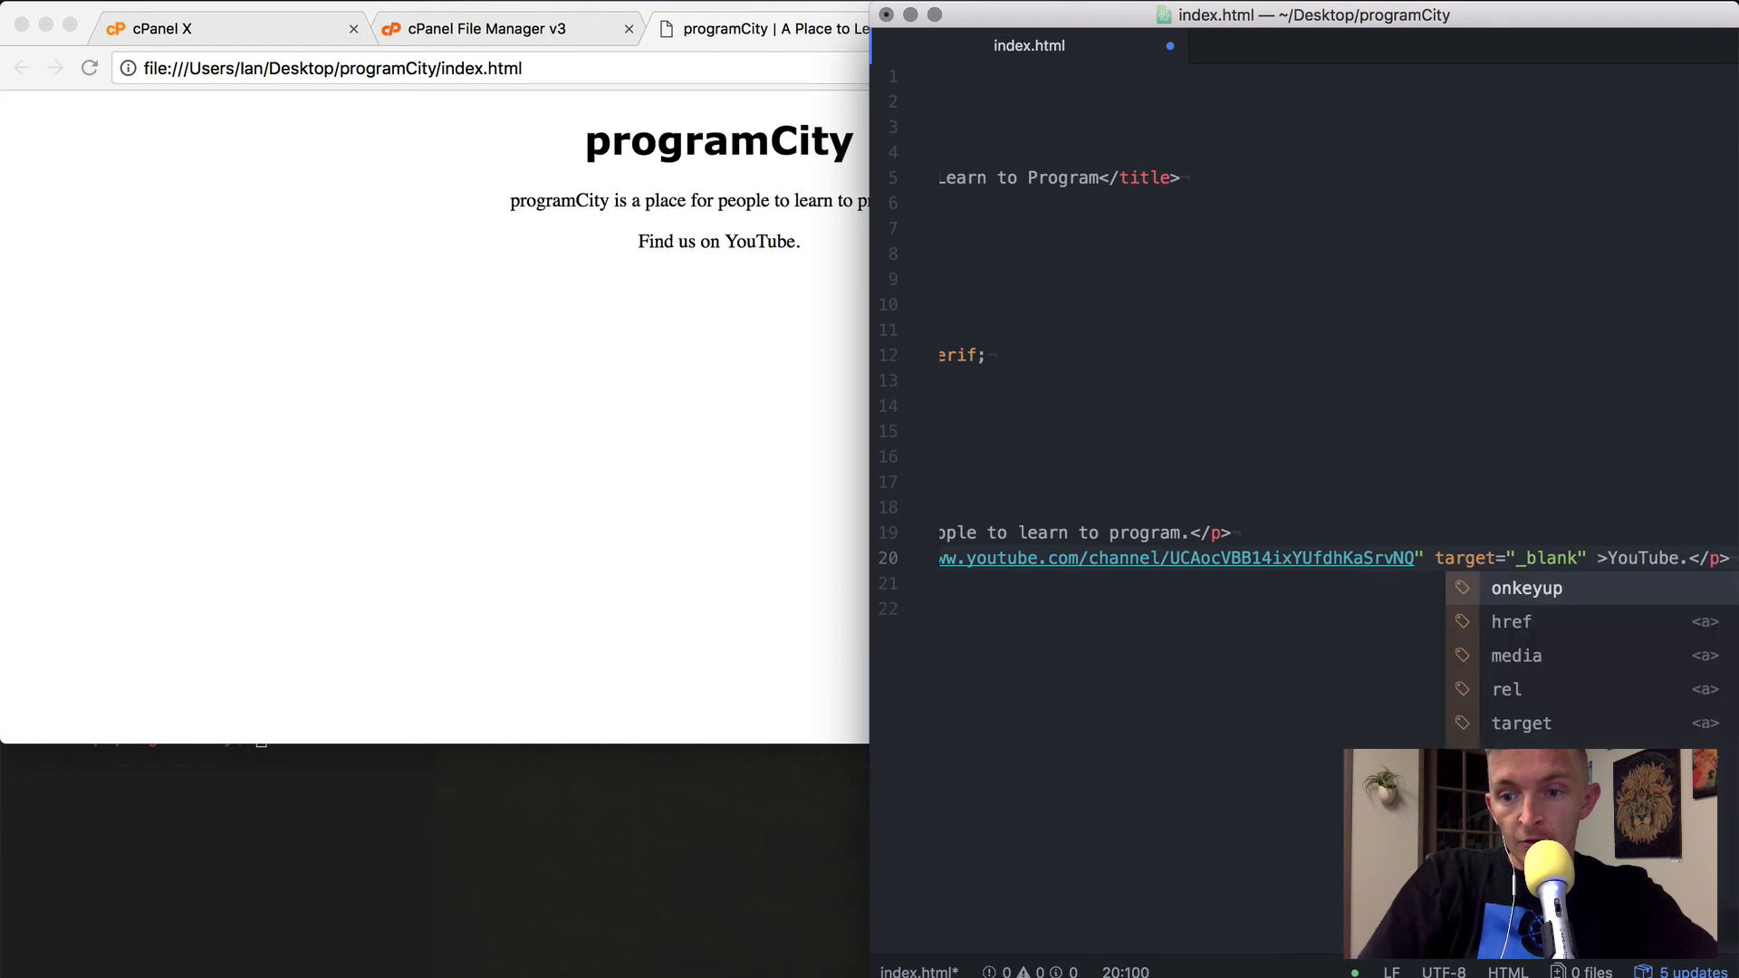
text(alt="learn to progam)
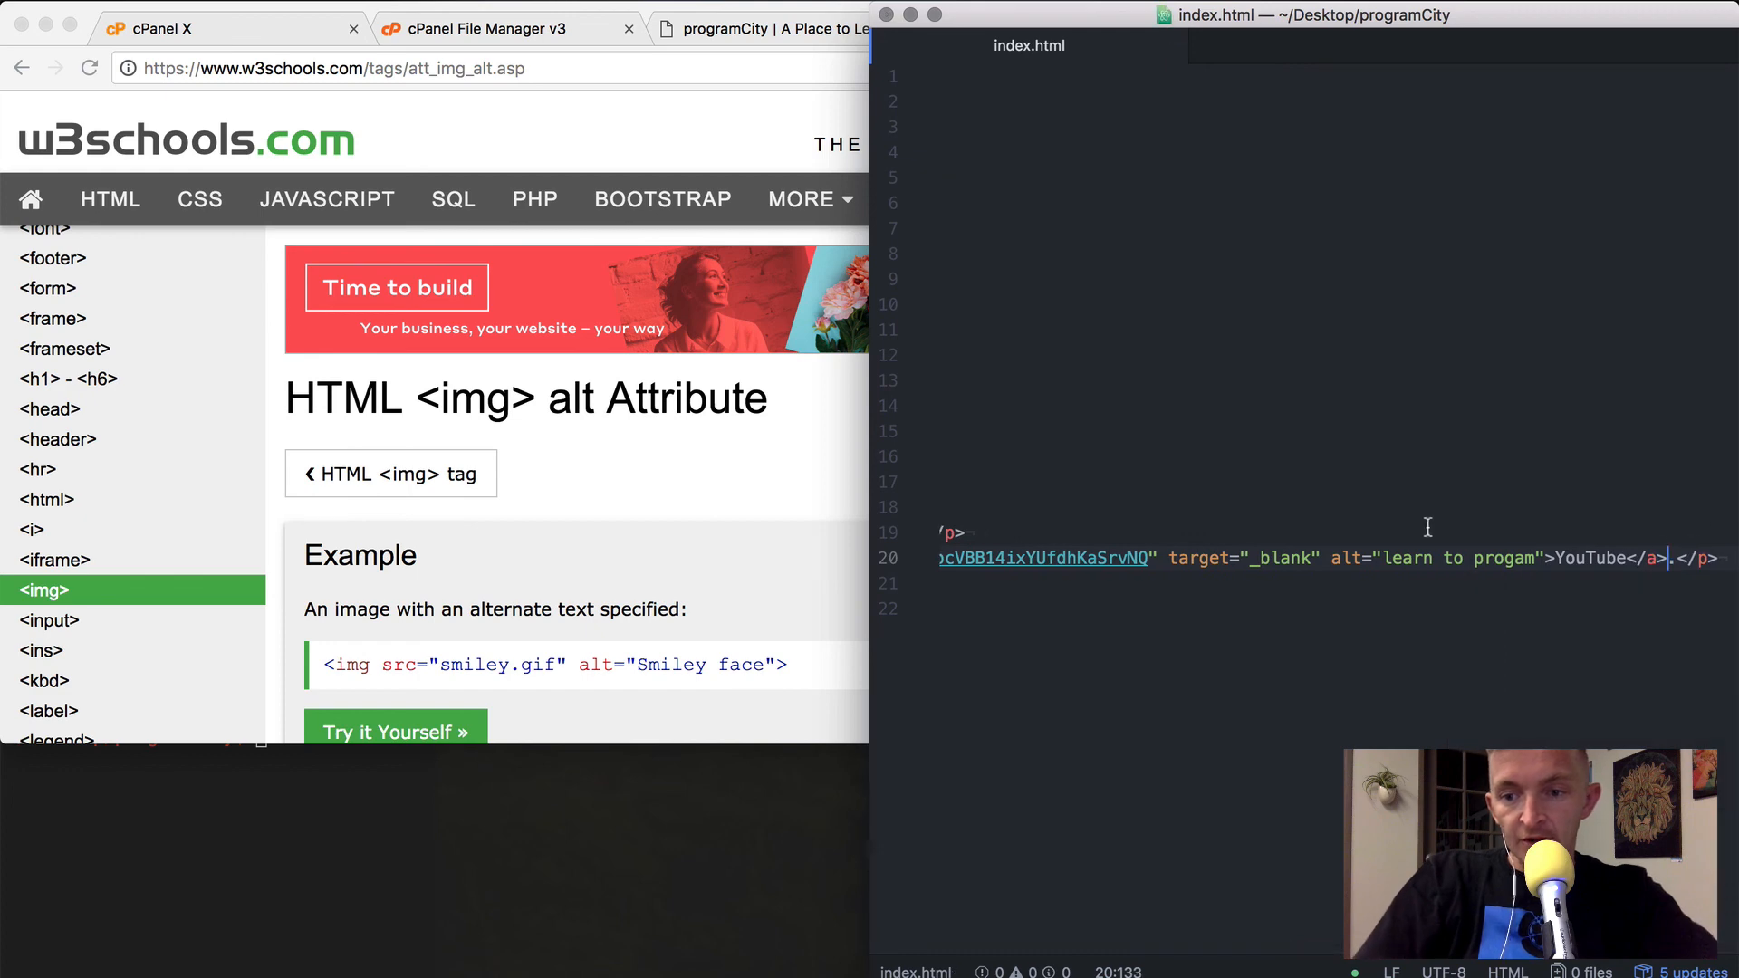
Reload the local programCity preview in Chrome so YouTube shows as a link
click(777, 28)
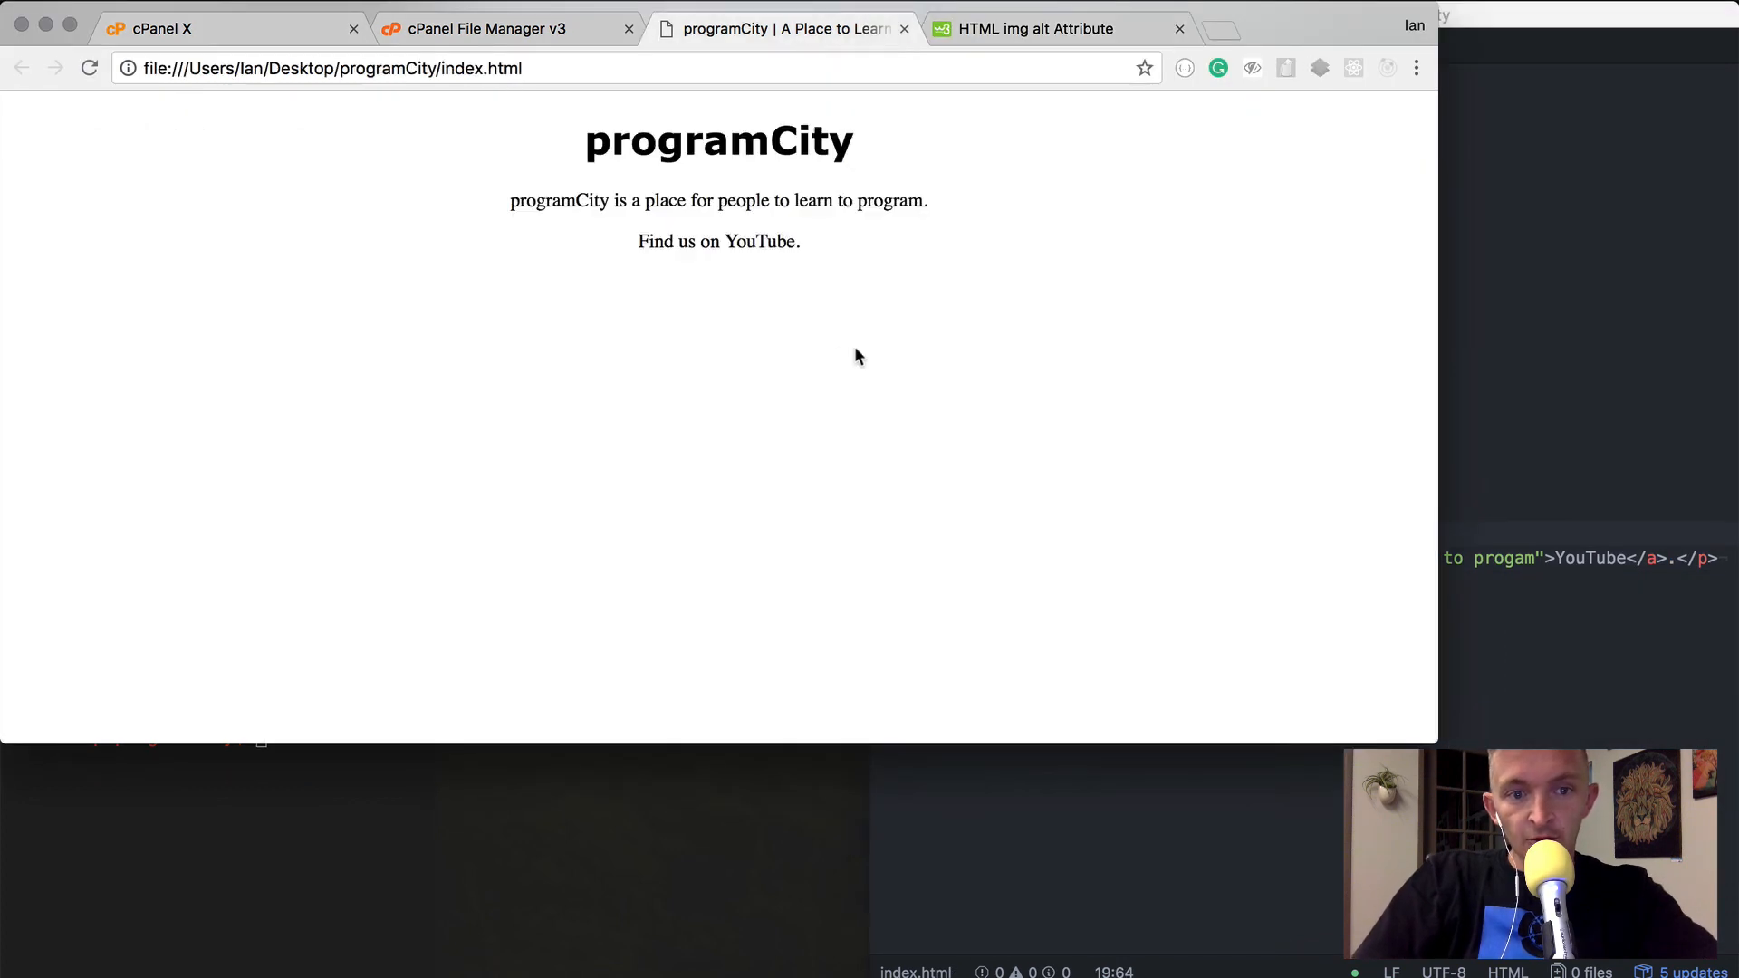
click(757, 241)
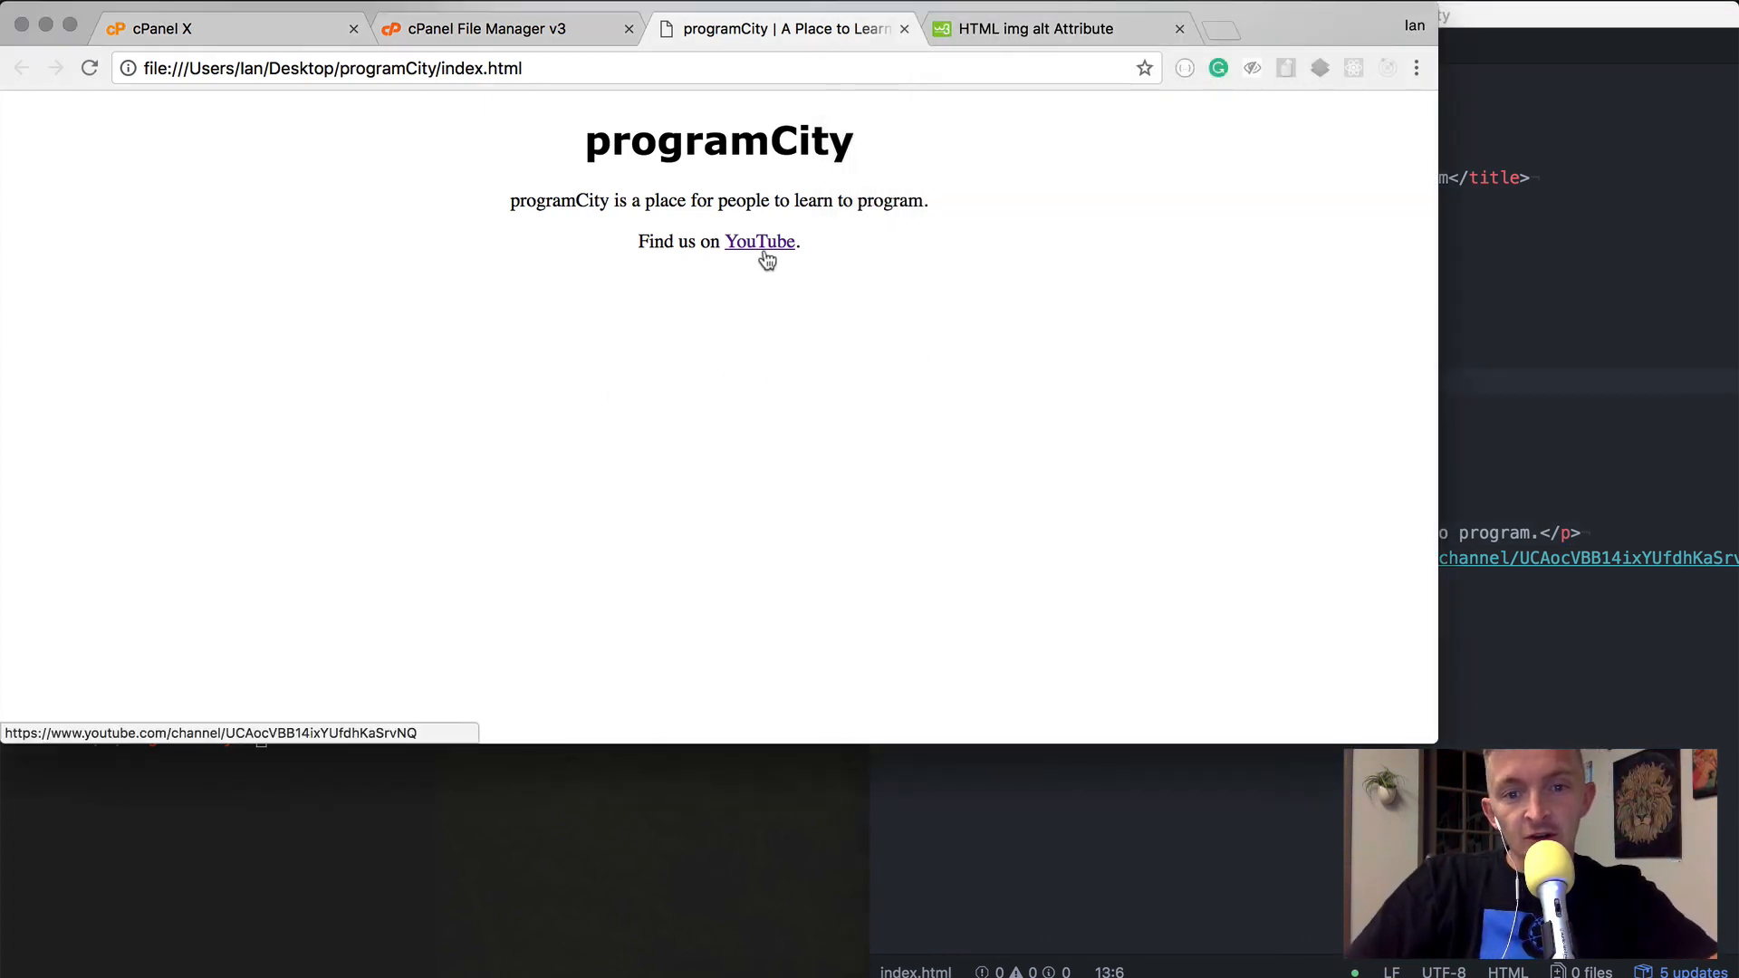
mouse_move(743, 261)
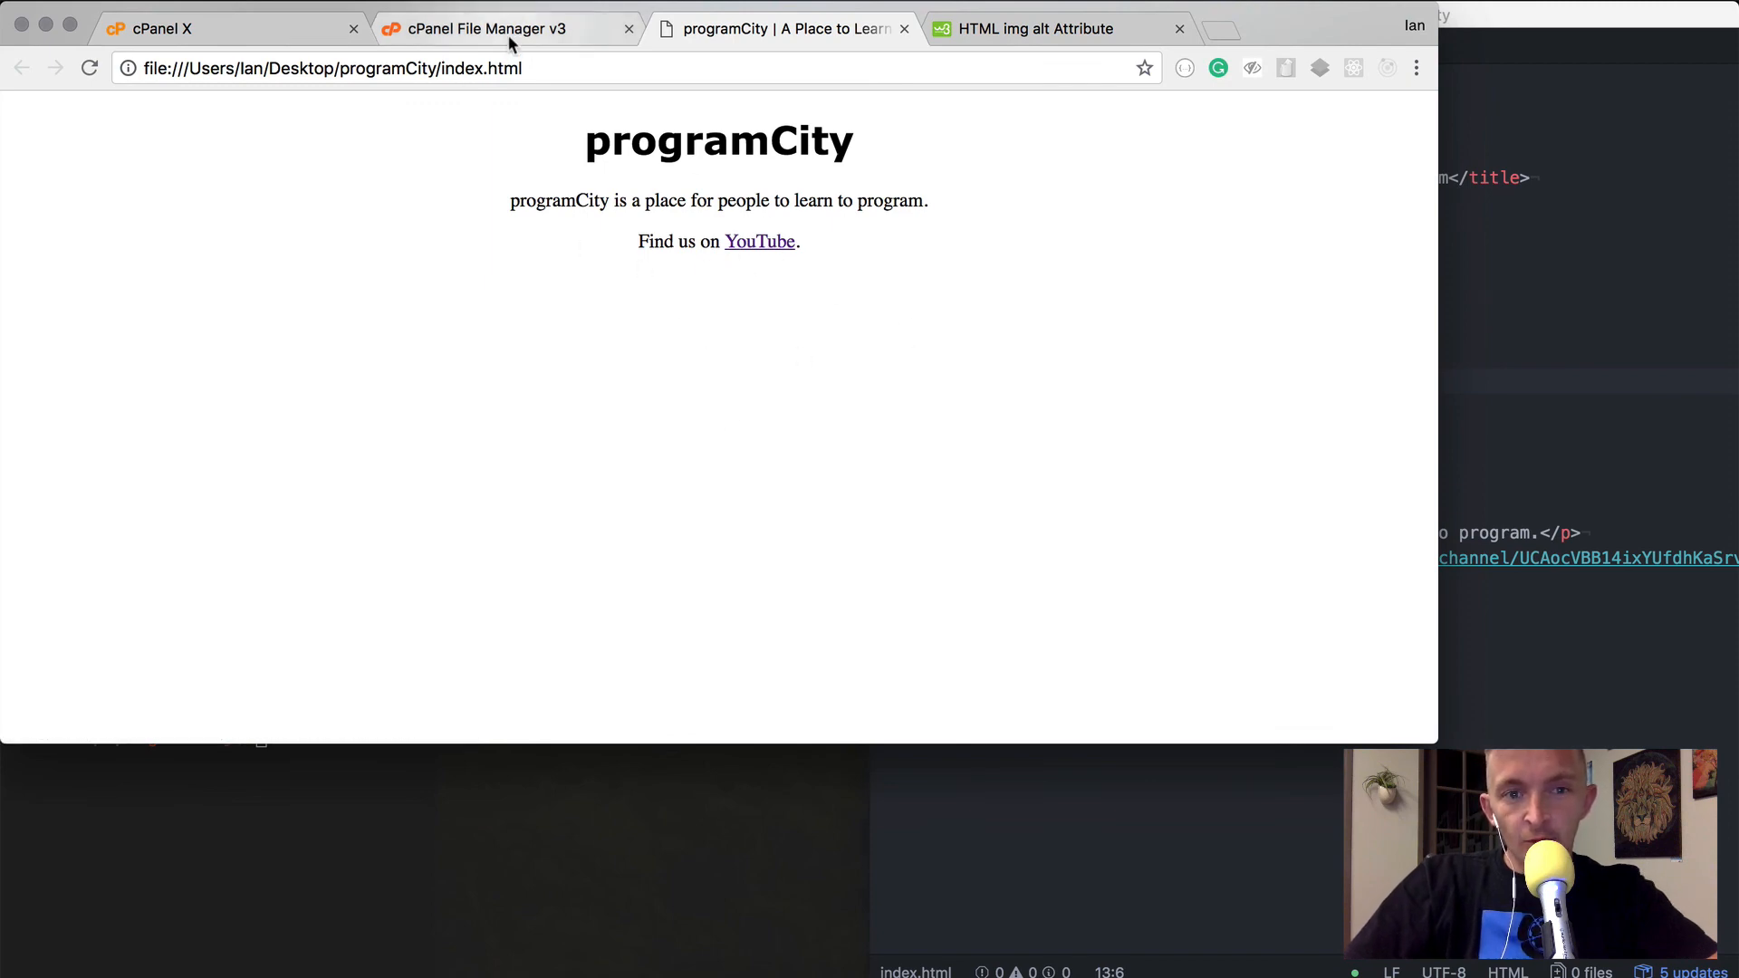
Upload index.html into the programcity.org folder and return to its file listing
click(500, 29)
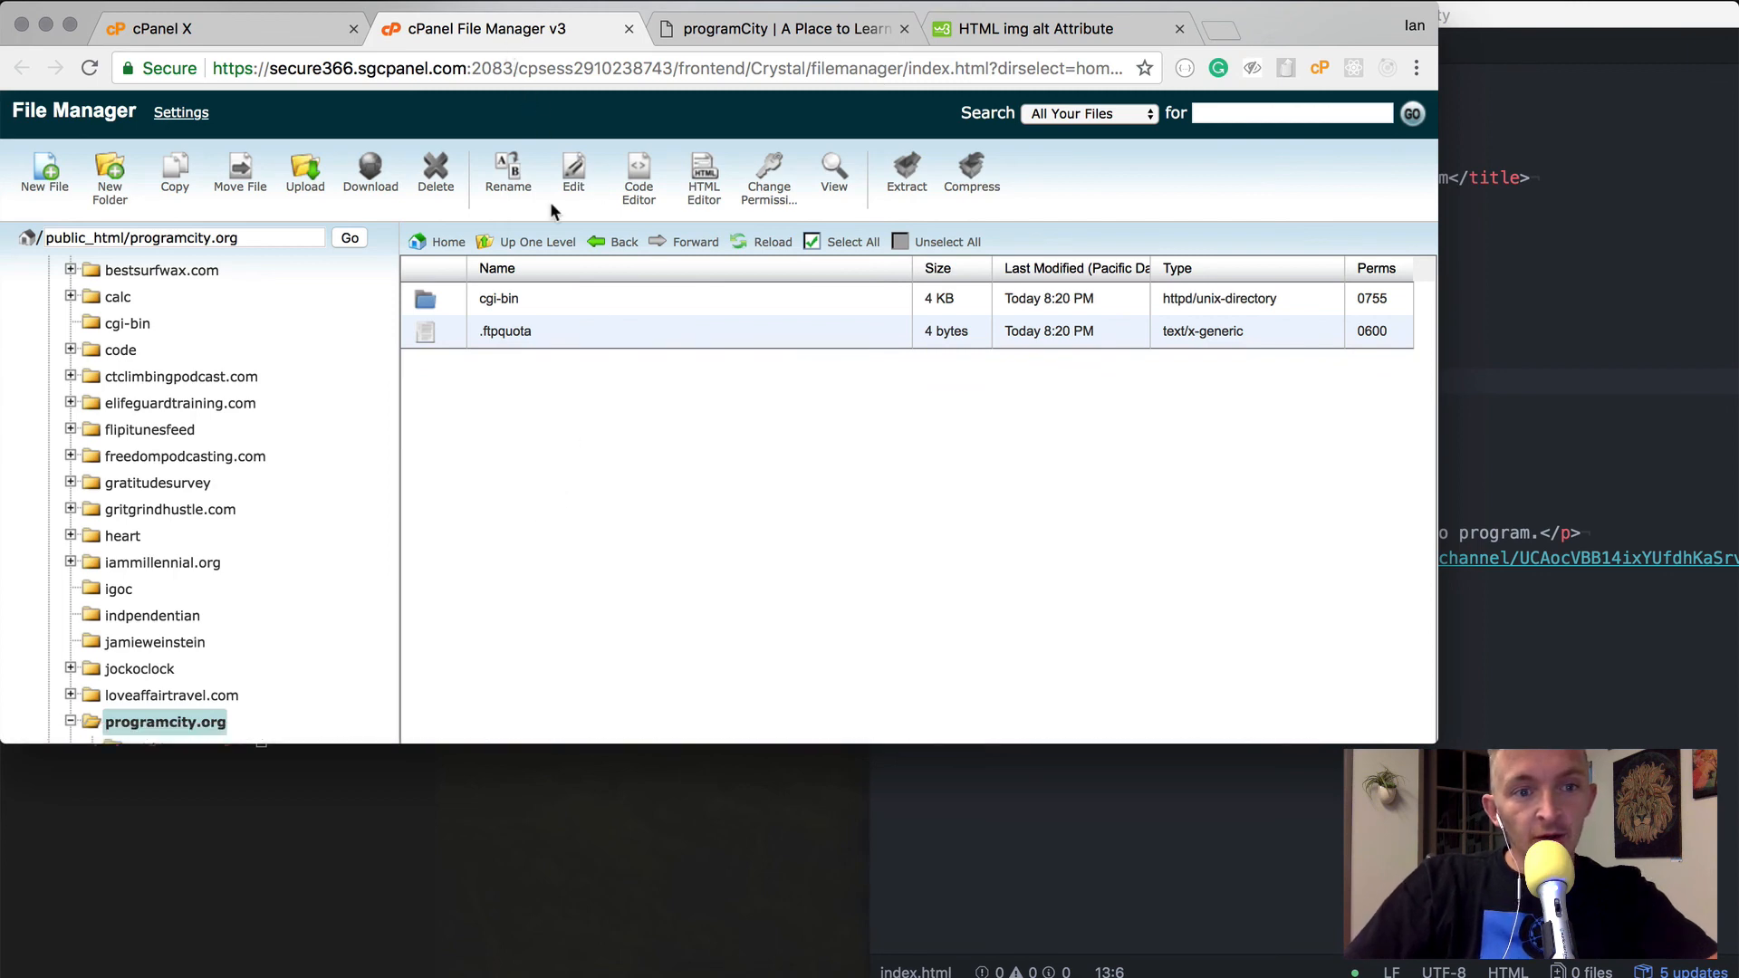
click(305, 174)
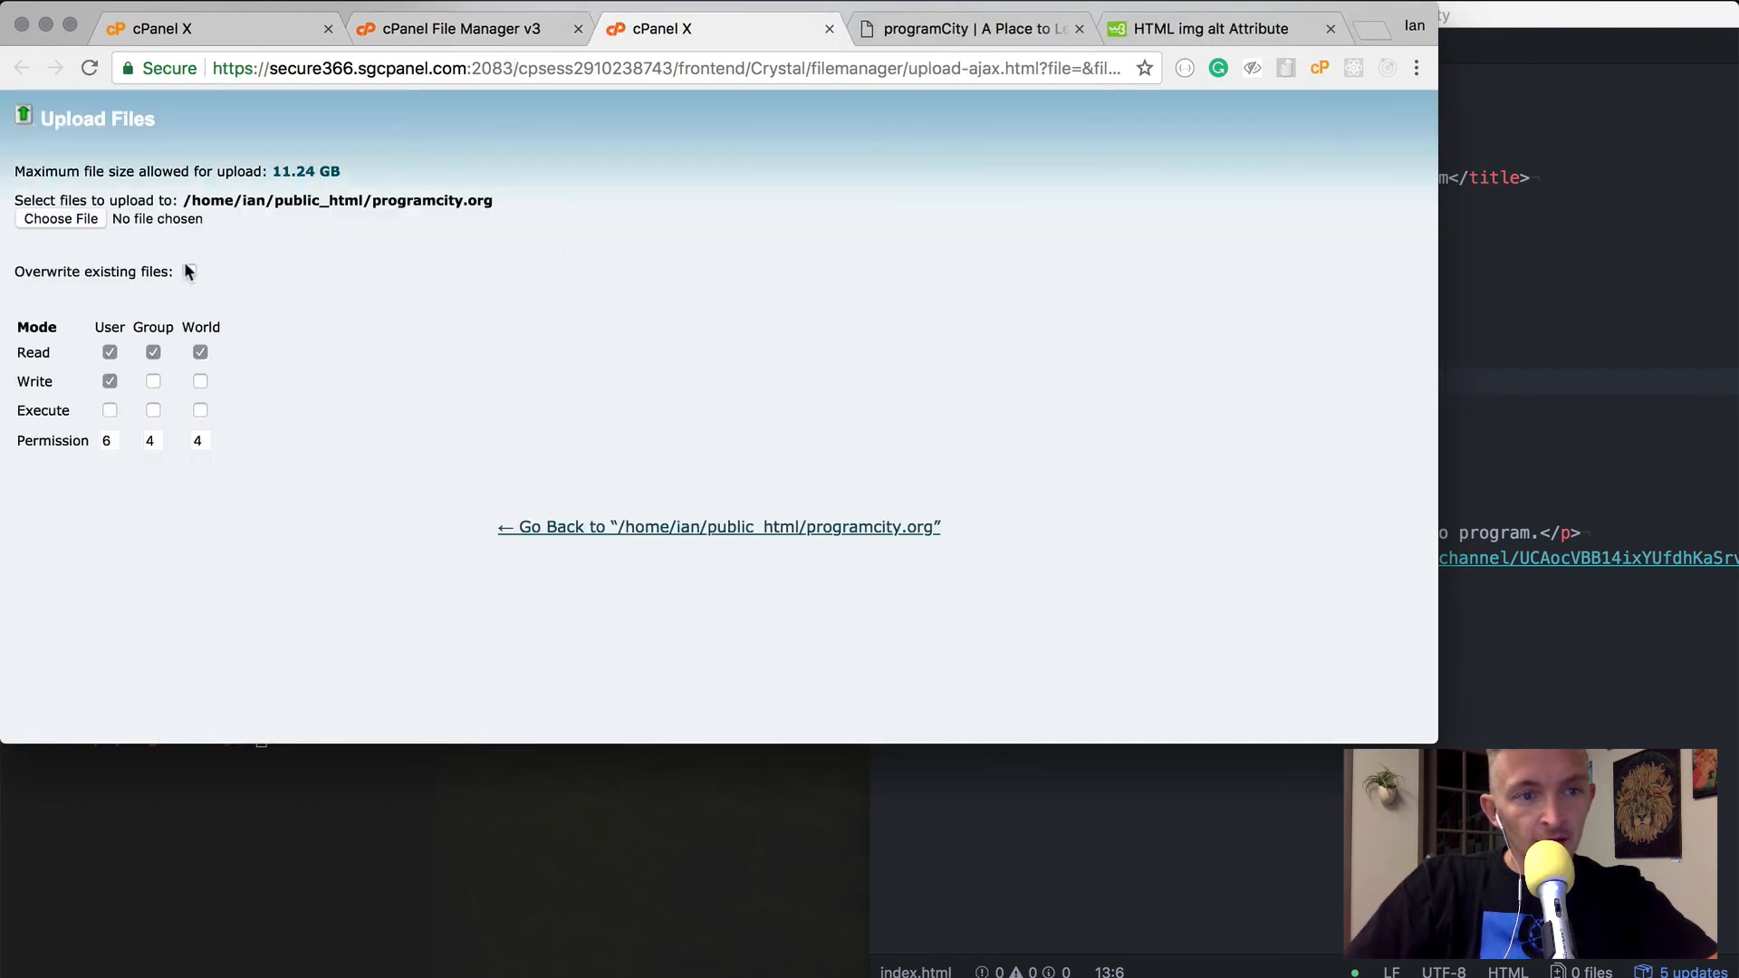
click(60, 219)
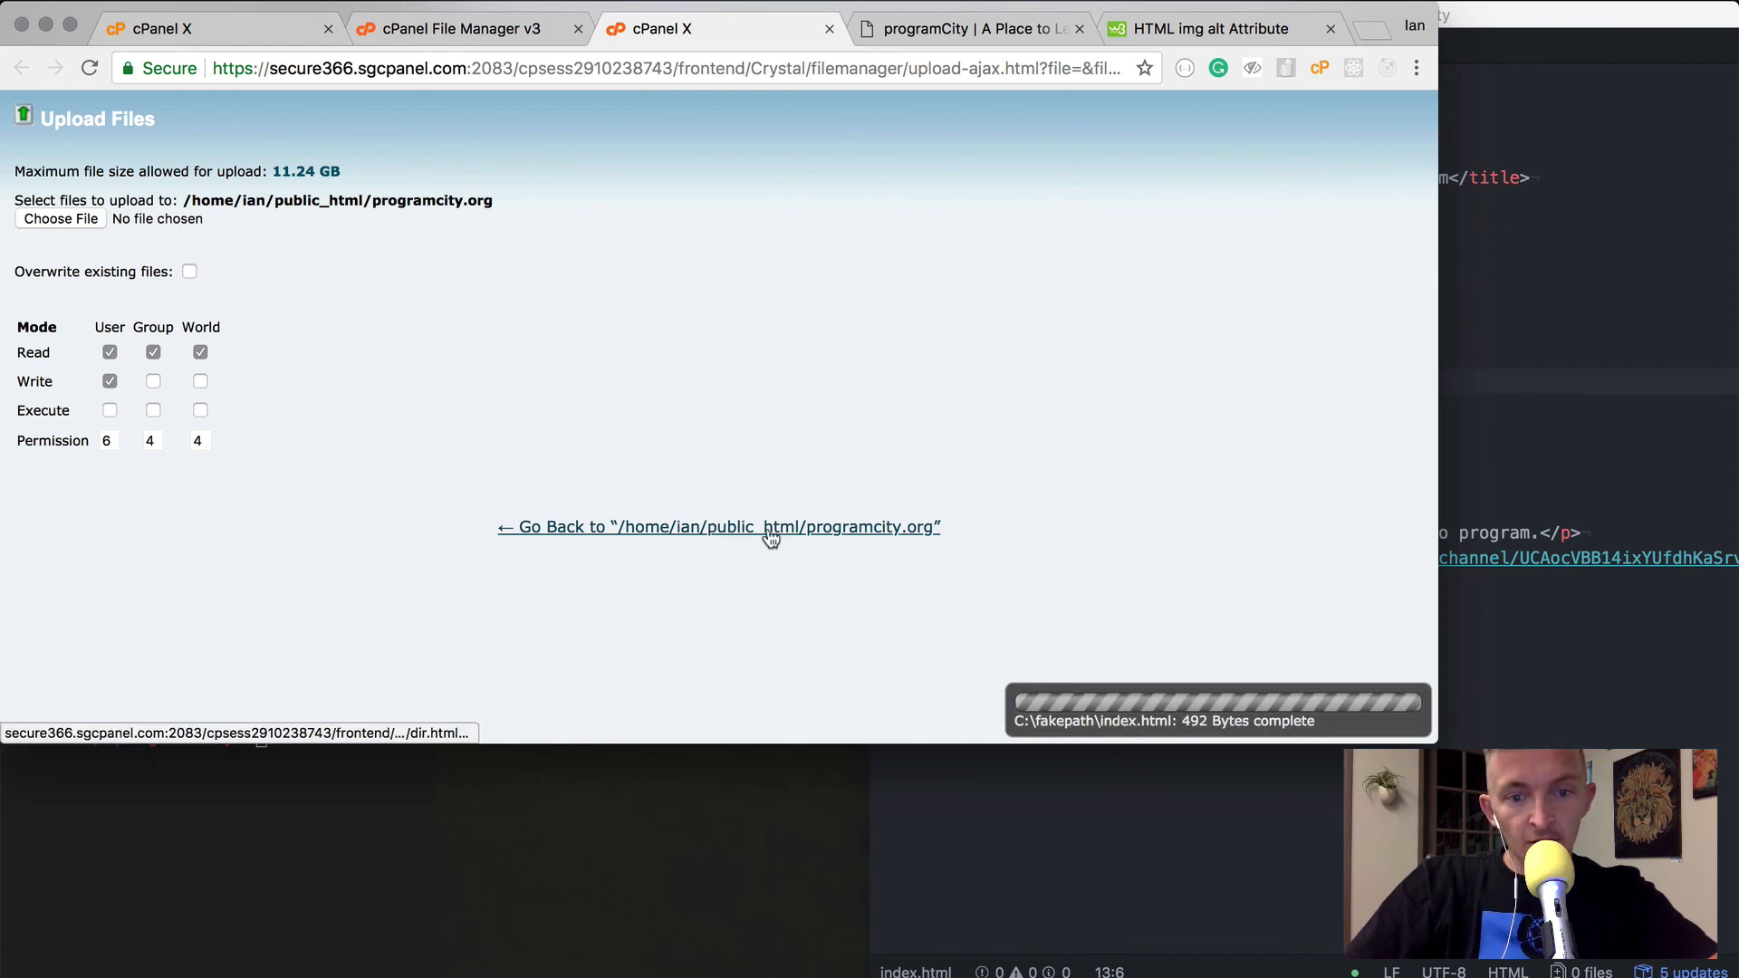
click(720, 527)
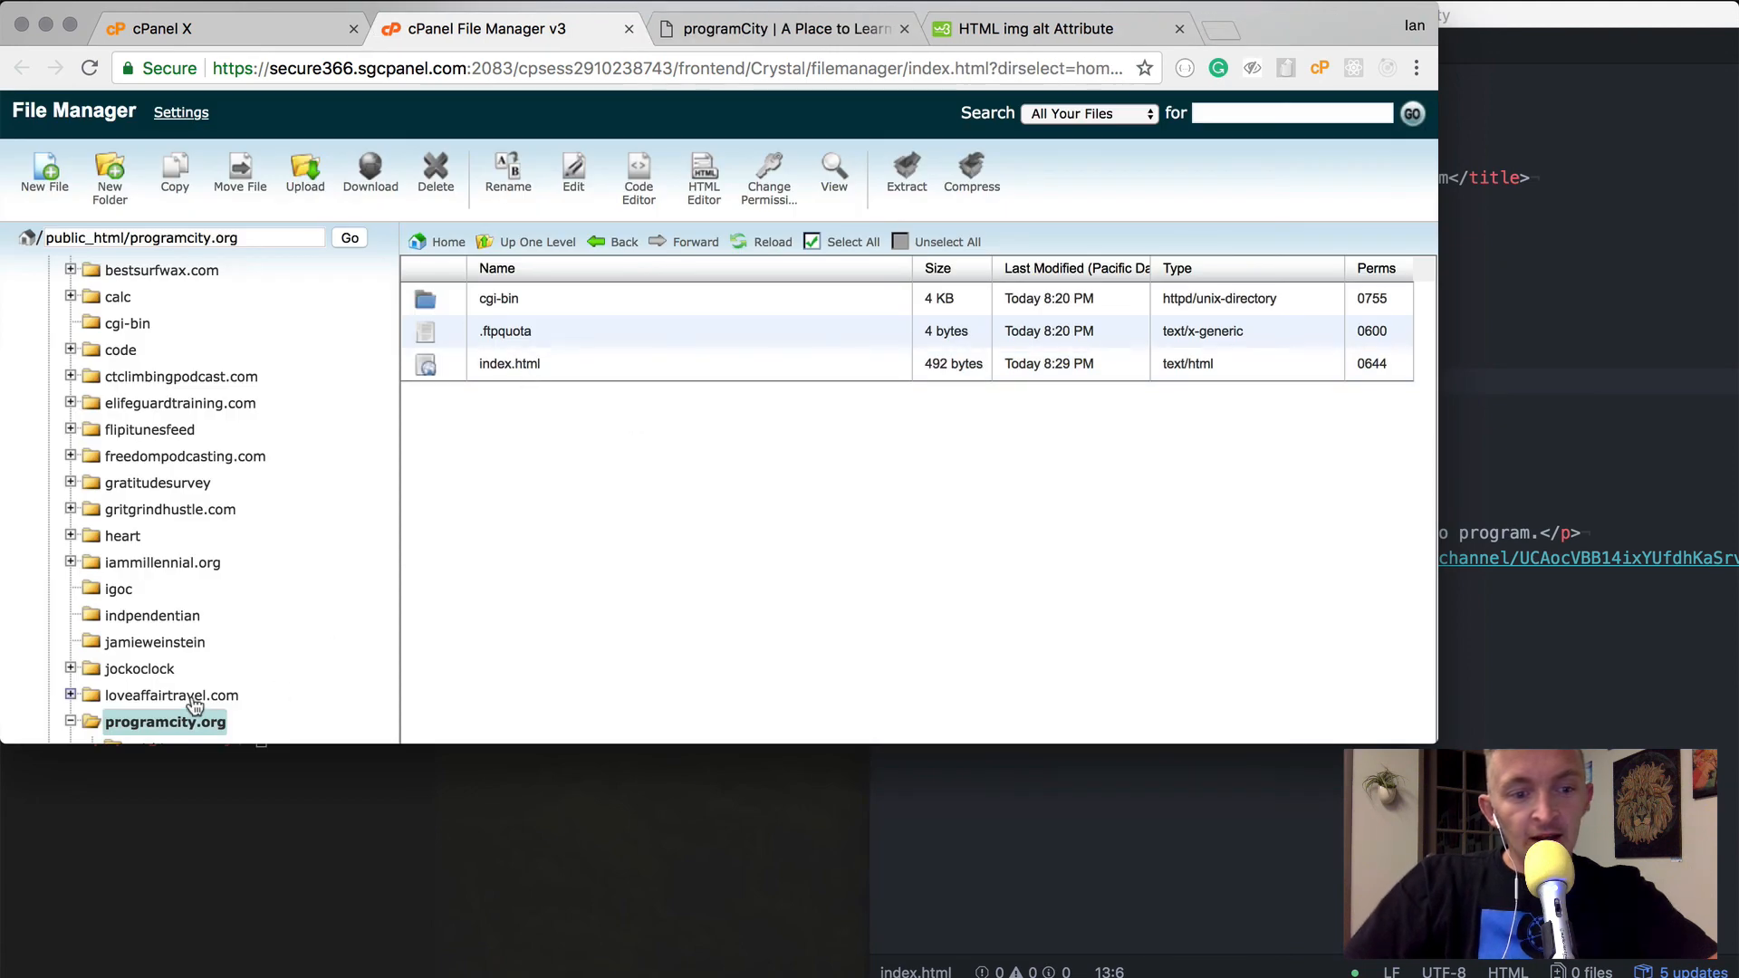
Visit programcity.org in a new Chrome tab to see the live page
click(1031, 28)
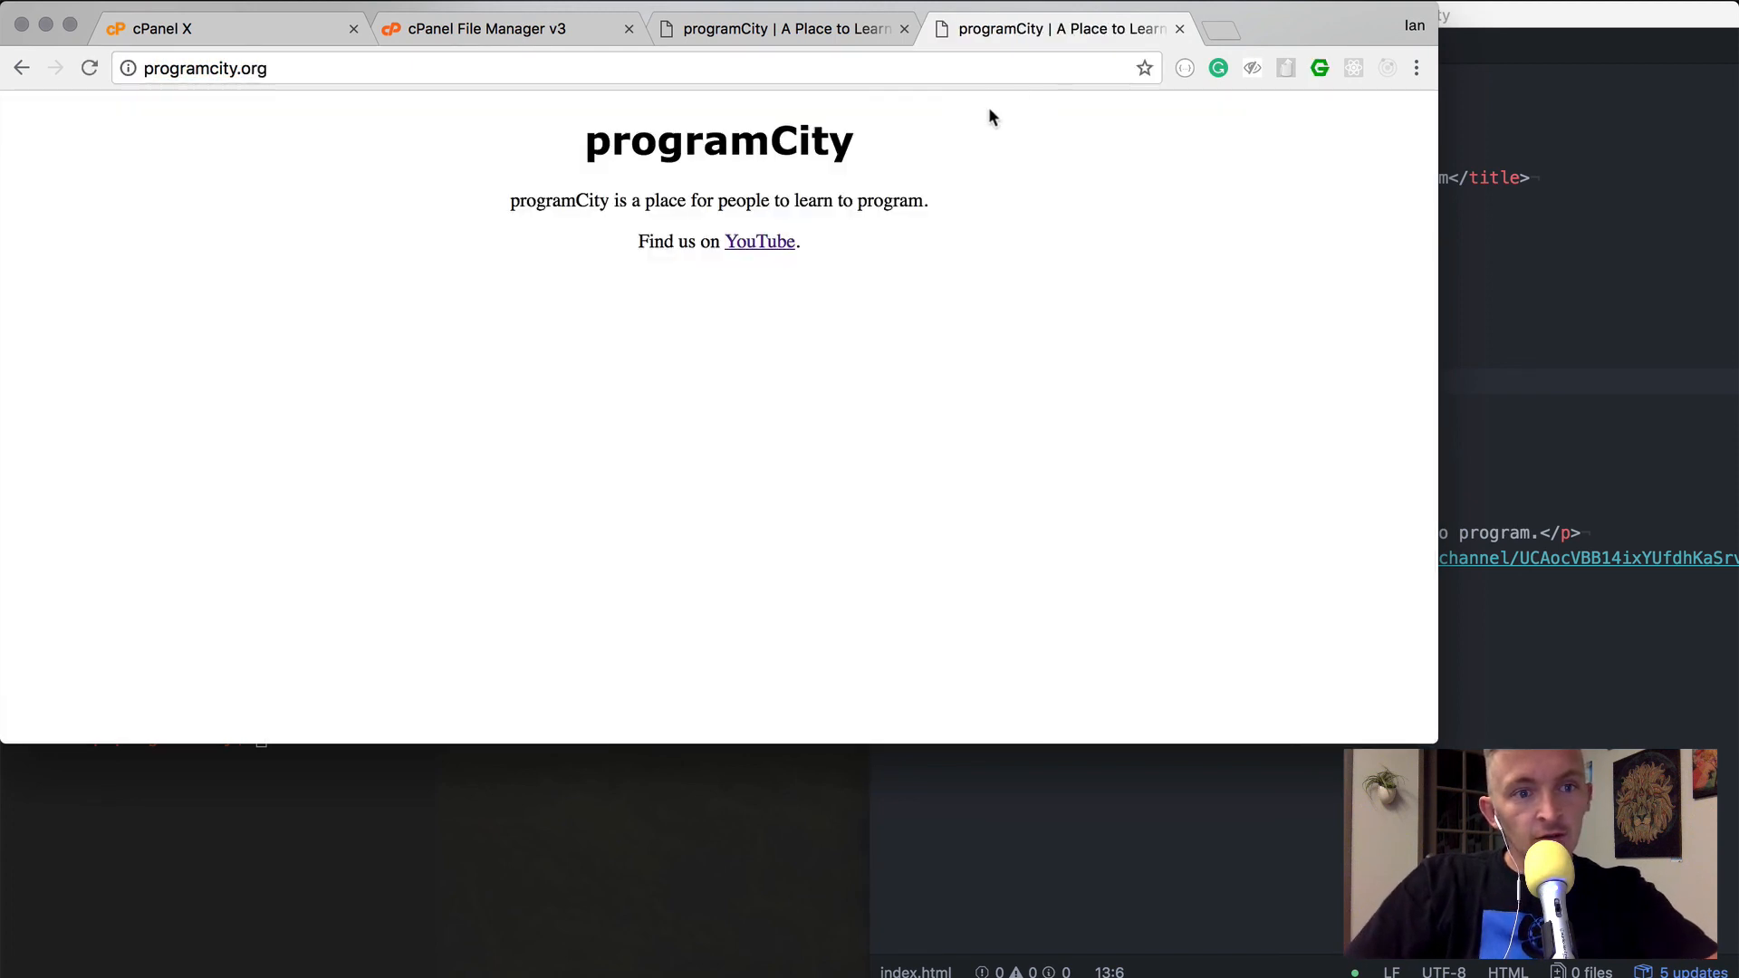
mouse_move(1011, 348)
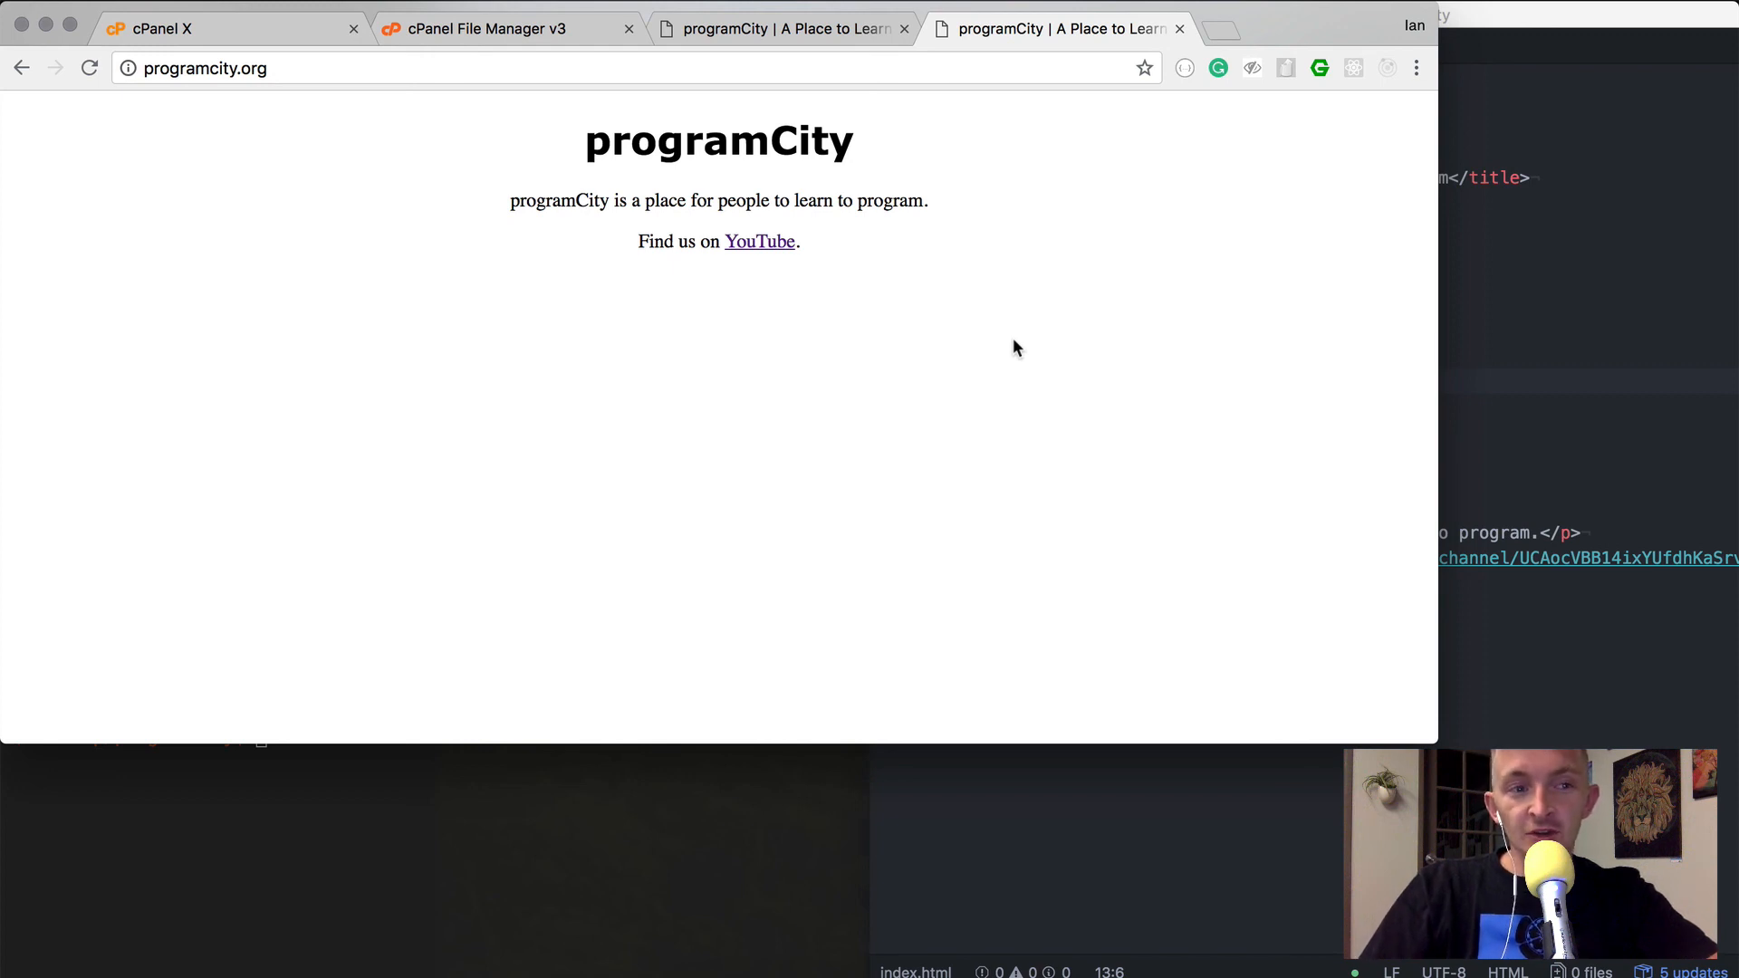
mouse_move(1115, 295)
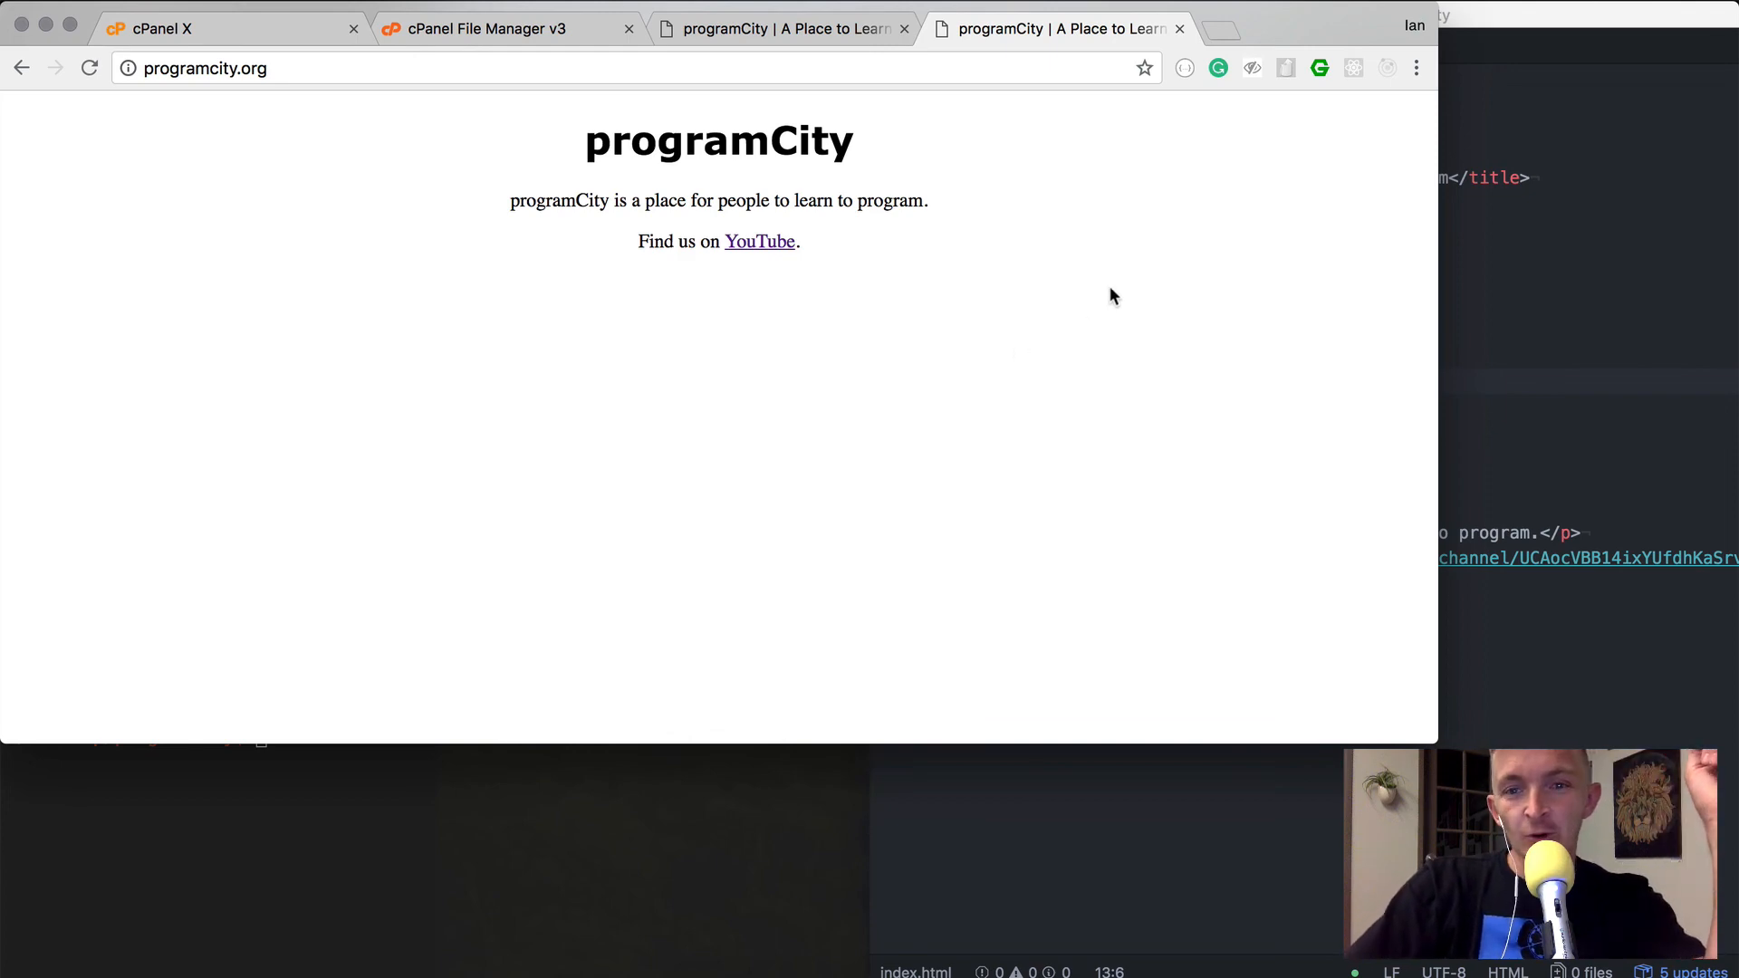